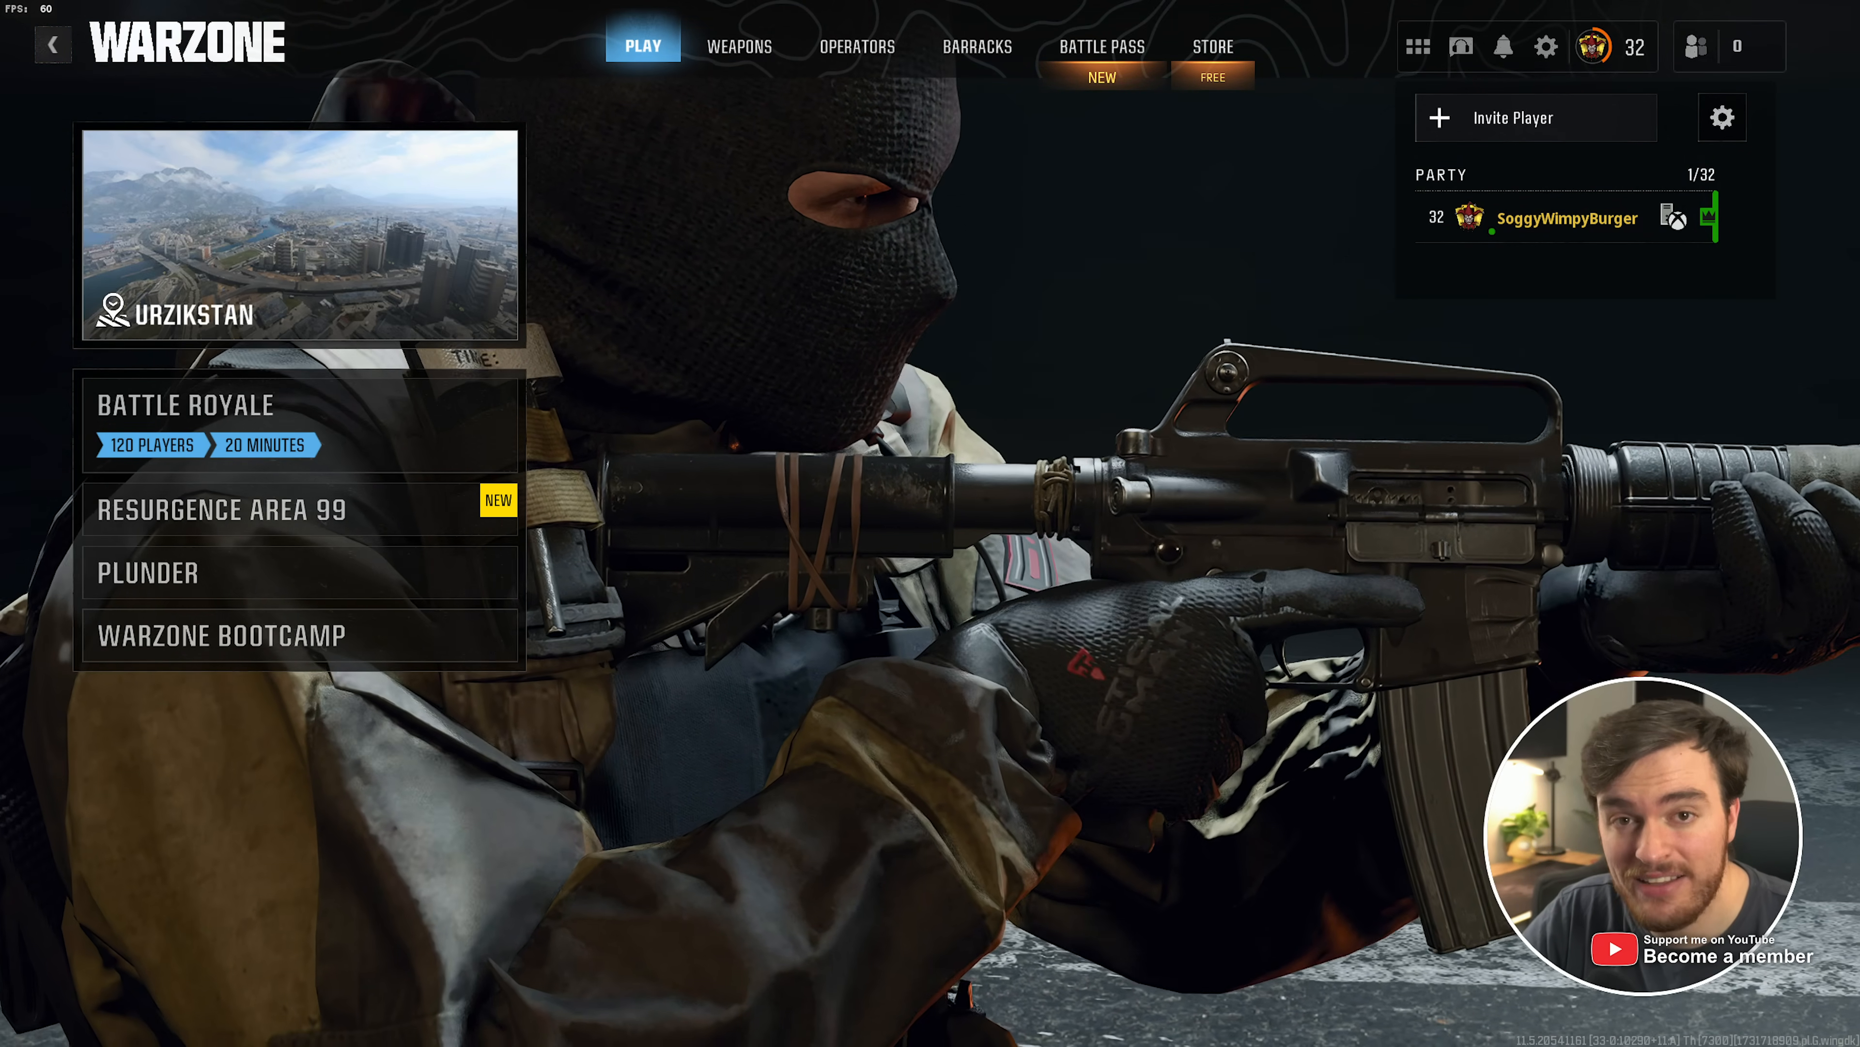
Visit the Settings panel briefly and close it again
left_click(1545, 46)
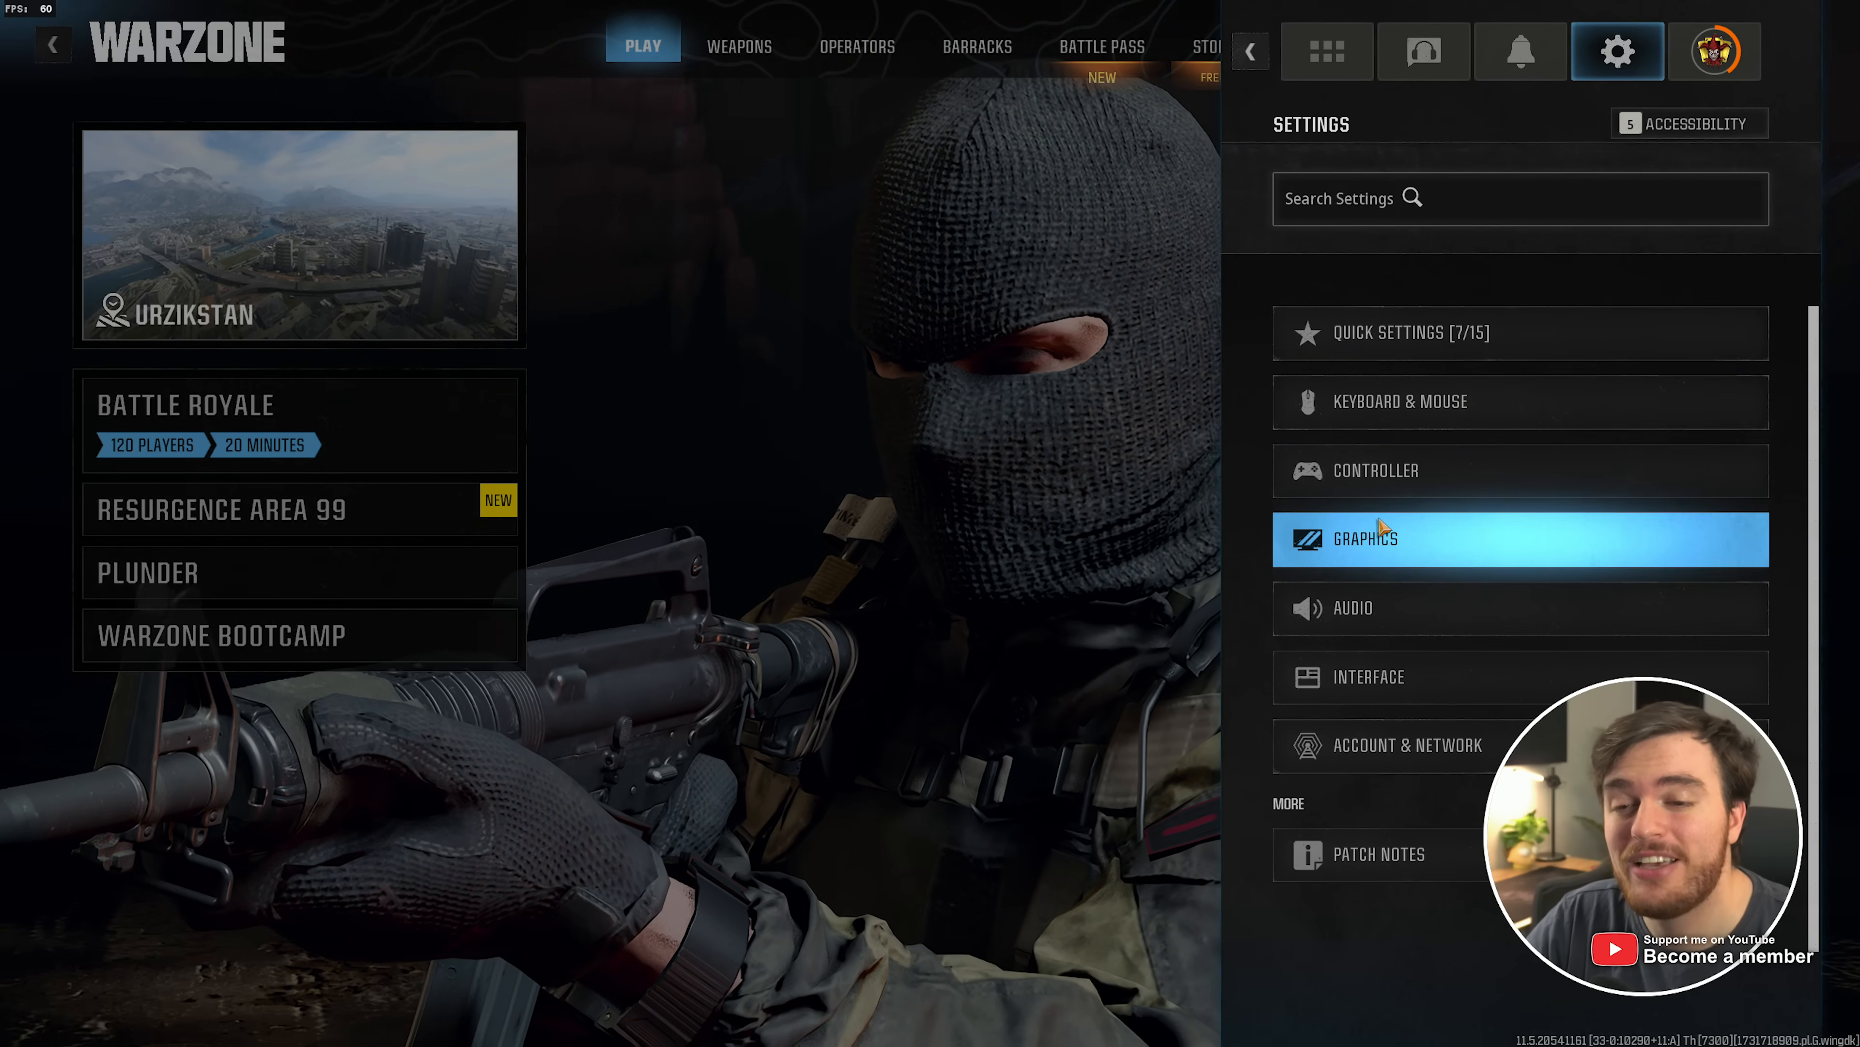
left_click(1360, 537)
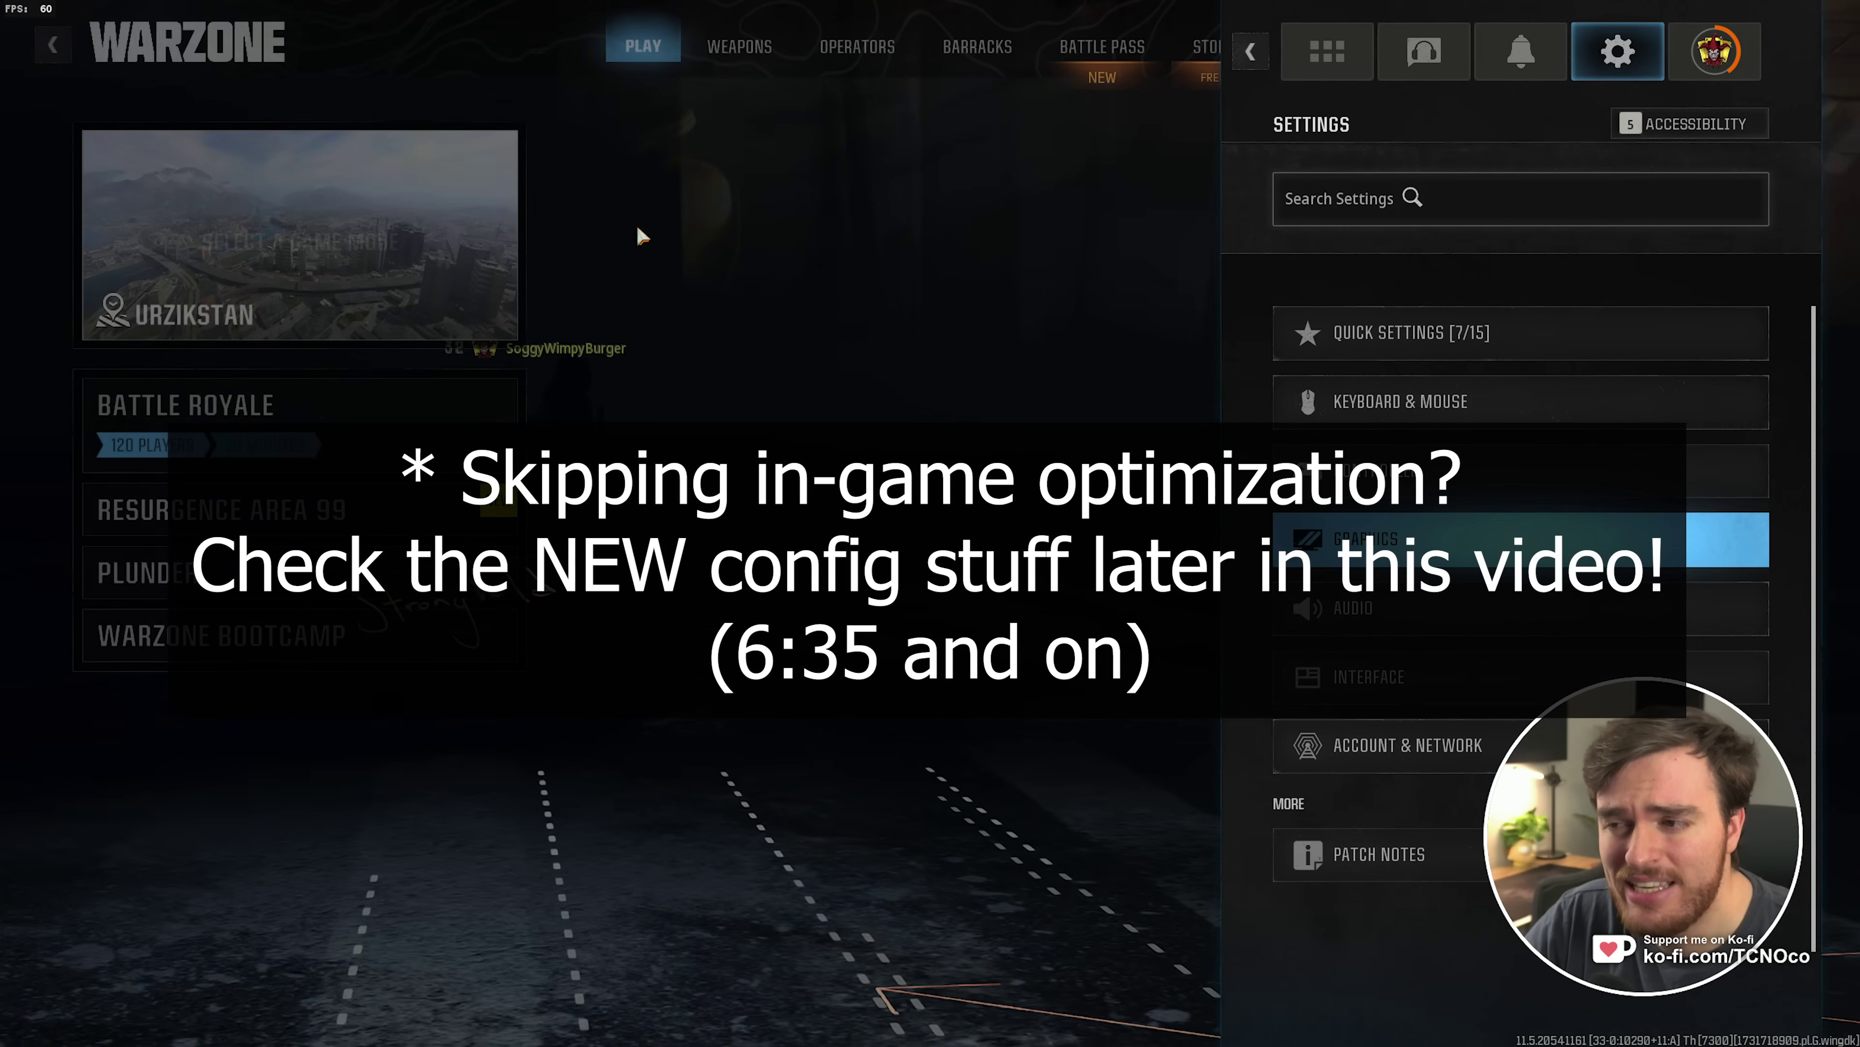
left_click(1249, 51)
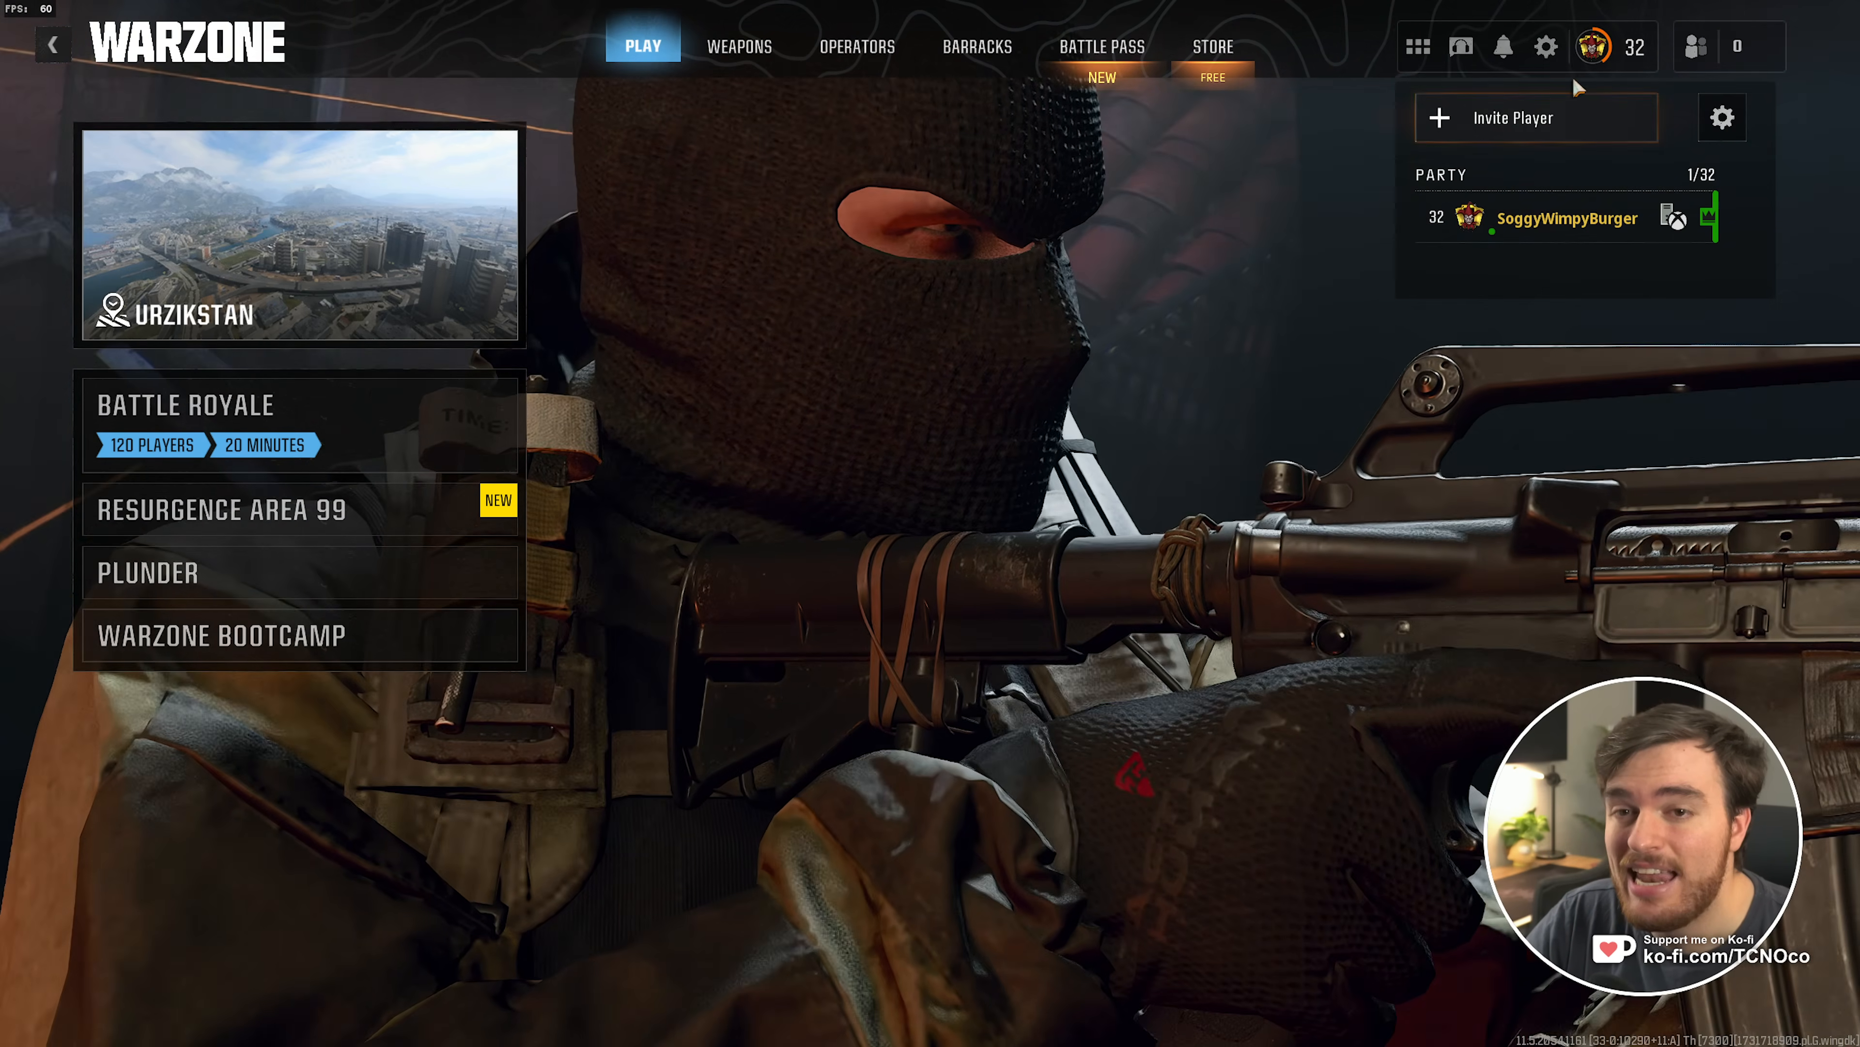
Go to Graphics > Display and bring up the Gamma/Brightness calibration screen
left_click(1546, 46)
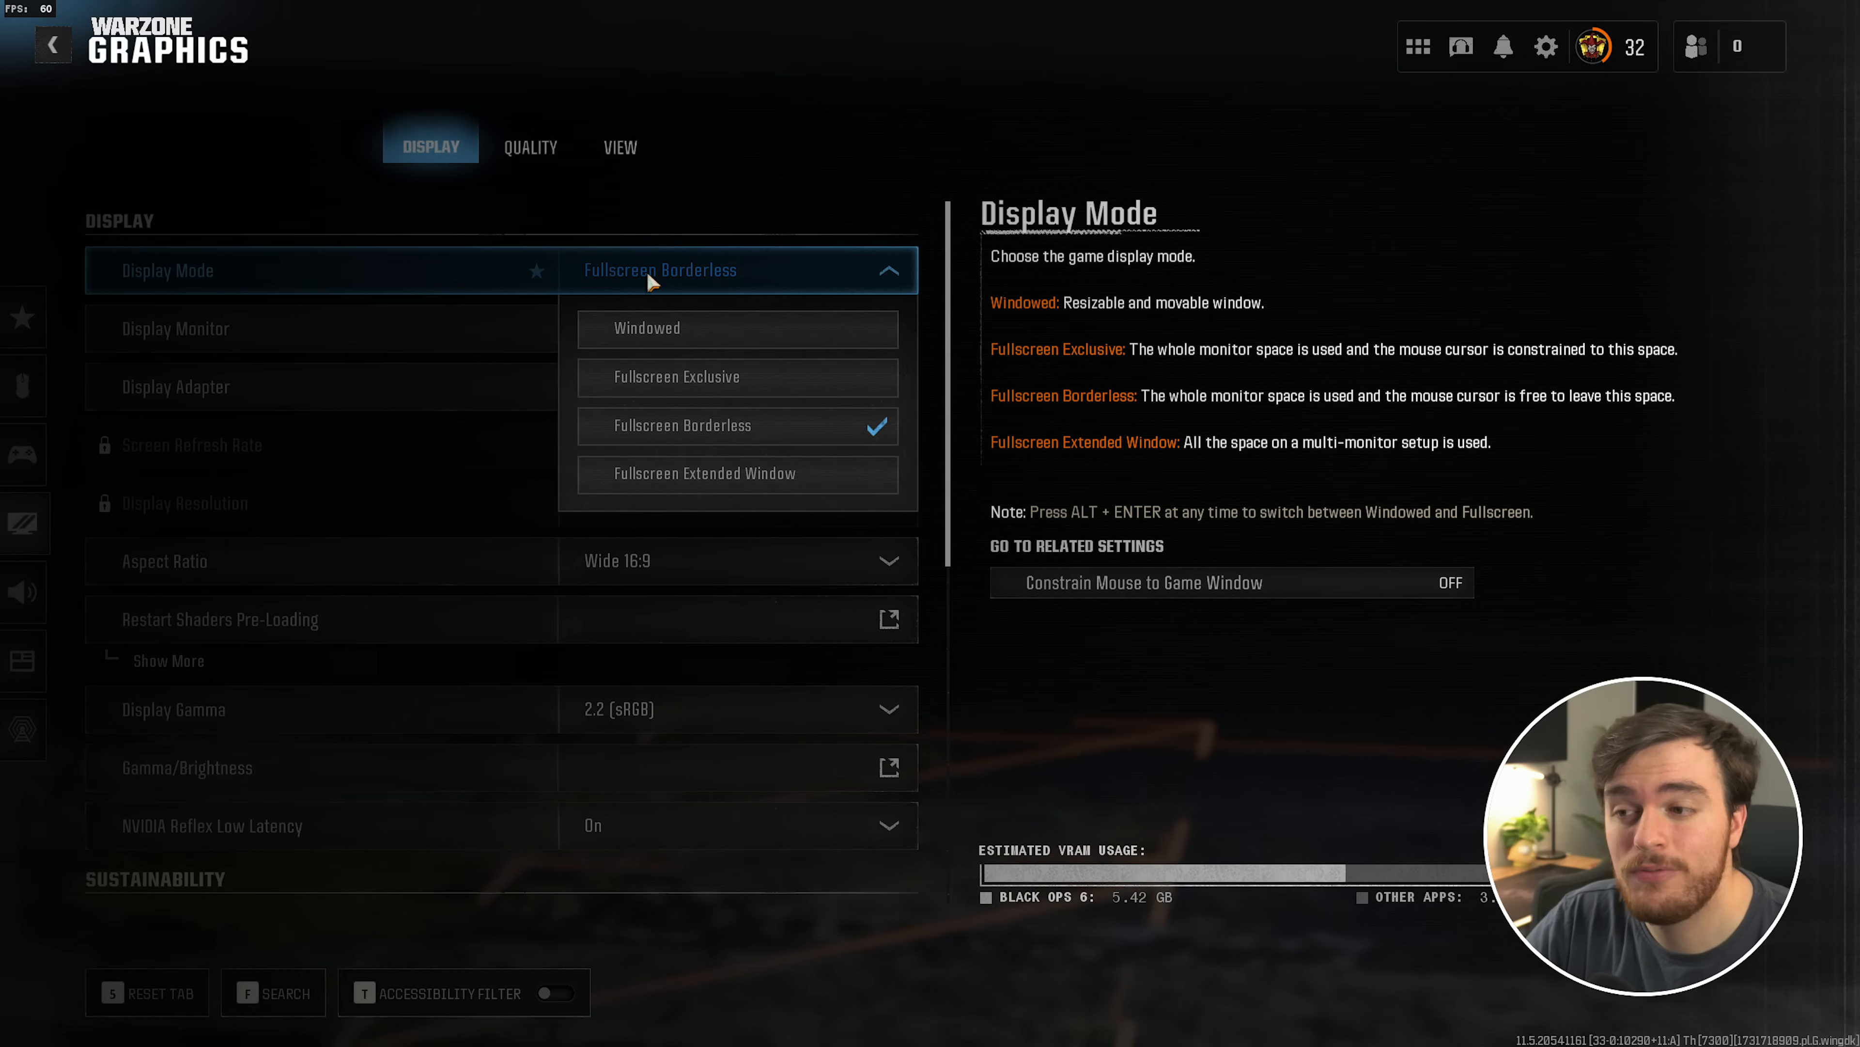
mouse_move(736, 424)
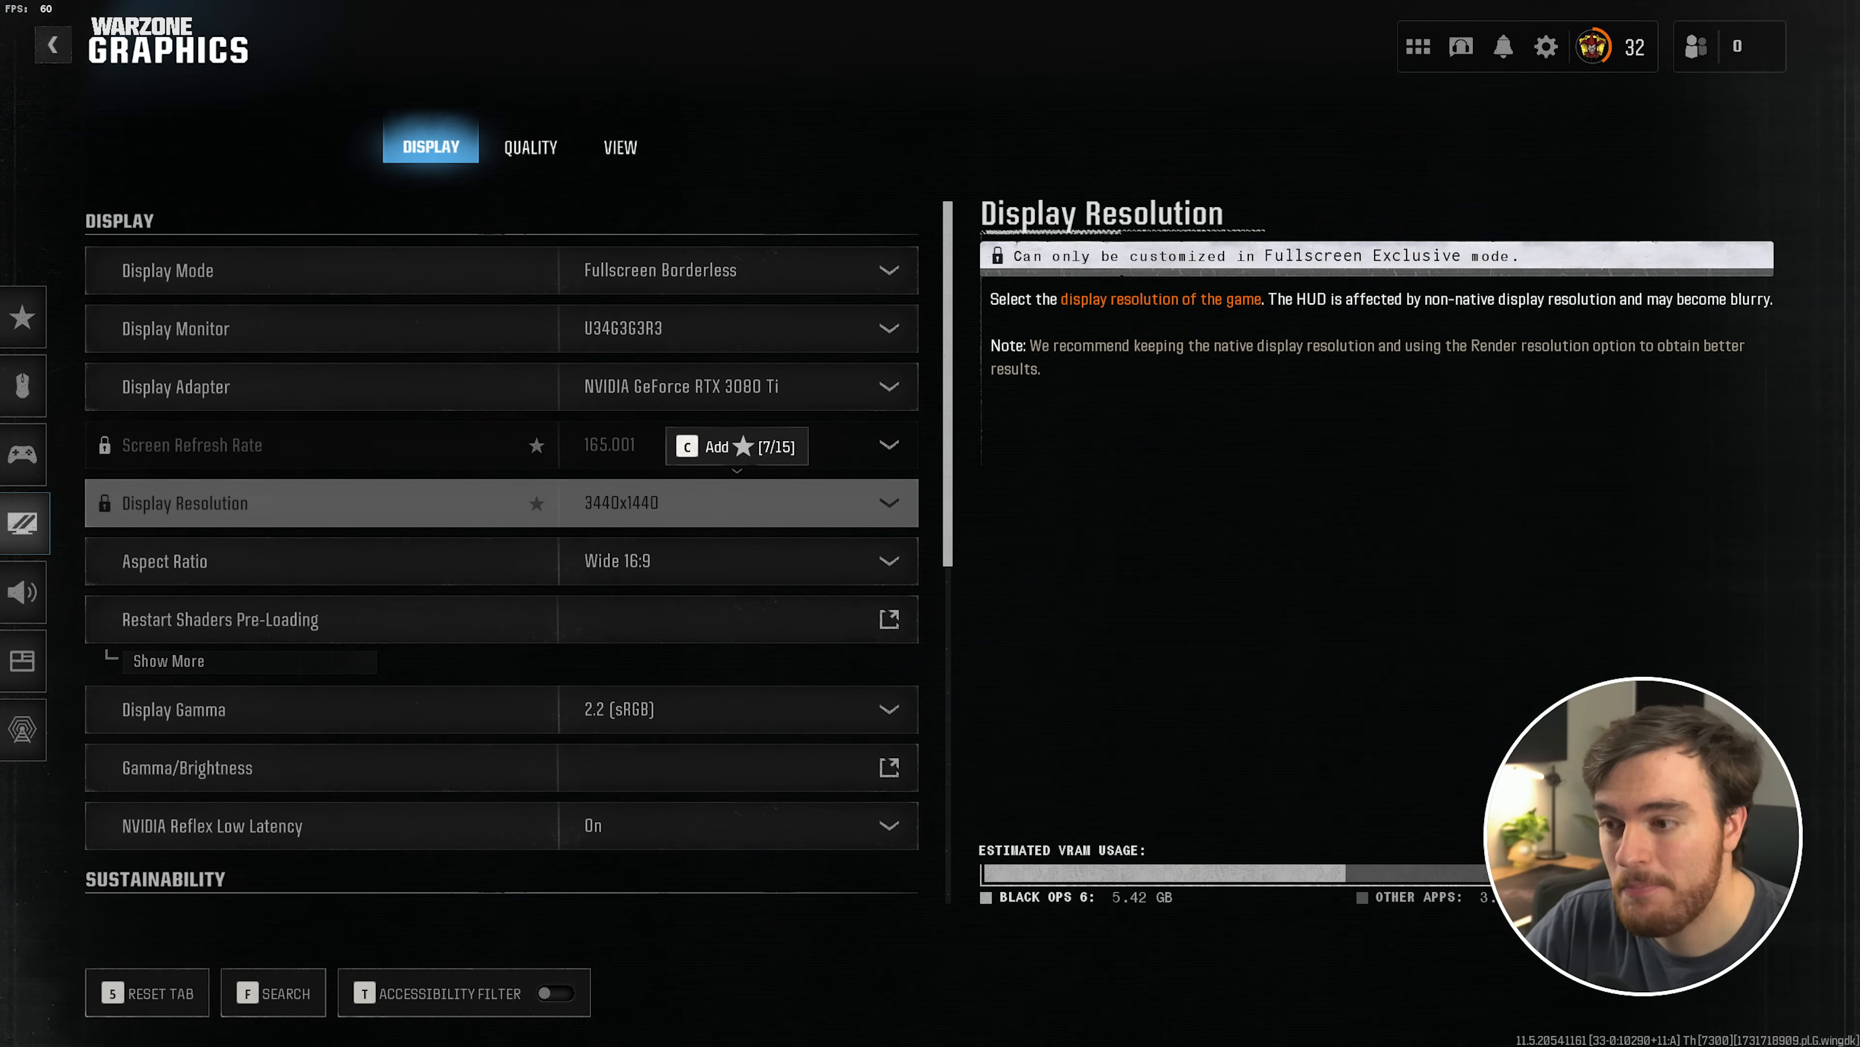
left_click(475, 618)
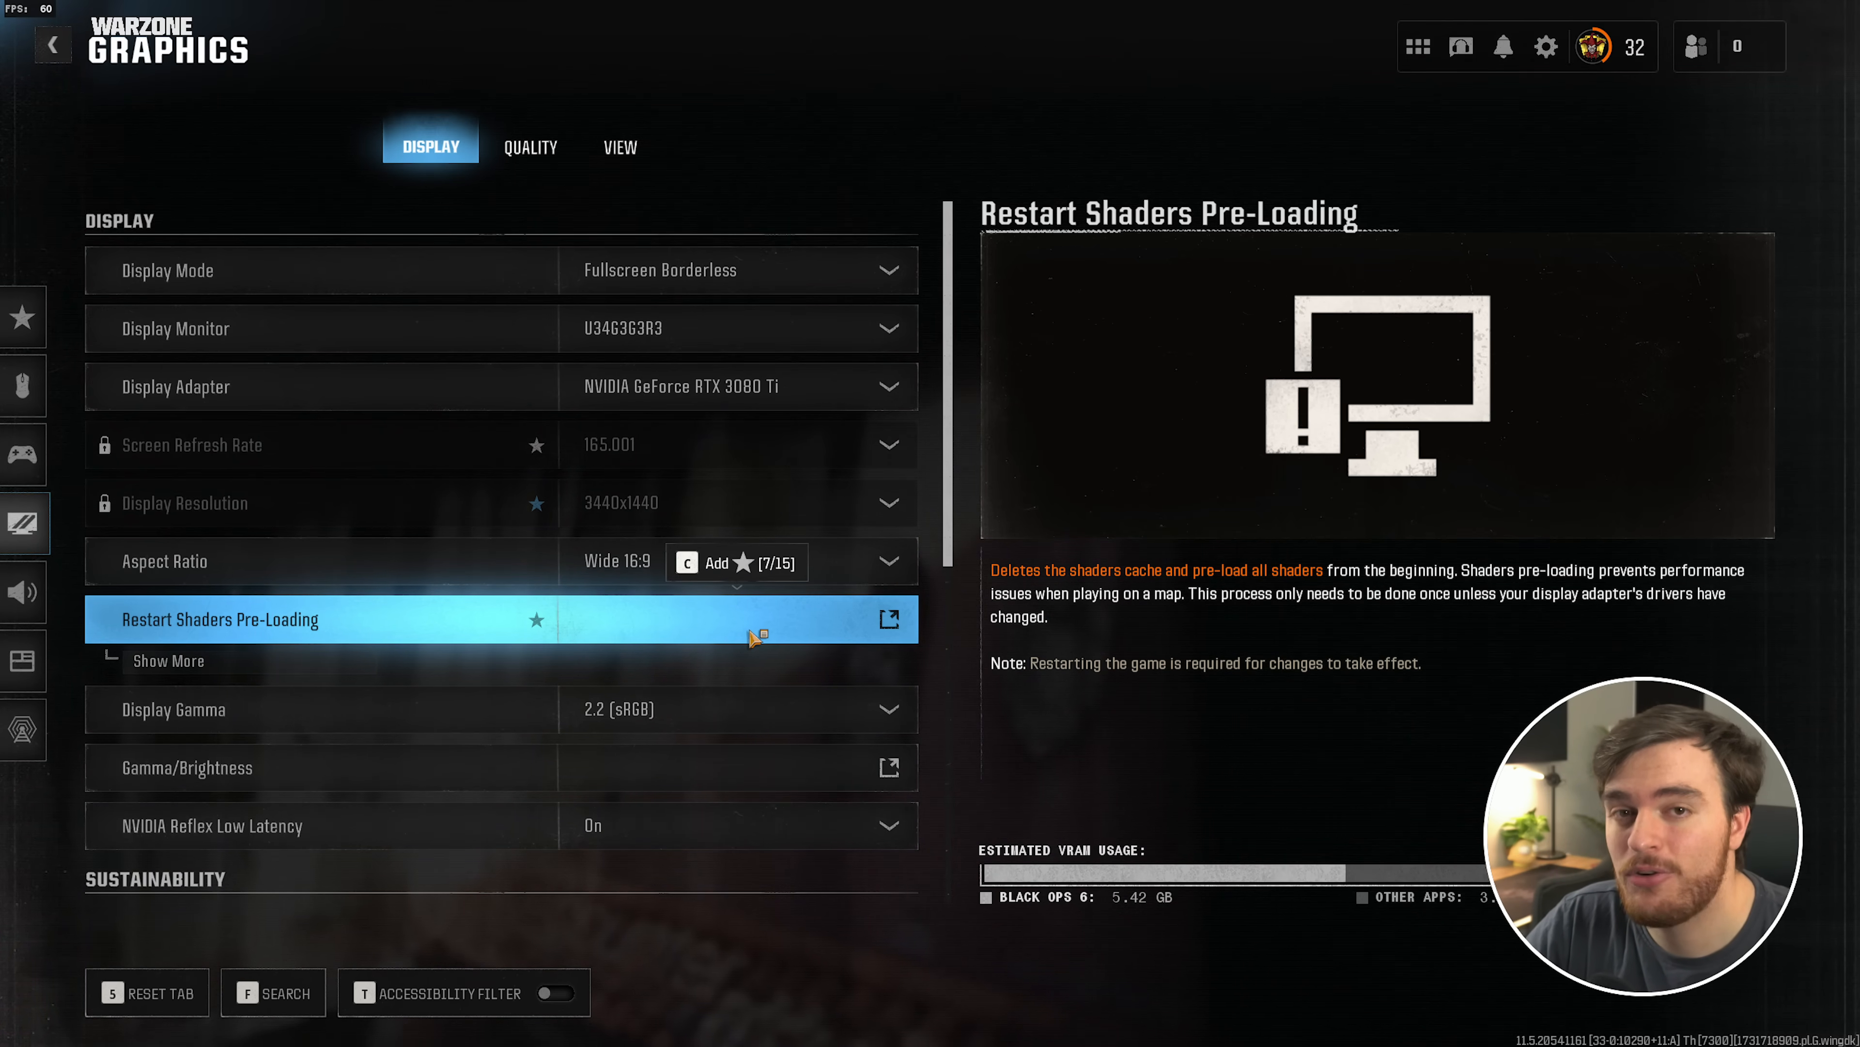
mouse_move(747, 635)
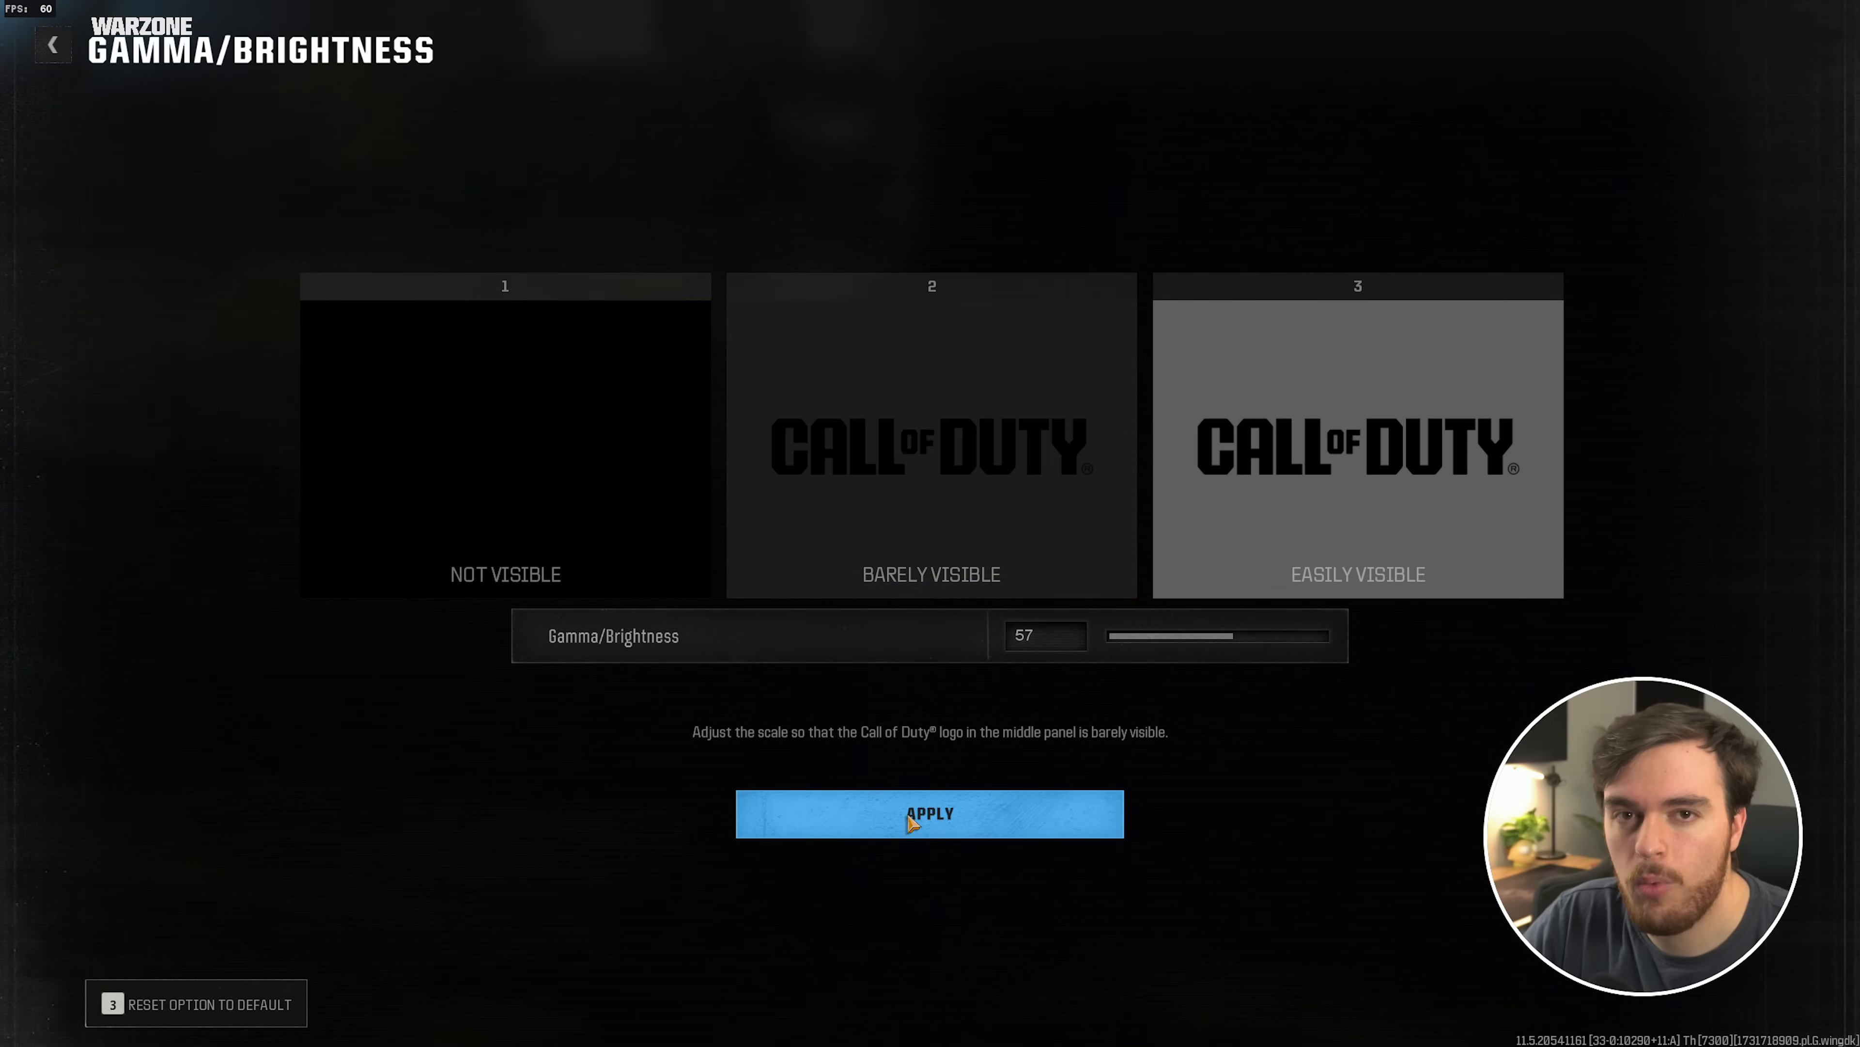
Apply the brightness calibration at 57 and return to the Display settings
left_click(929, 813)
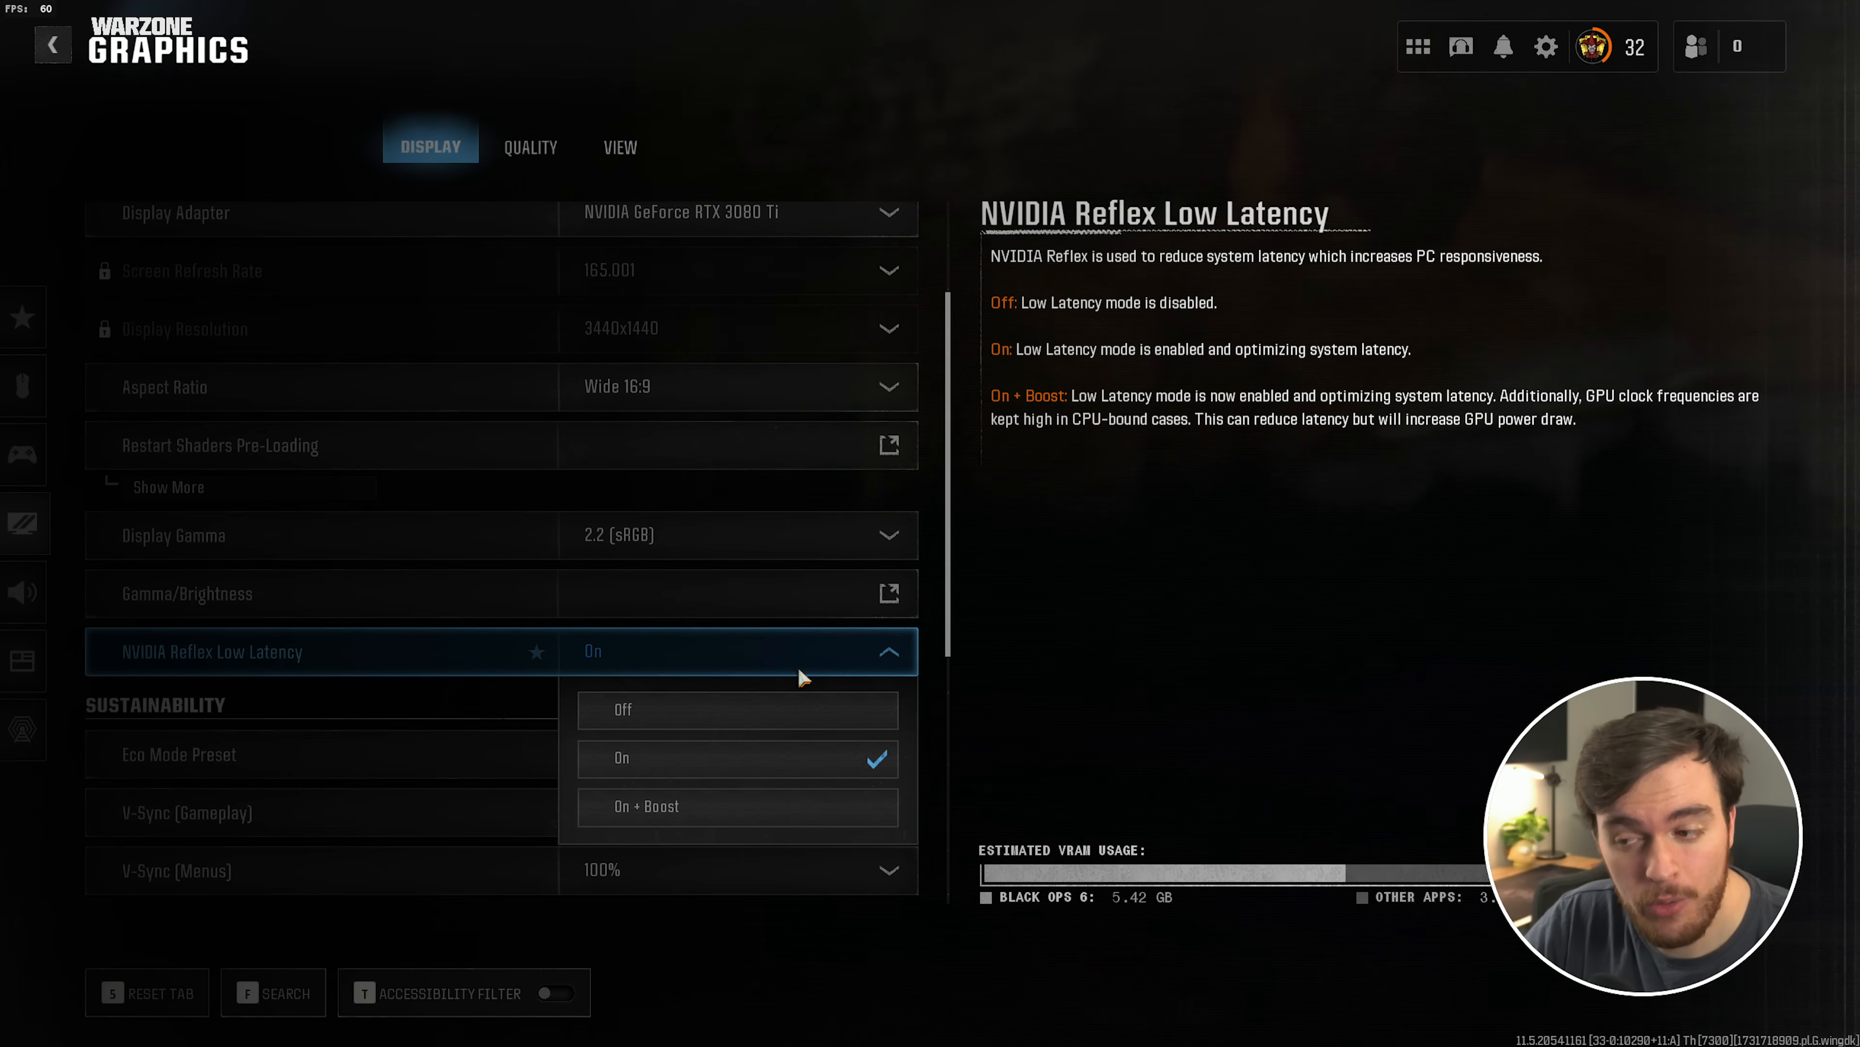
mouse_move(737, 805)
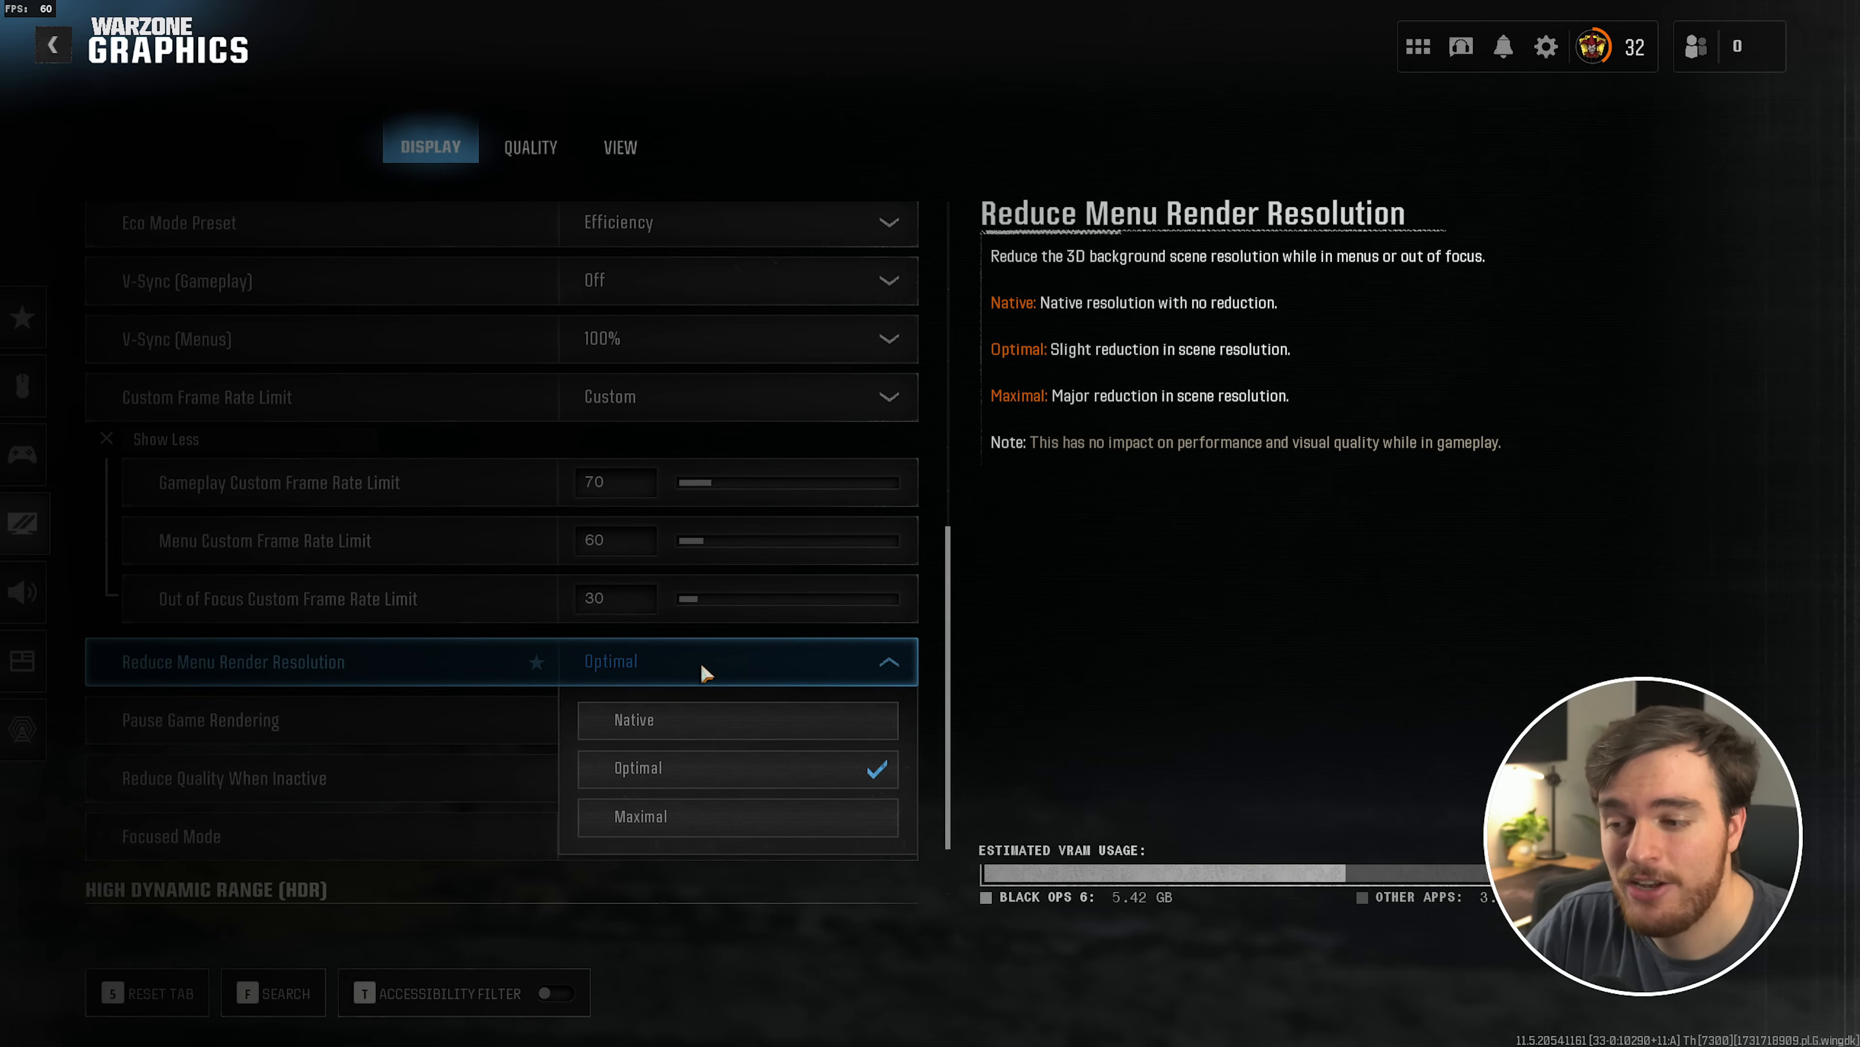
mouse_move(682, 816)
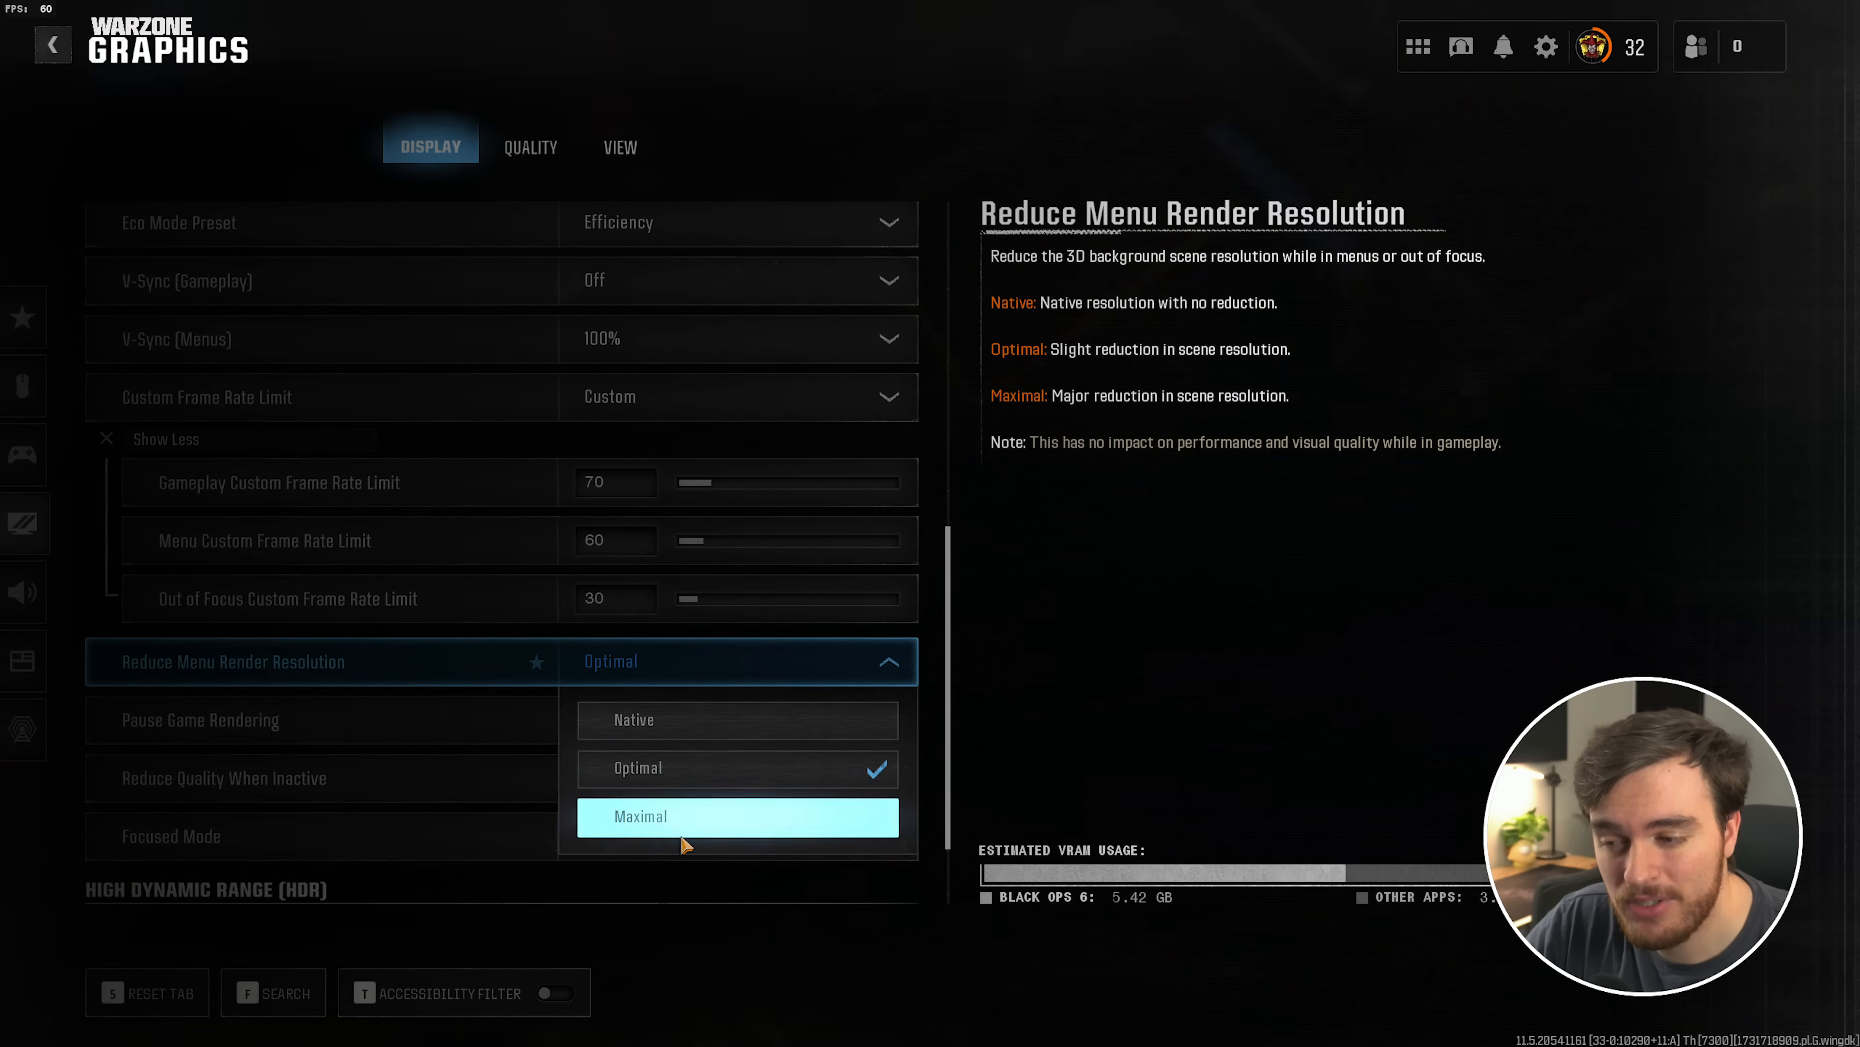
Set Reduce Menu Render Resolution to Optimal alongside the 70/60/30 custom frame limits
left_click(637, 766)
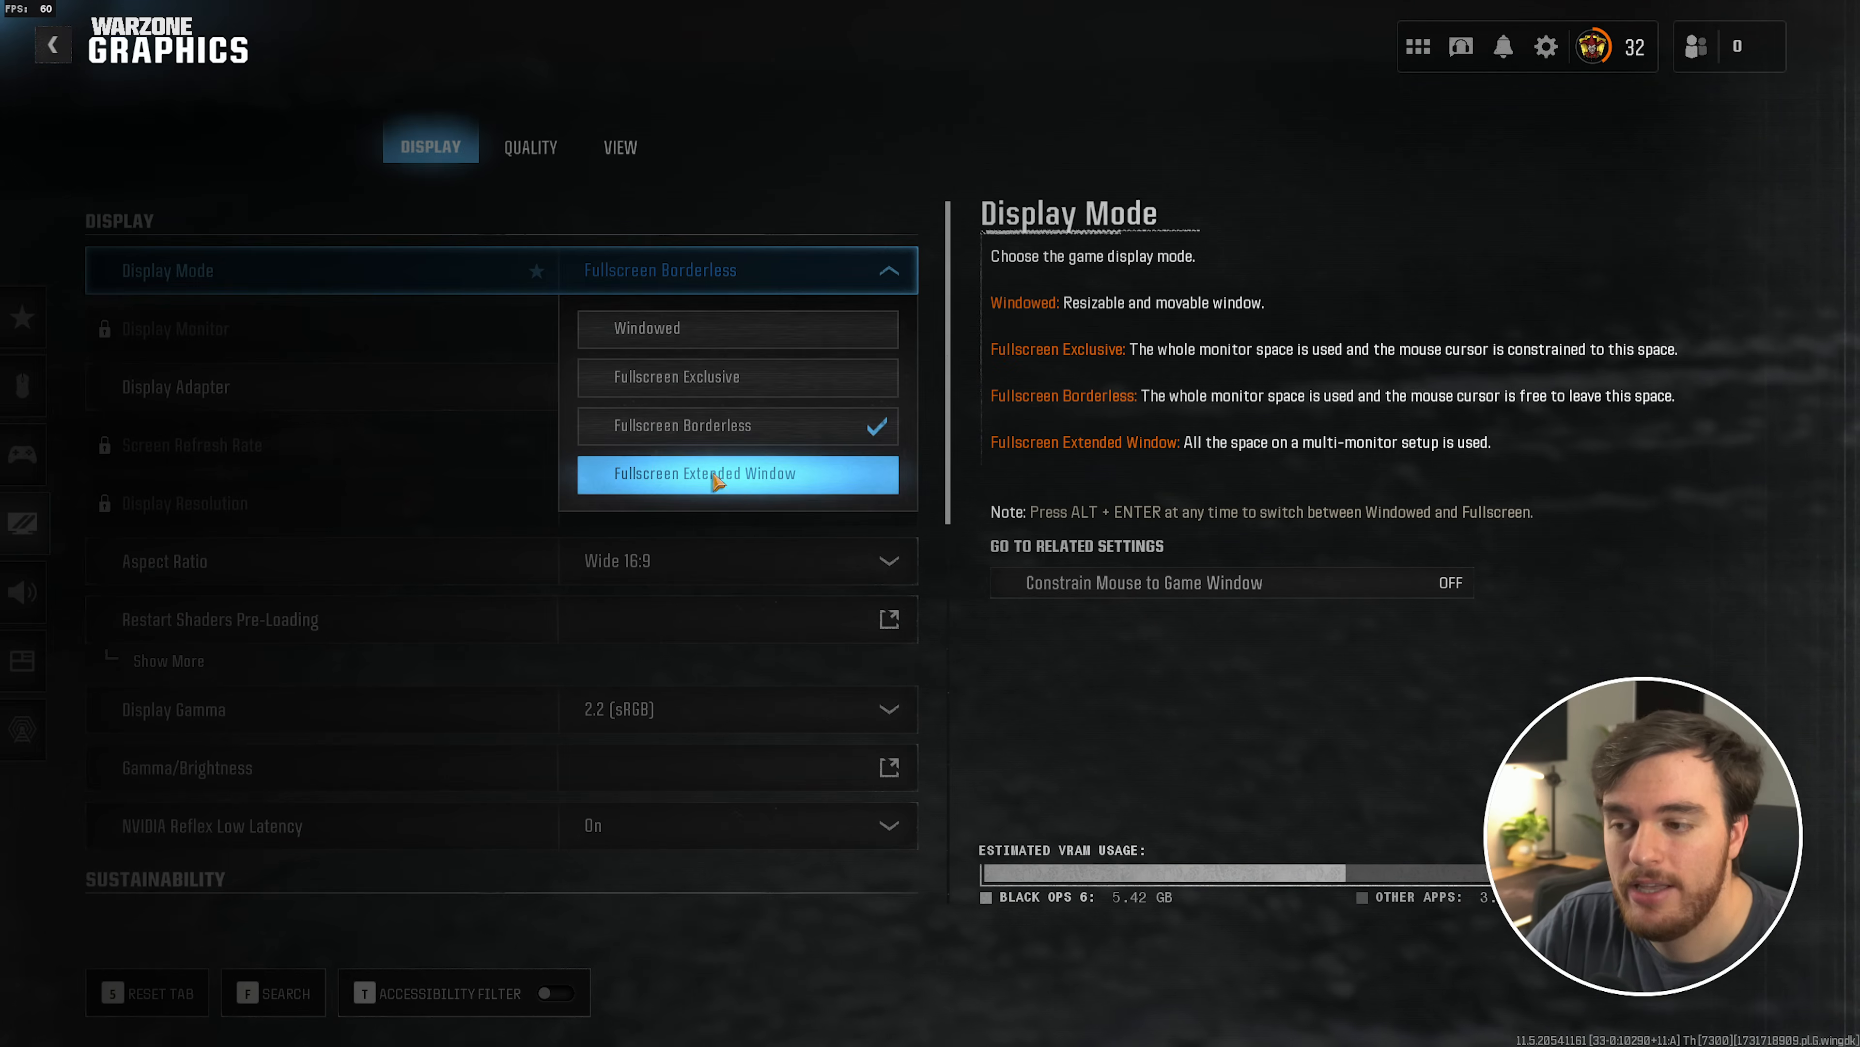
mouse_move(751, 498)
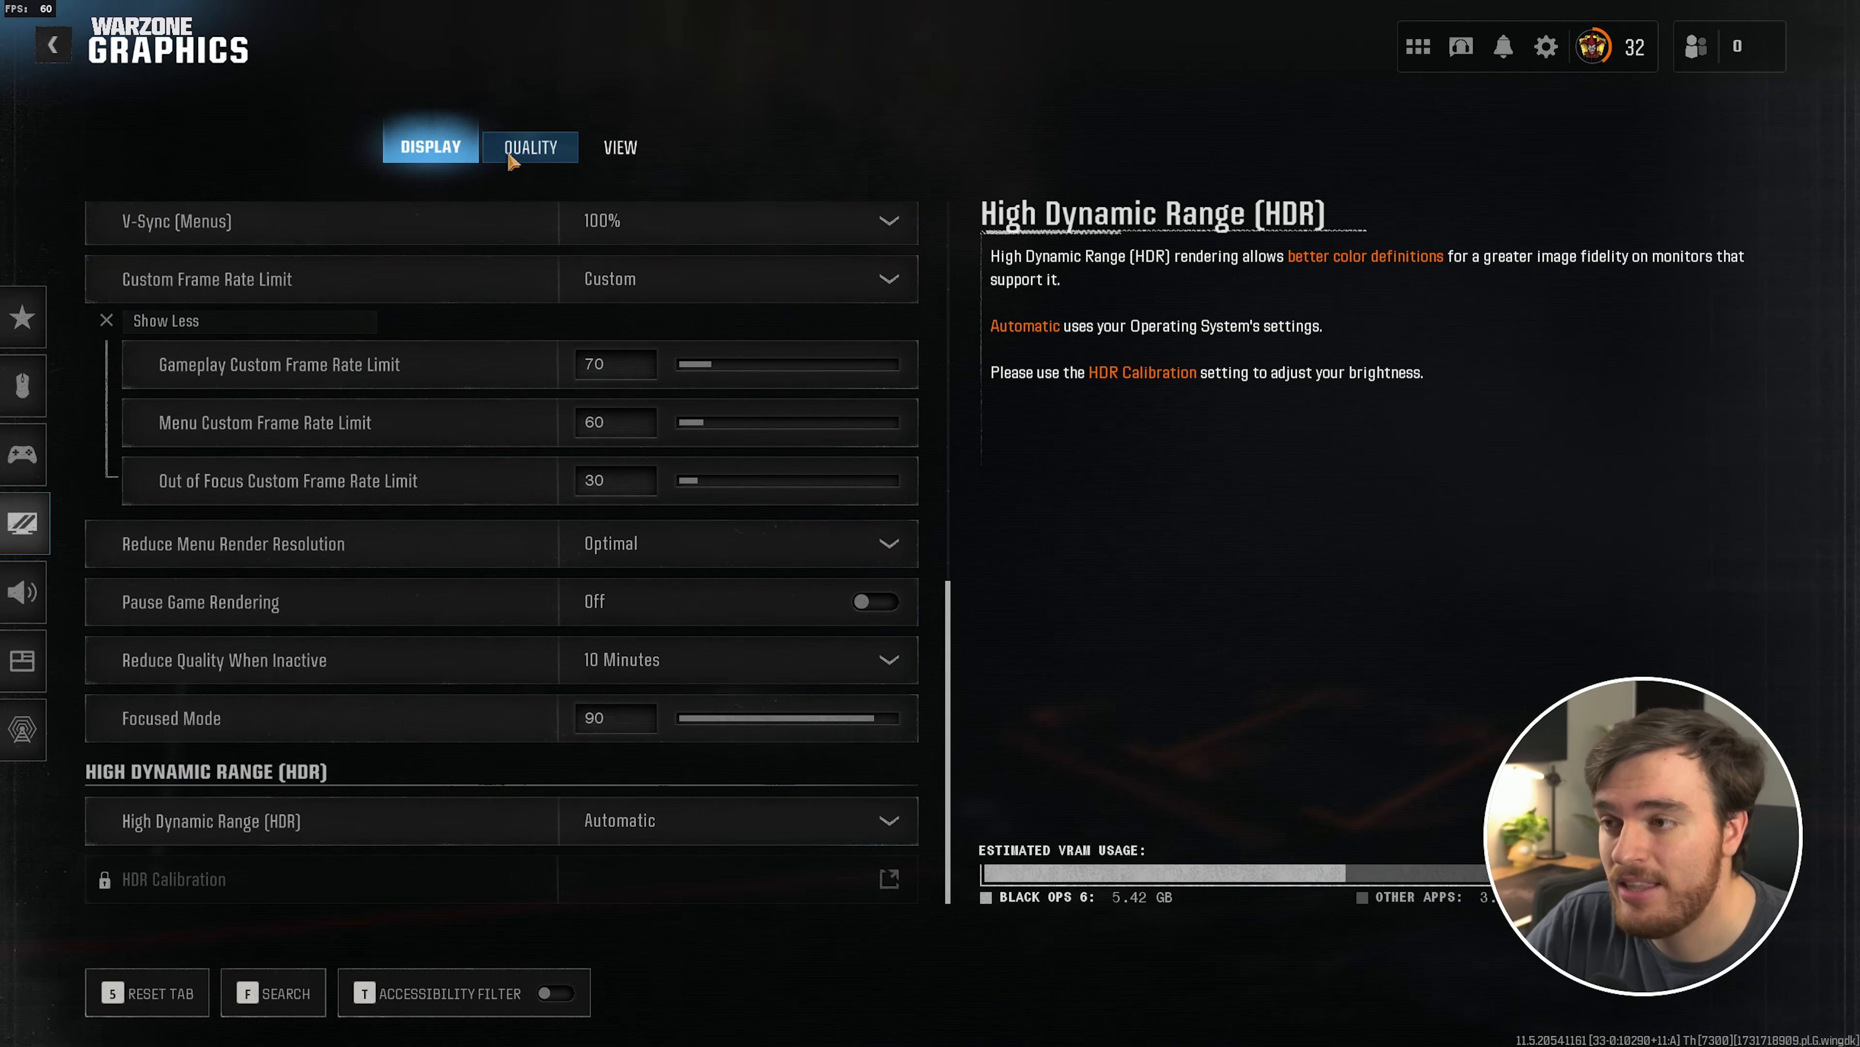
Switch to the Quality graphics tab, keeping the Minimum preset with NVIDIA DLSS upscaling
left_click(529, 148)
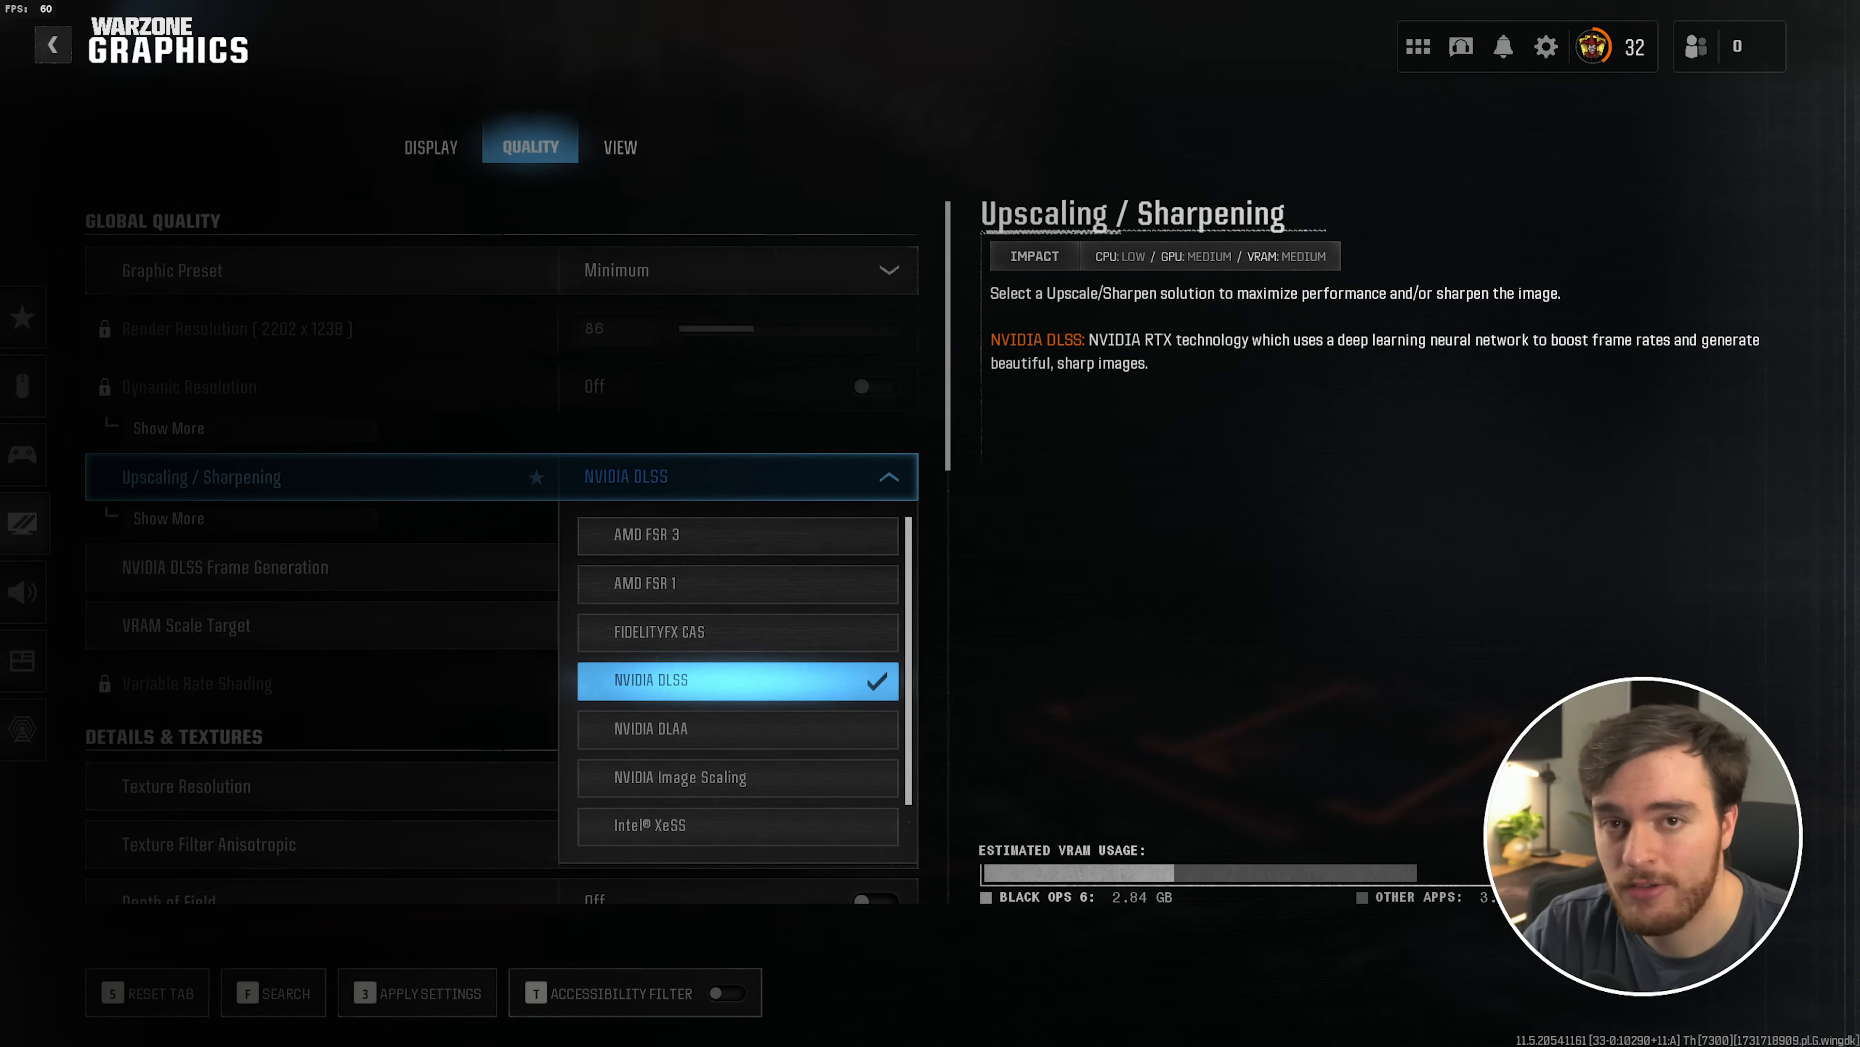
mouse_move(745, 661)
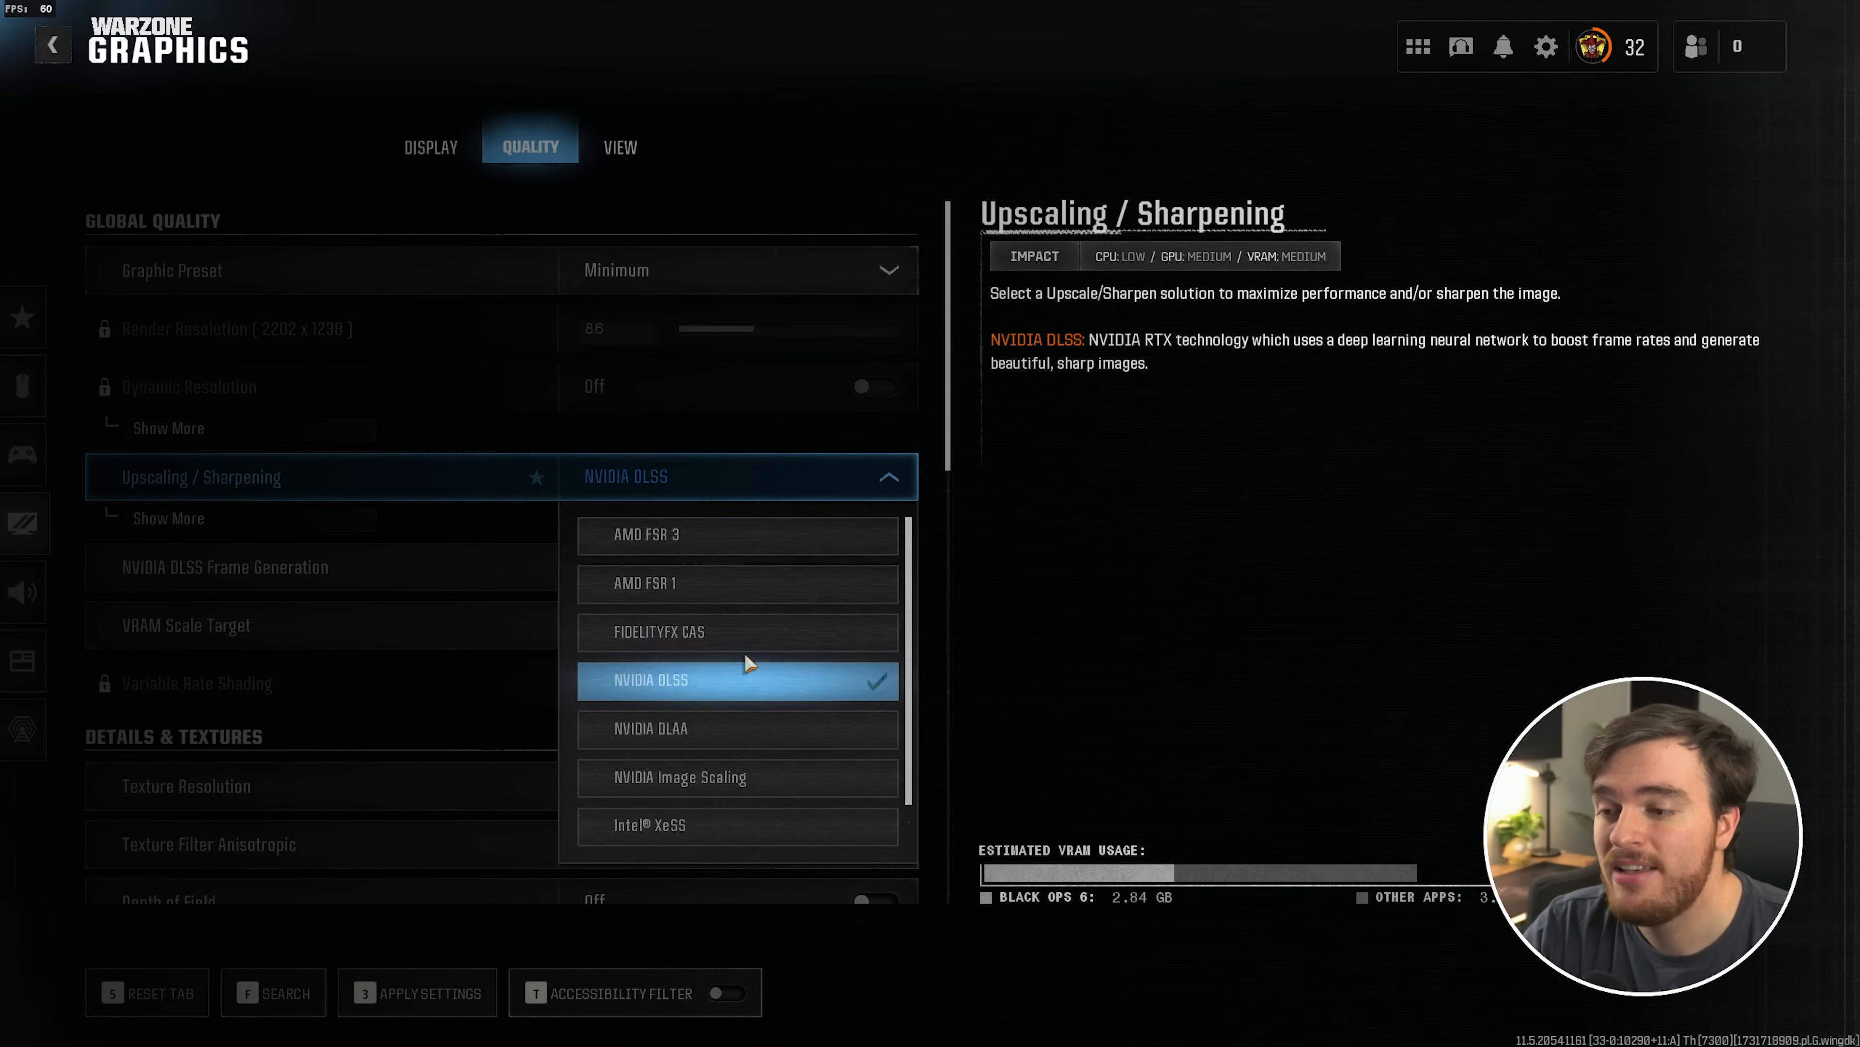
mouse_move(737, 631)
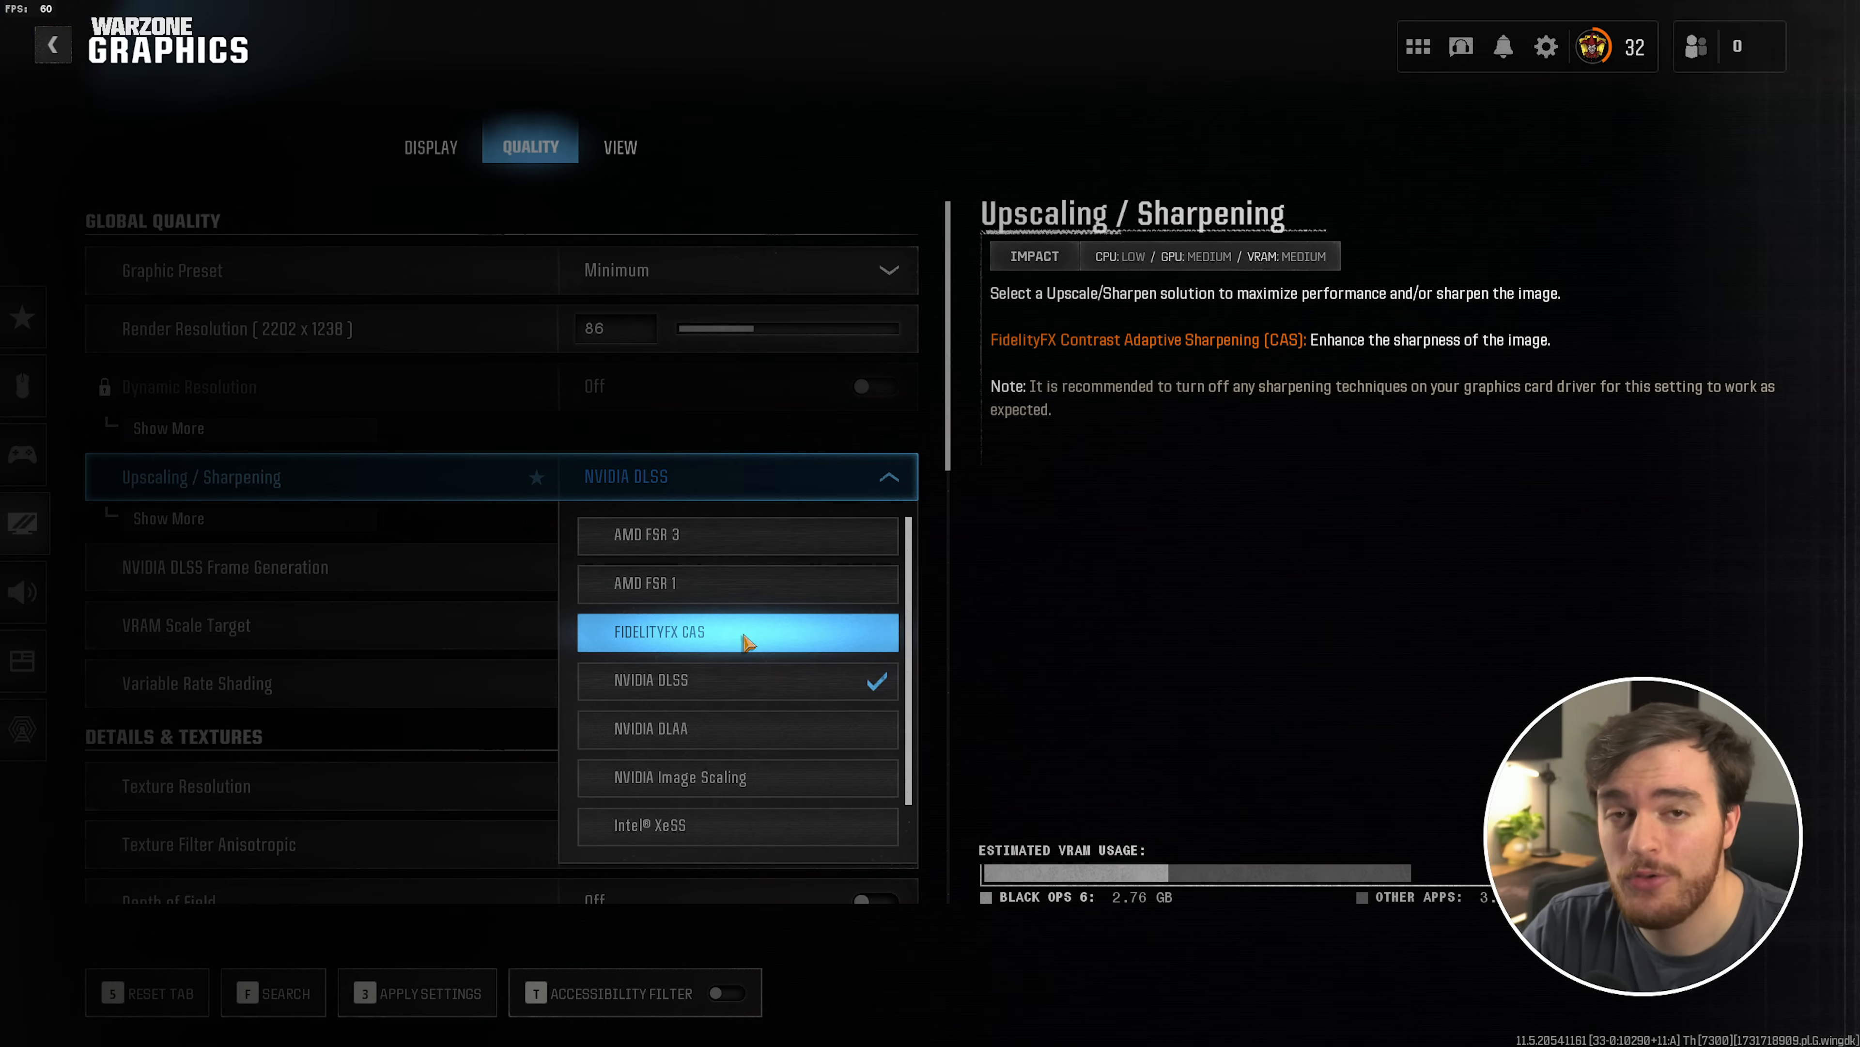
mouse_move(783, 659)
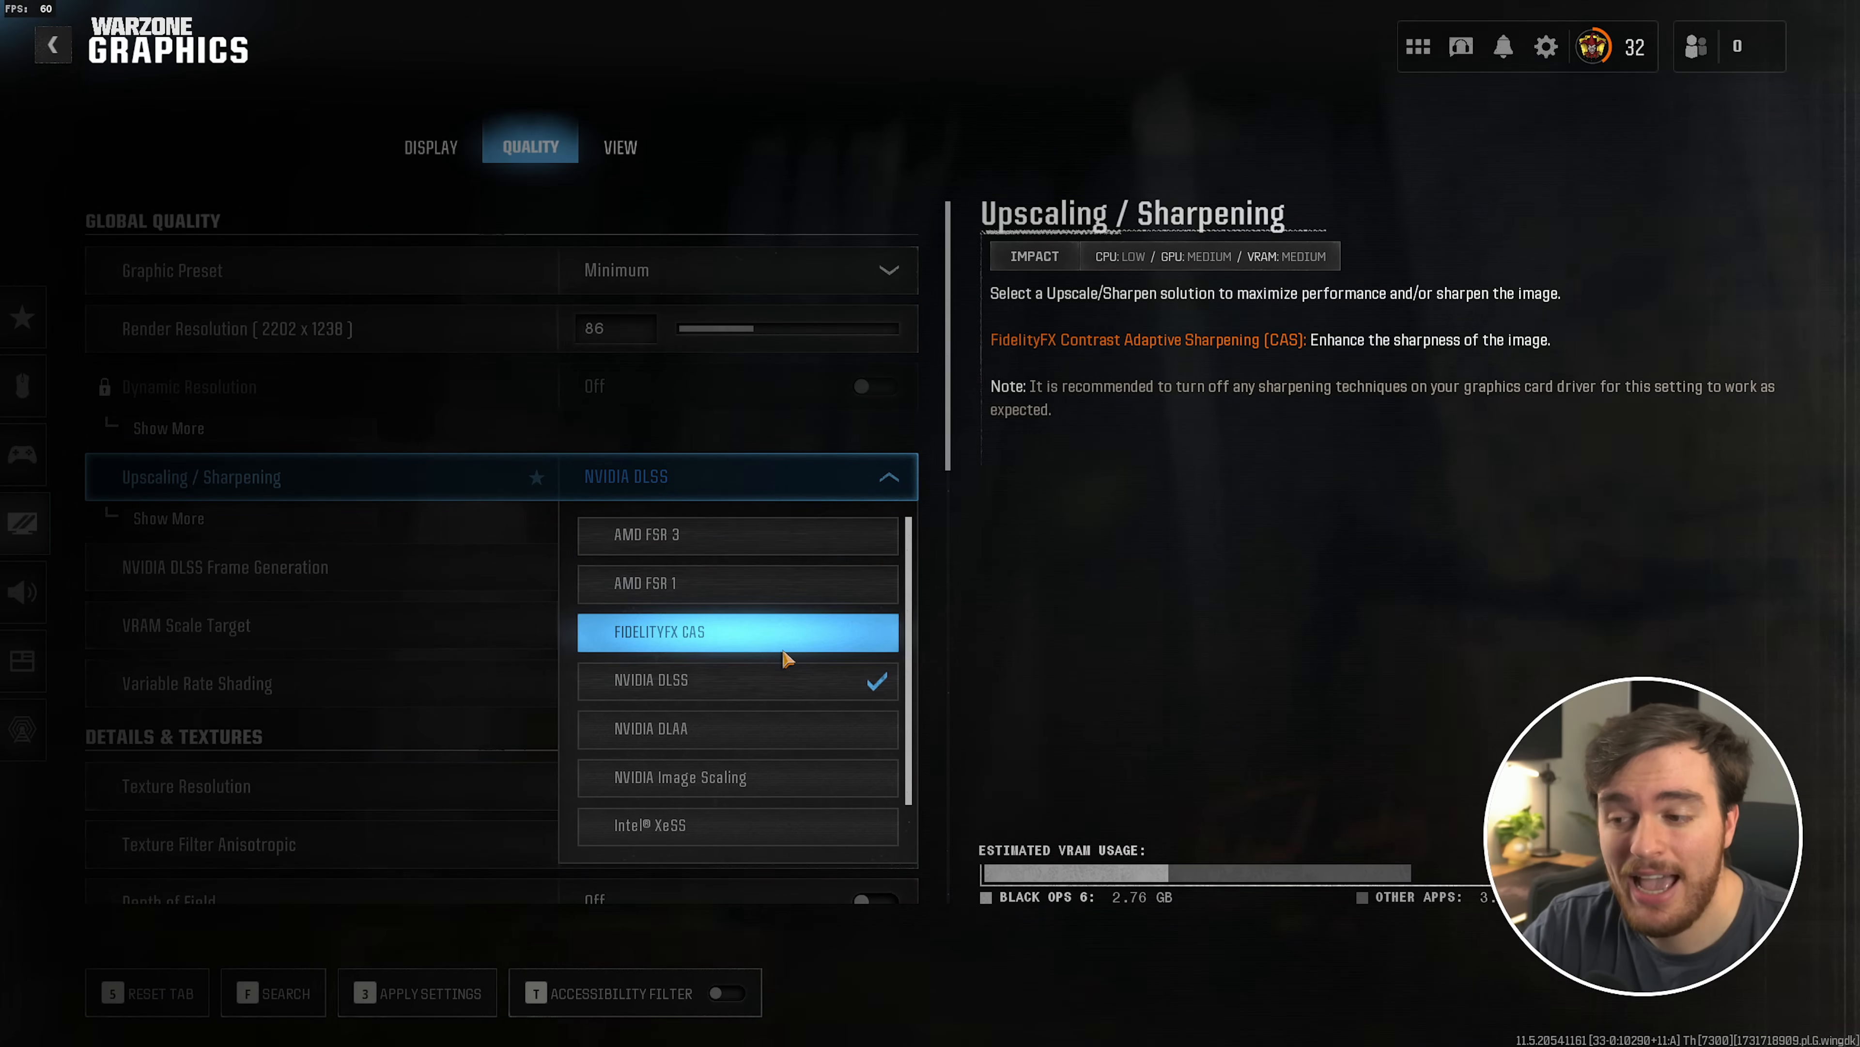
mouse_move(735, 534)
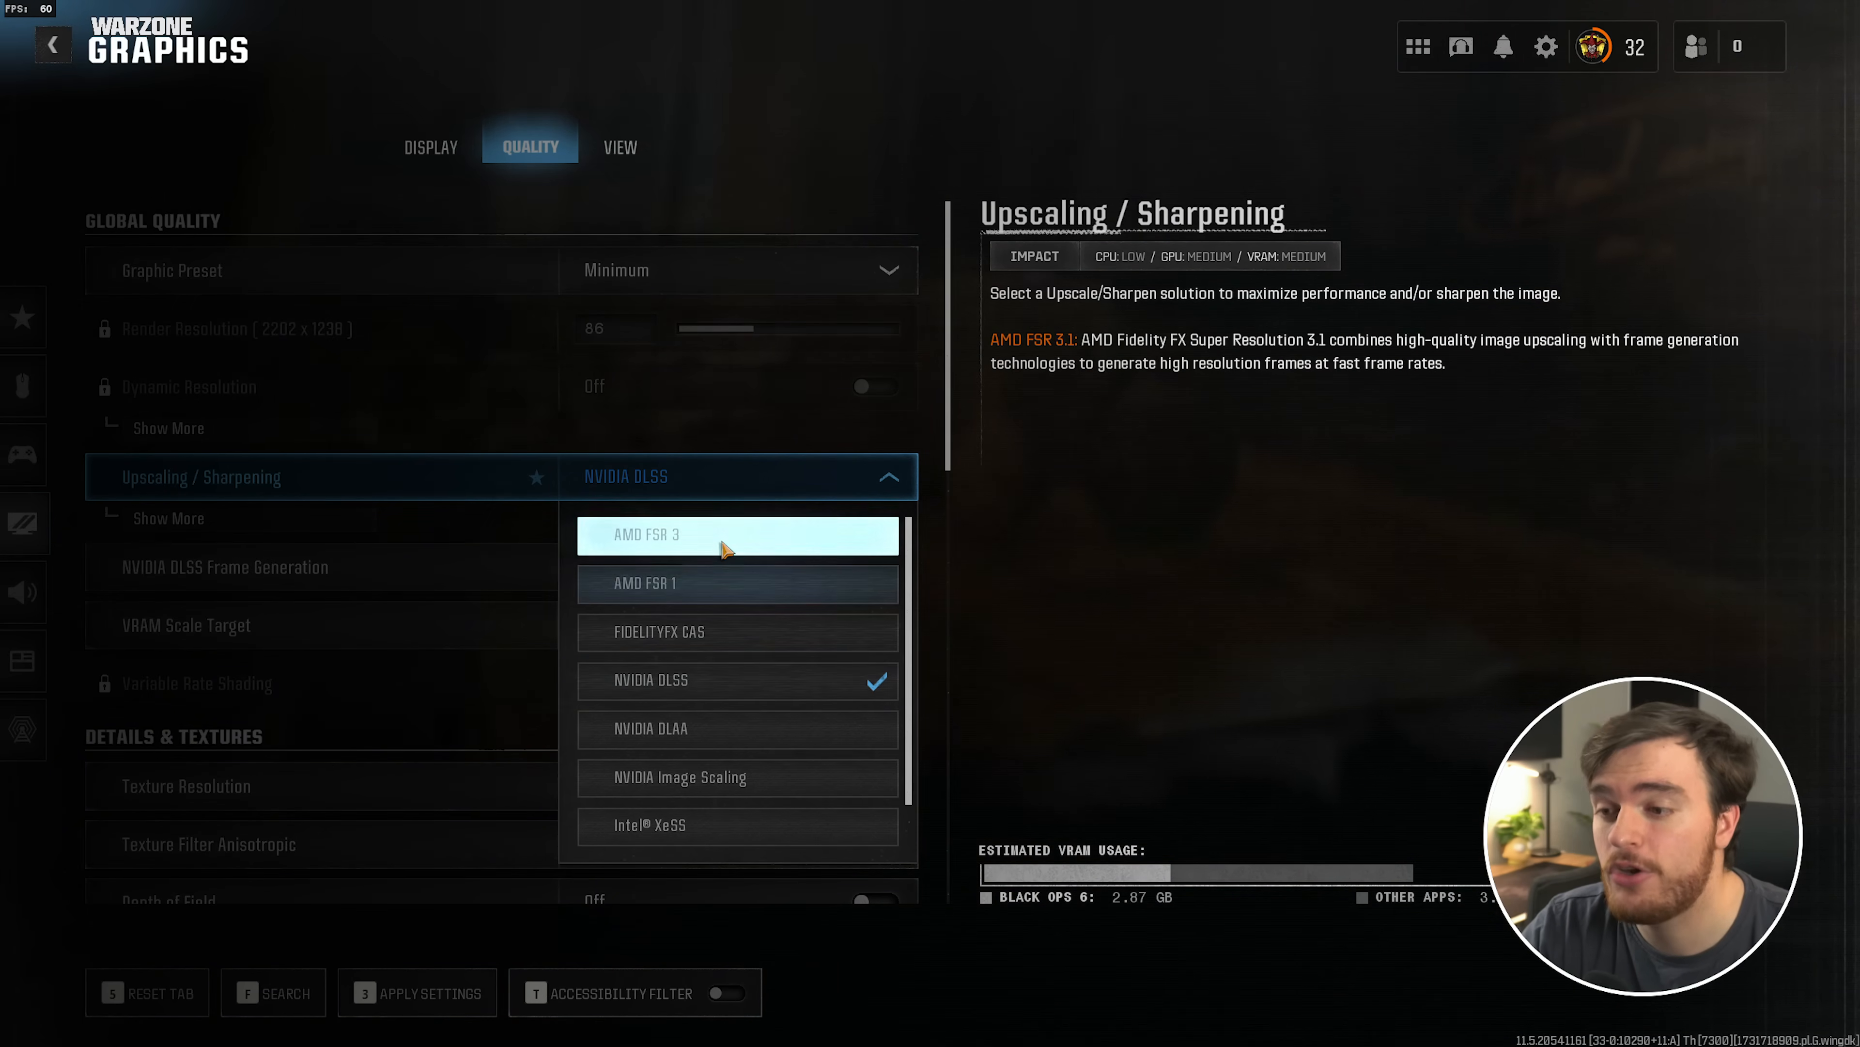
mouse_move(736, 583)
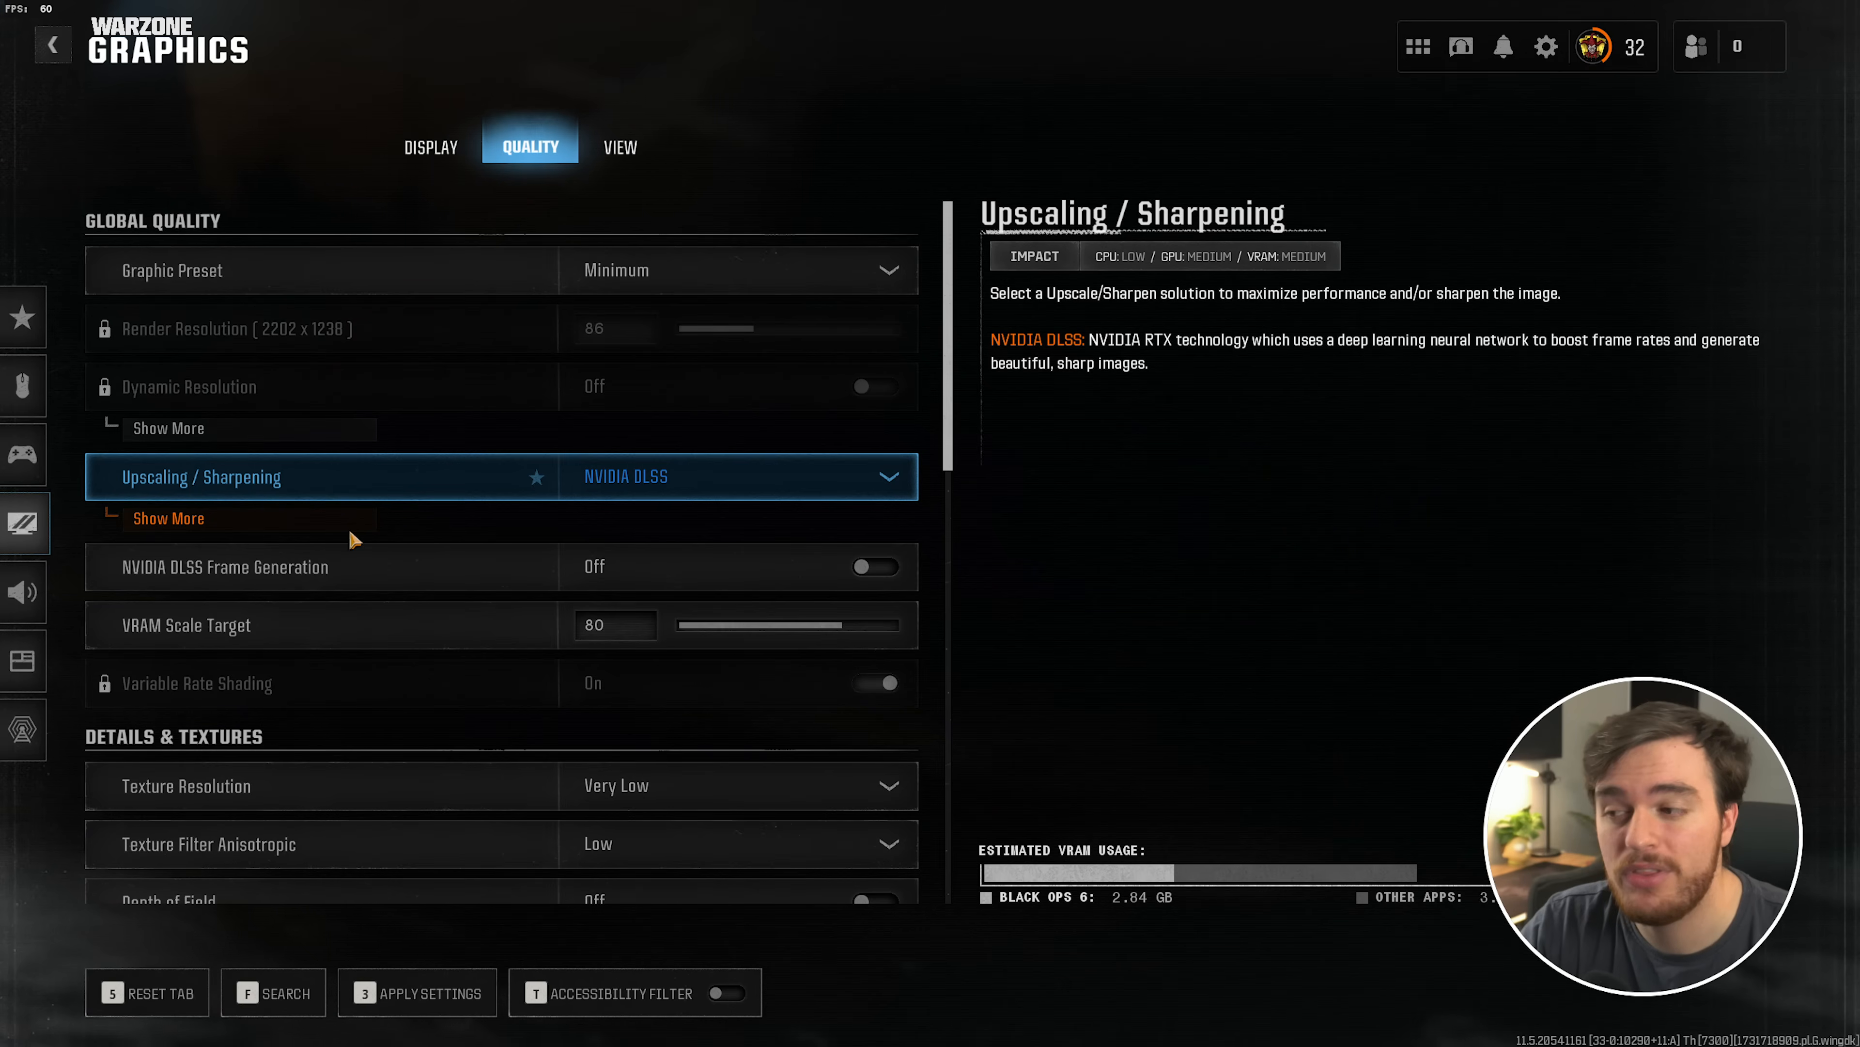
Expand Show More to reveal DLSS Preset Quality and Sharpness 50
left_click(168, 517)
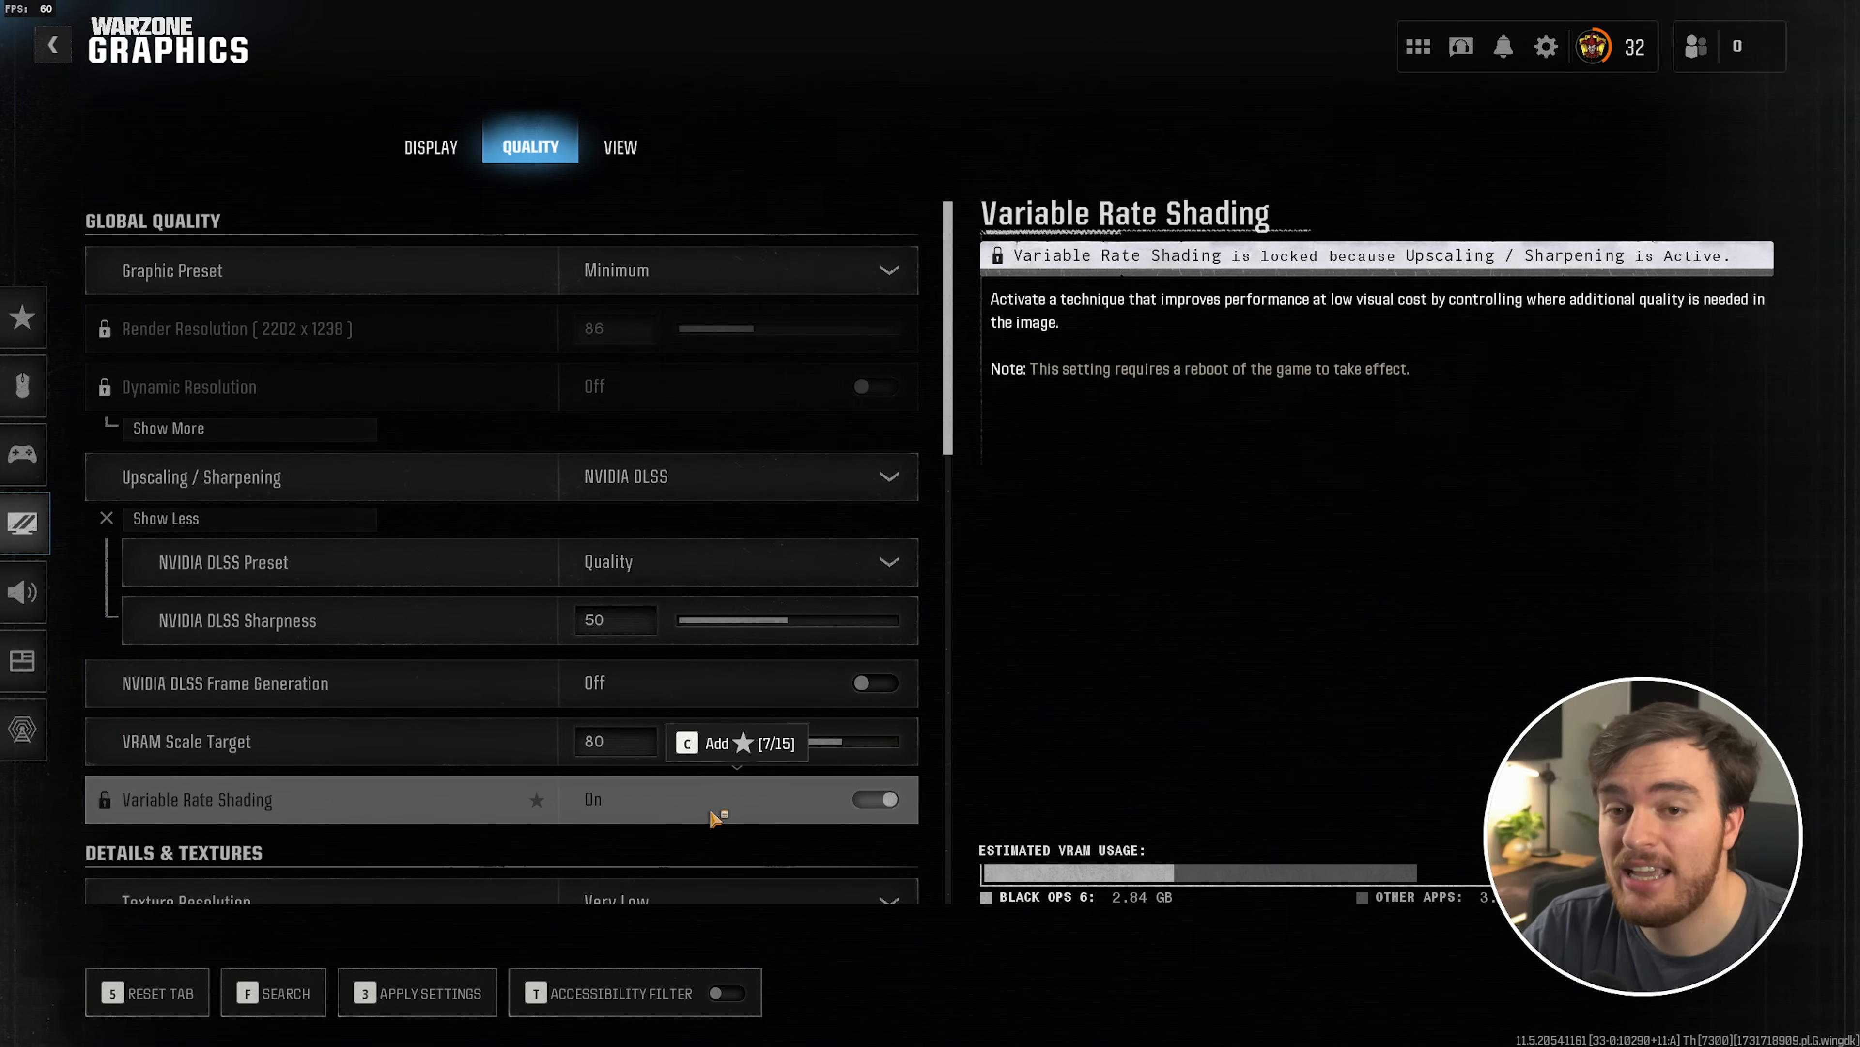
Set Texture Resolution to High under Details & Textures
scroll("down", 3)
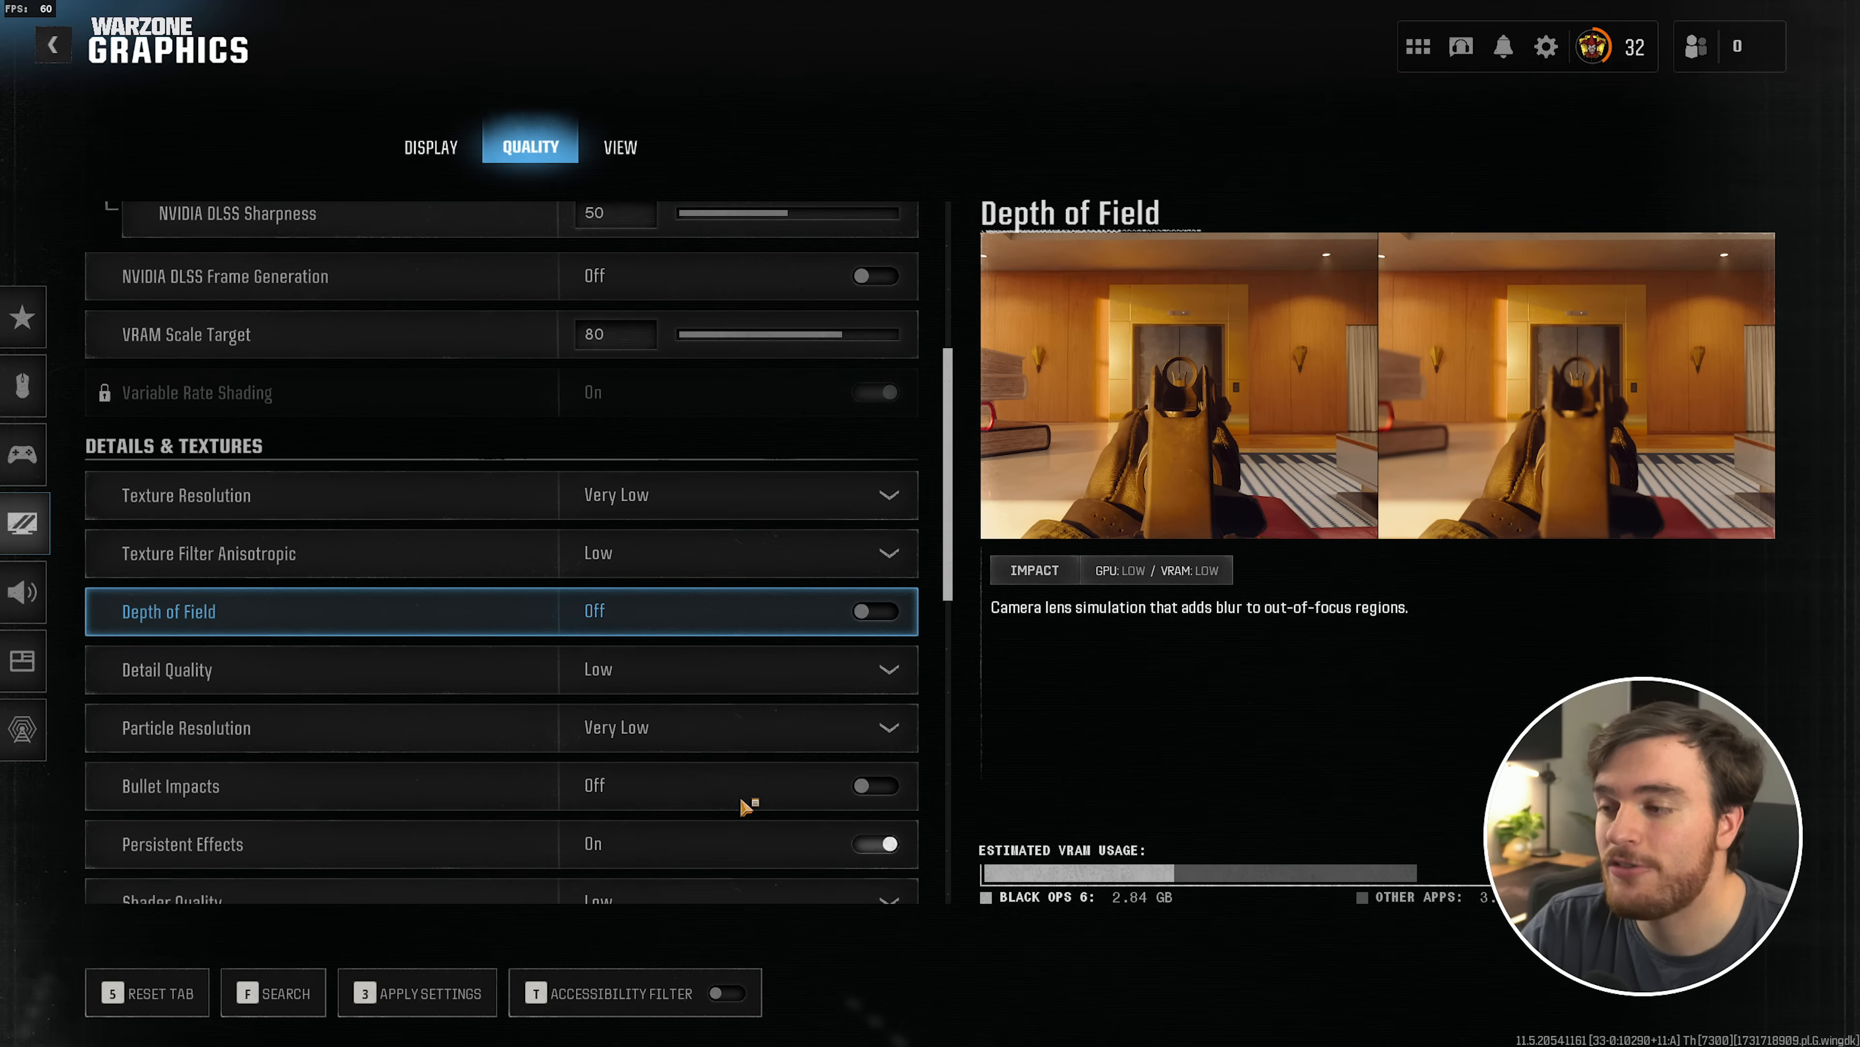
scroll("down", 3)
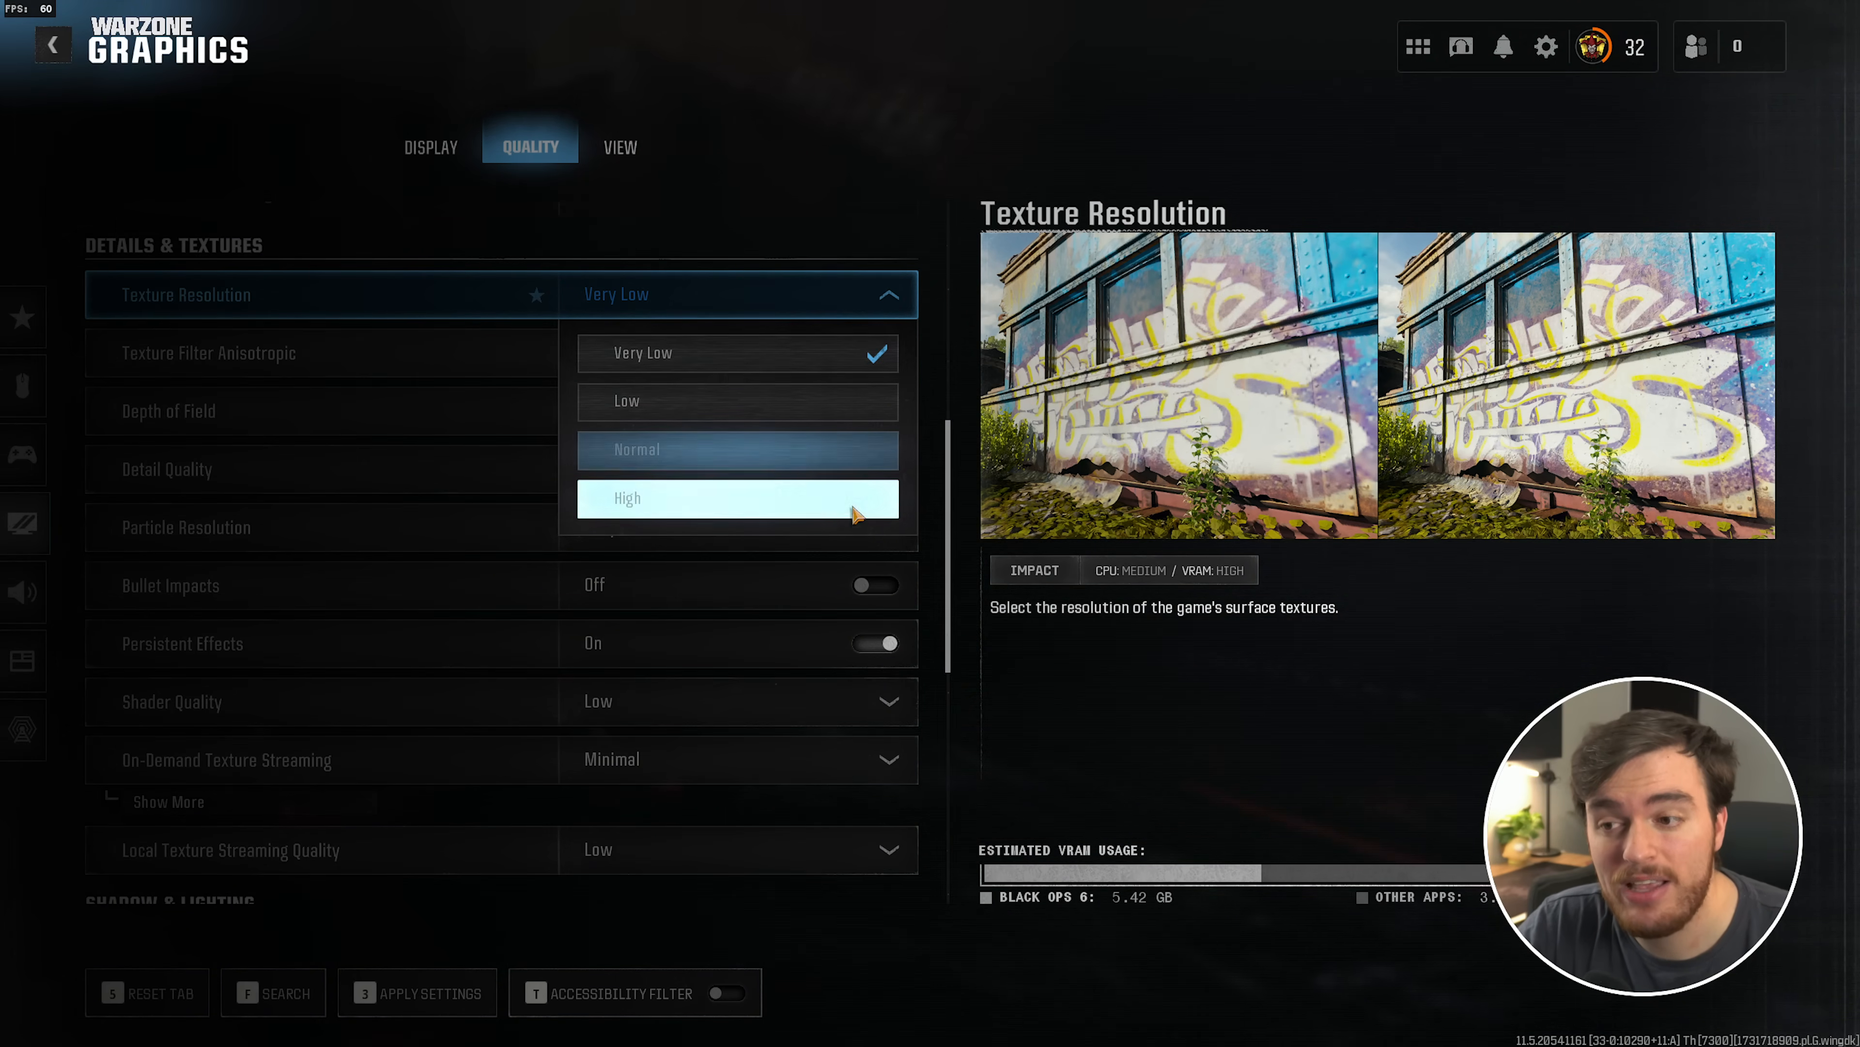
left_click(736, 497)
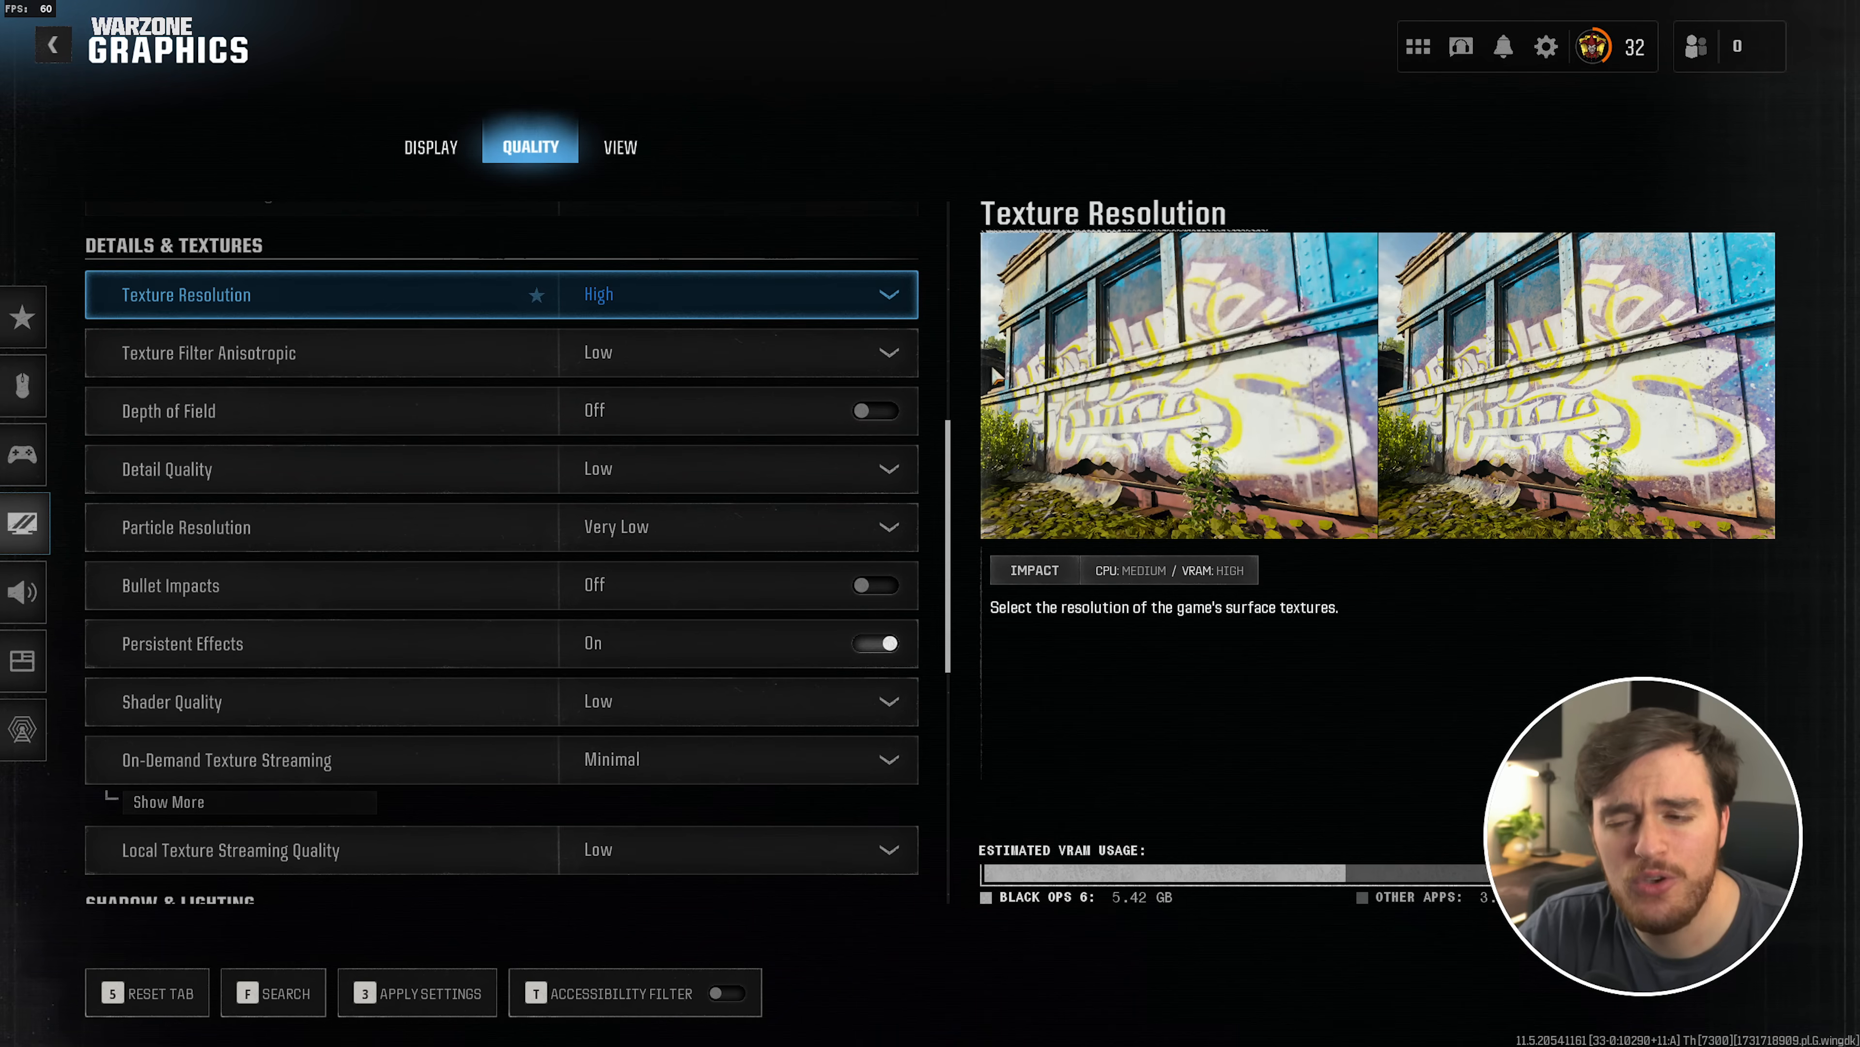
mouse_move(1290, 394)
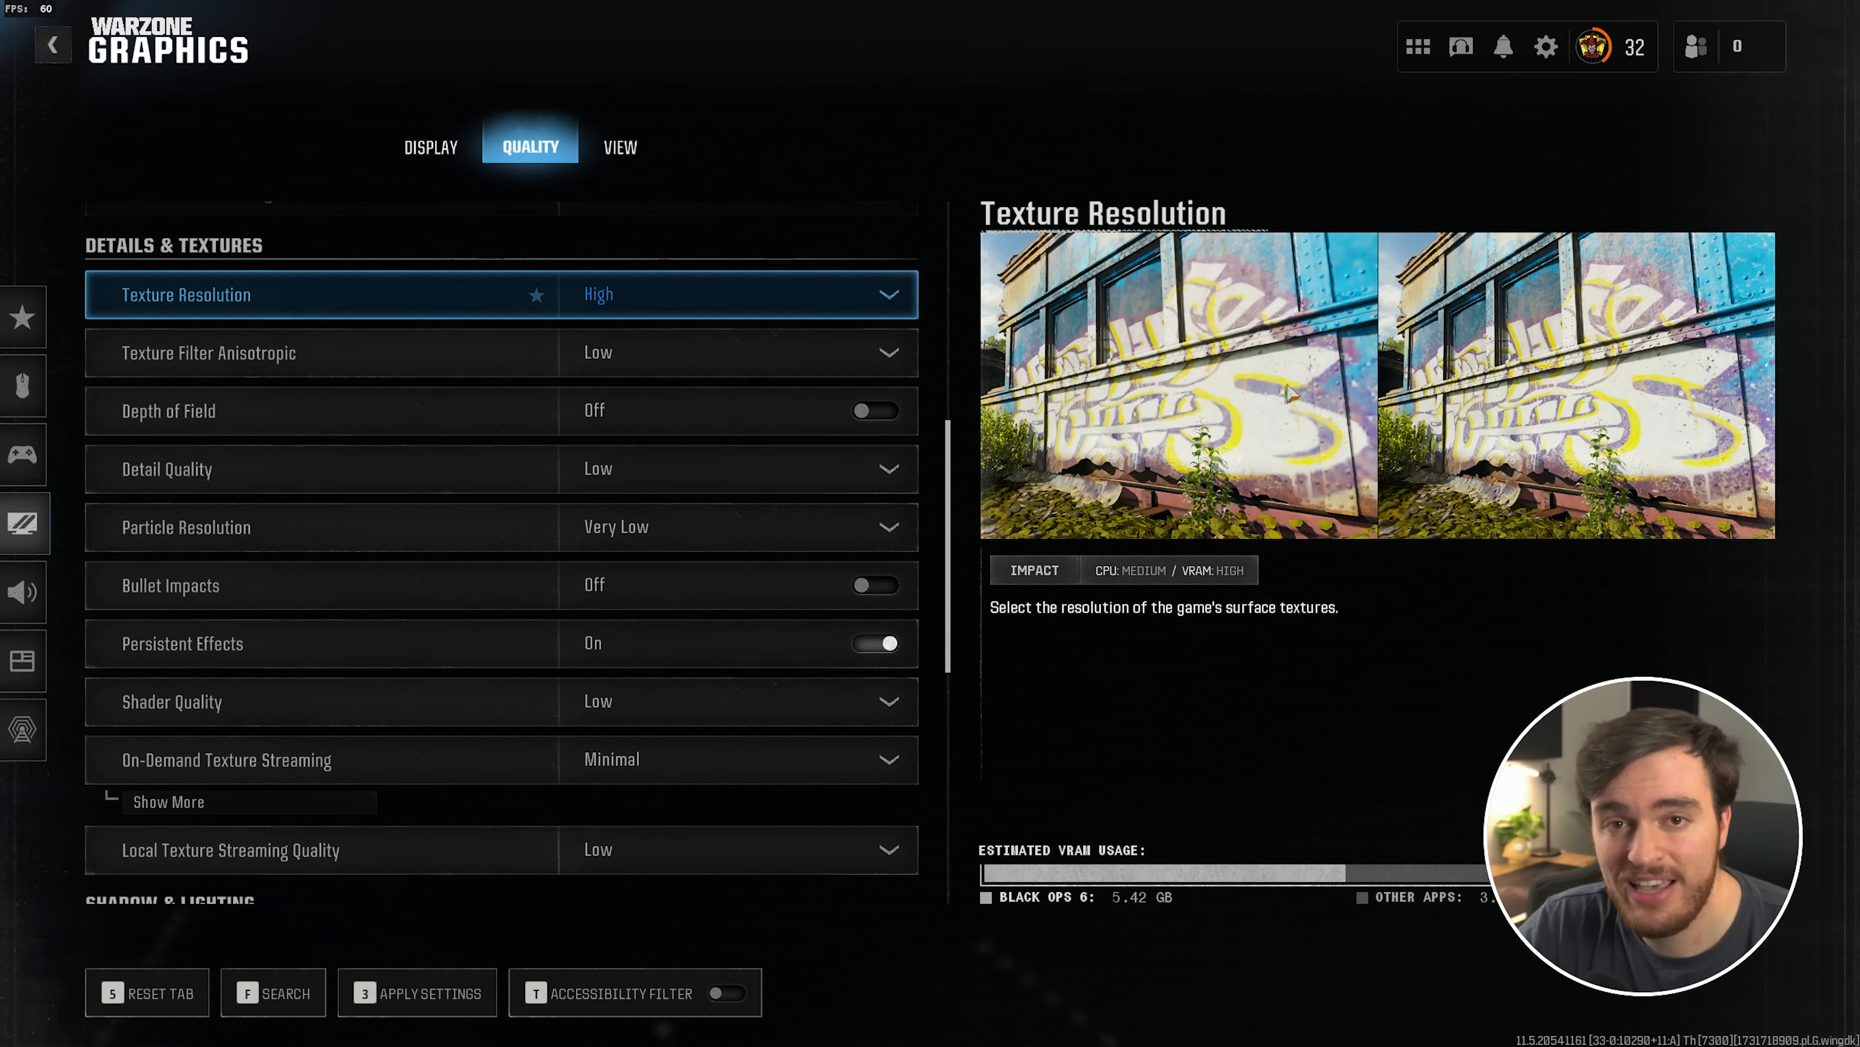
mouse_move(1421, 925)
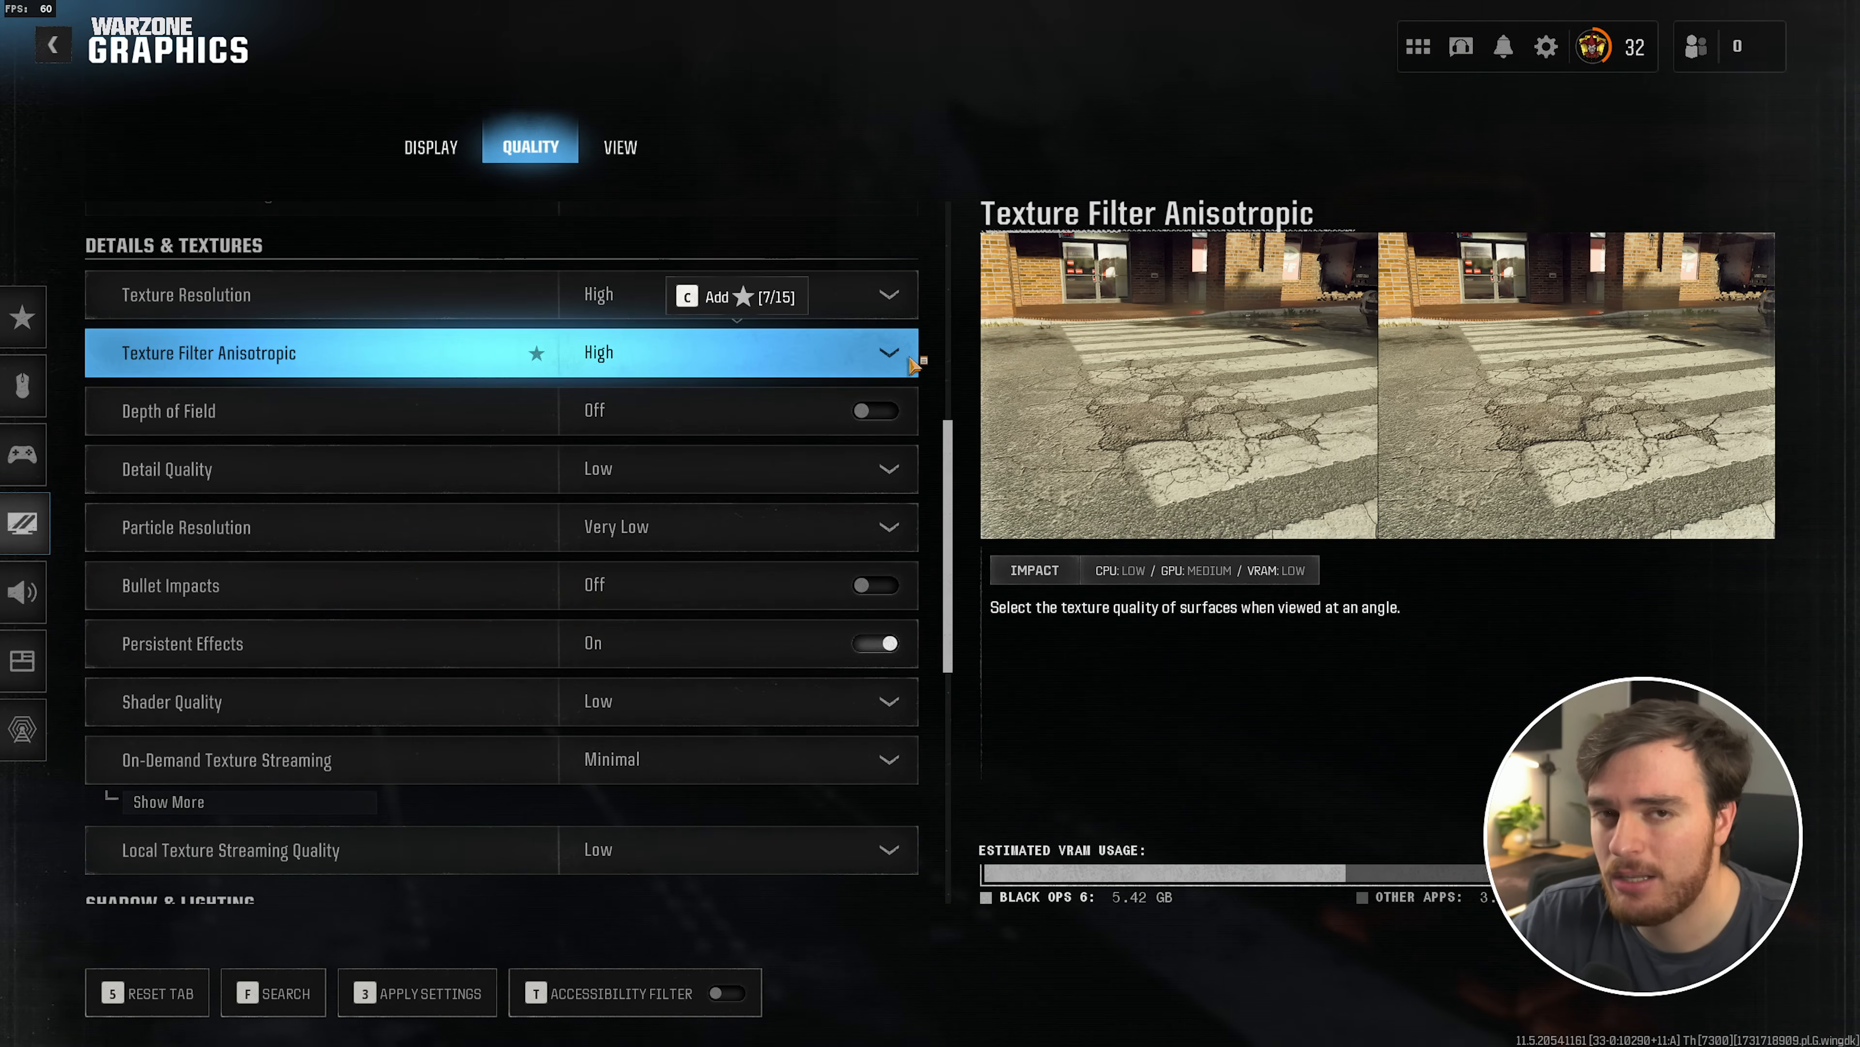
scroll("down", 3)
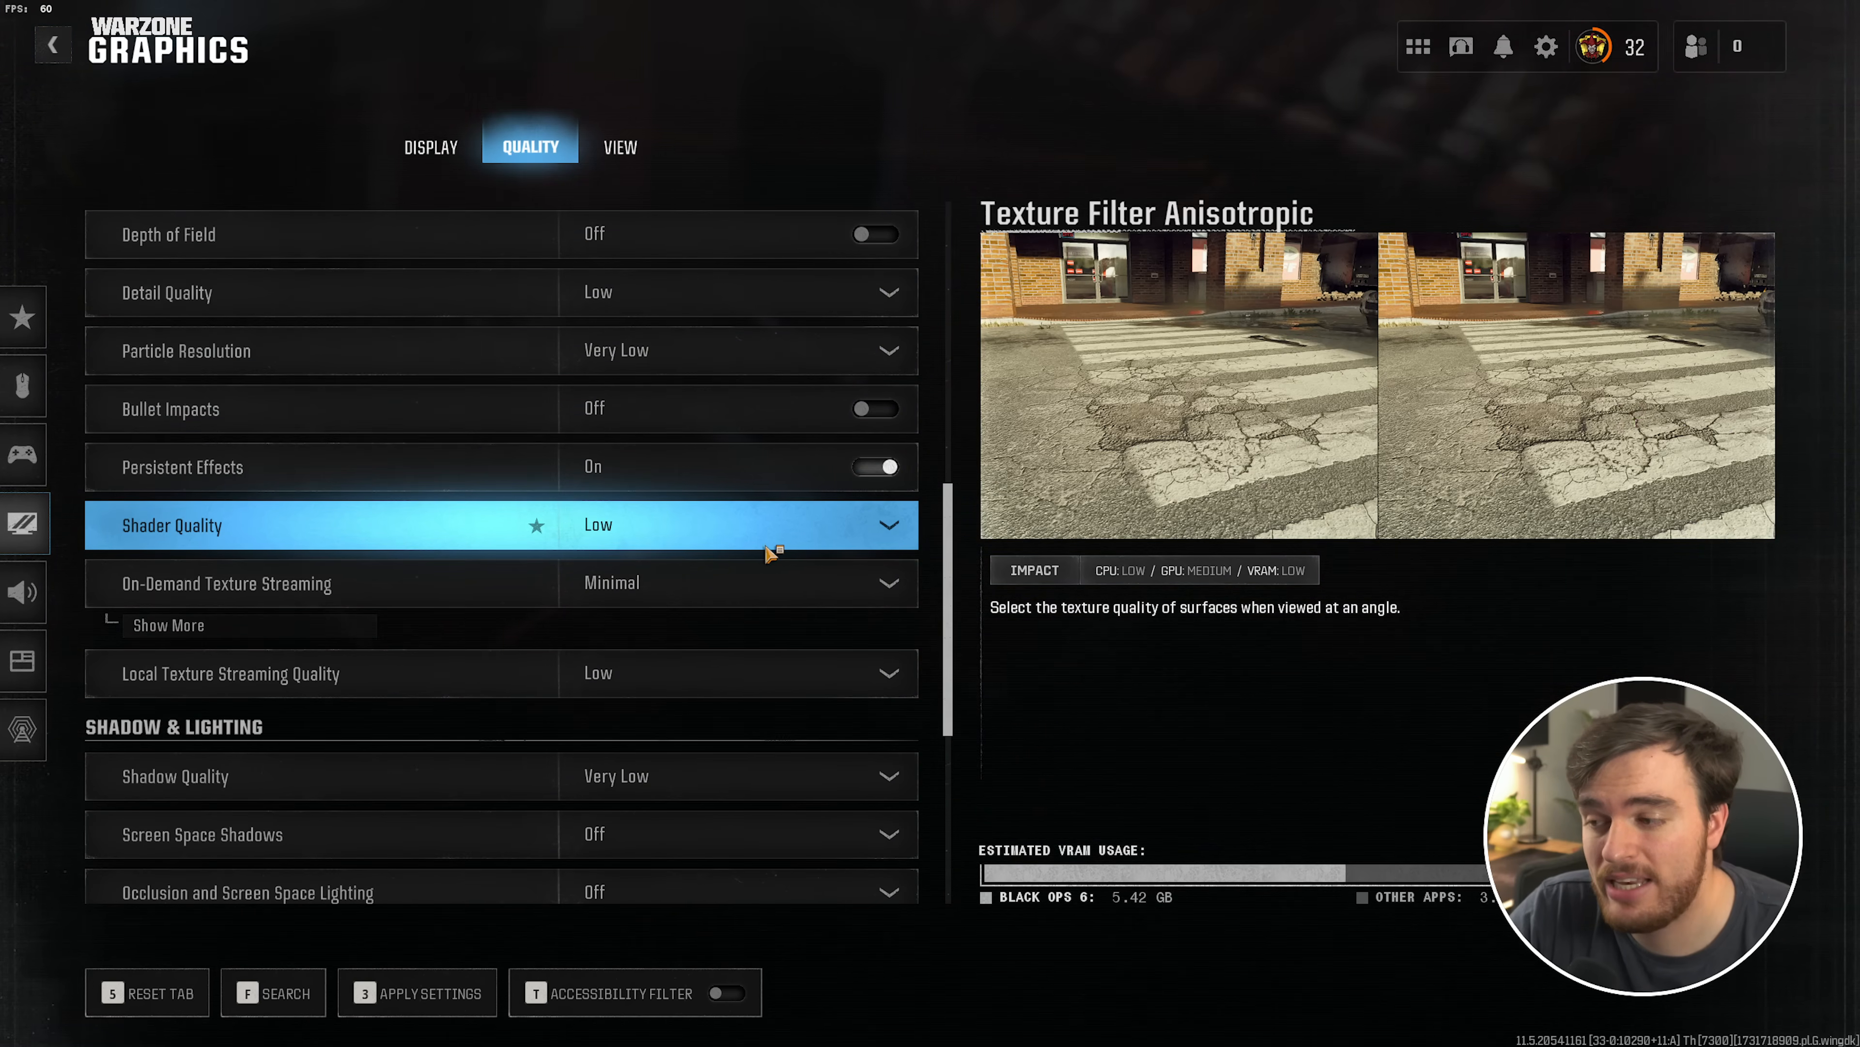
scroll("down", 3)
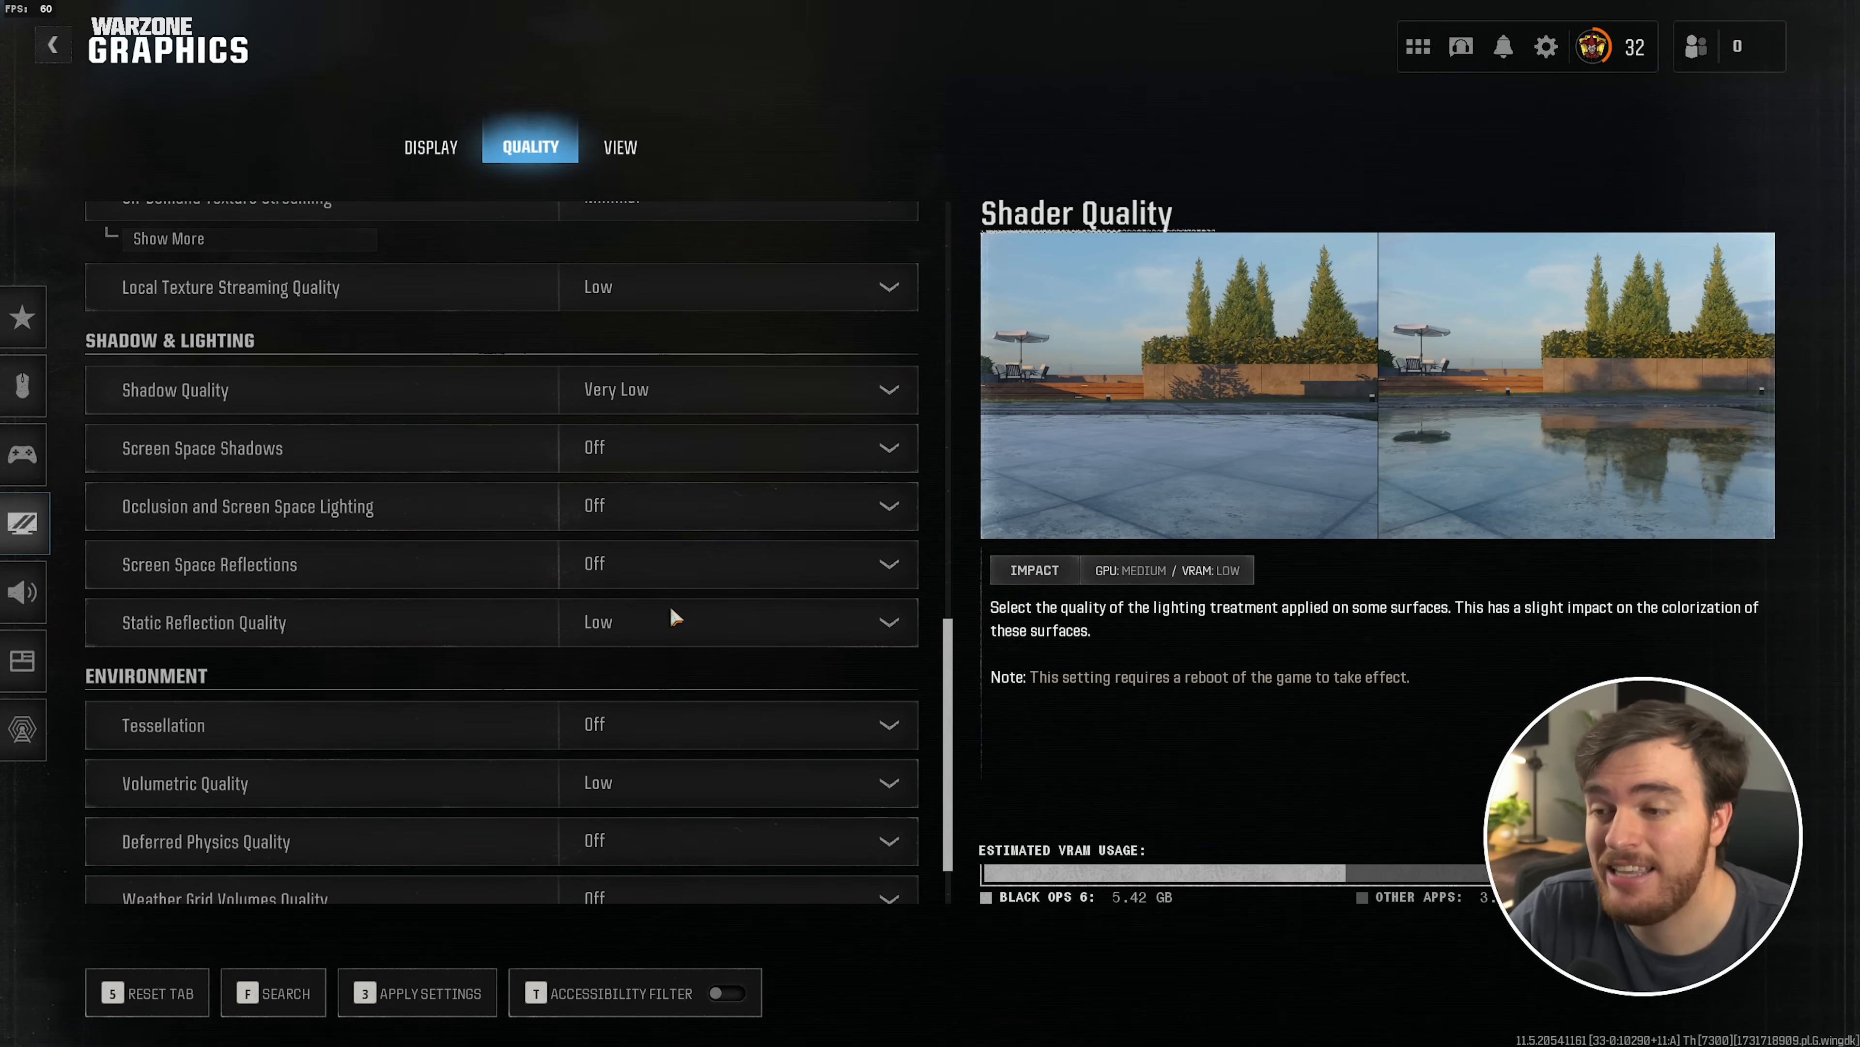
scroll("down", 3)
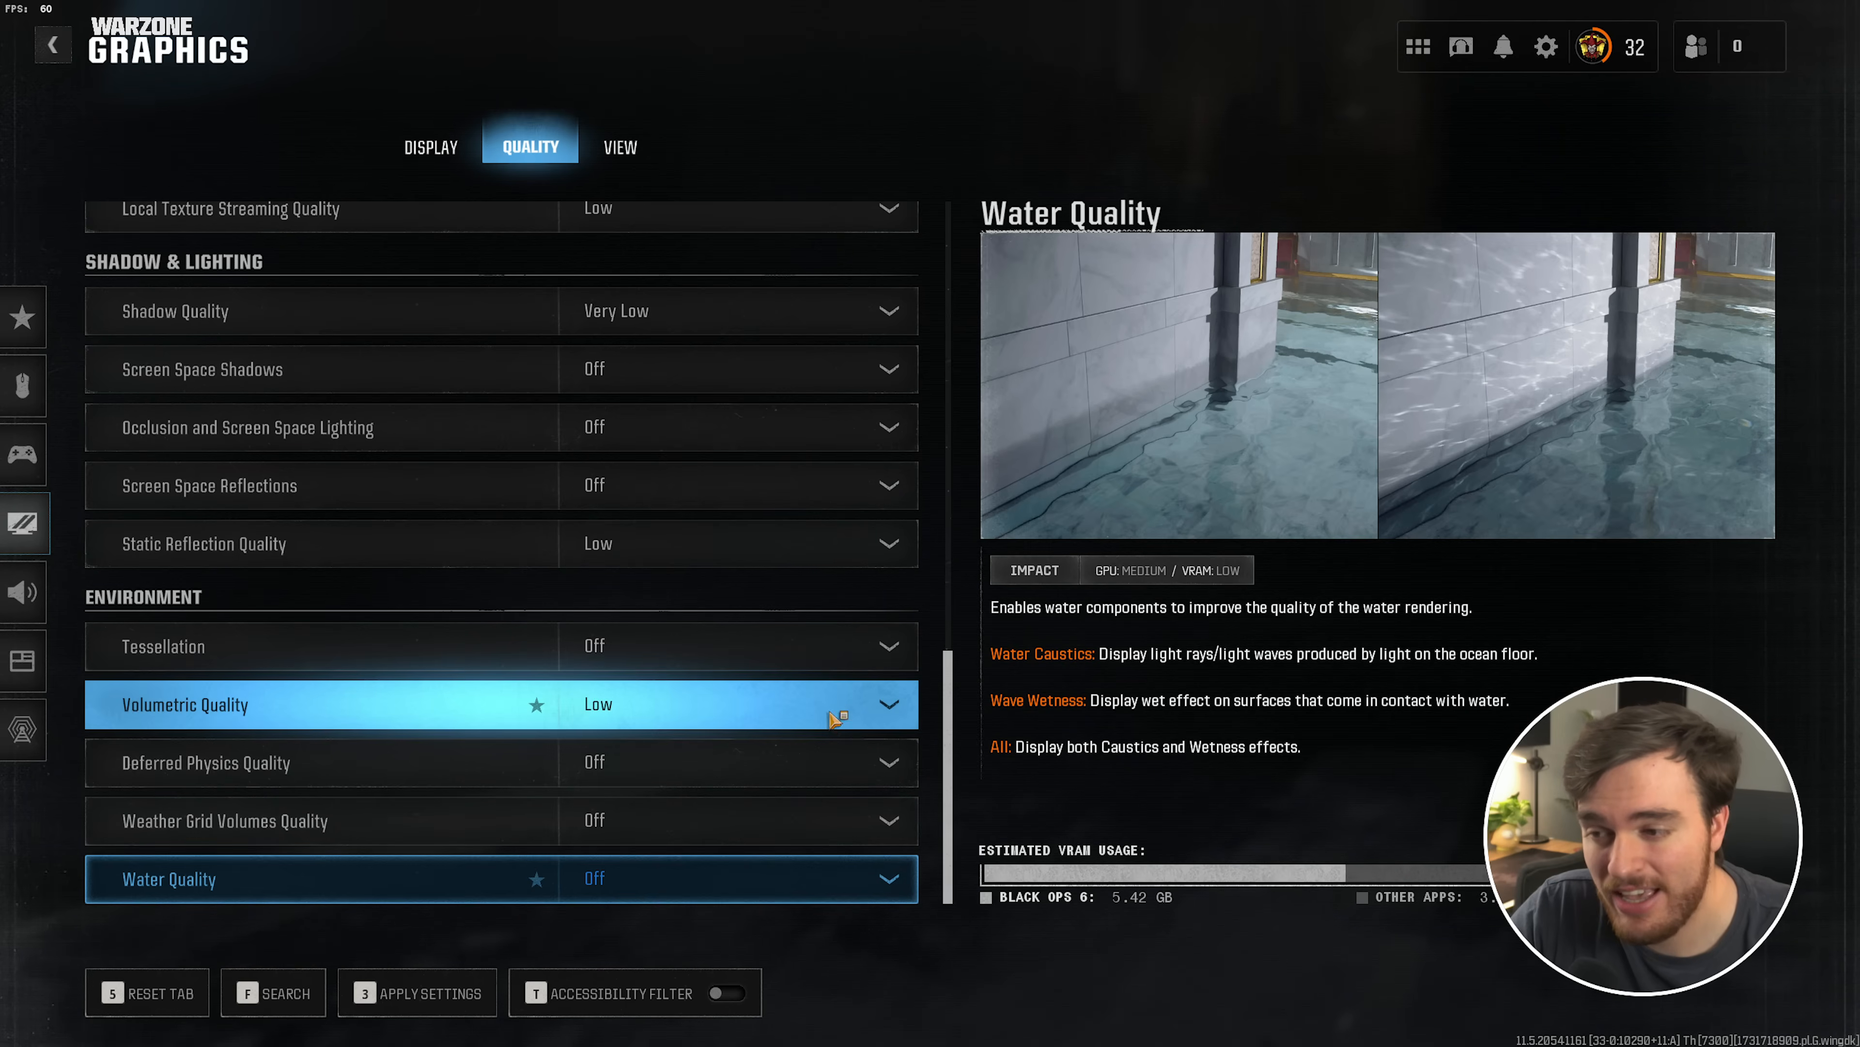
scroll("up", 3)
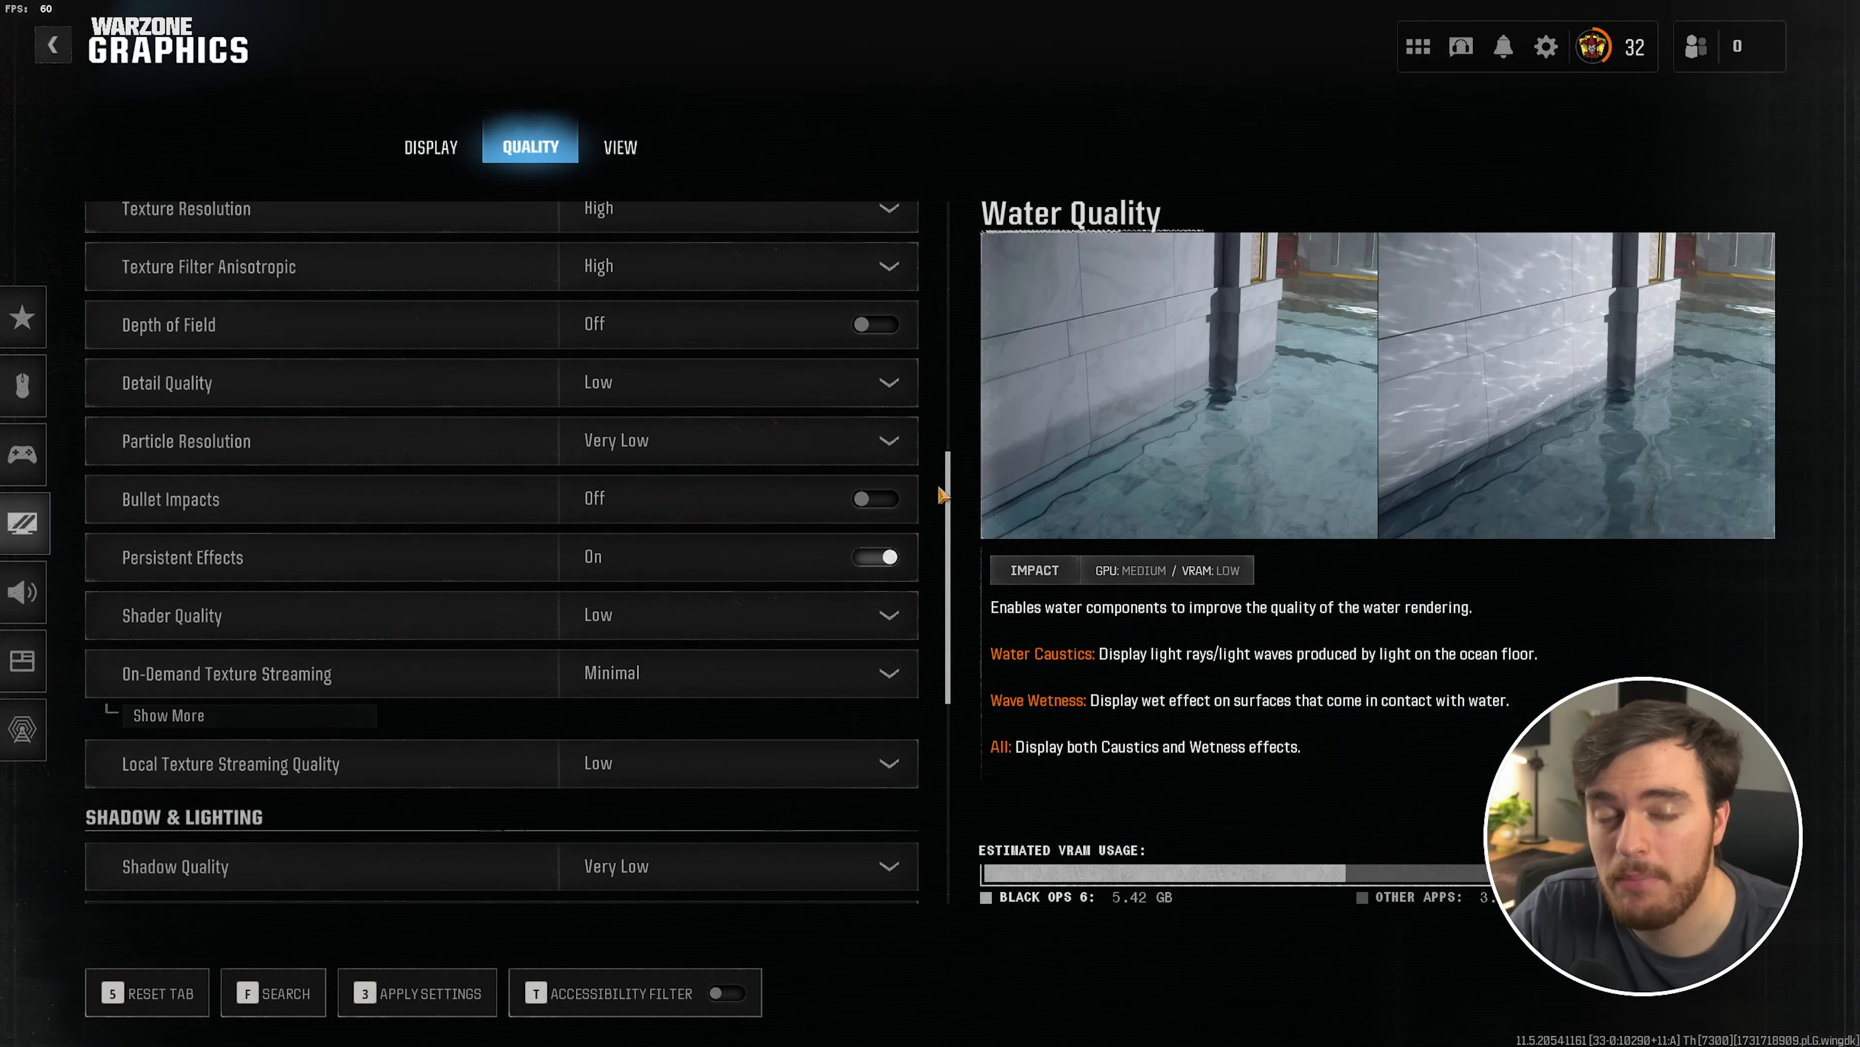
mouse_move(937, 493)
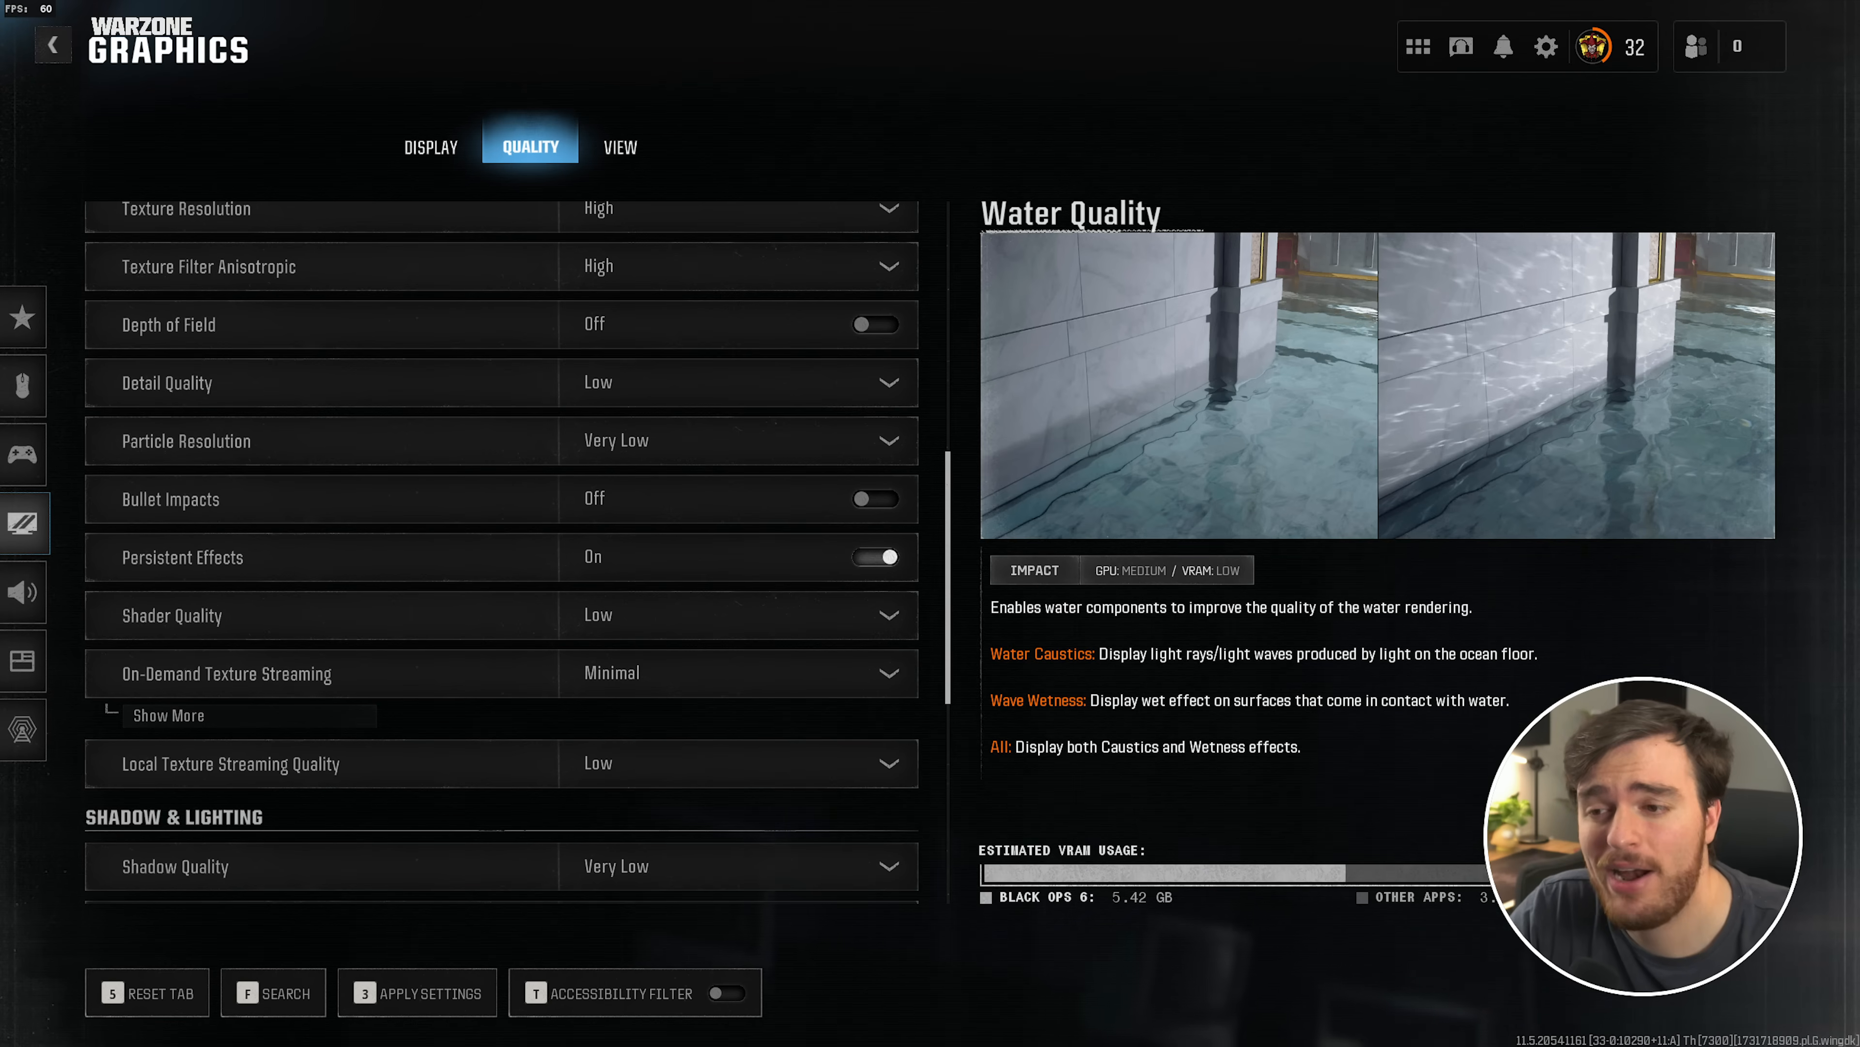
scroll("down", 3)
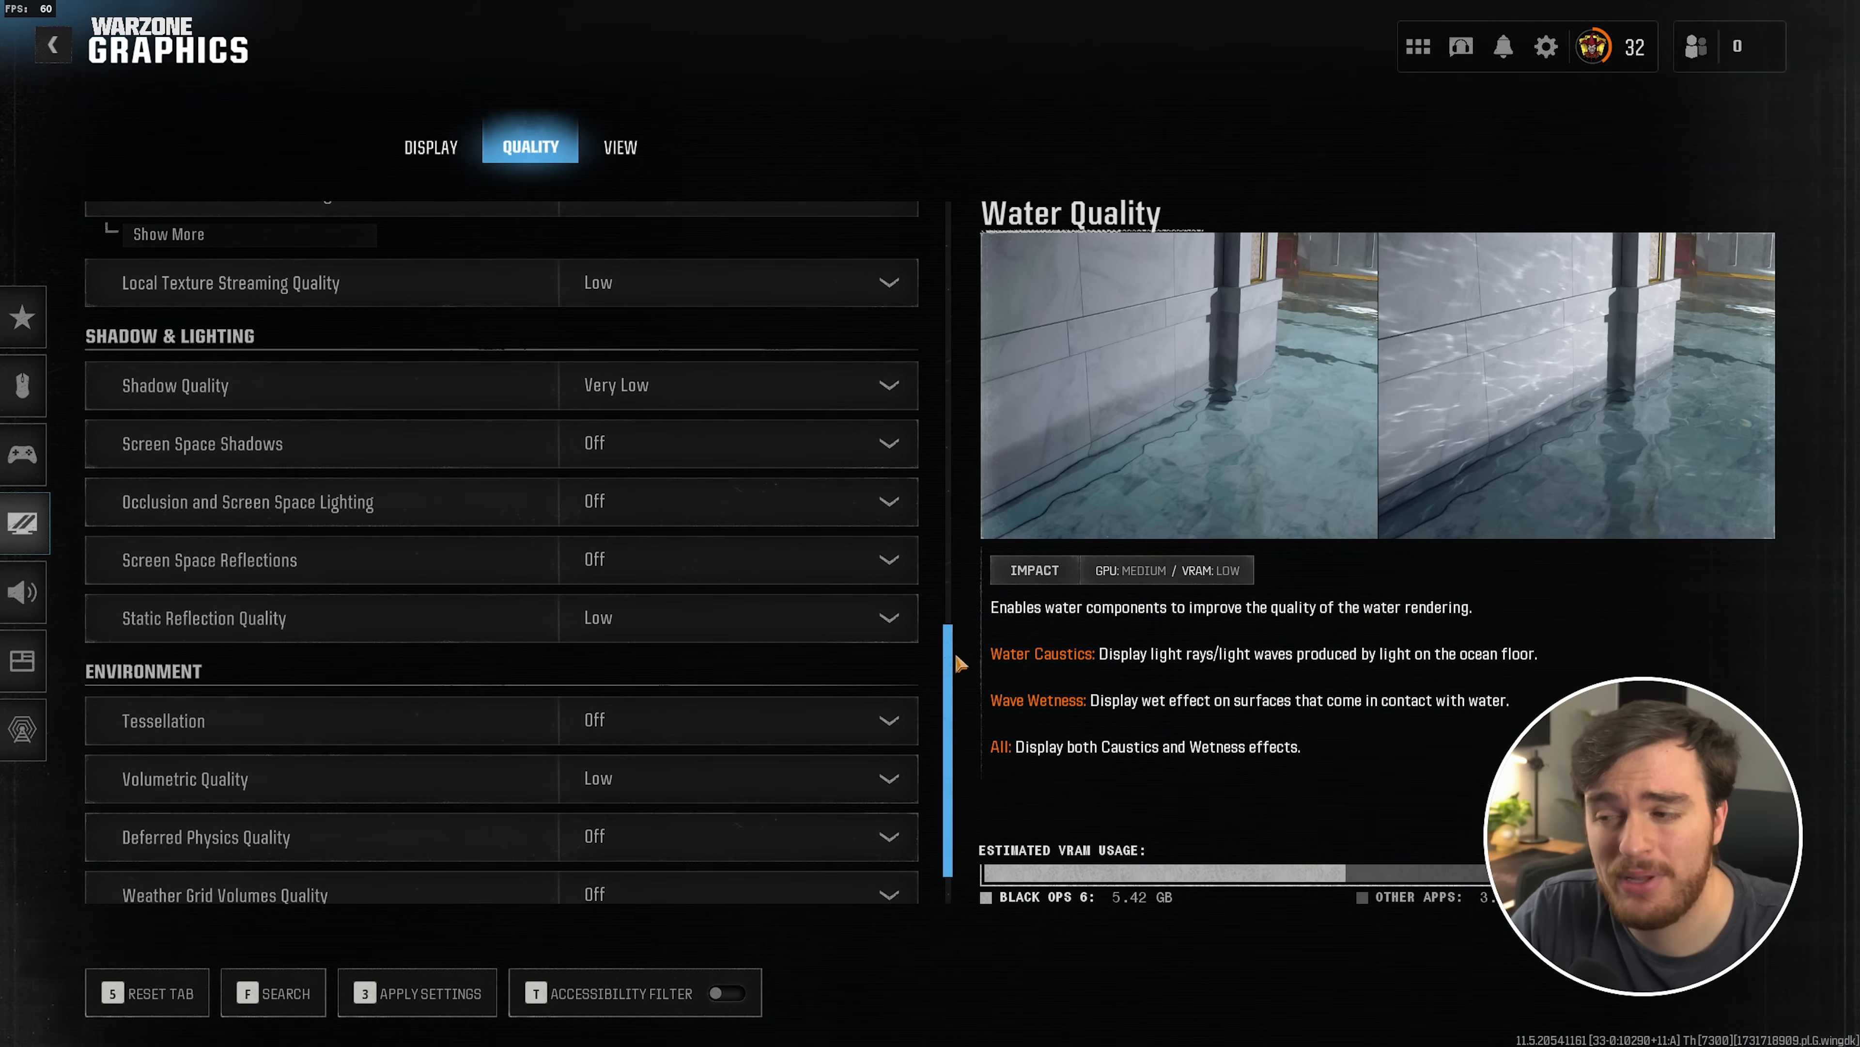
scroll("up", 3)
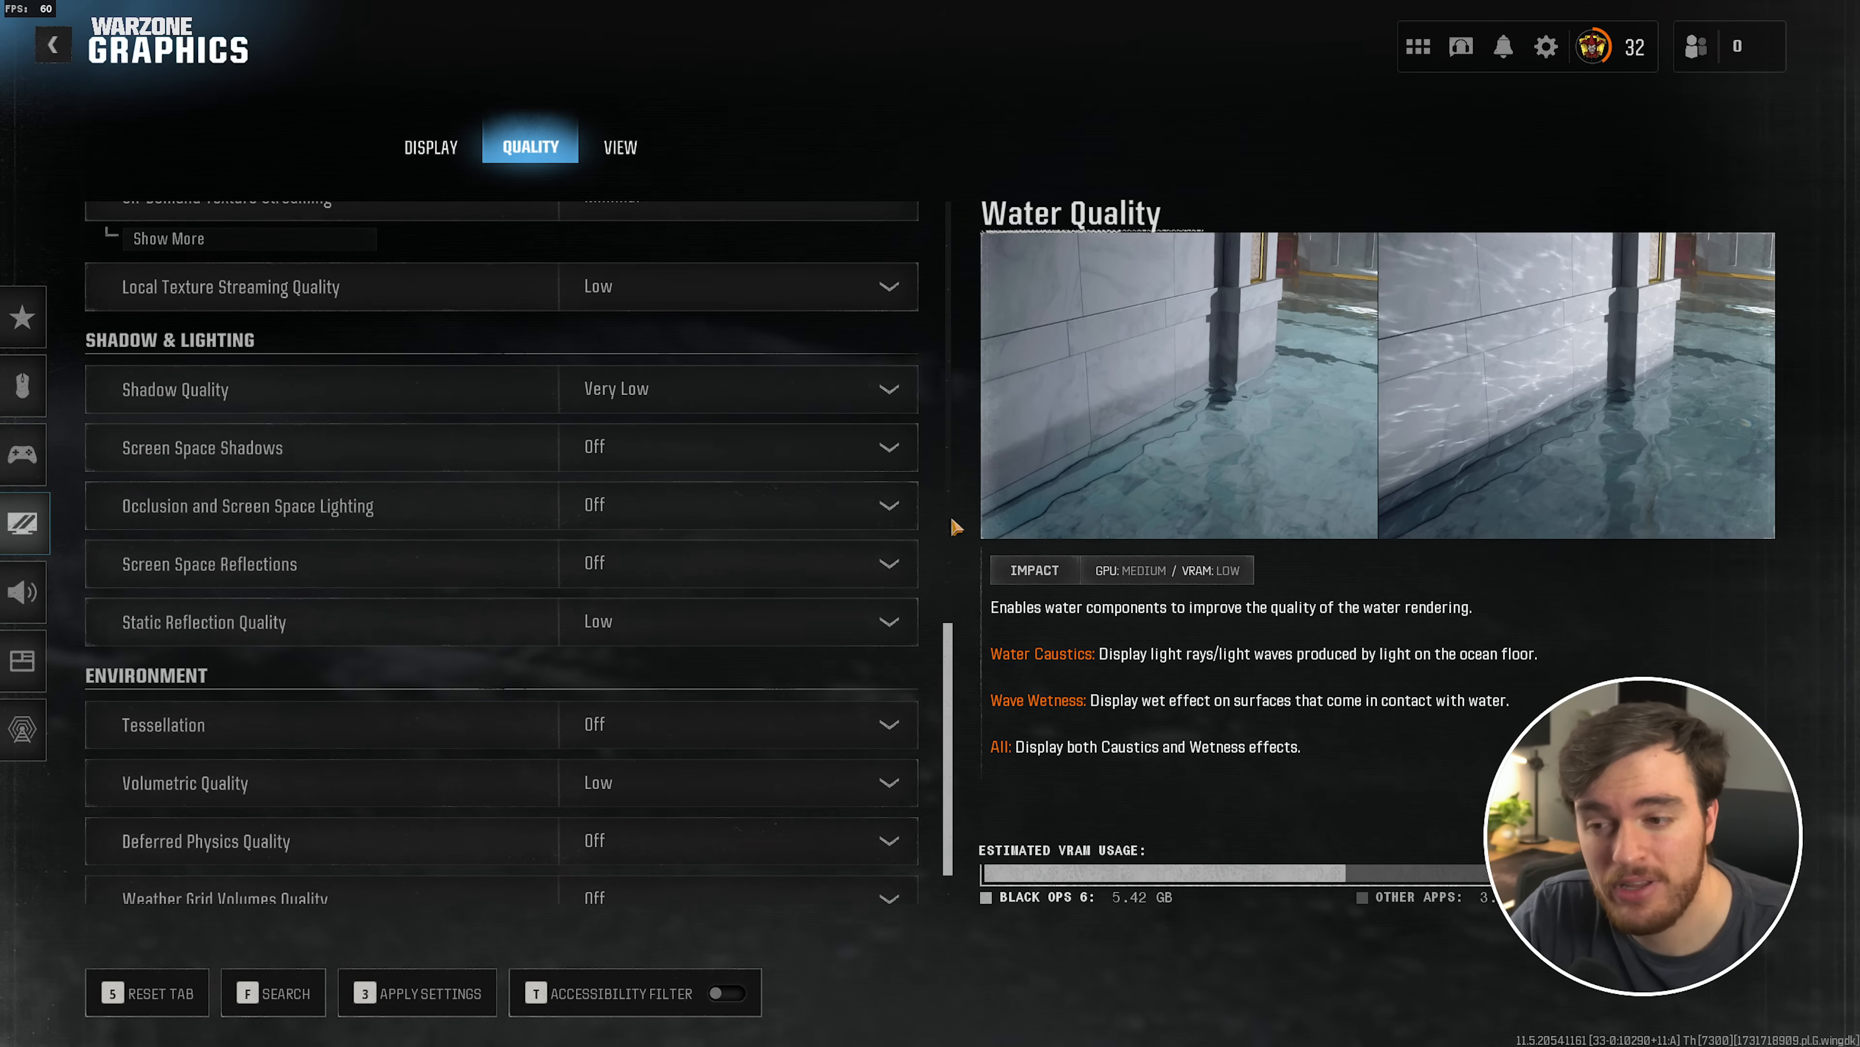
scroll("up", 3)
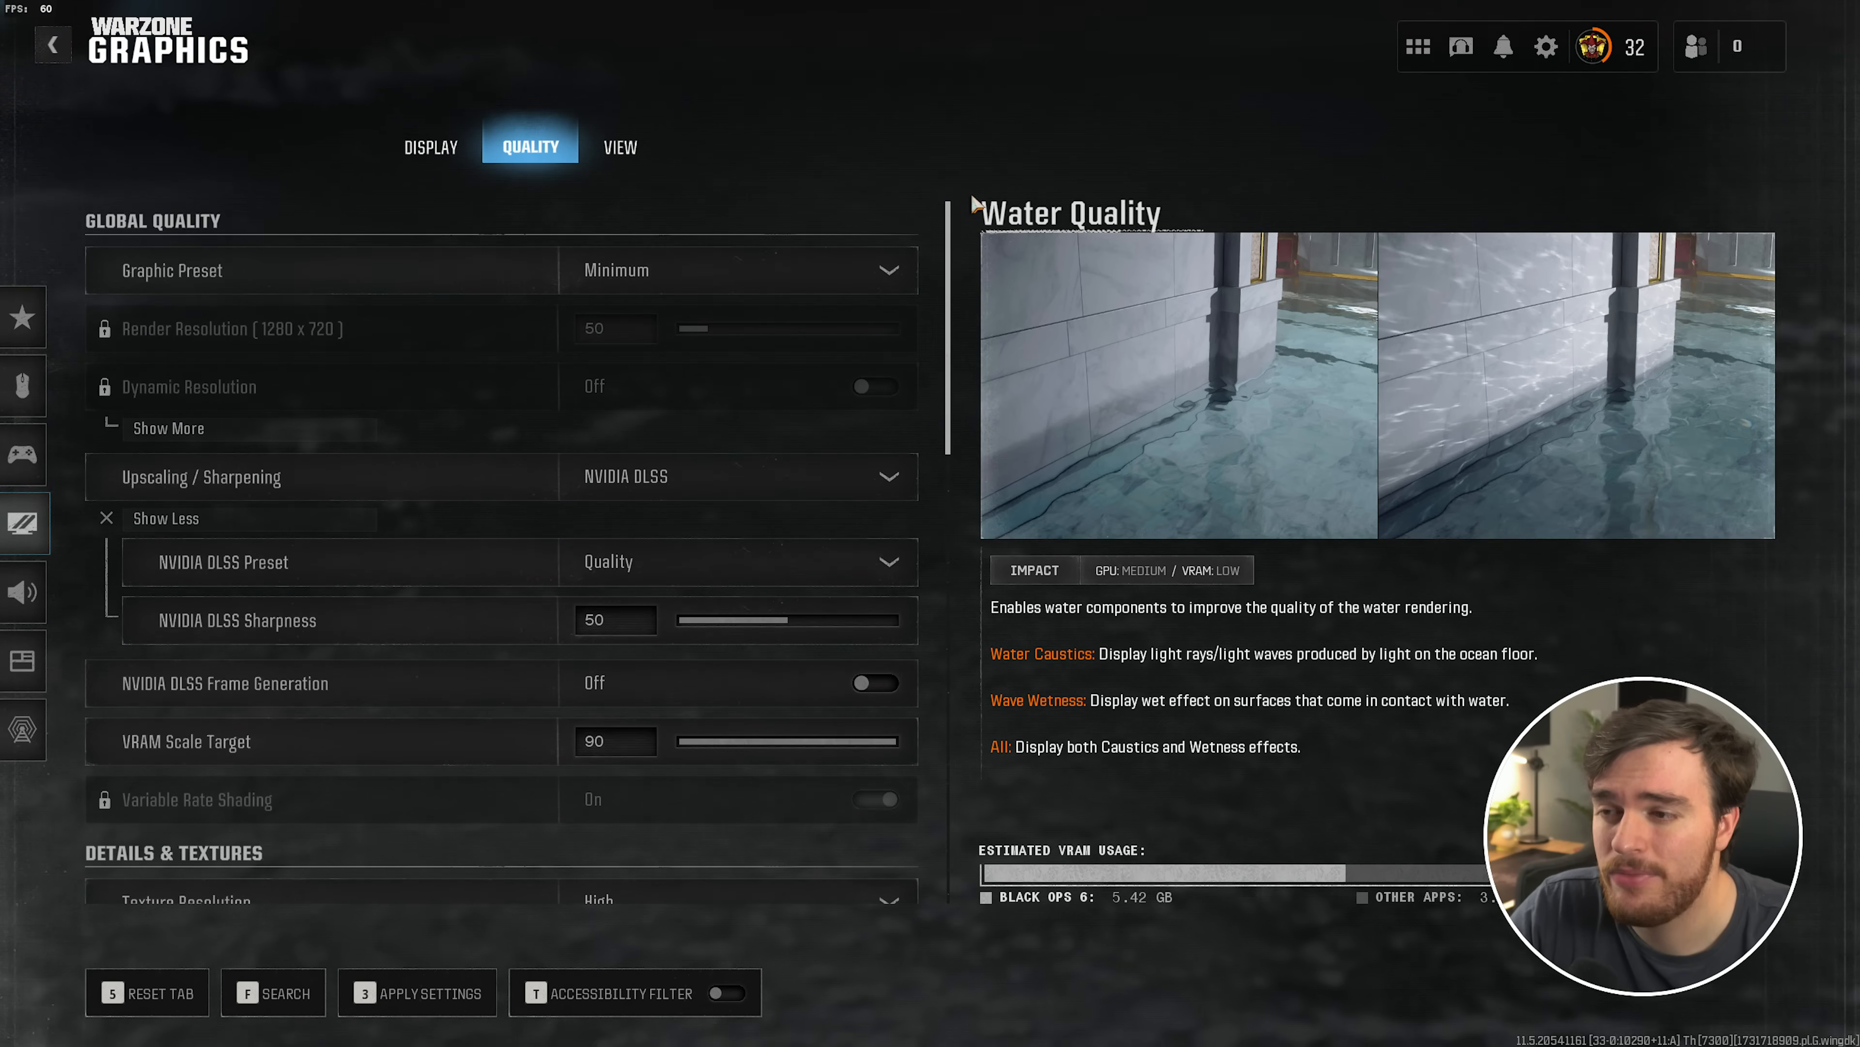
Apply the unsaved graphics quality settings via the confirmation dialog
left_click(416, 992)
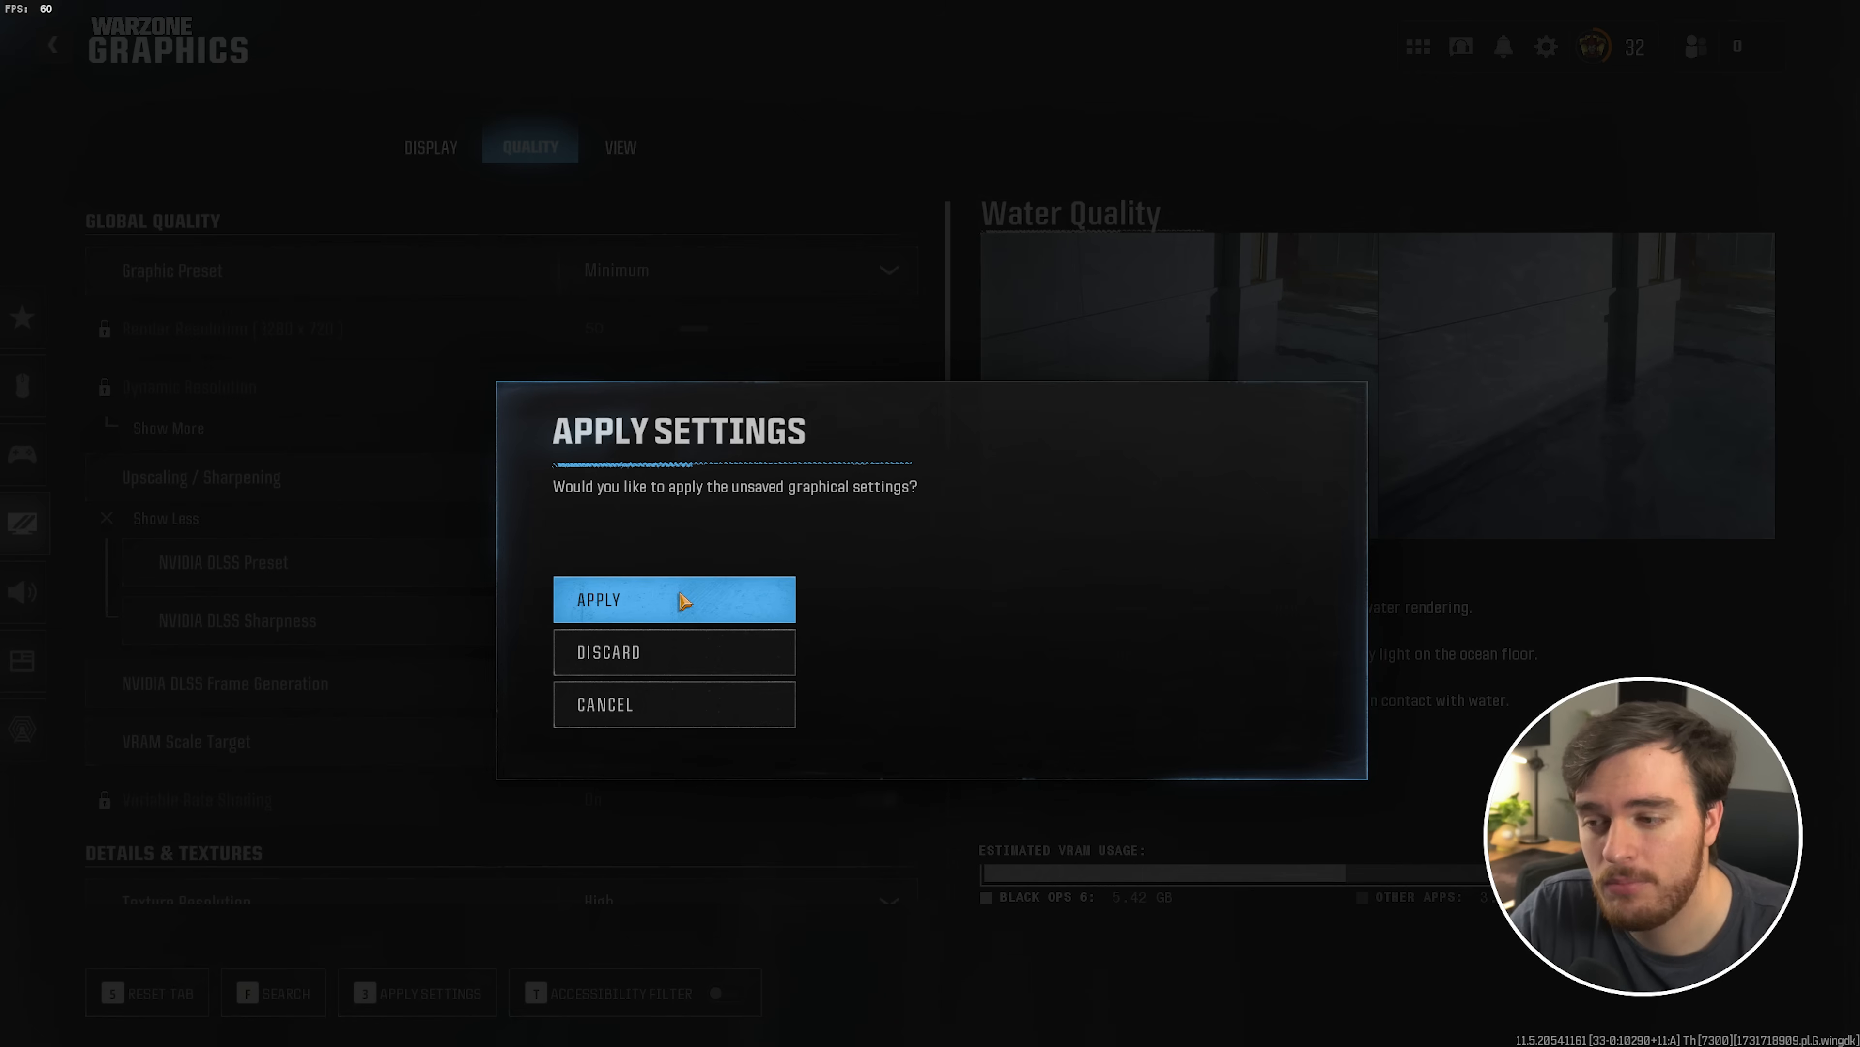
left_click(672, 598)
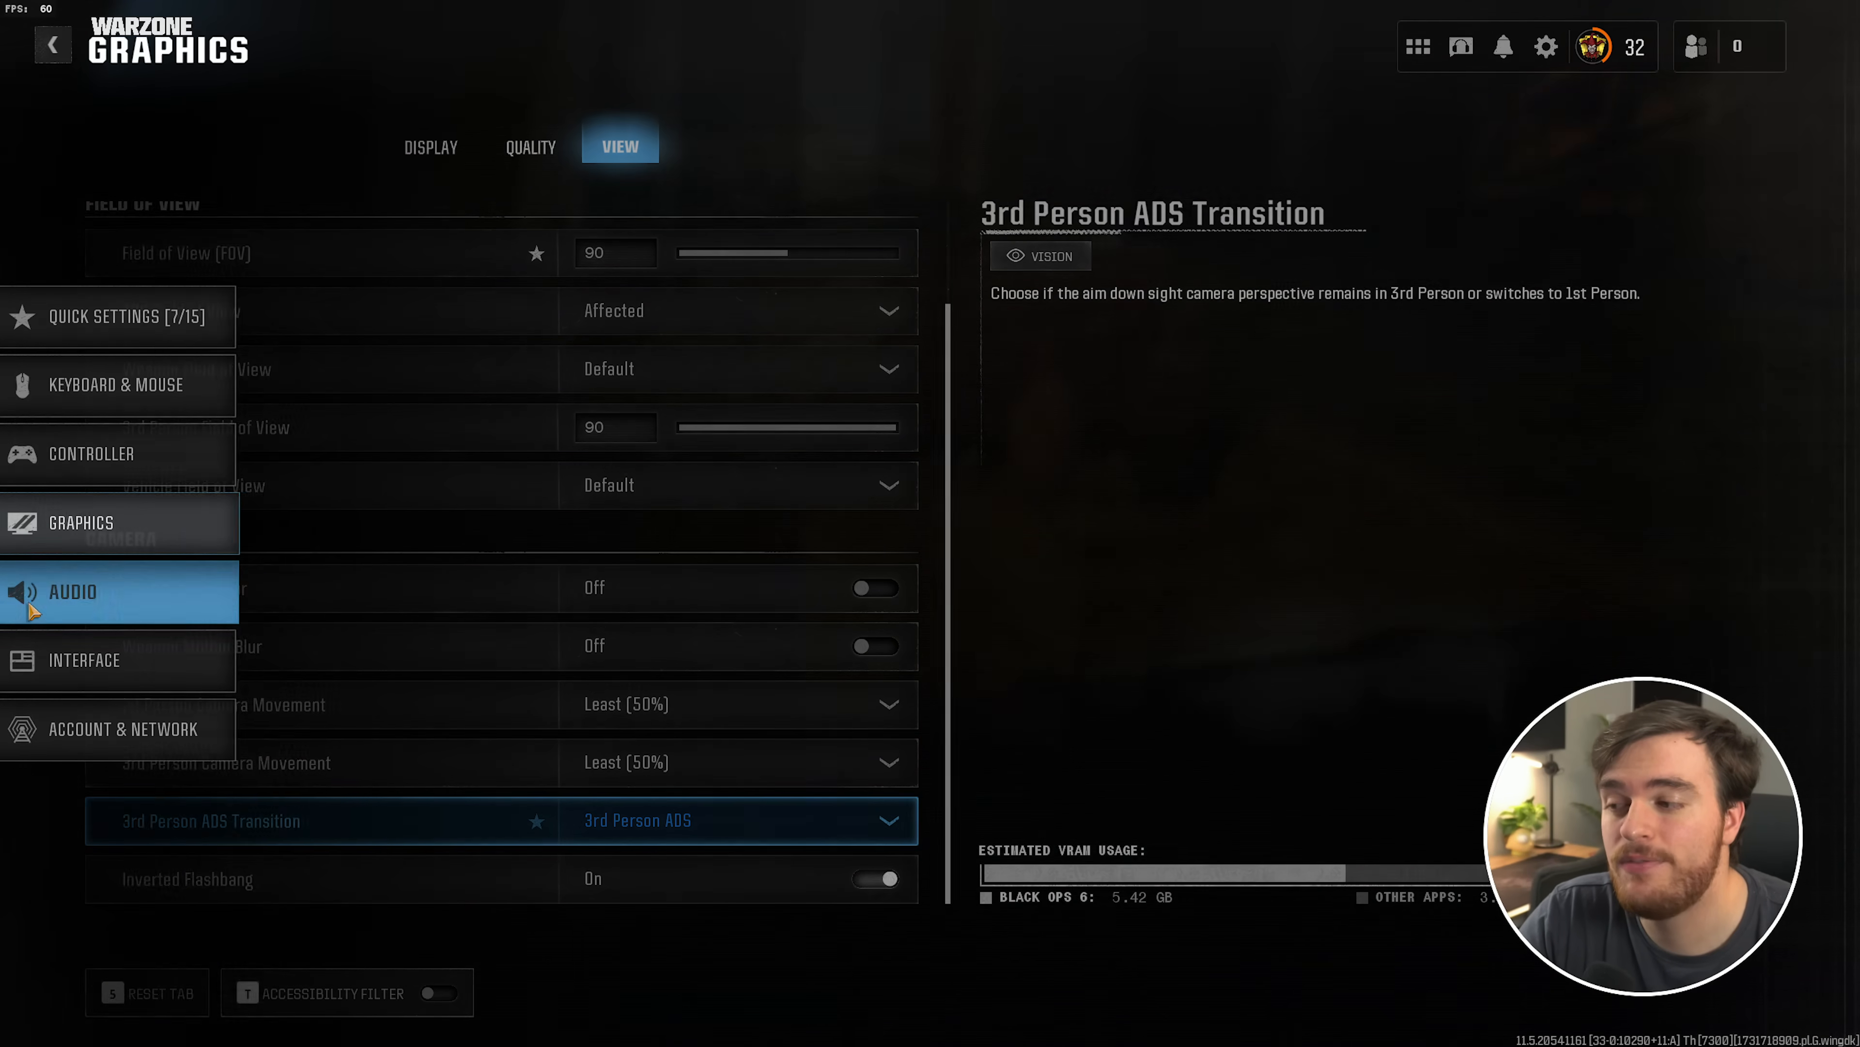
Go to Audio settings and scroll to the music volume and Audio Mix options
left_click(71, 592)
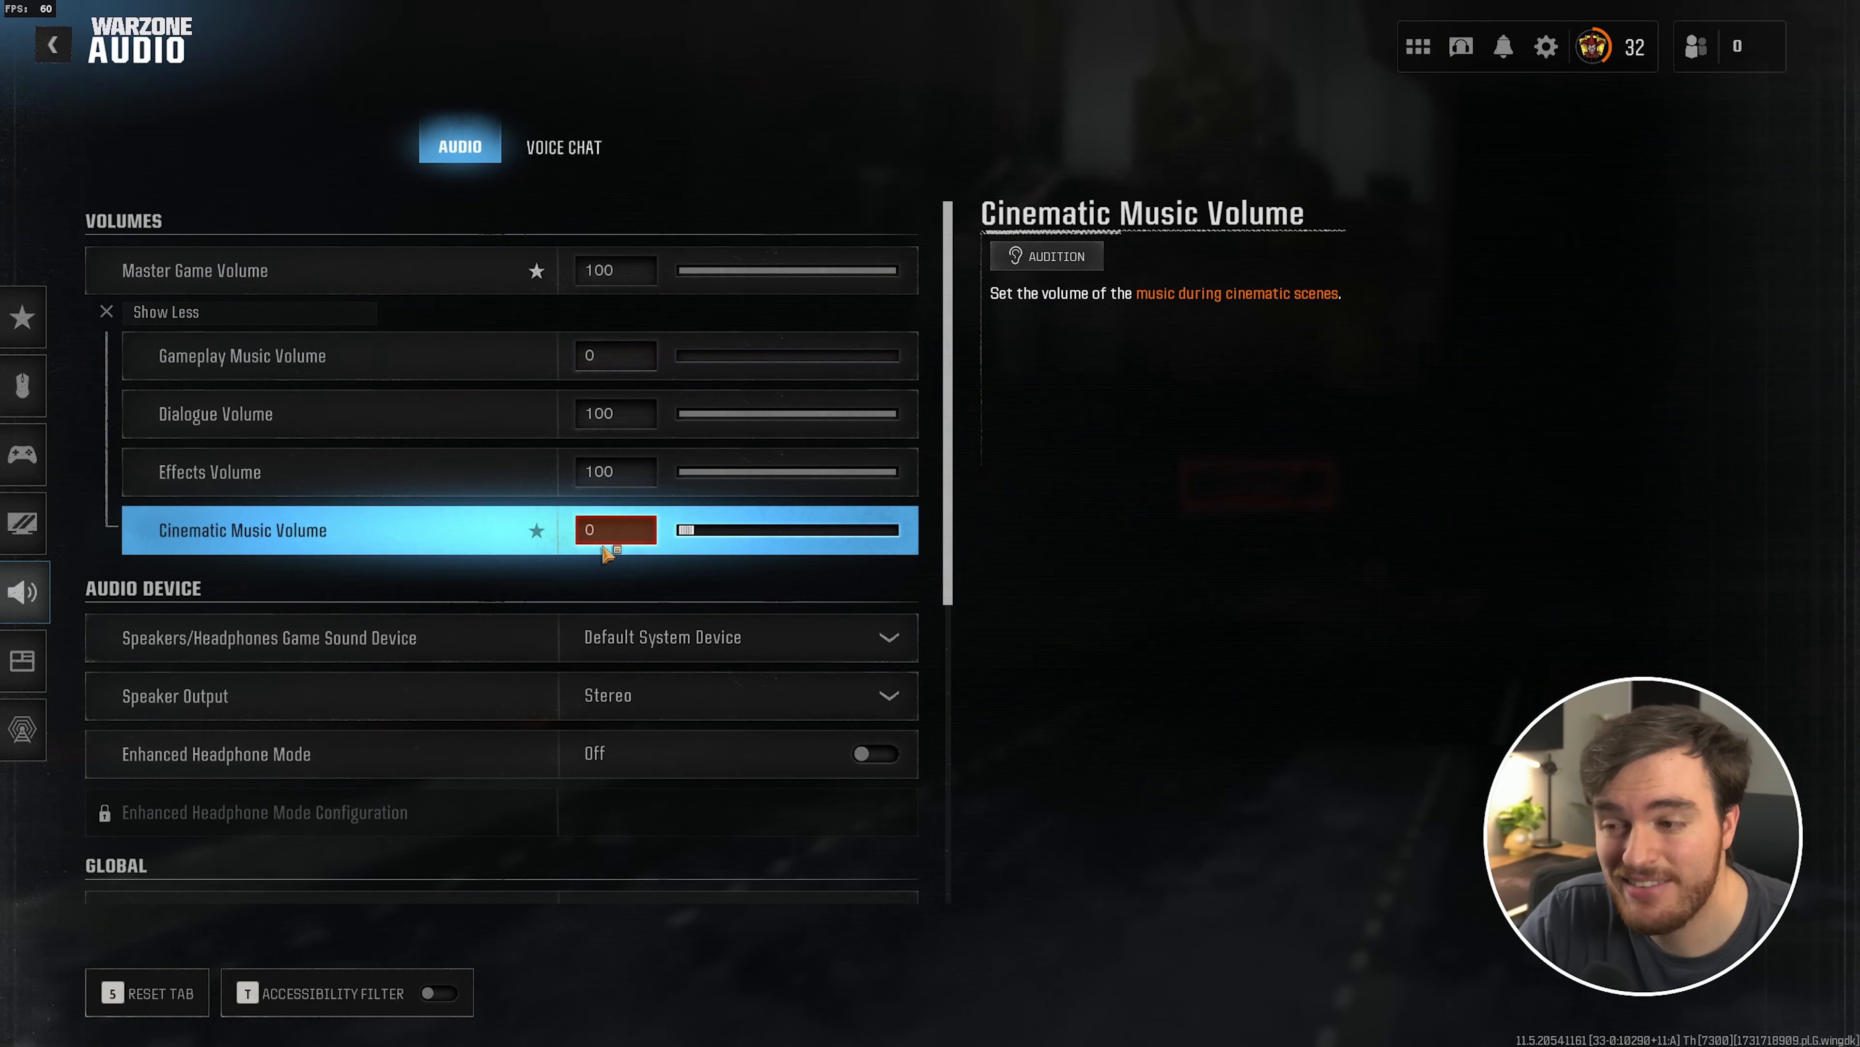
scroll("down", 3)
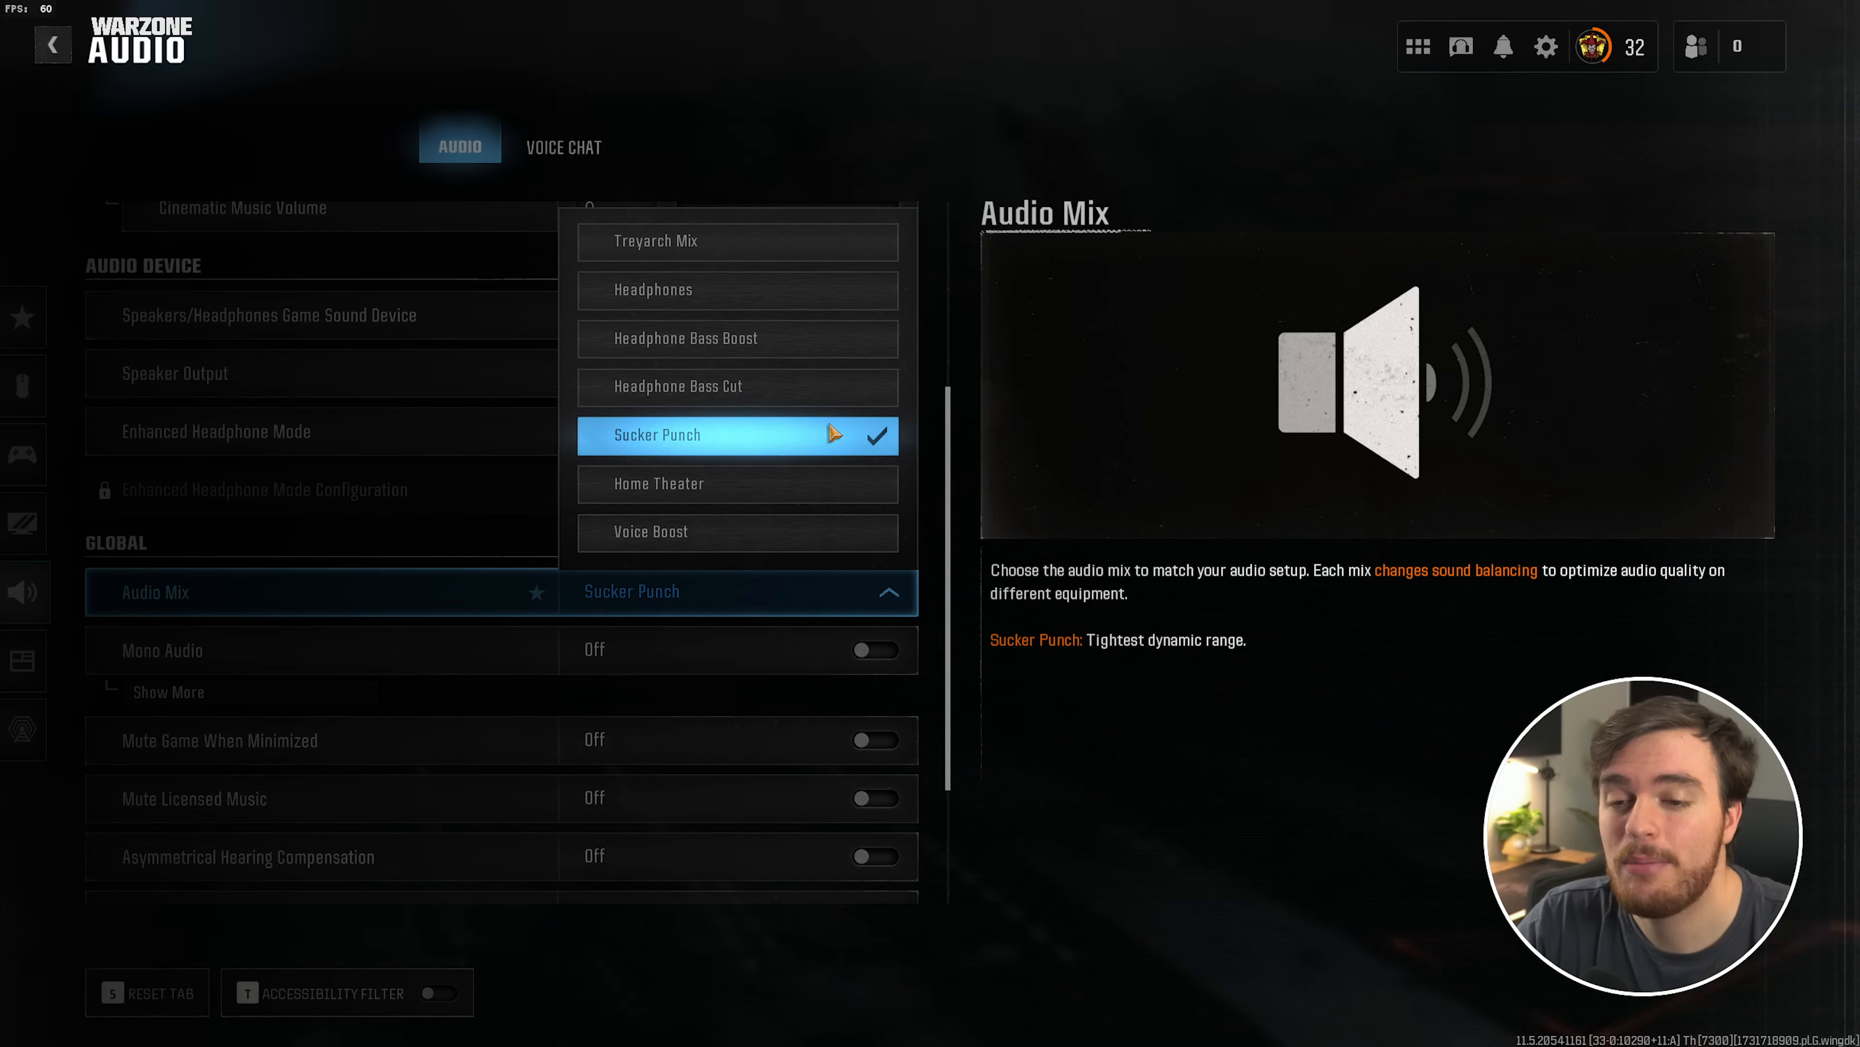
mouse_move(836, 430)
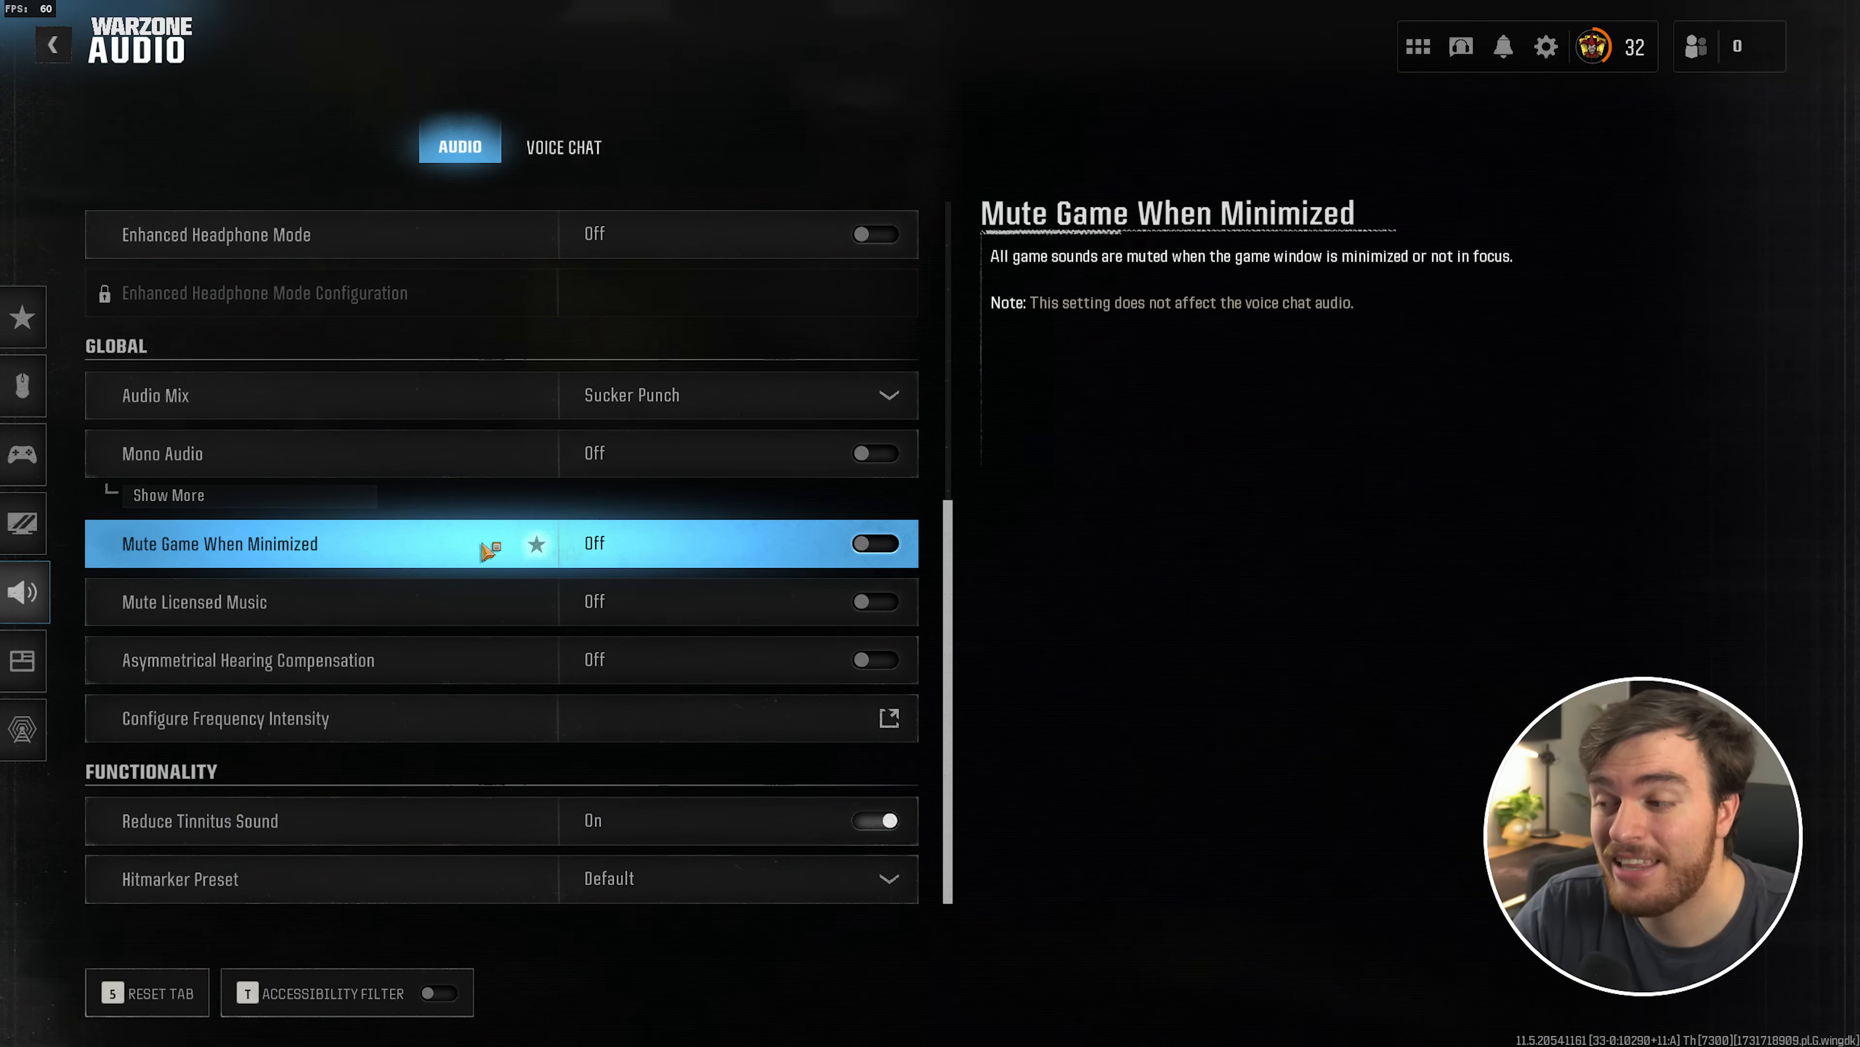
Revisit Graphics > Display, then leave the game for File Explorer
left_click(22, 523)
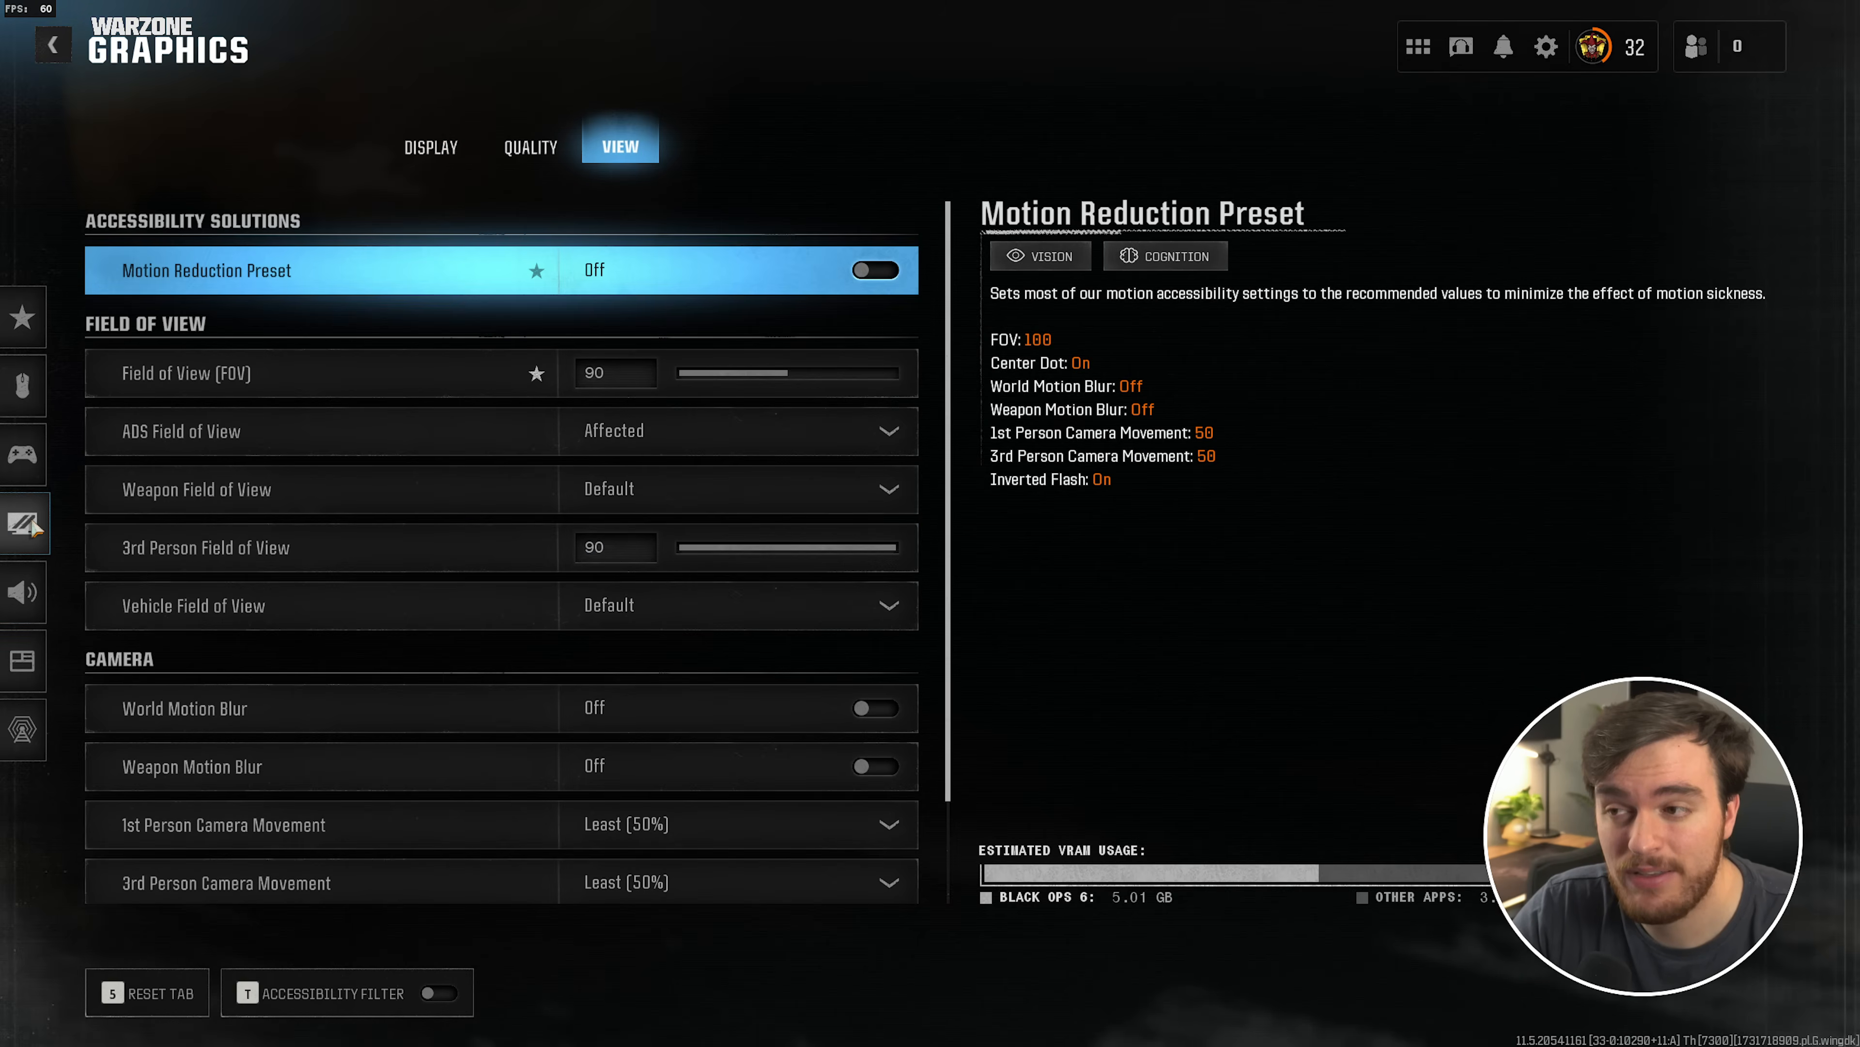
left_click(430, 147)
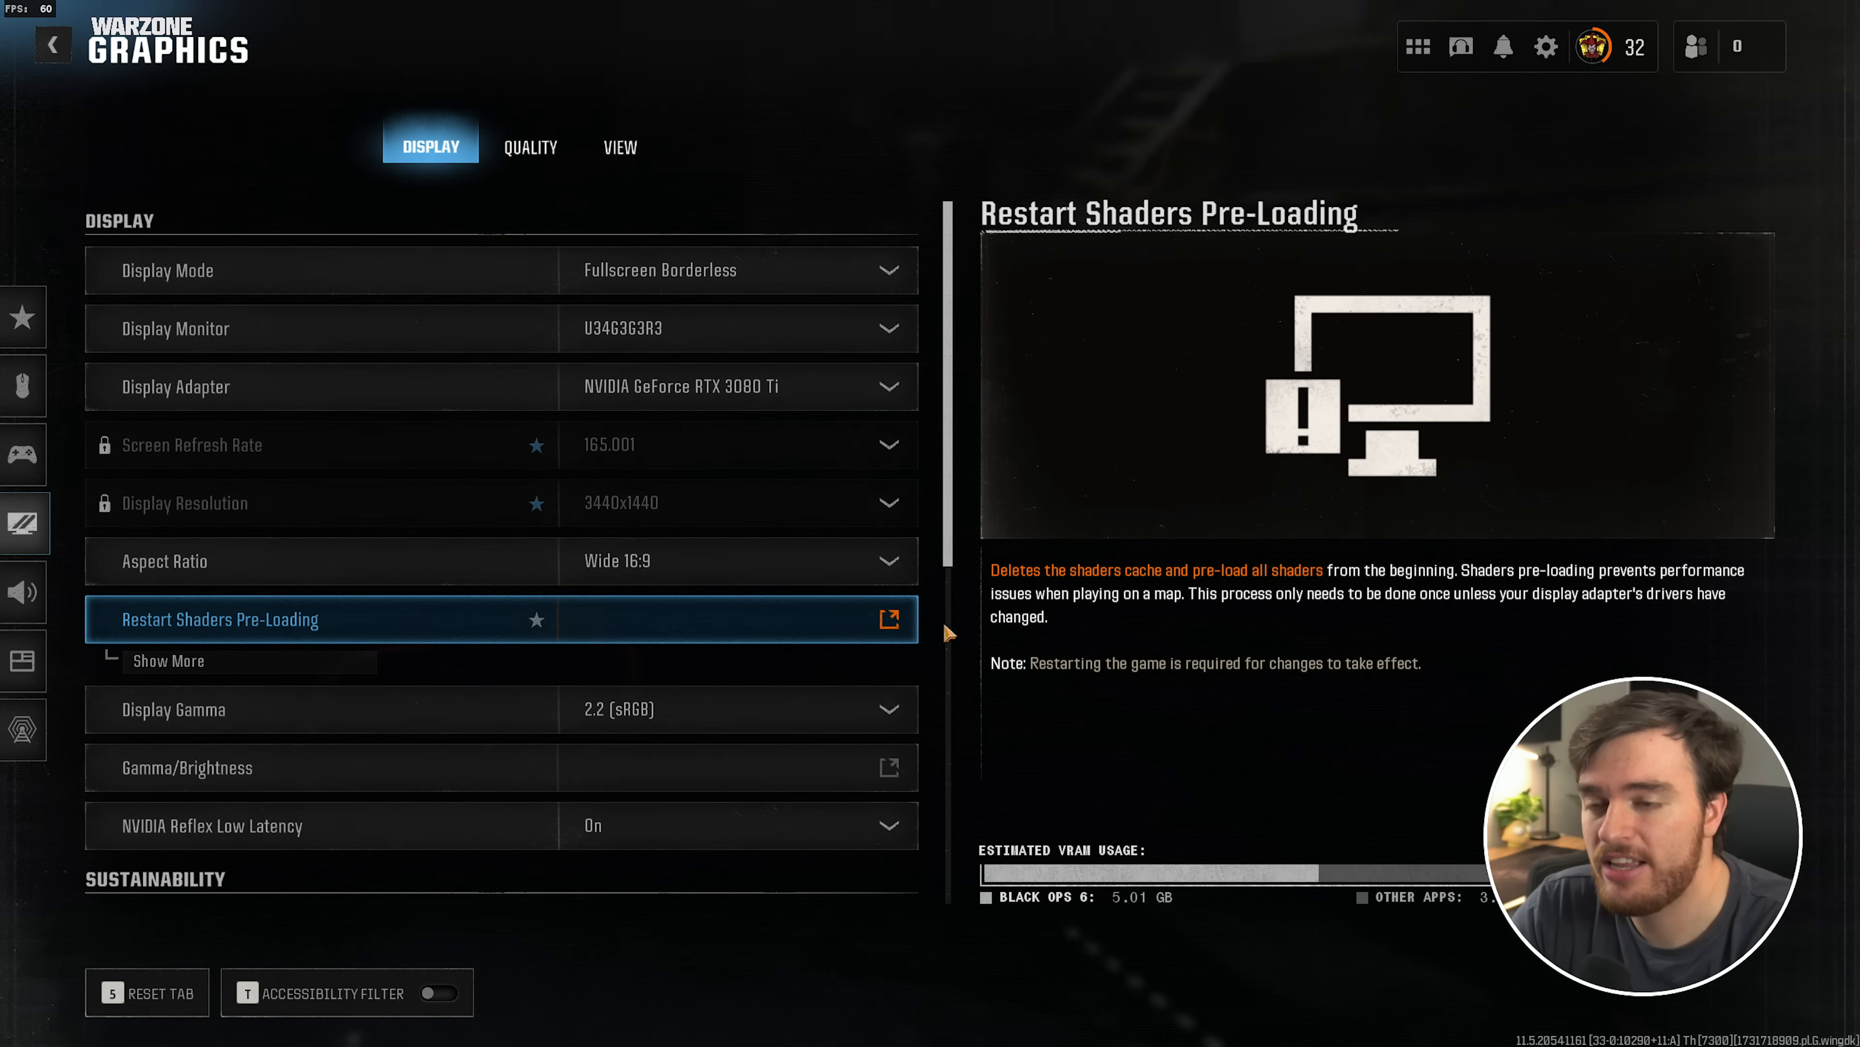
left_click(51, 43)
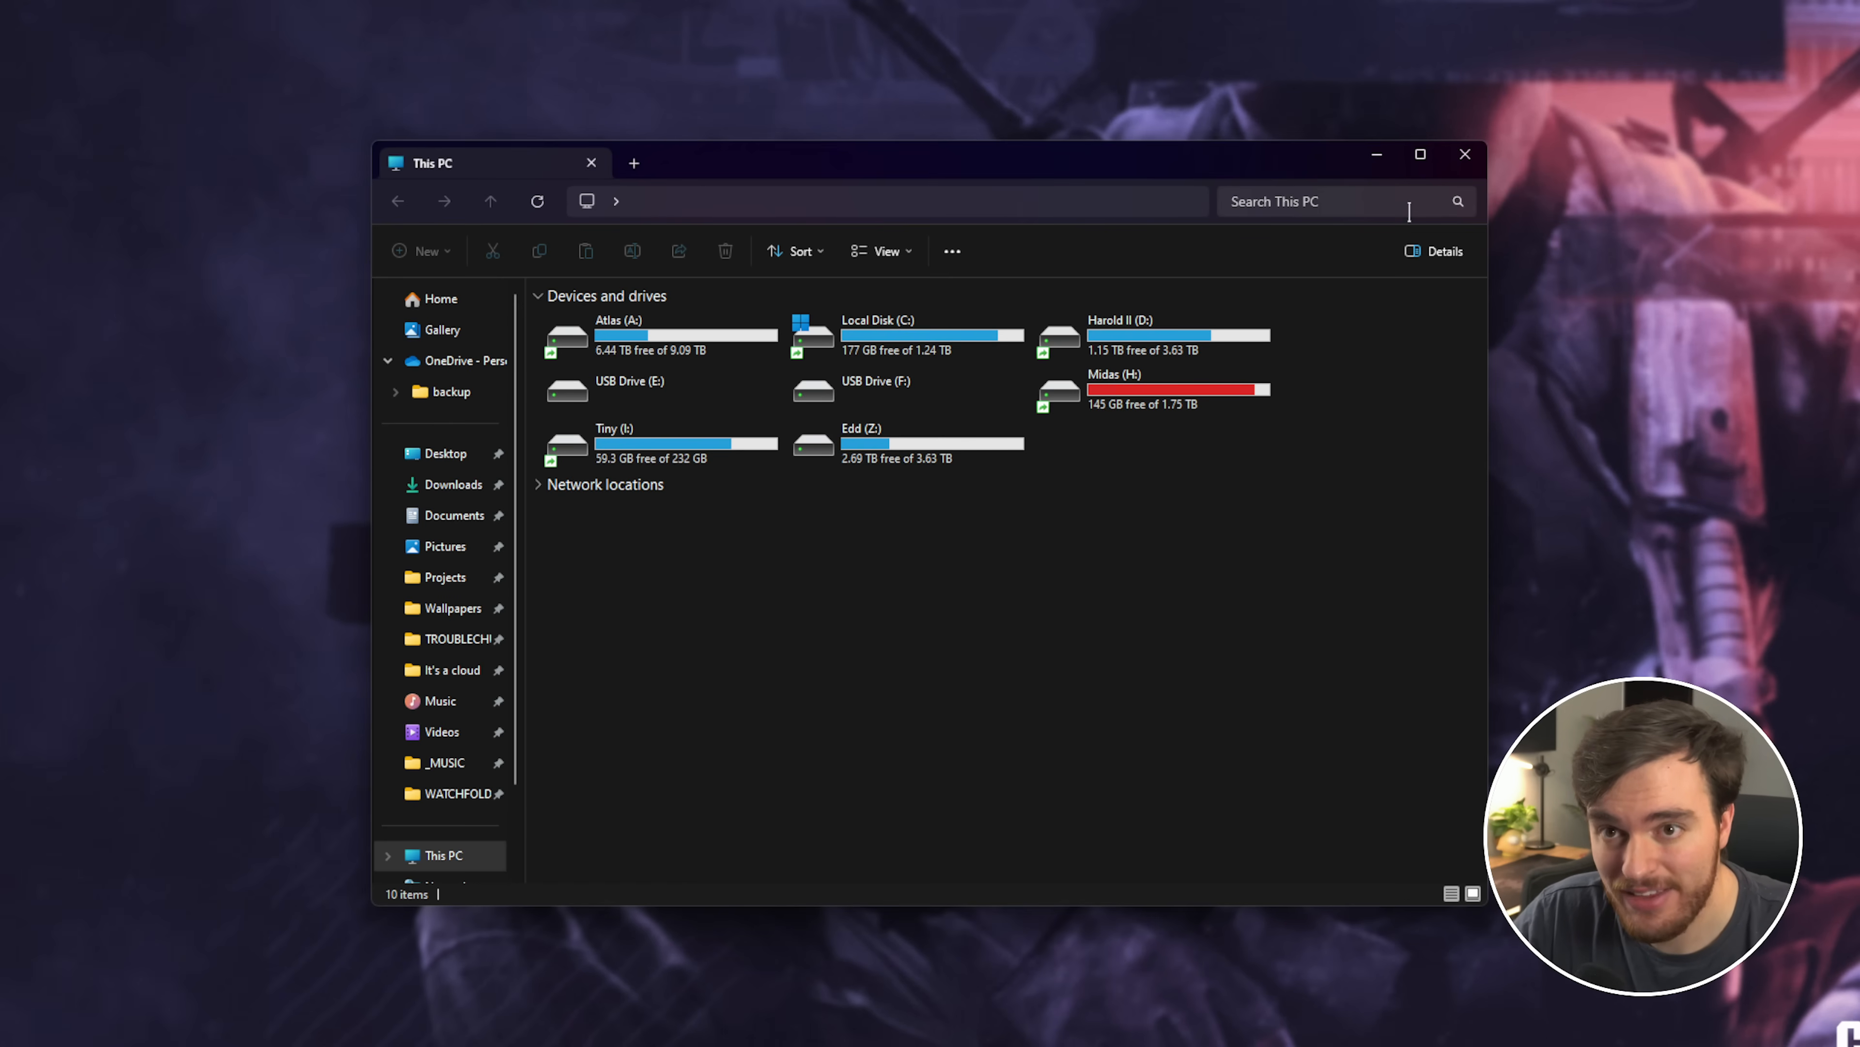
Navigate to Documents > Call of Duty > players and select s.1.0.cod24.txt
left_click(454, 514)
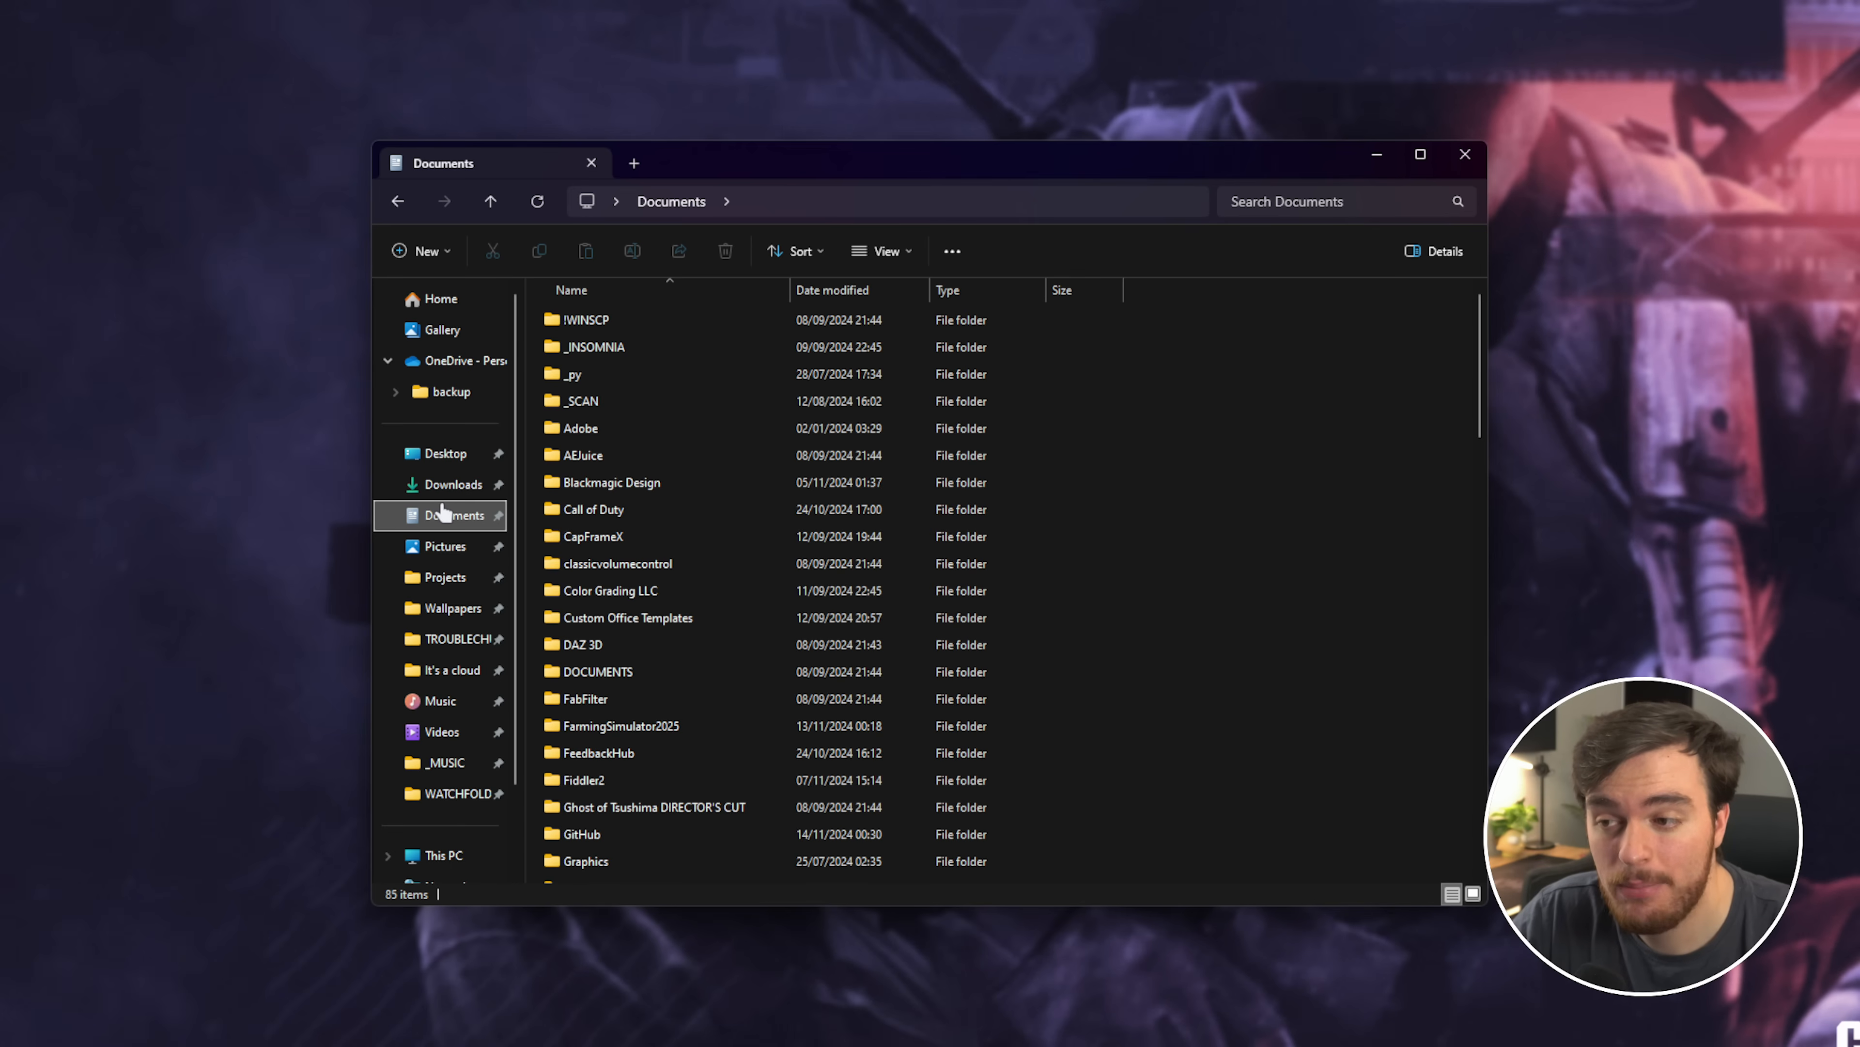
double_click(592, 509)
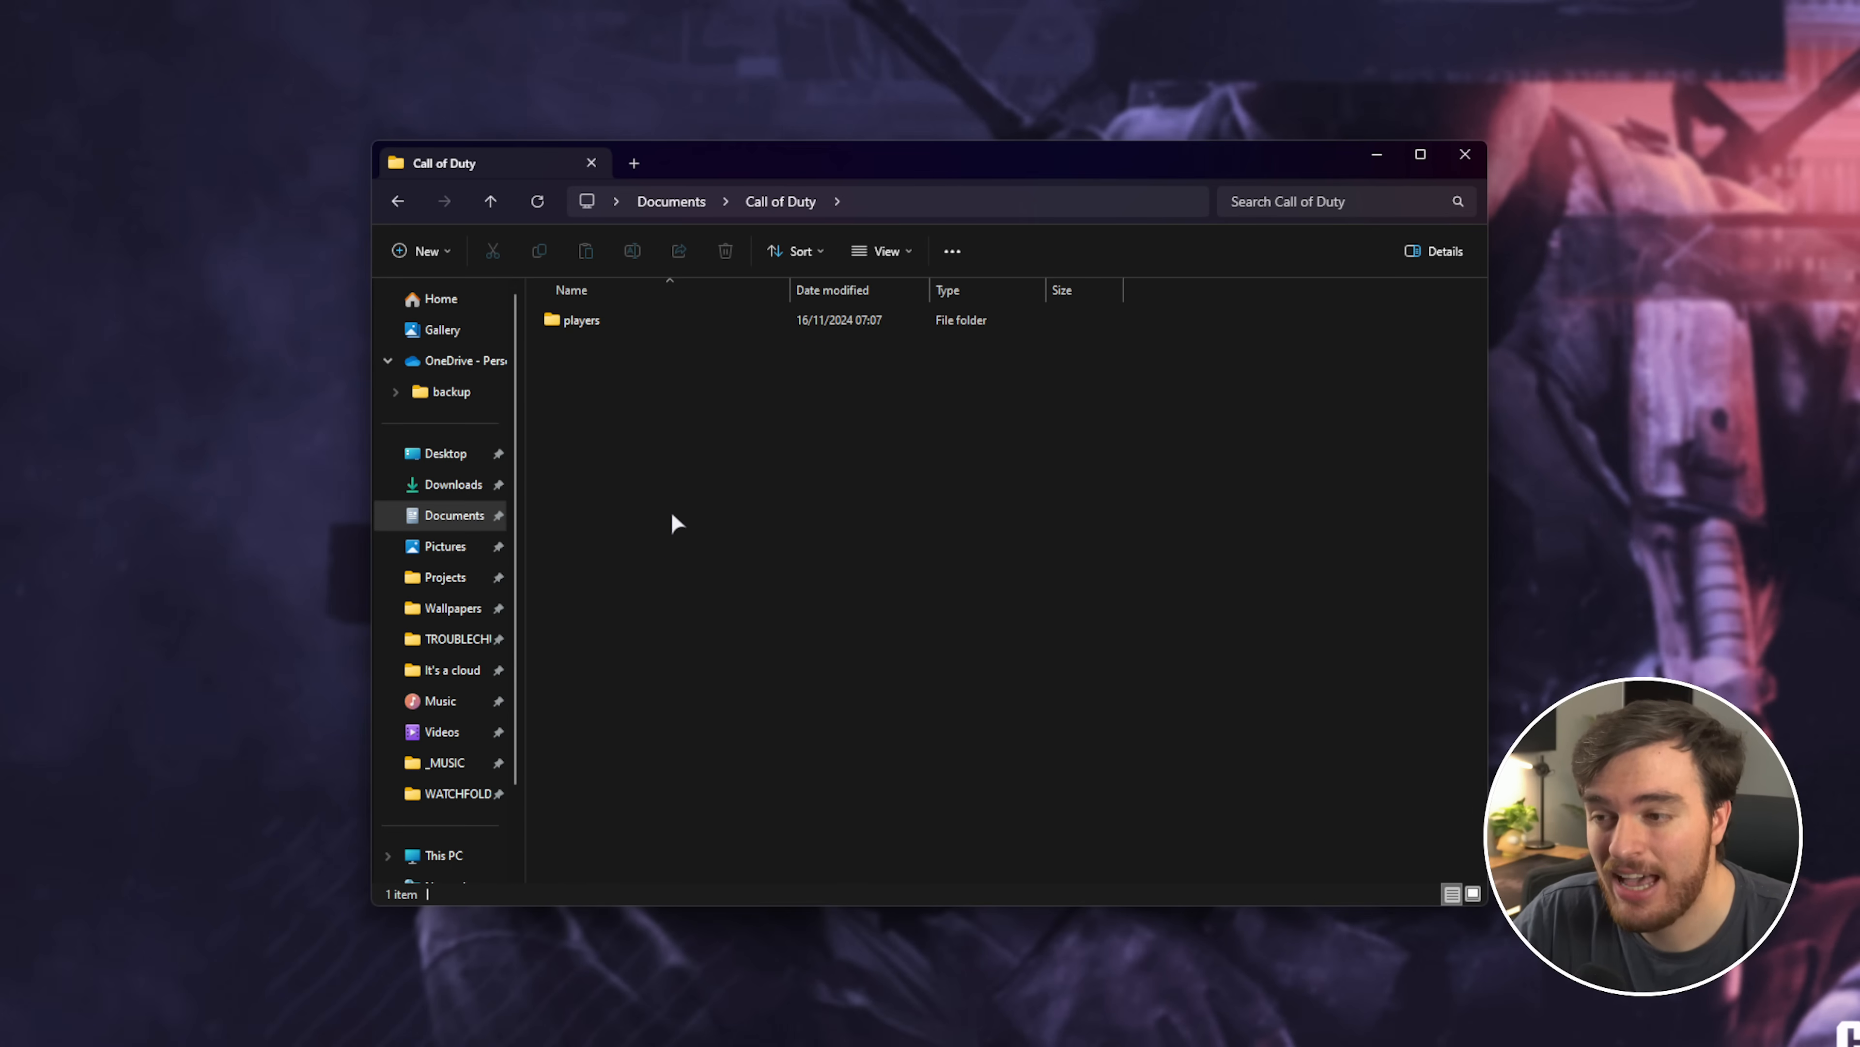
double_click(581, 319)
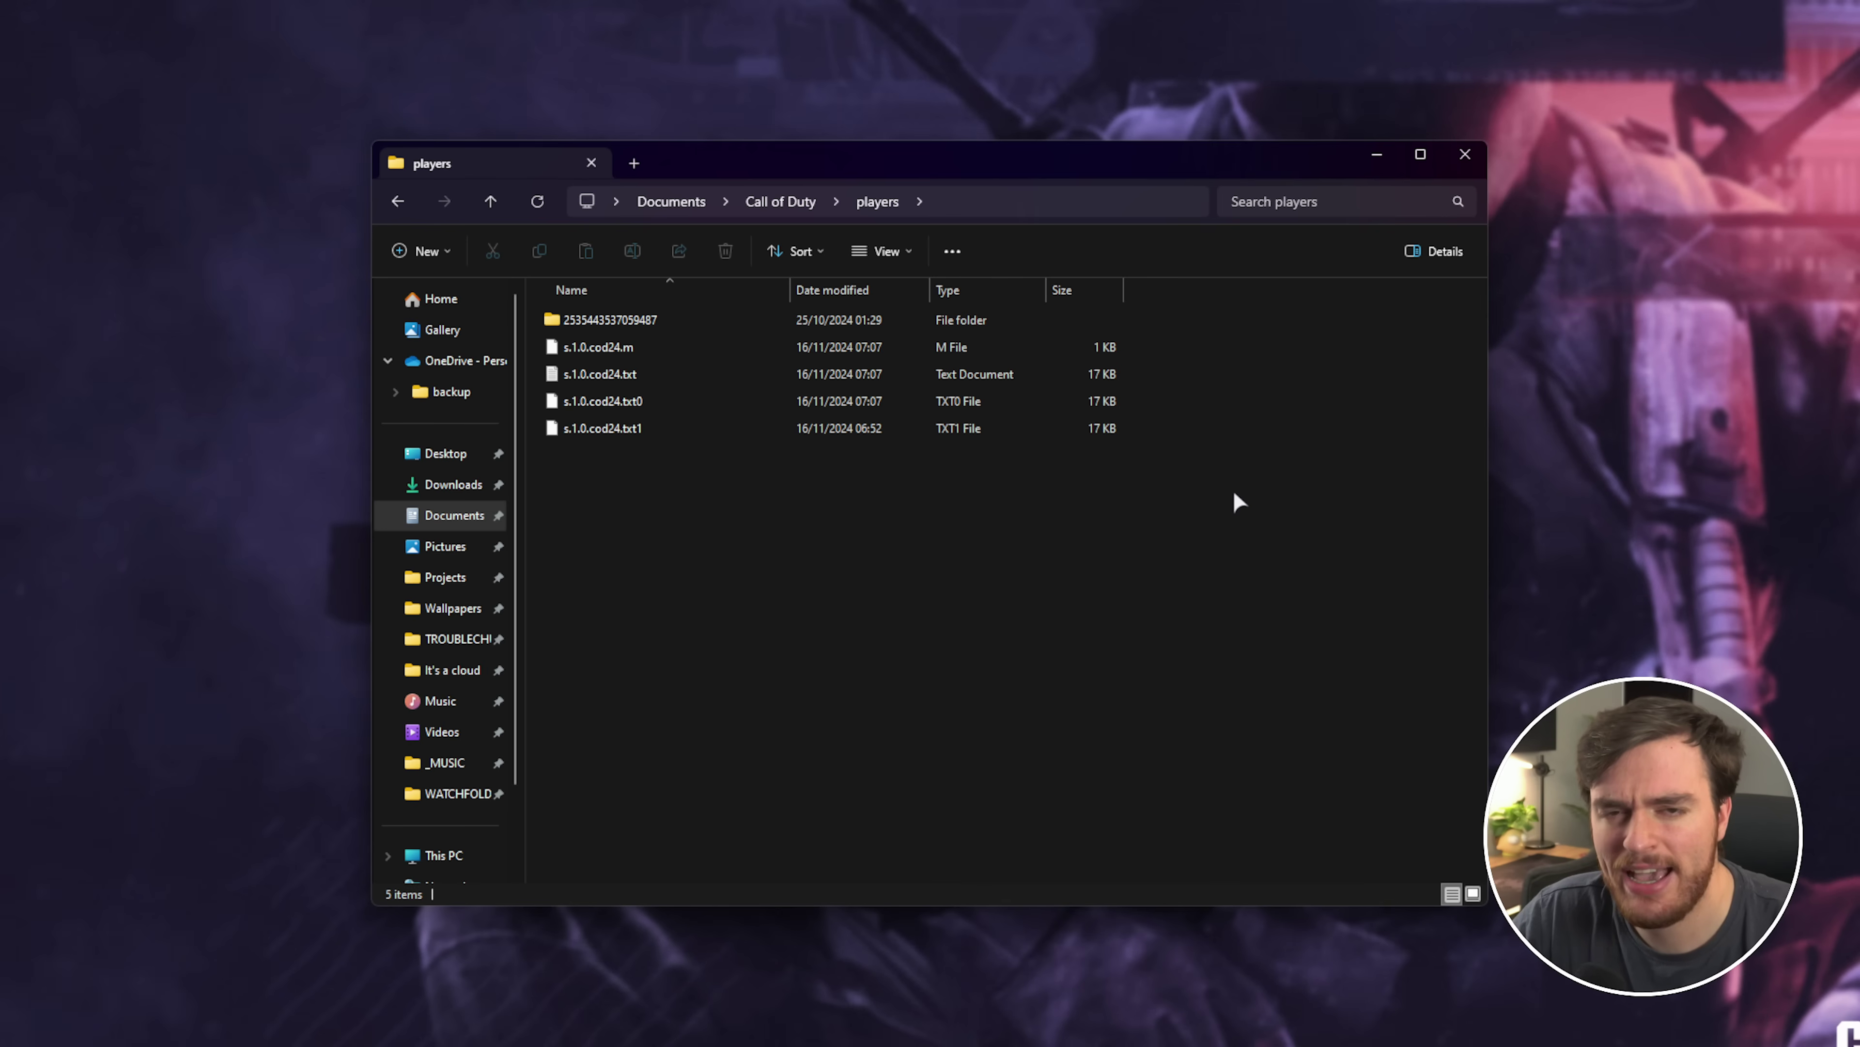
mouse_move(1234, 477)
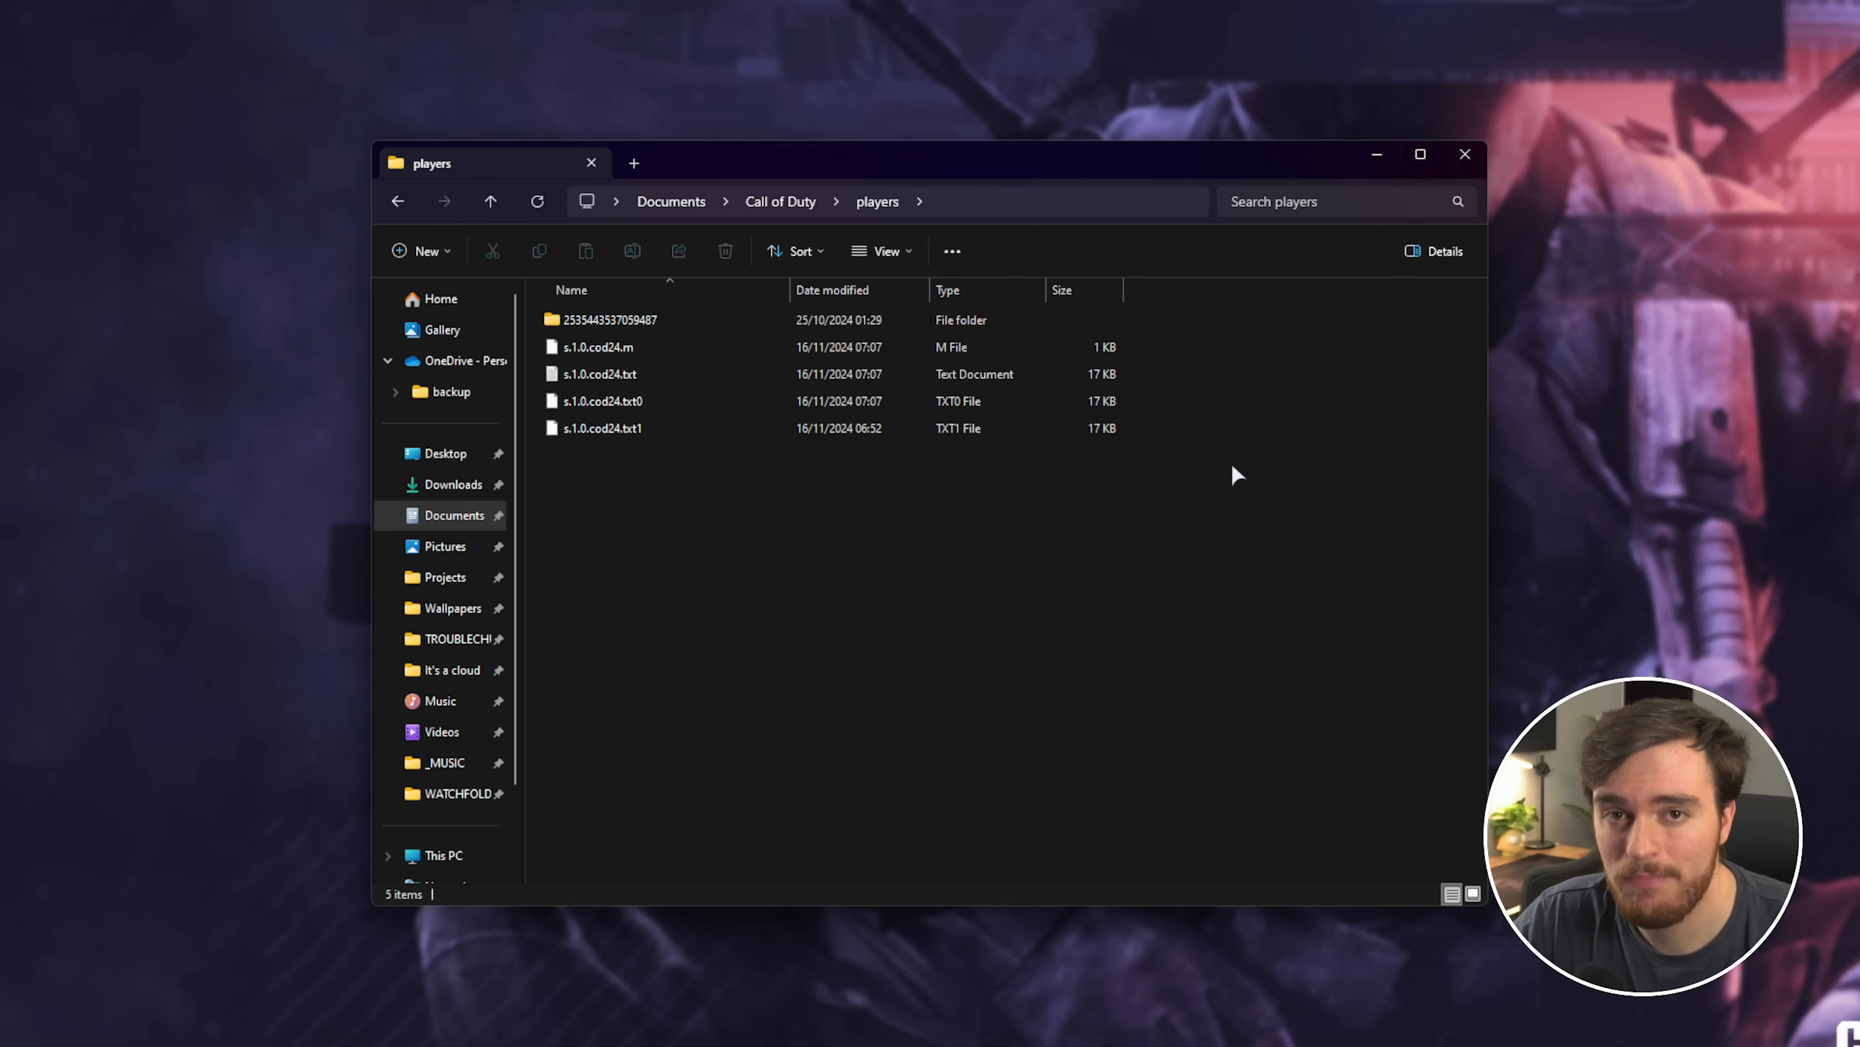
left_click(597, 372)
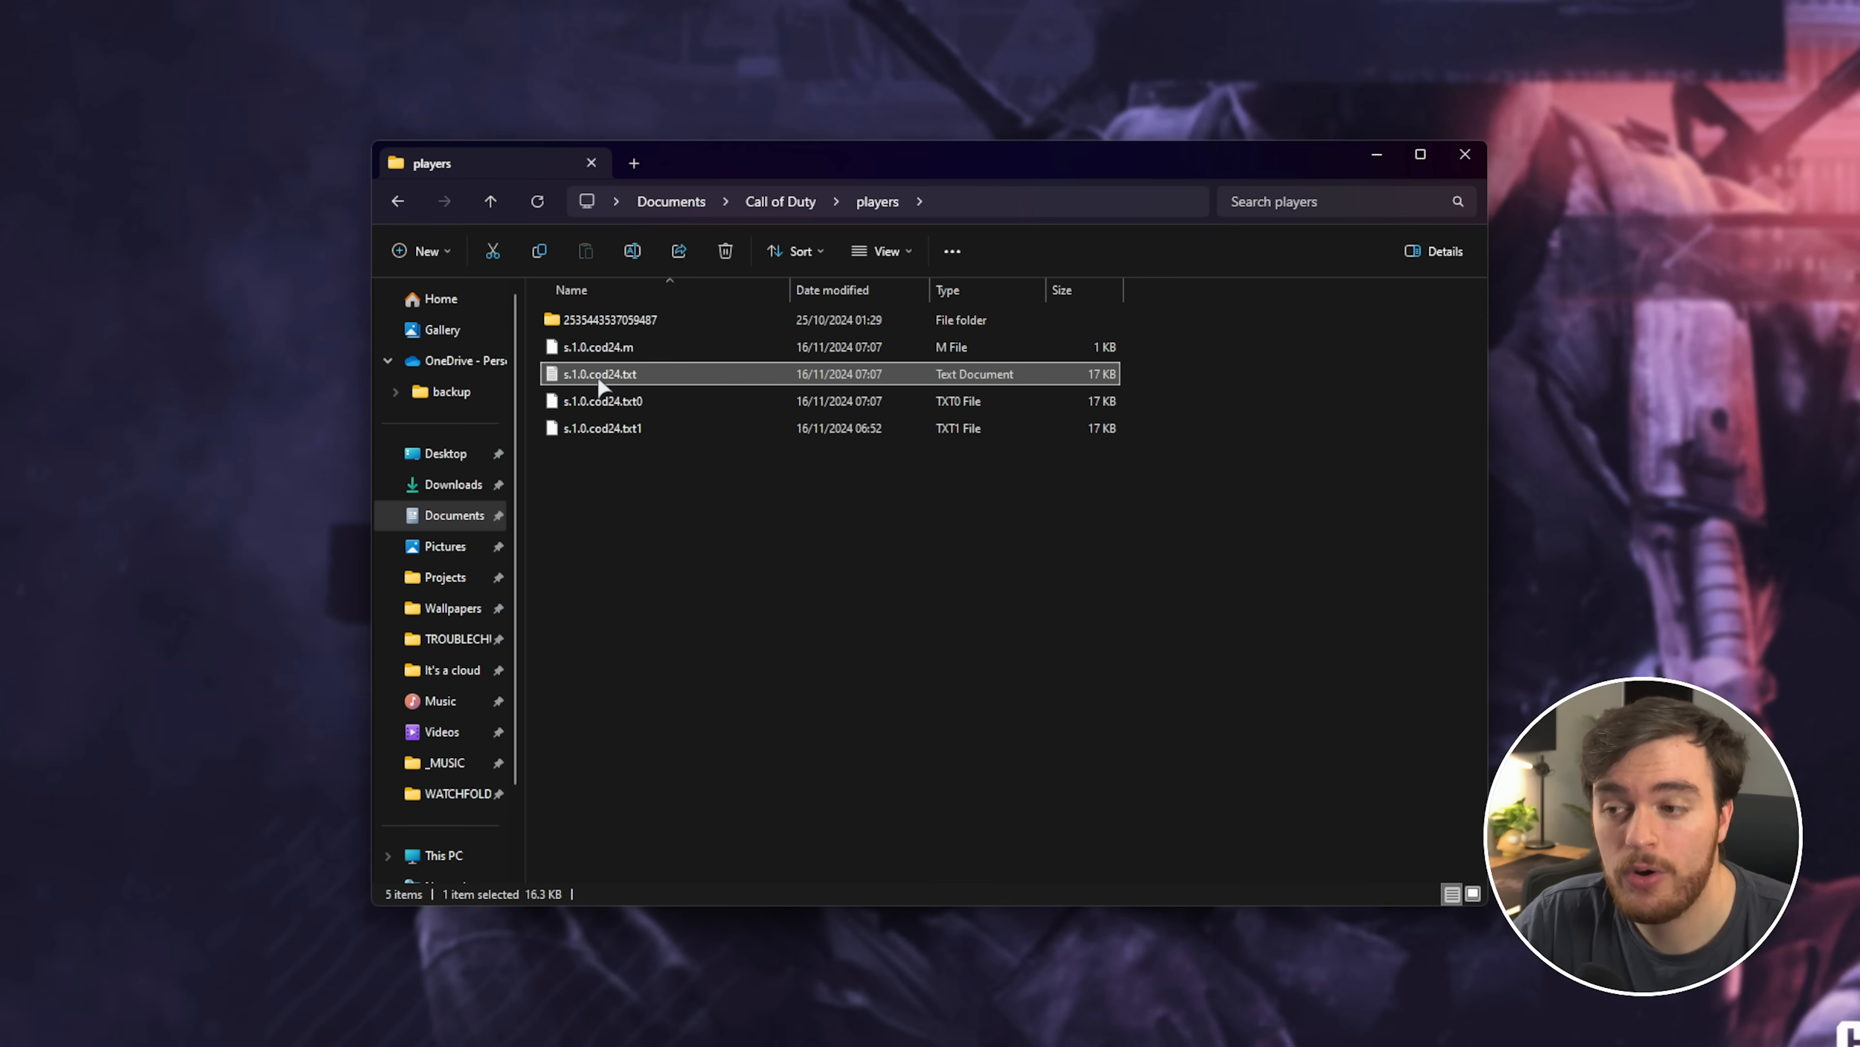
mouse_move(665, 379)
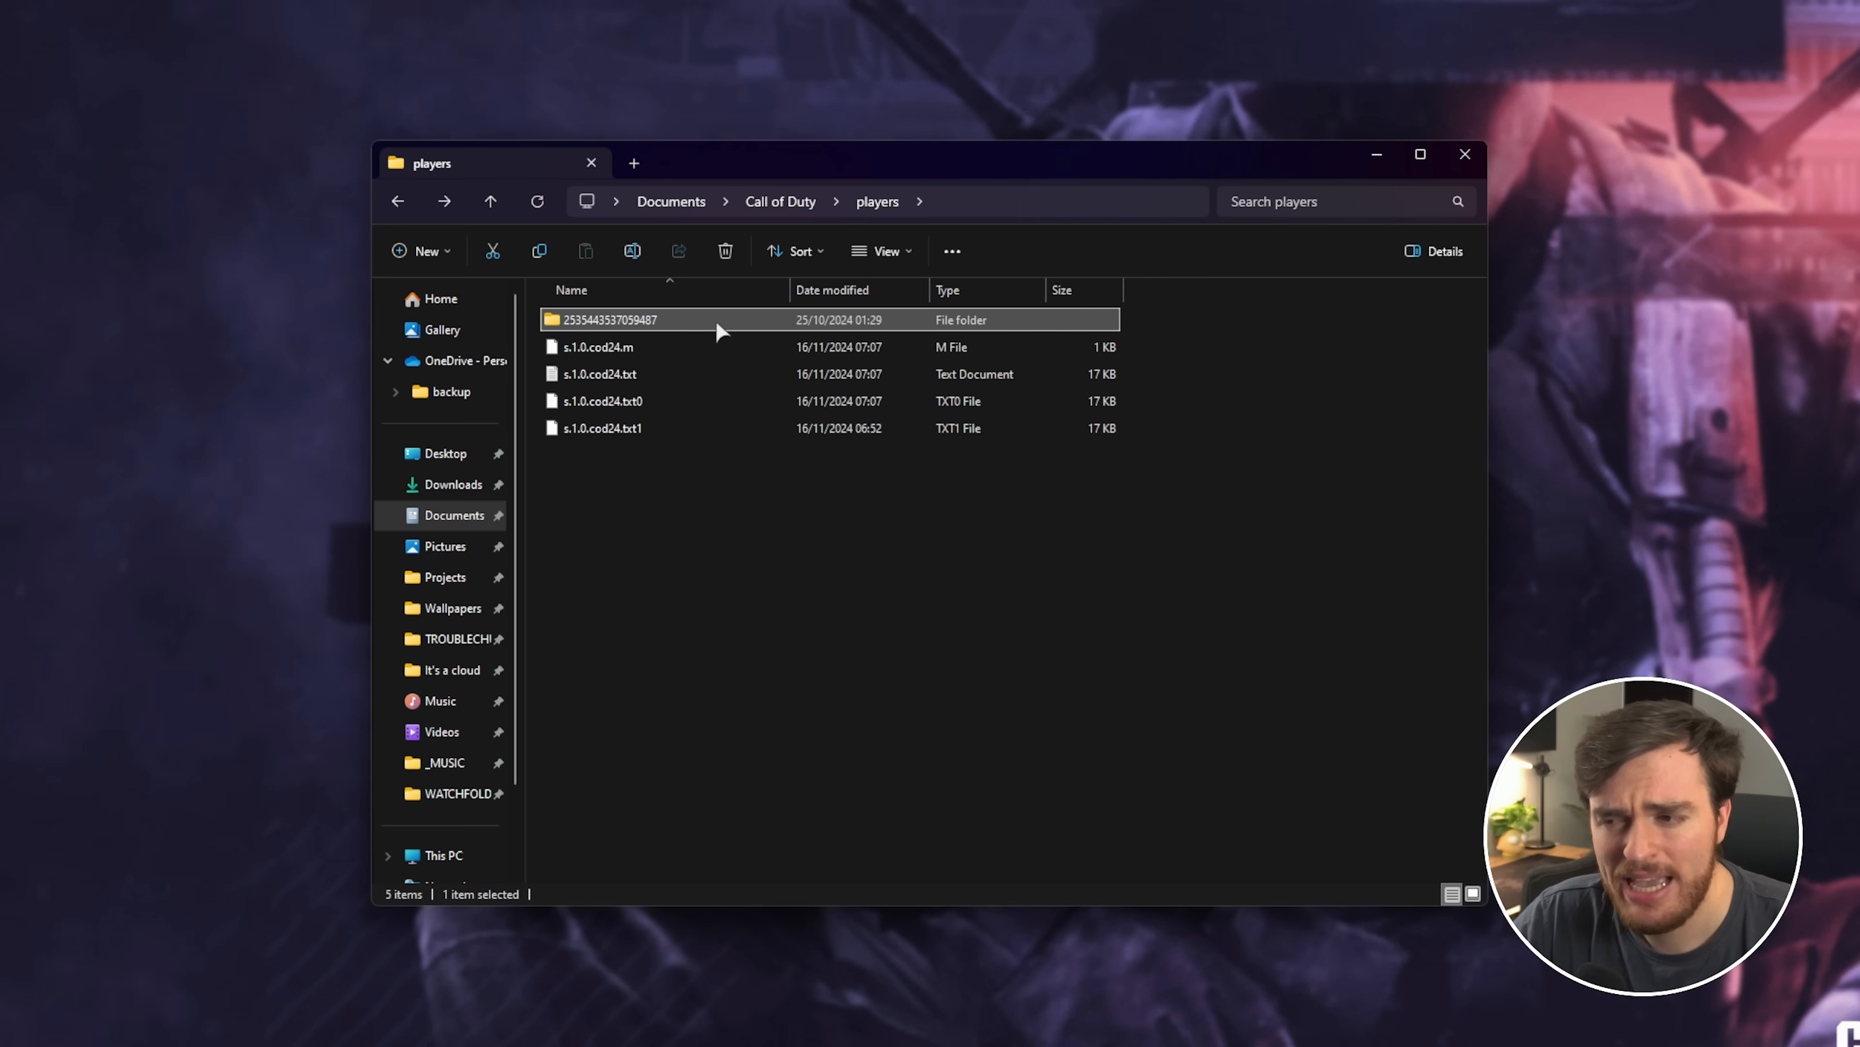
mouse_move(884, 338)
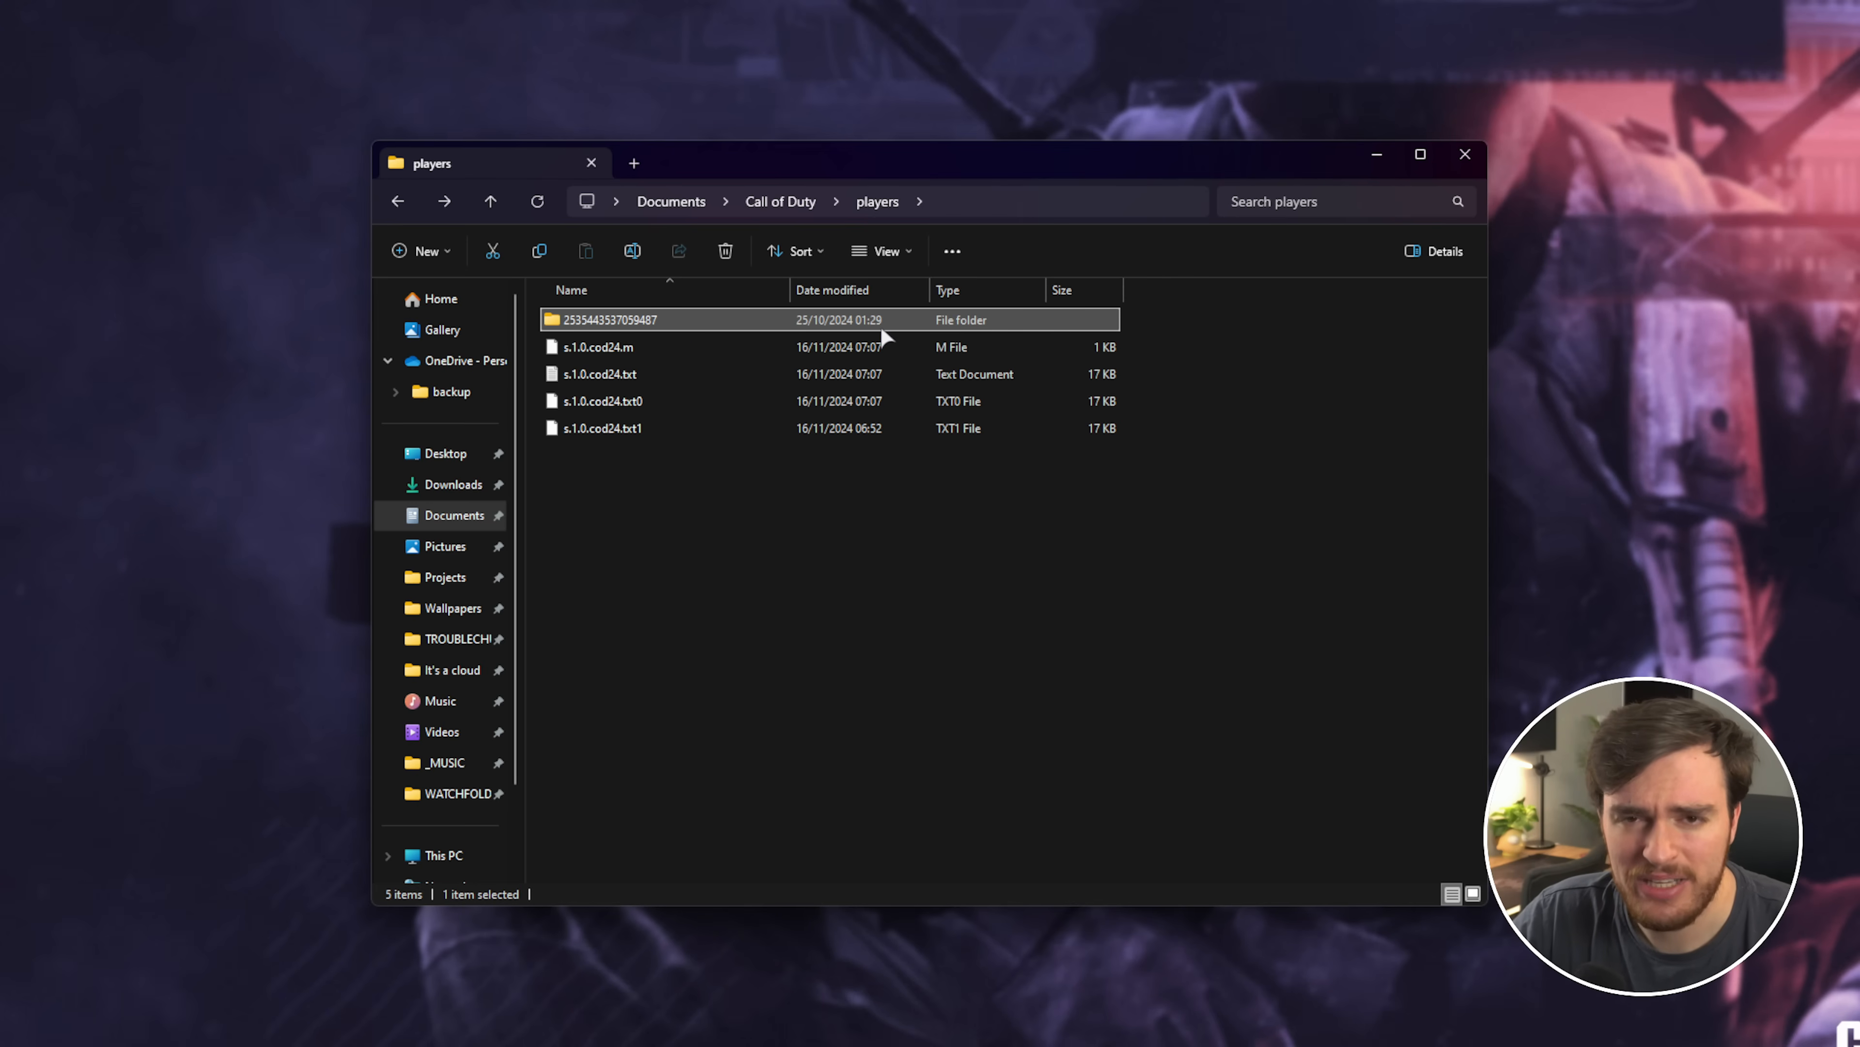
mouse_move(652, 374)
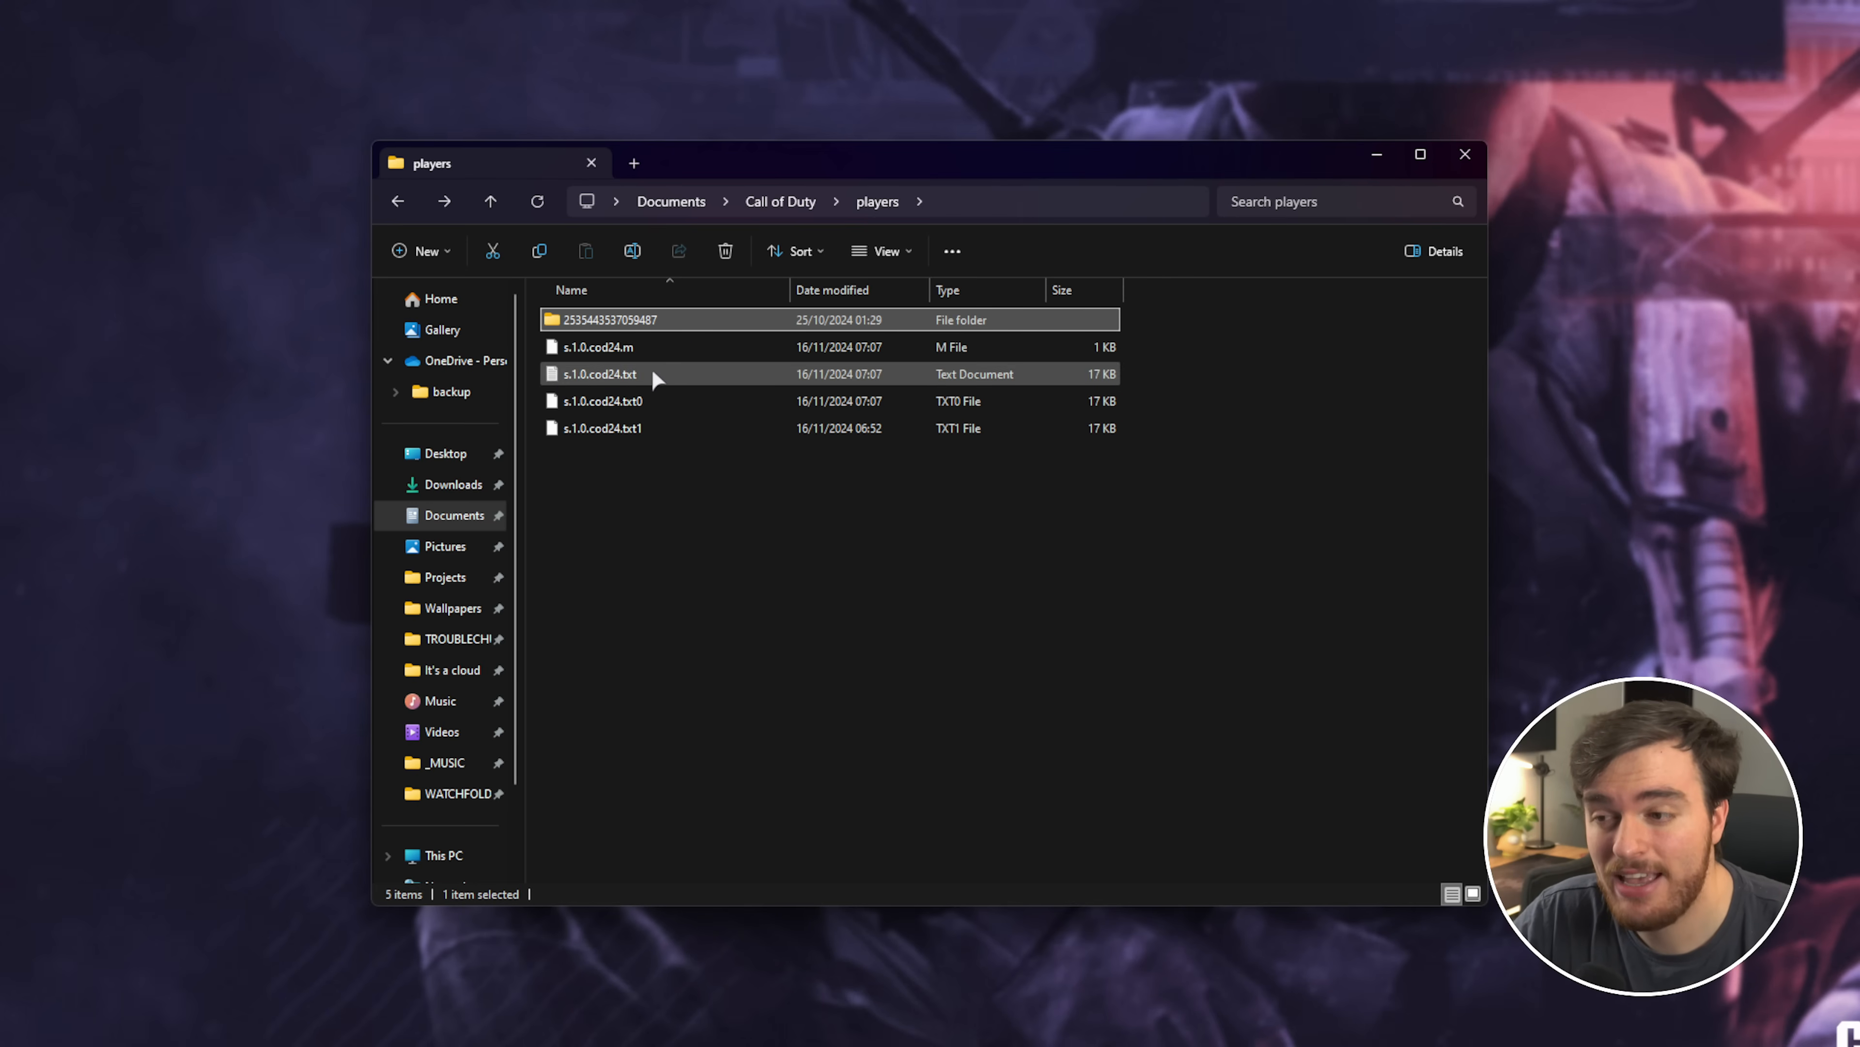
left_click(652, 374)
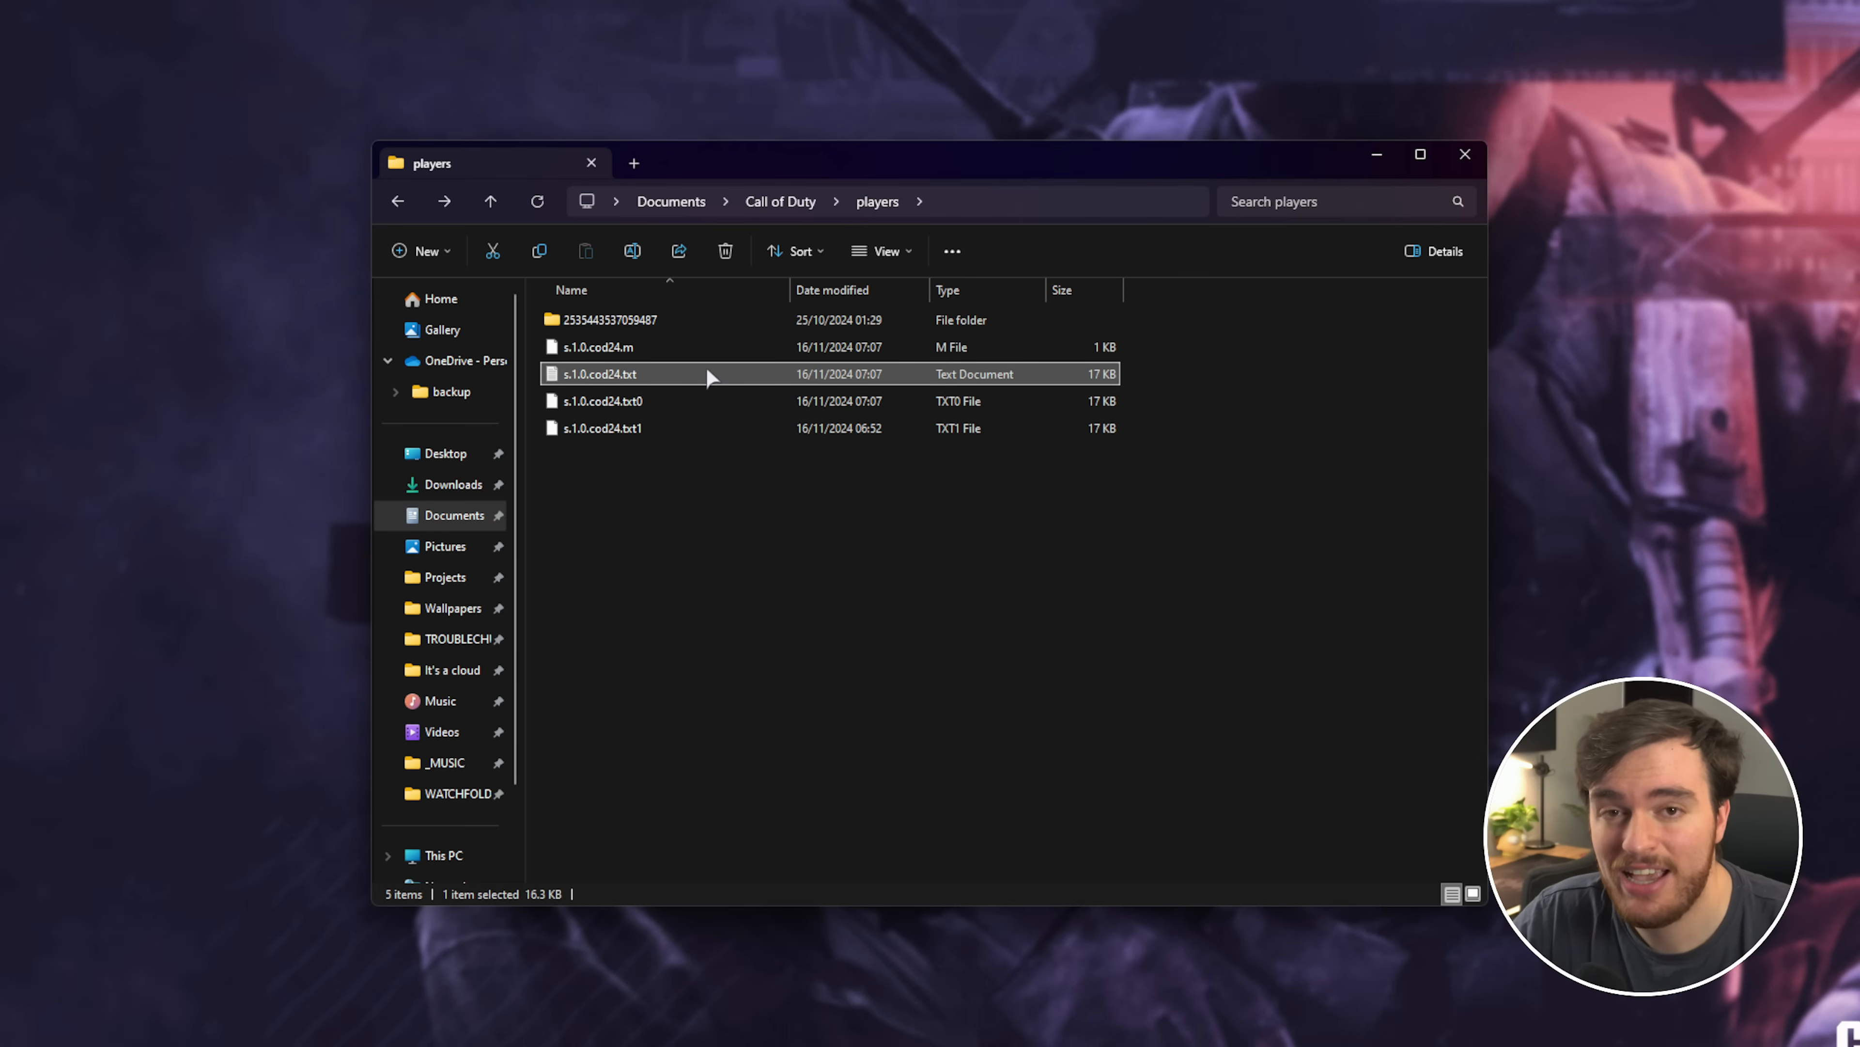
mouse_move(1183, 390)
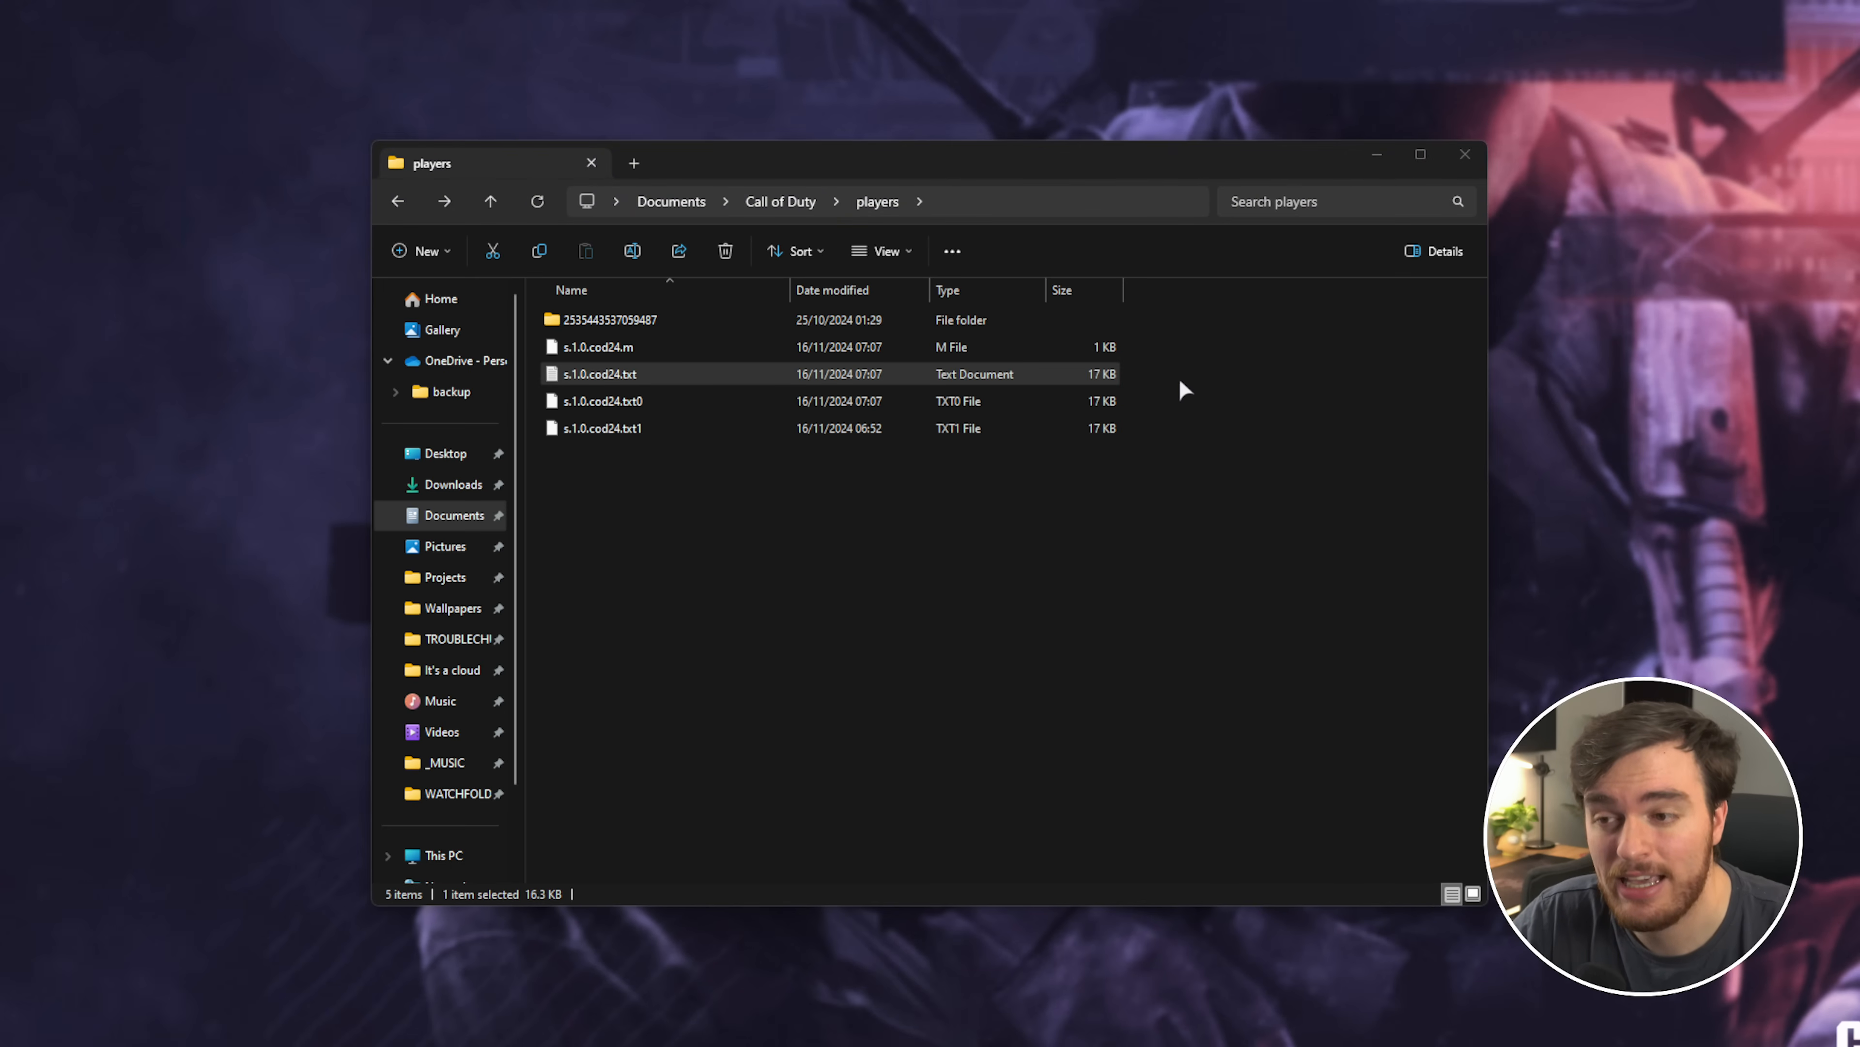
Open s.1.0.cod24.txt, find RendererWorkerCount and replace its value 16 with 7
double_click(599, 372)
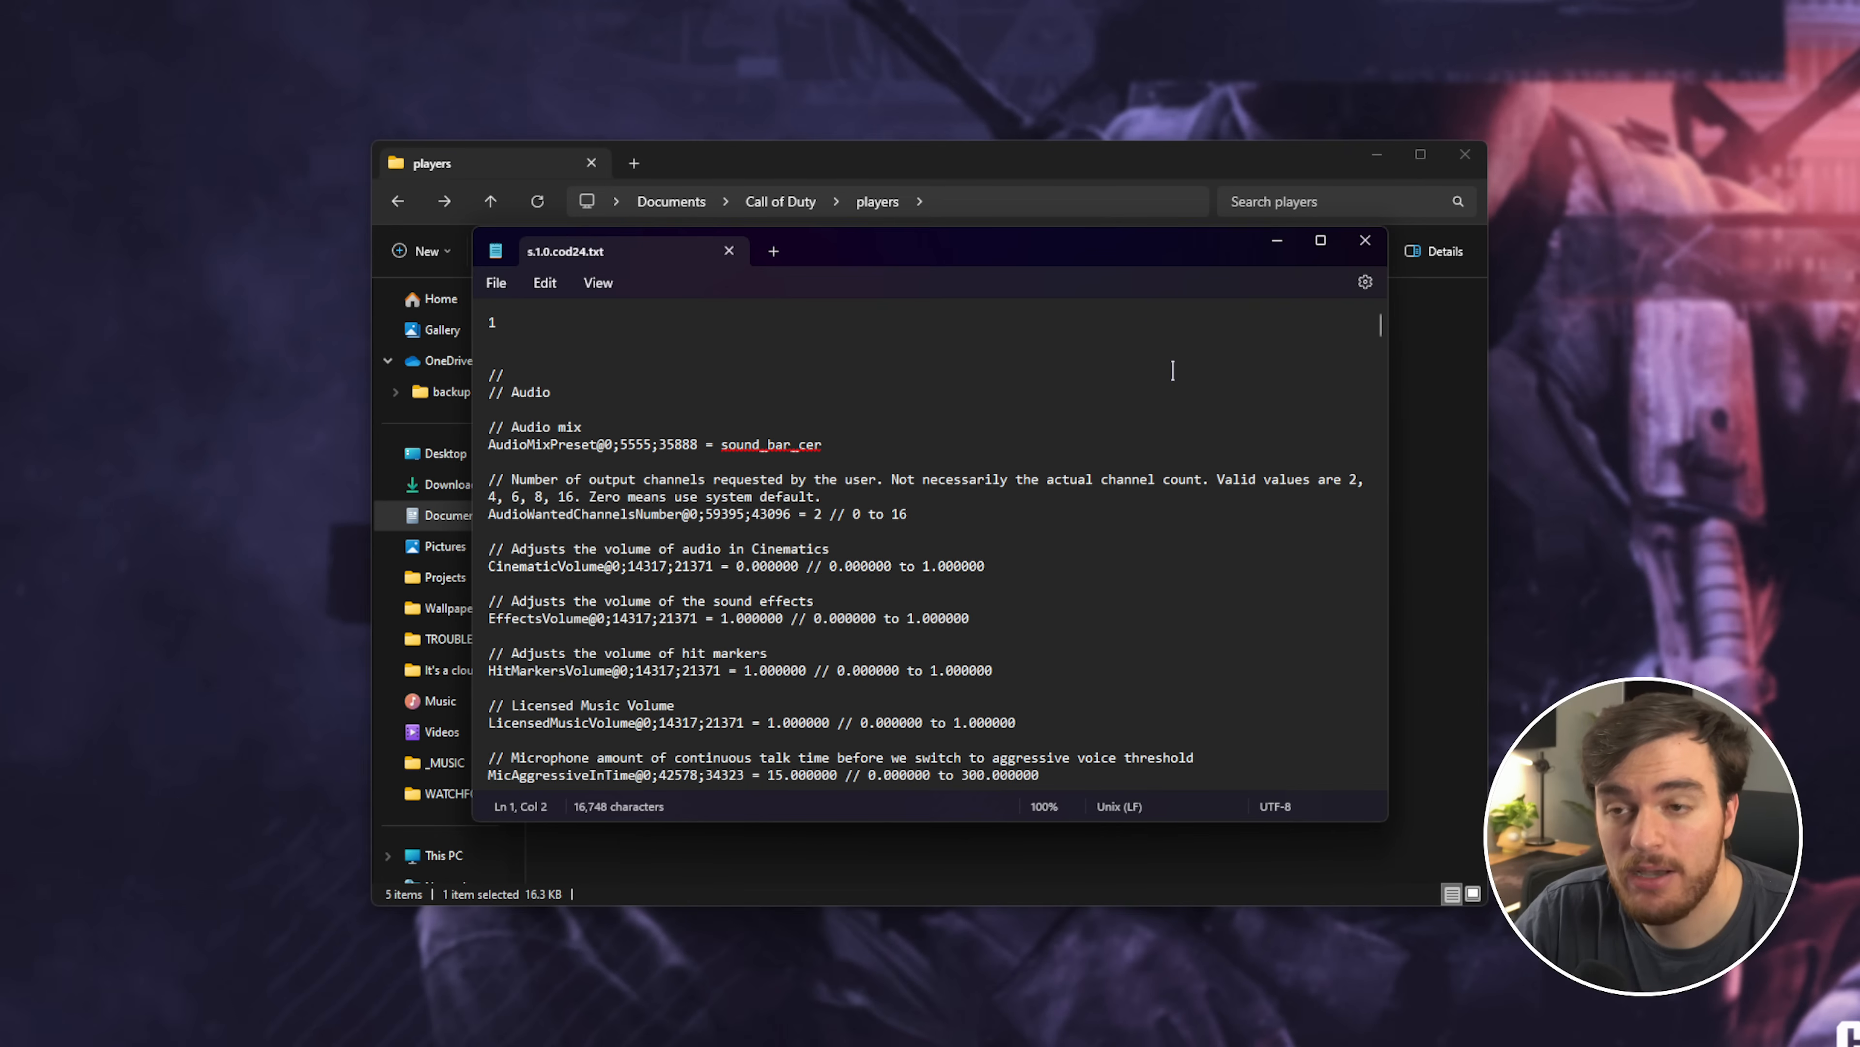
key("ctrl+f")
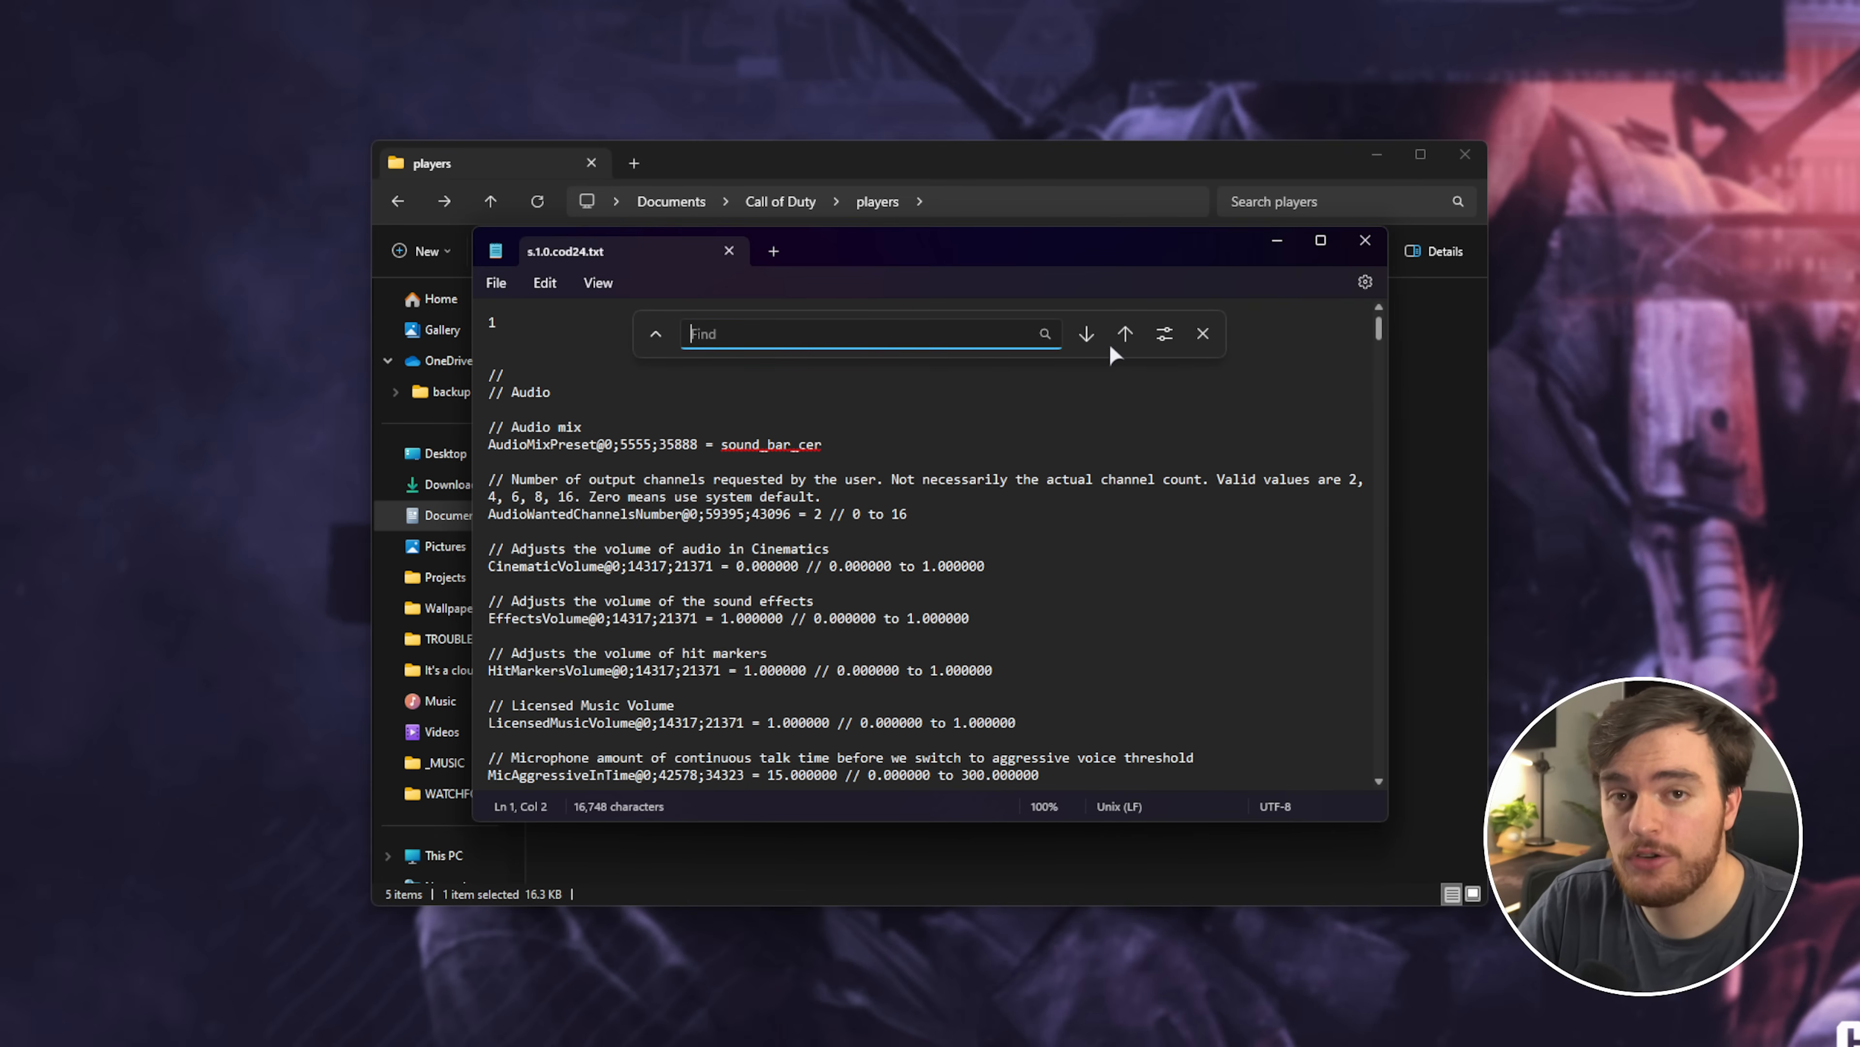
type("Renderer")
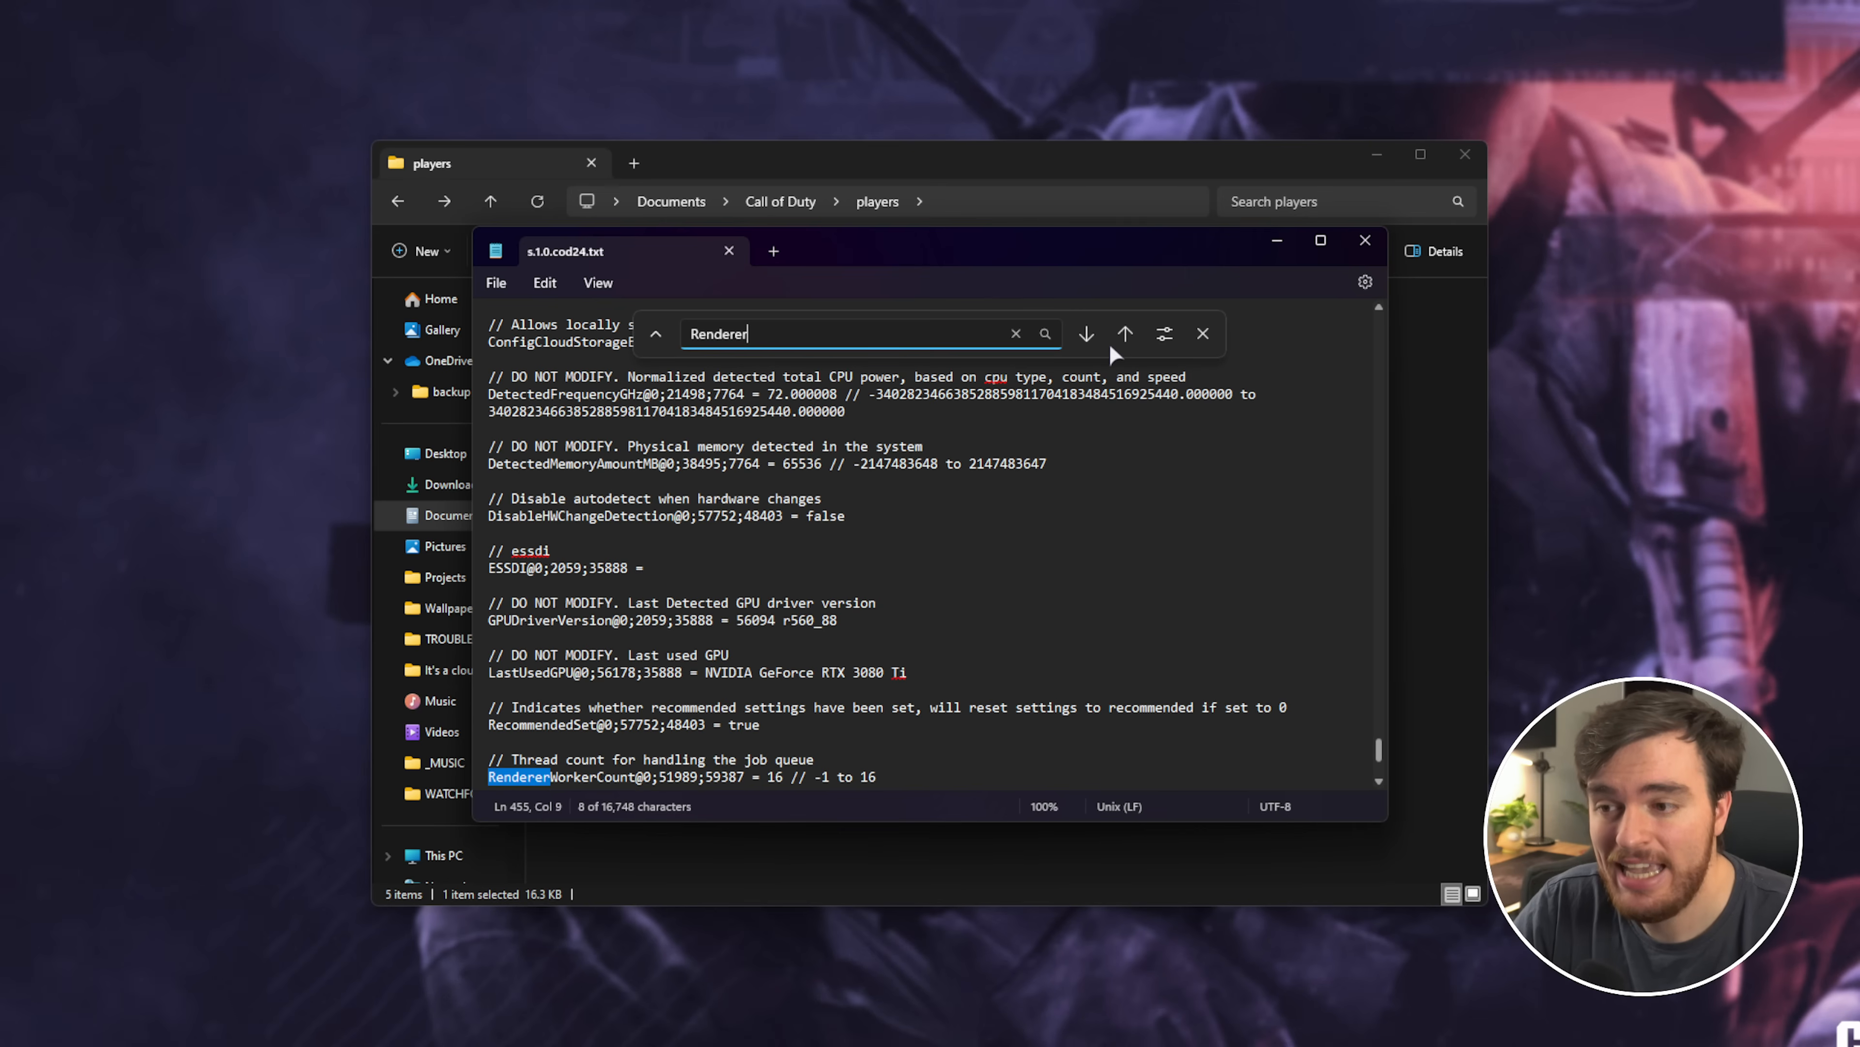
scroll("down", 3)
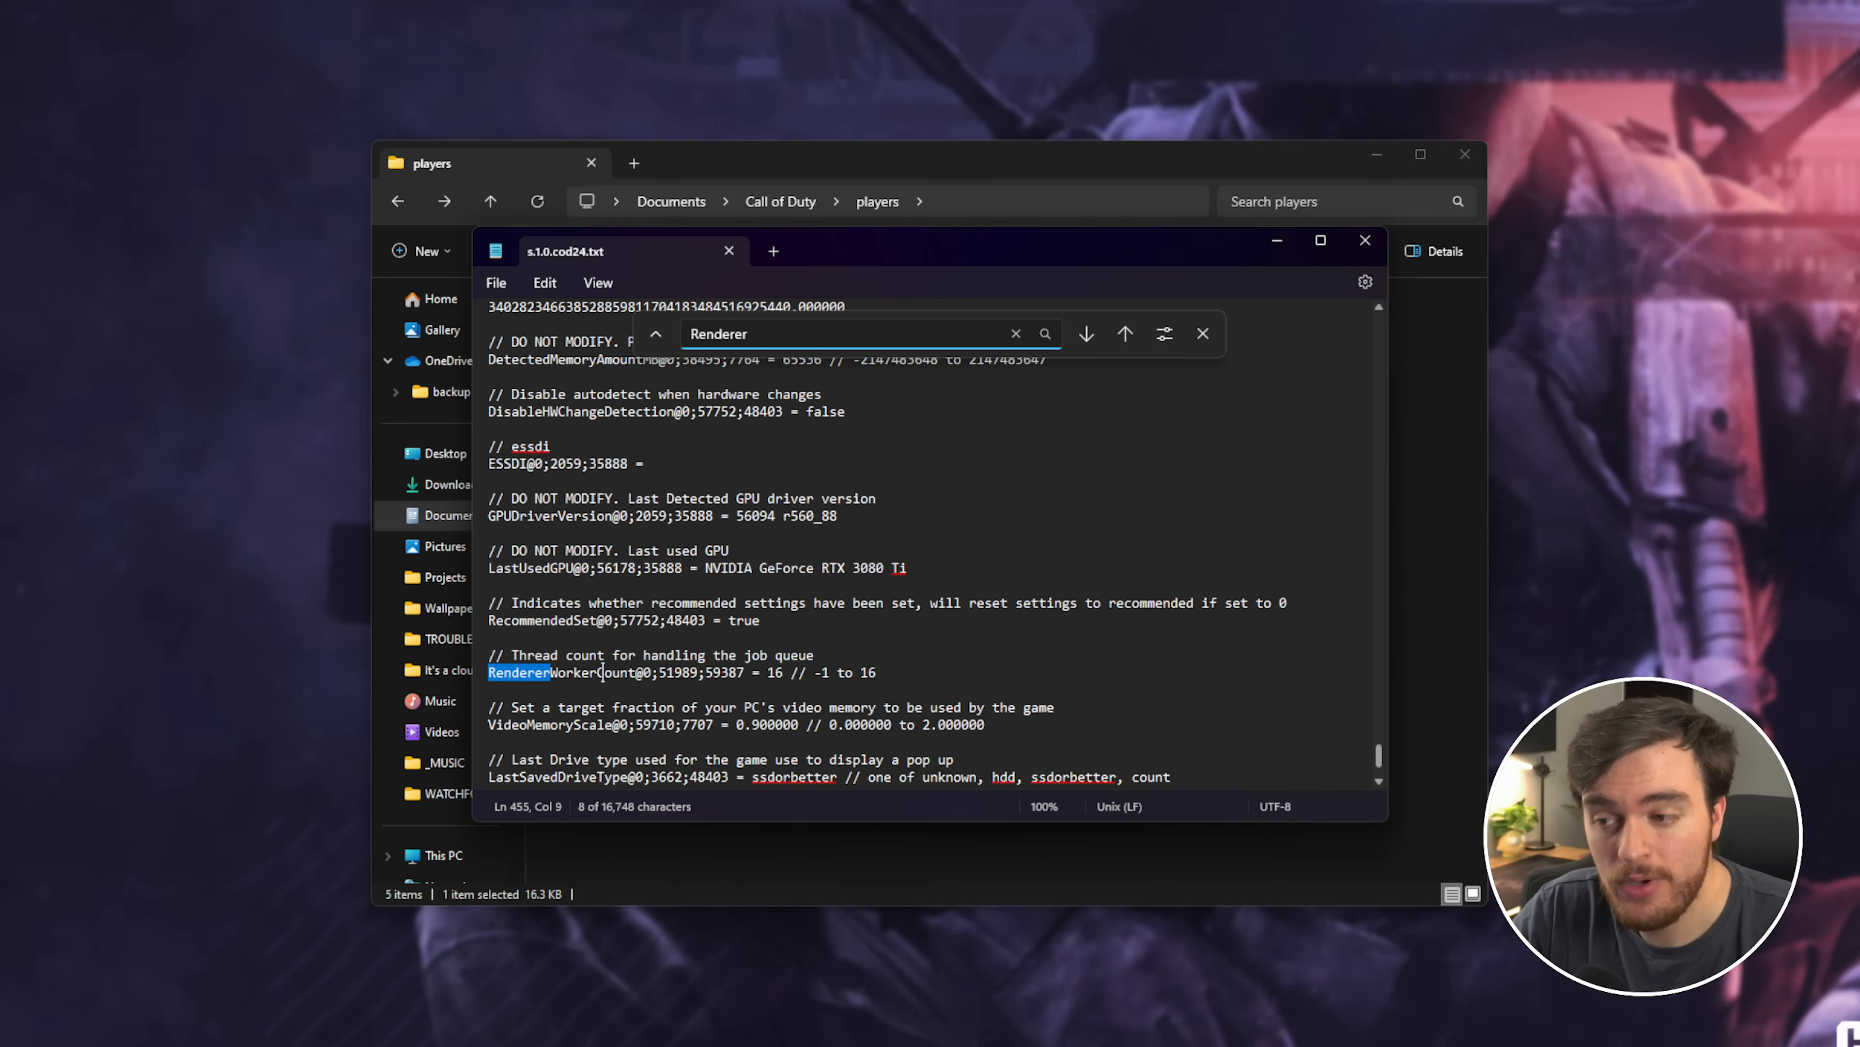
left_click(1085, 334)
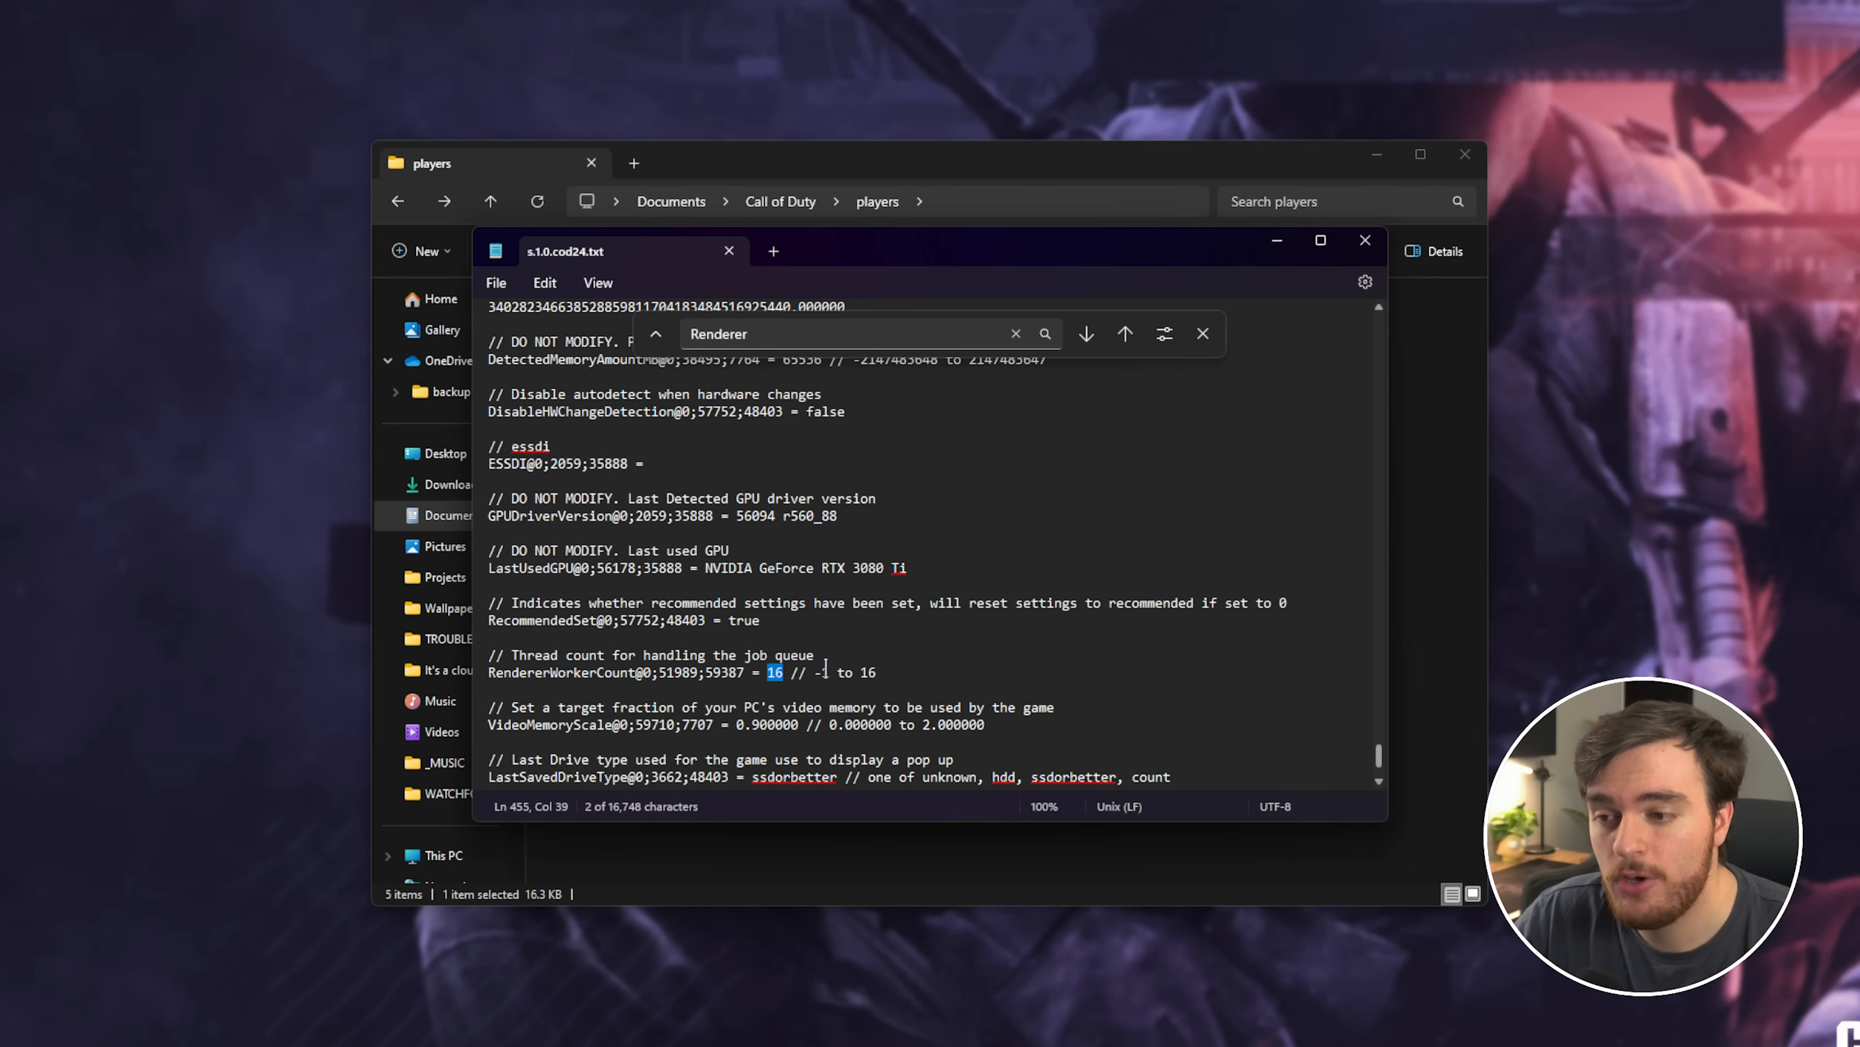
type("7")
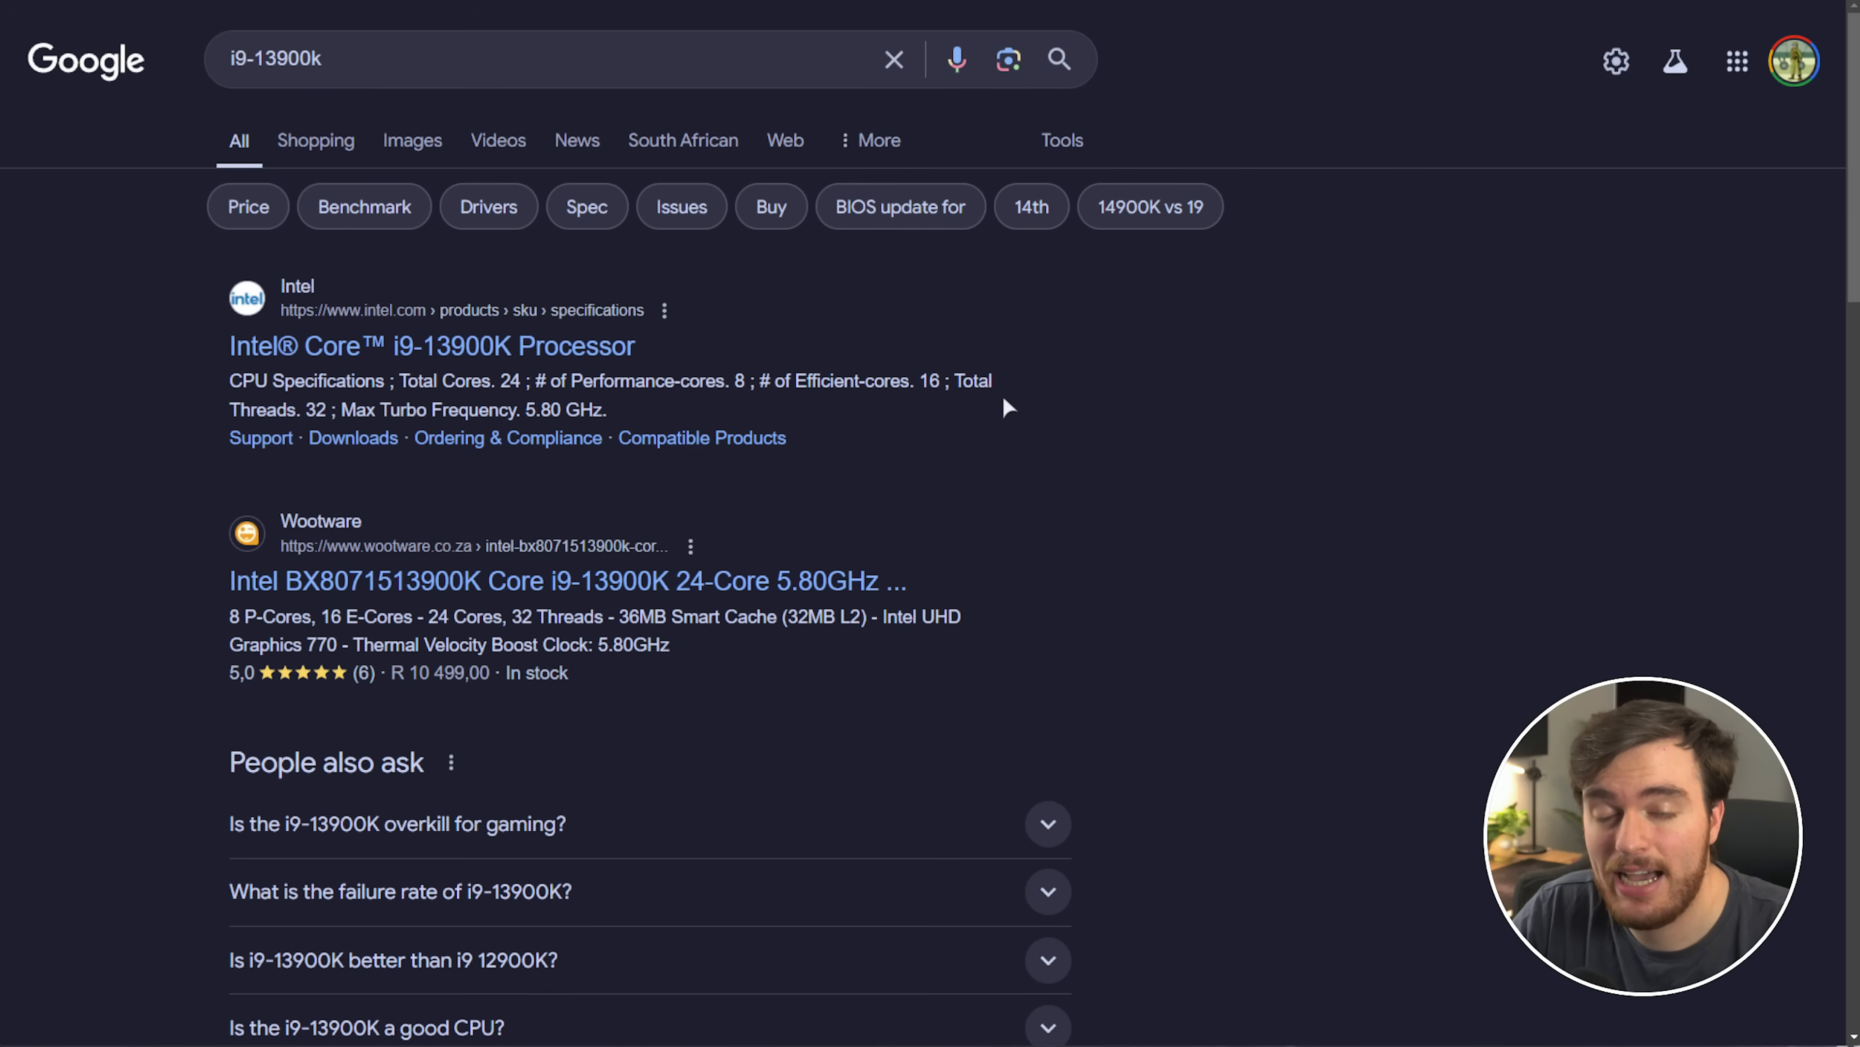
mouse_move(549, 374)
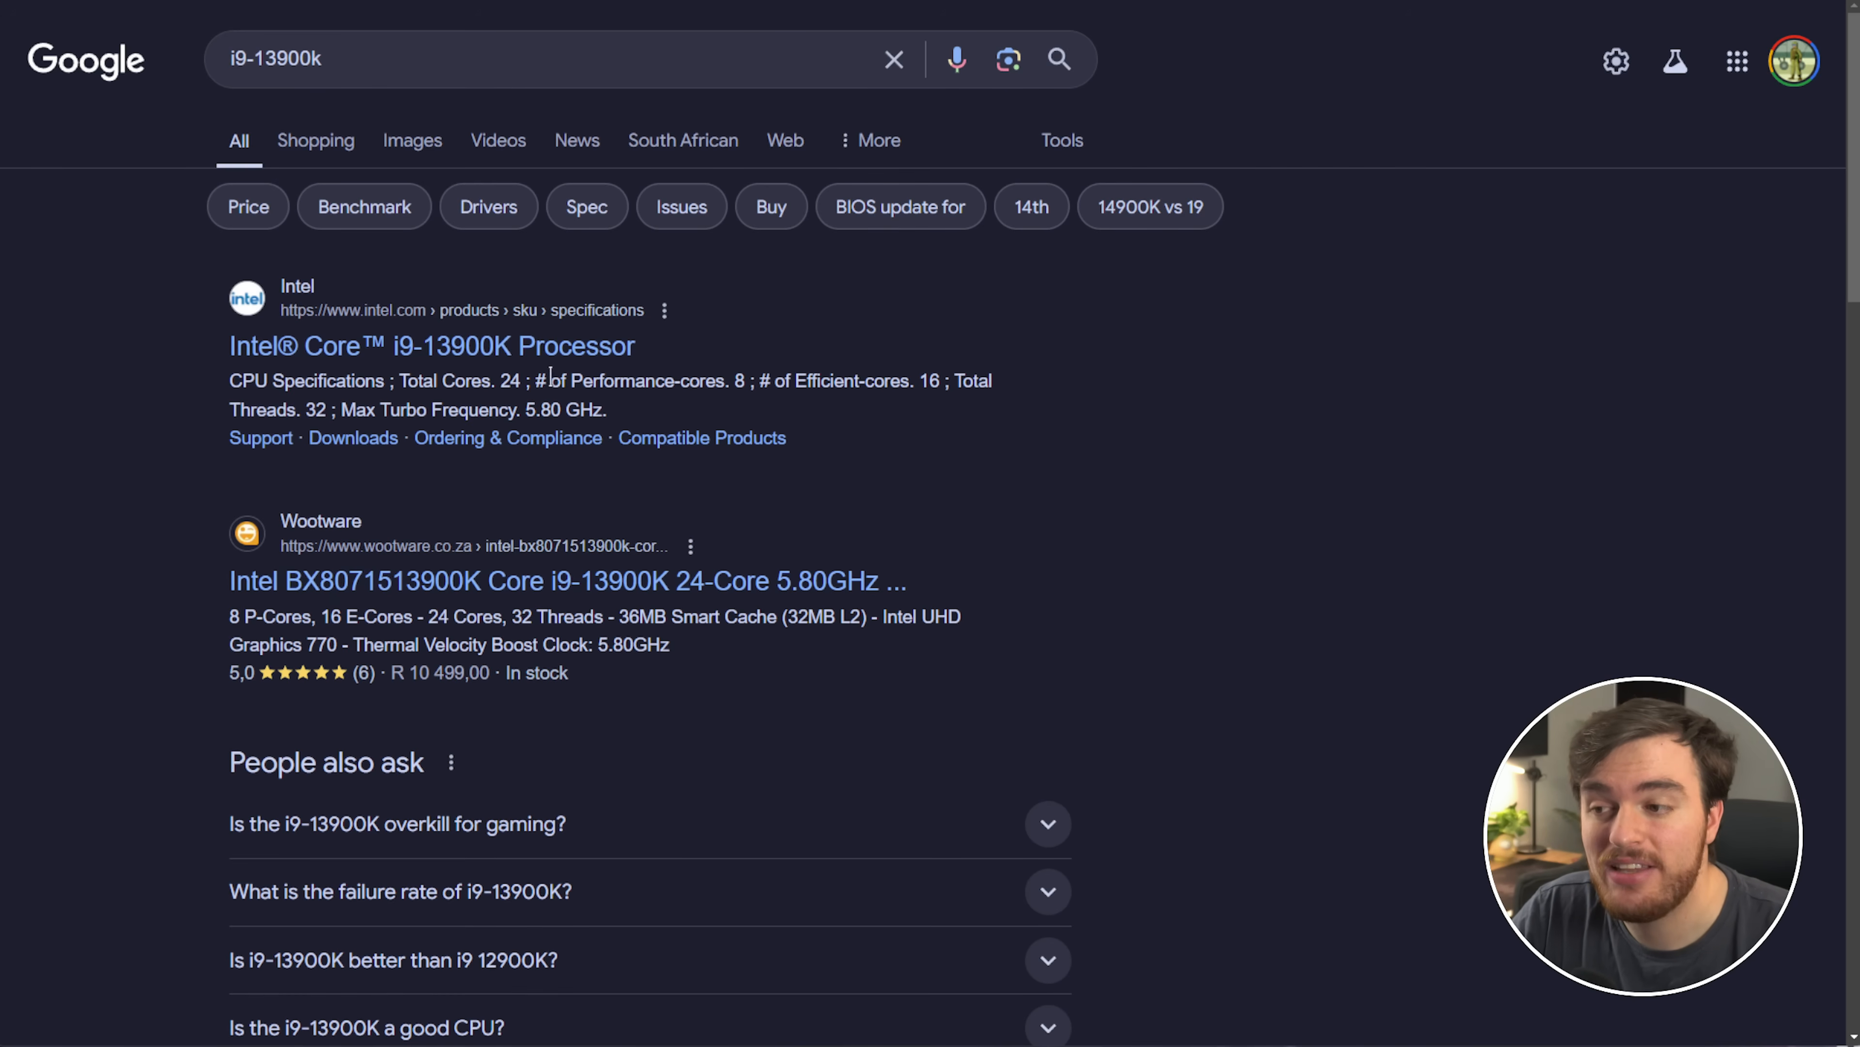
Reopen the cod24 config after checking the i9-13900K's core and thread counts
double_click(641, 380)
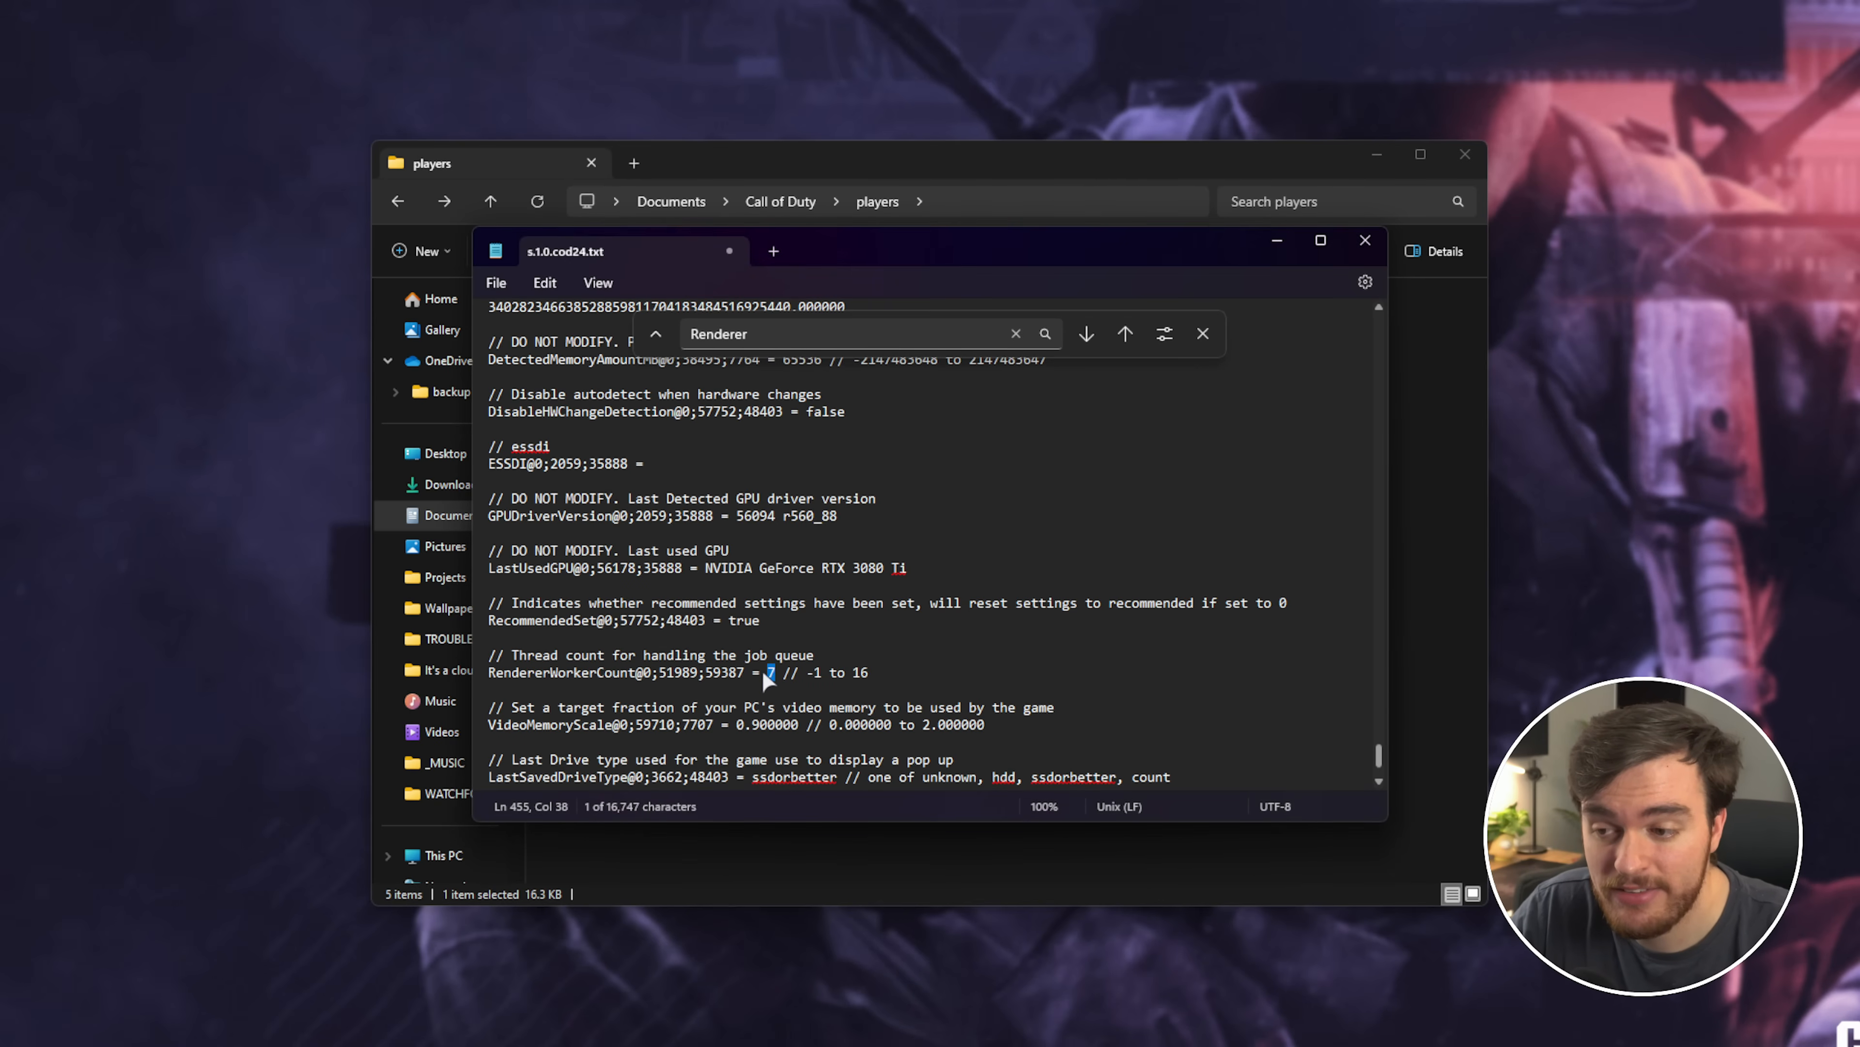
mouse_move(825, 745)
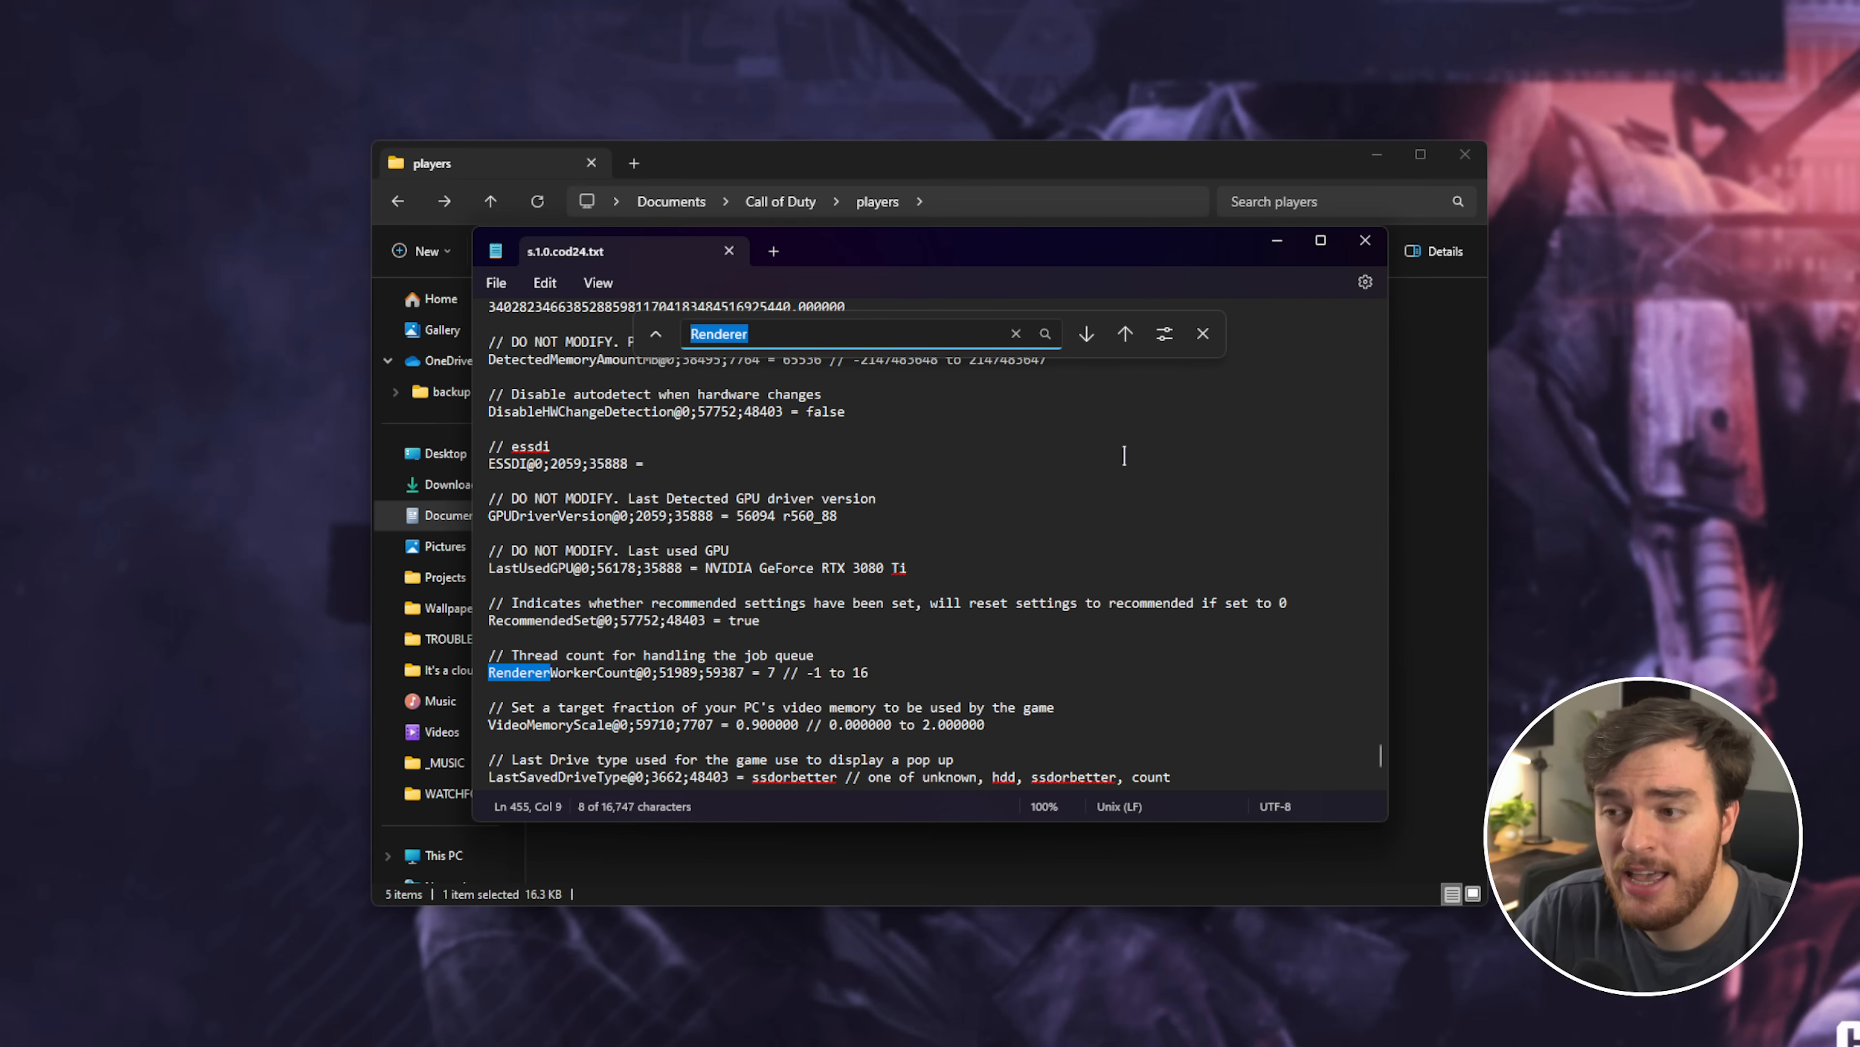
Find GPUUploadHeaps and change it from true to false
type("GPUUploadHeaps")
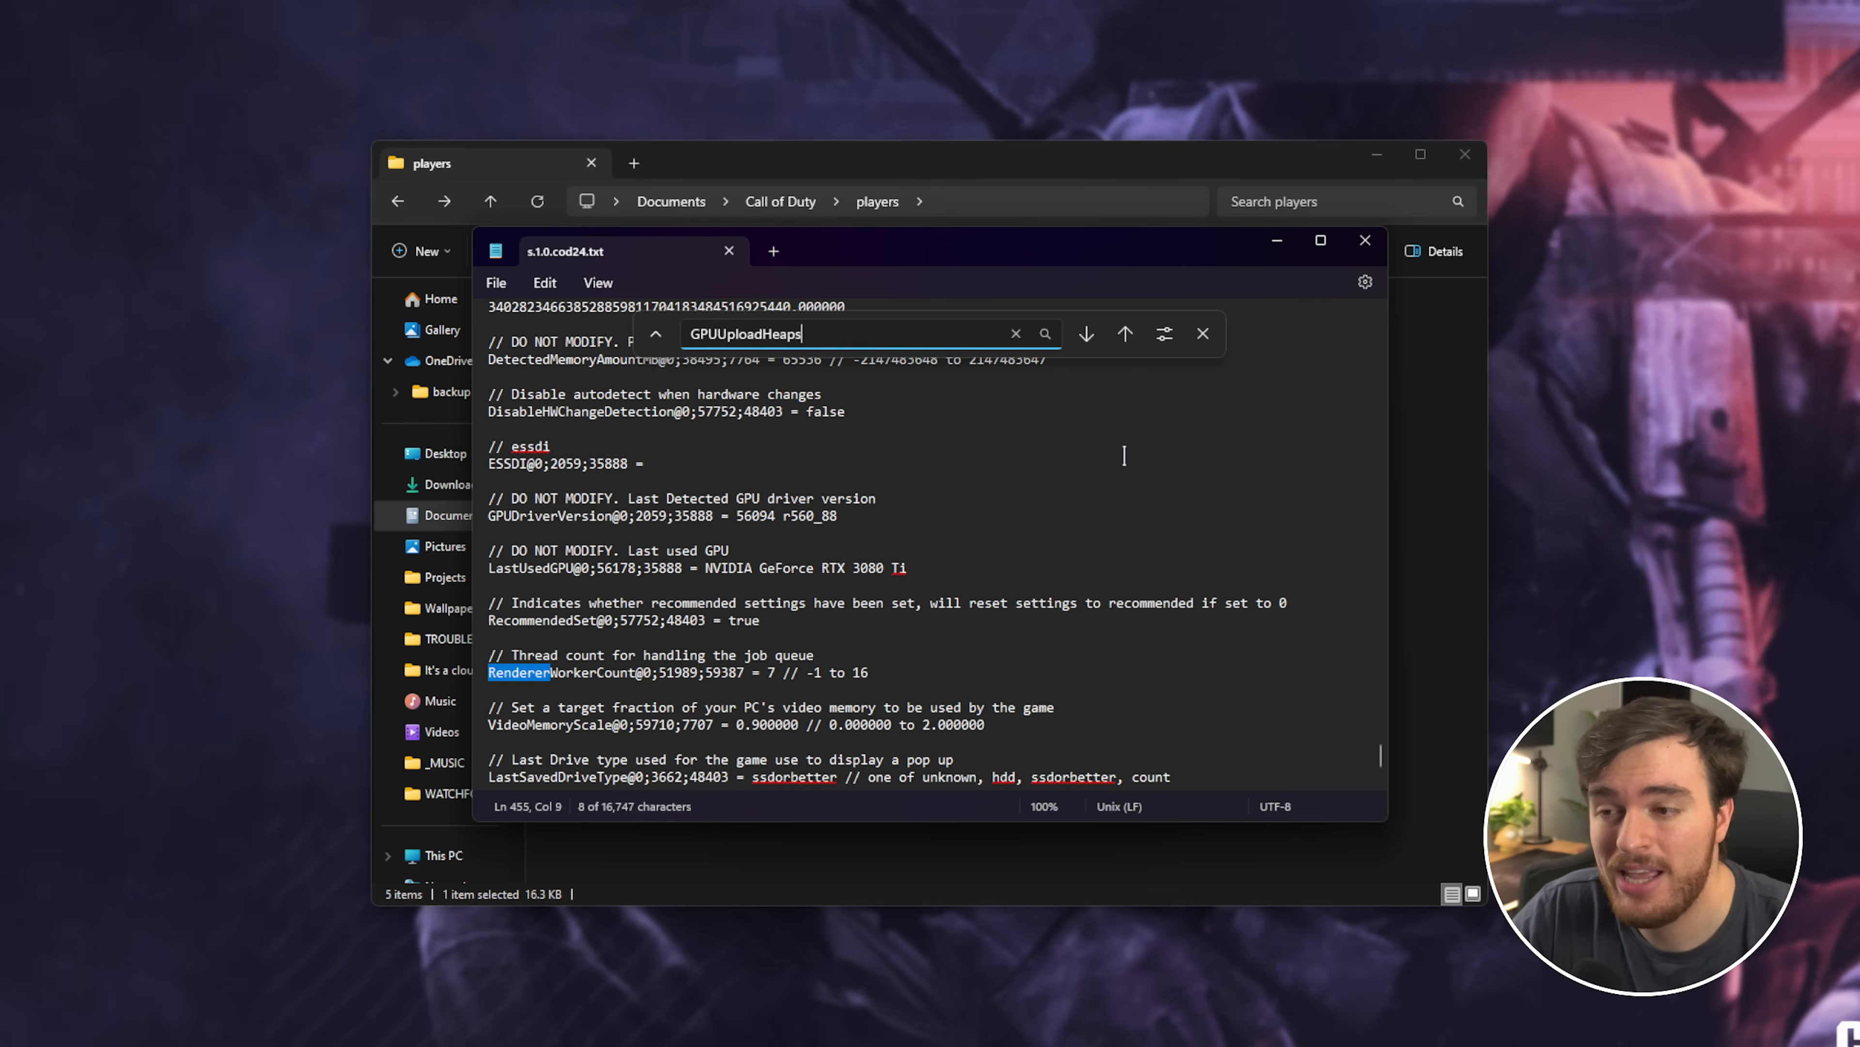
left_click(1084, 333)
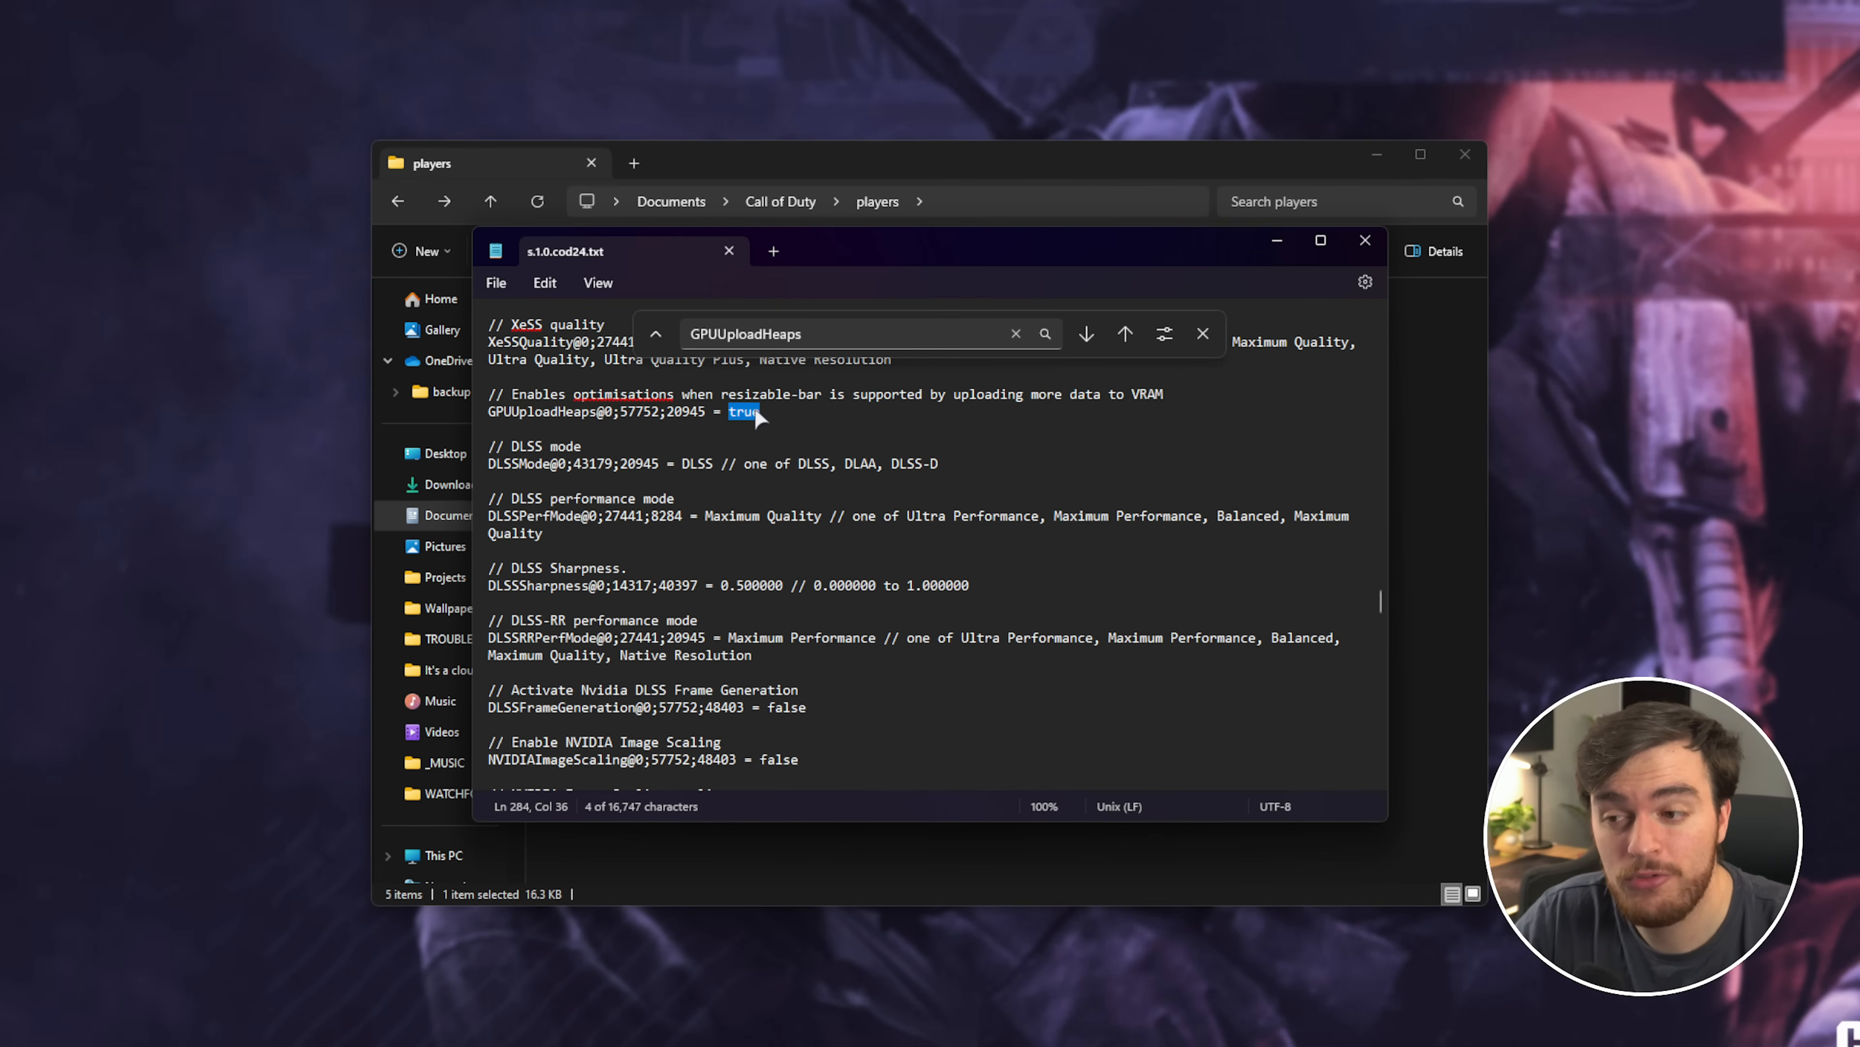
type("false")
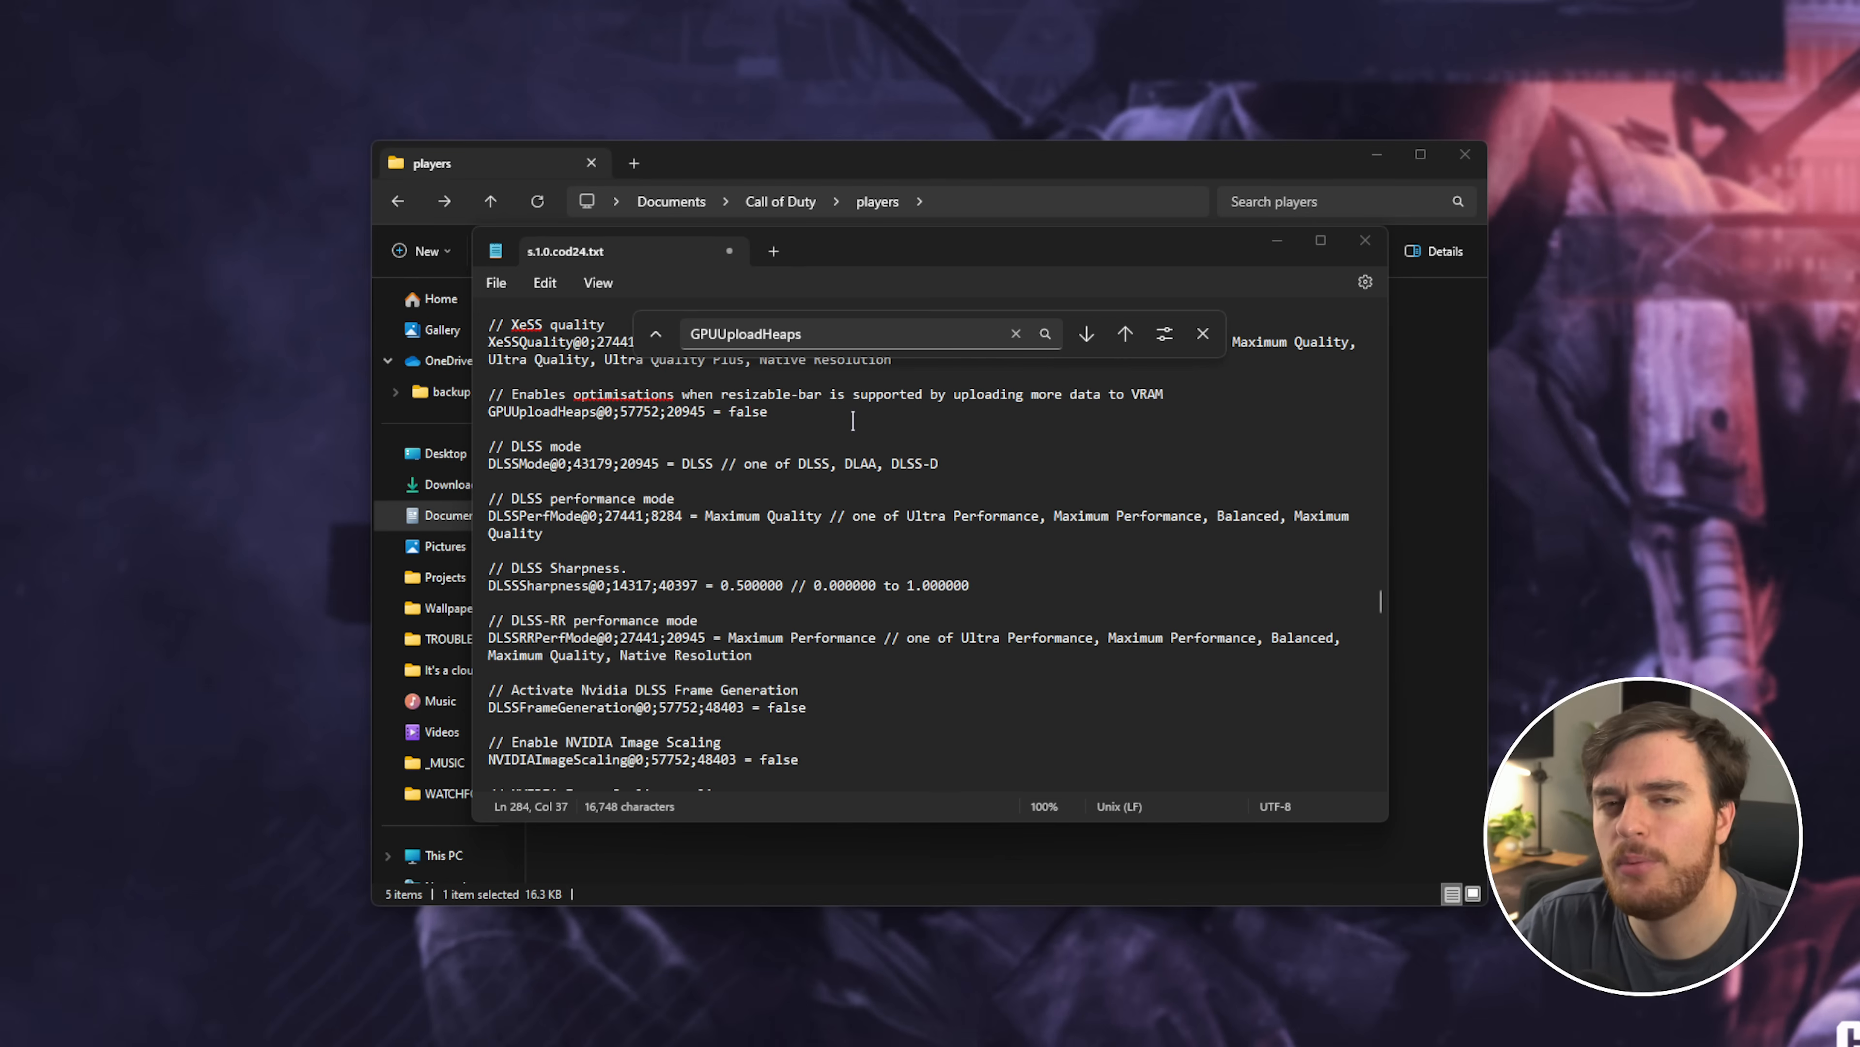
Find BloodLimit and set it to true, then locate BloodLimitInterval
left_click(910, 406)
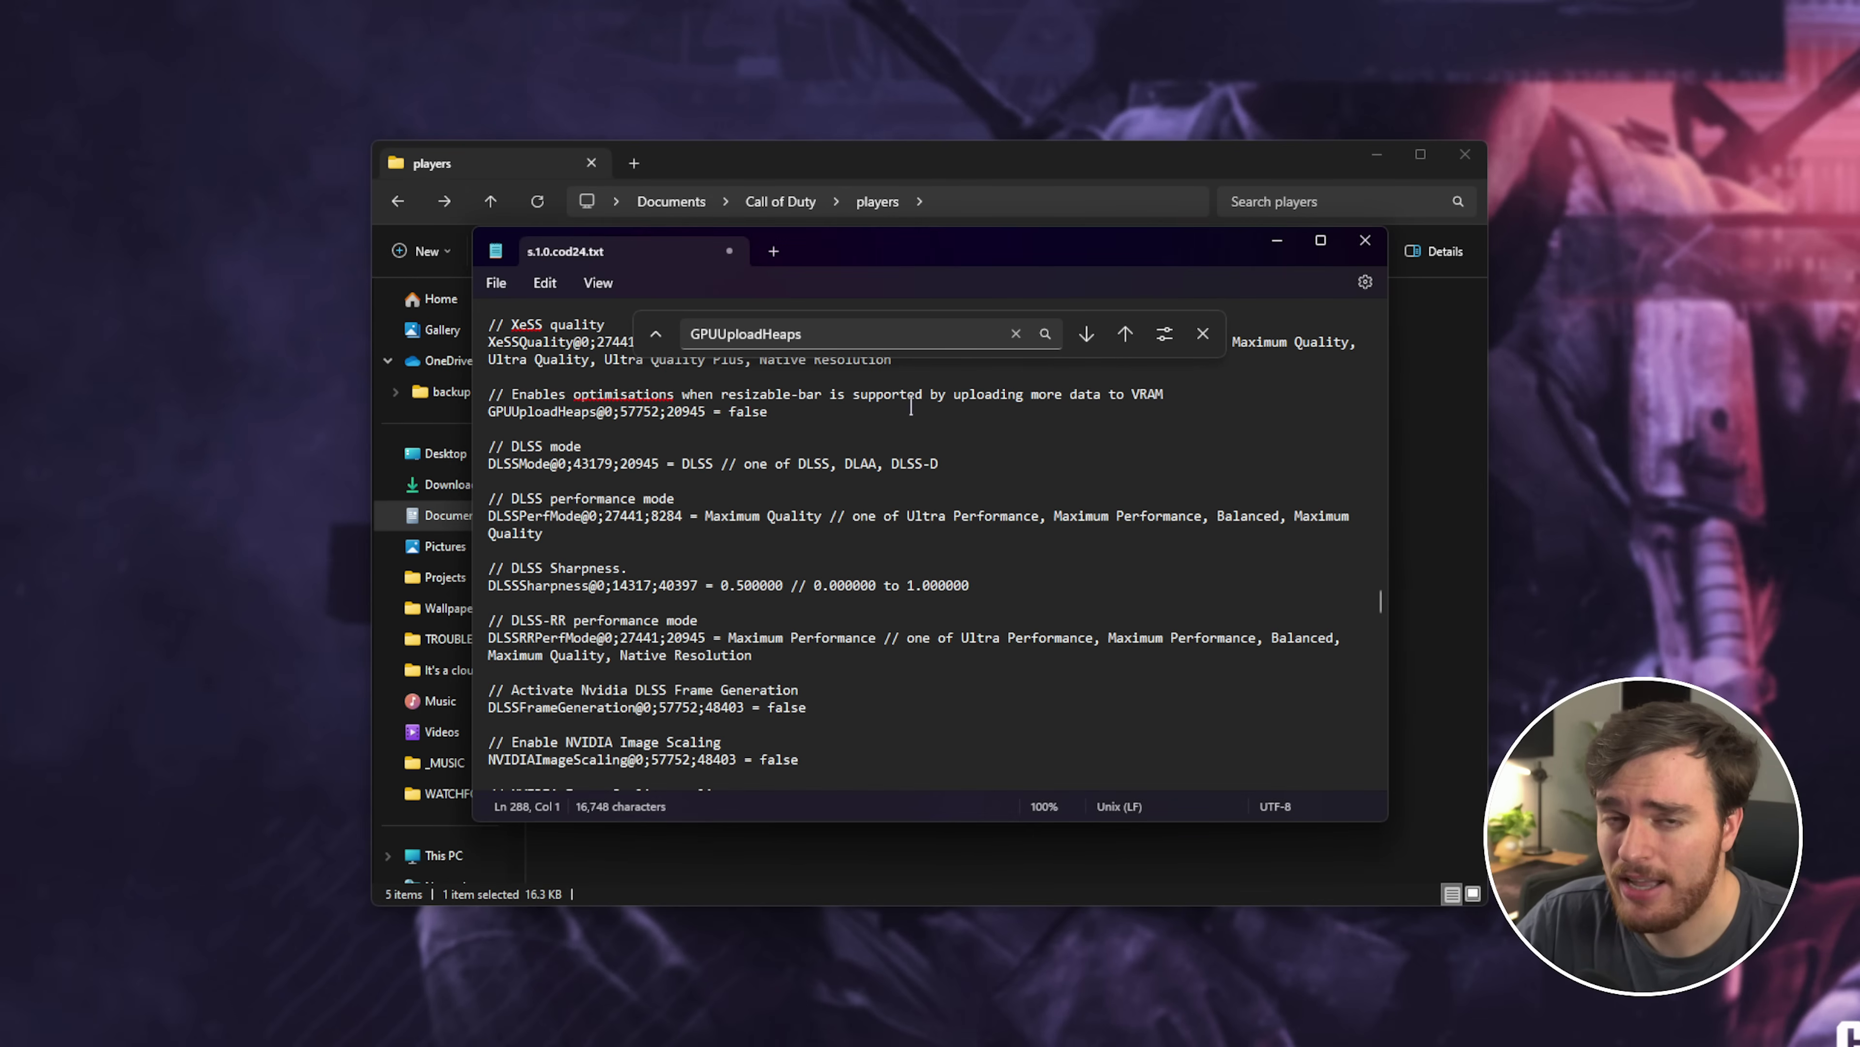
type("CorpseLimit")
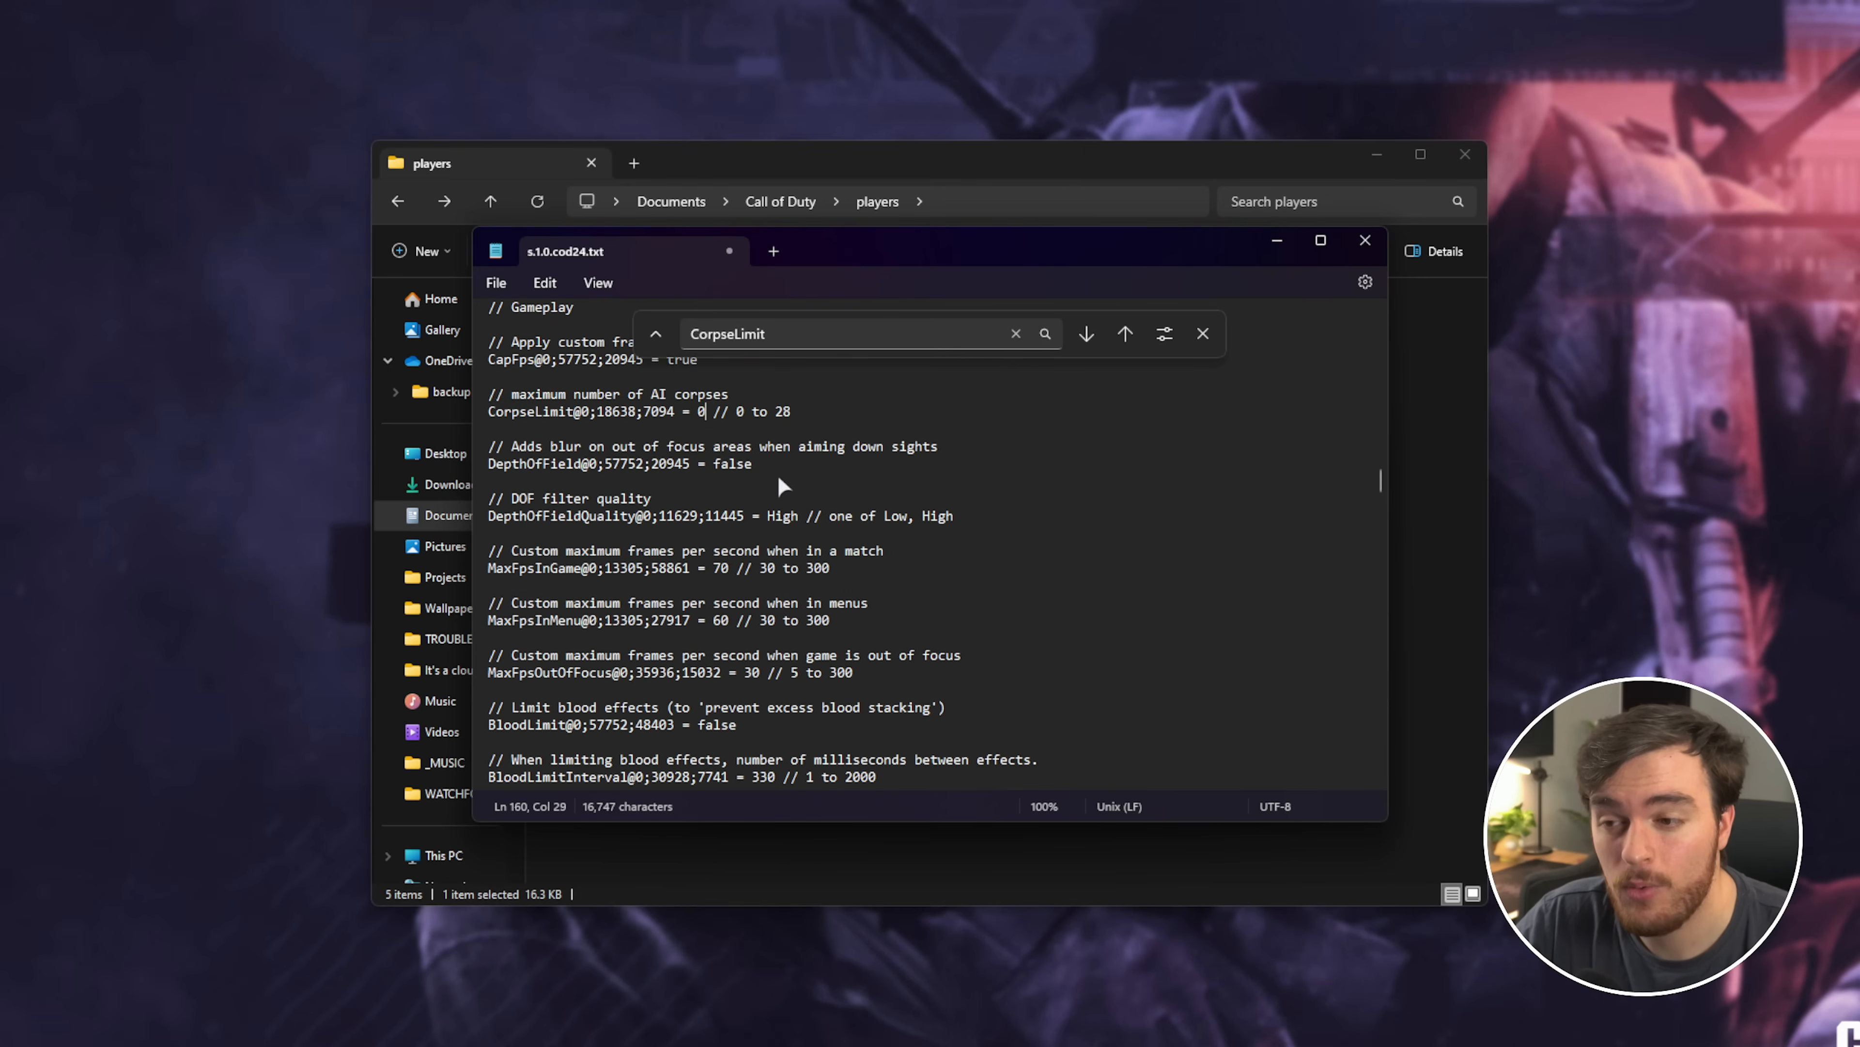
type("BloodLimit")
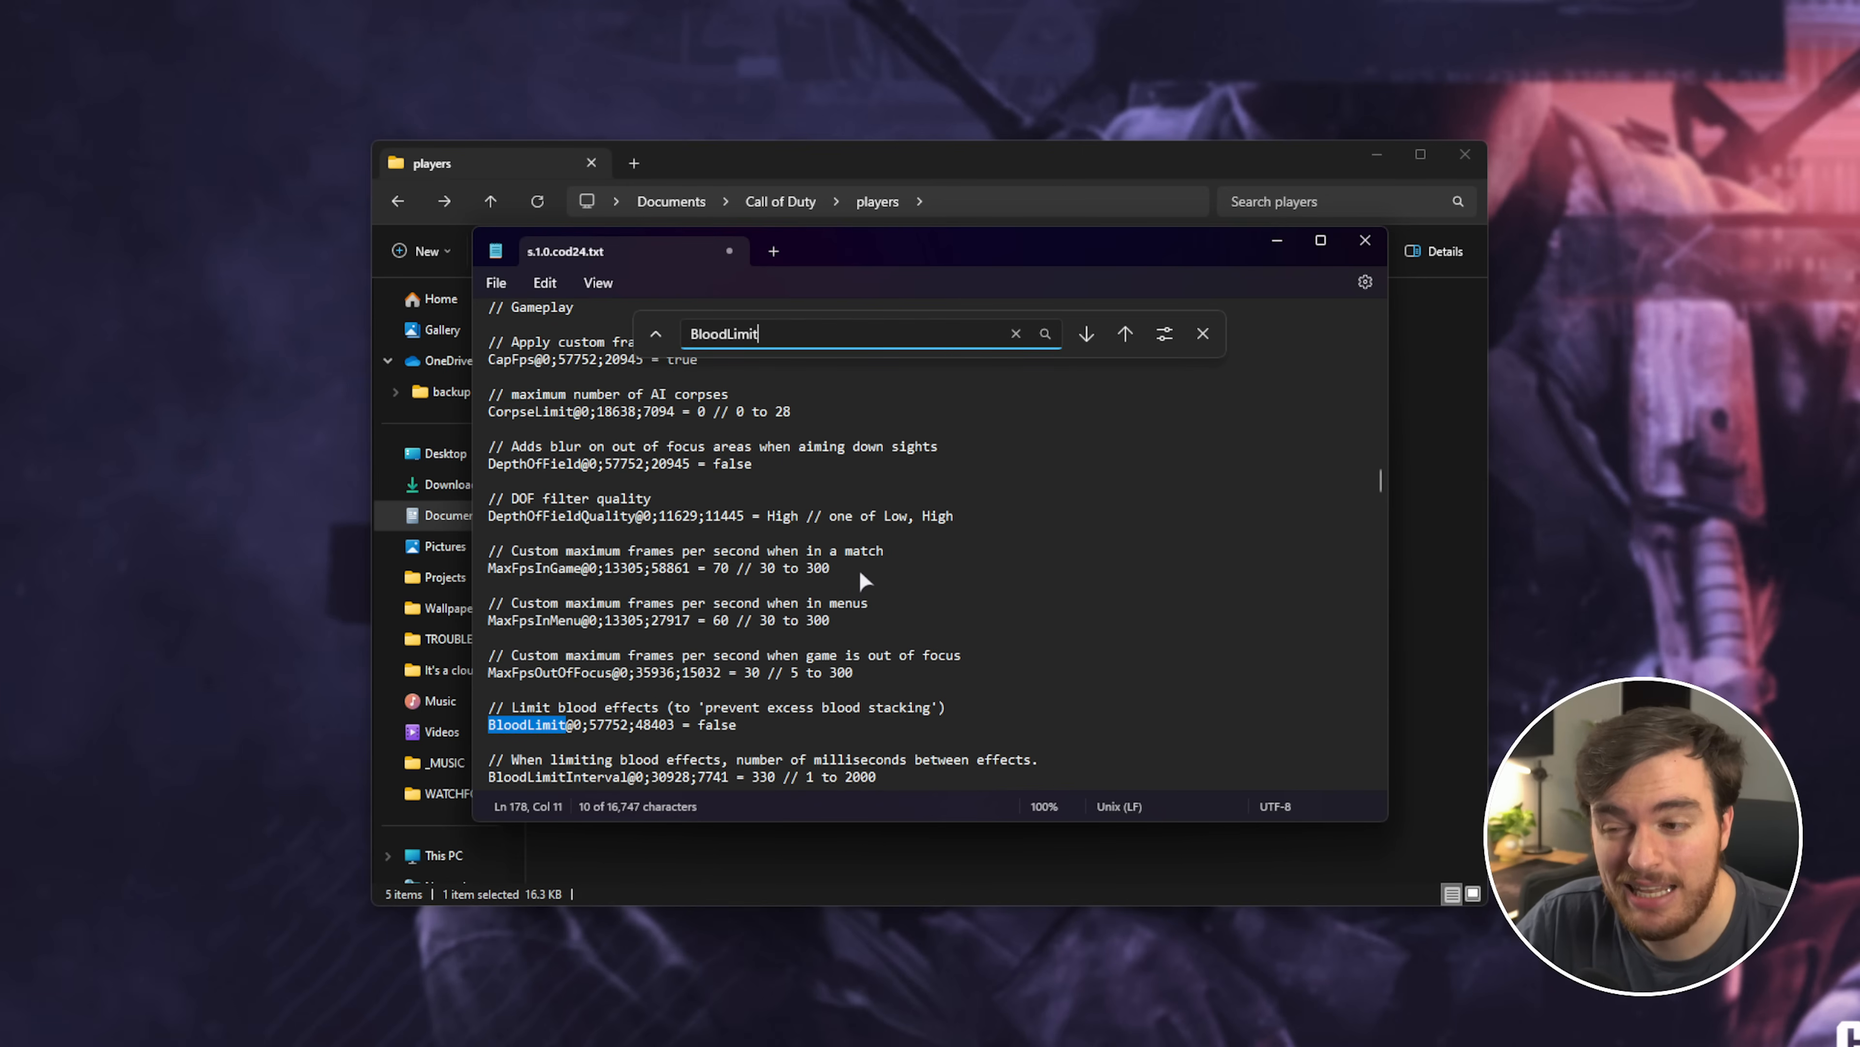
type("t")
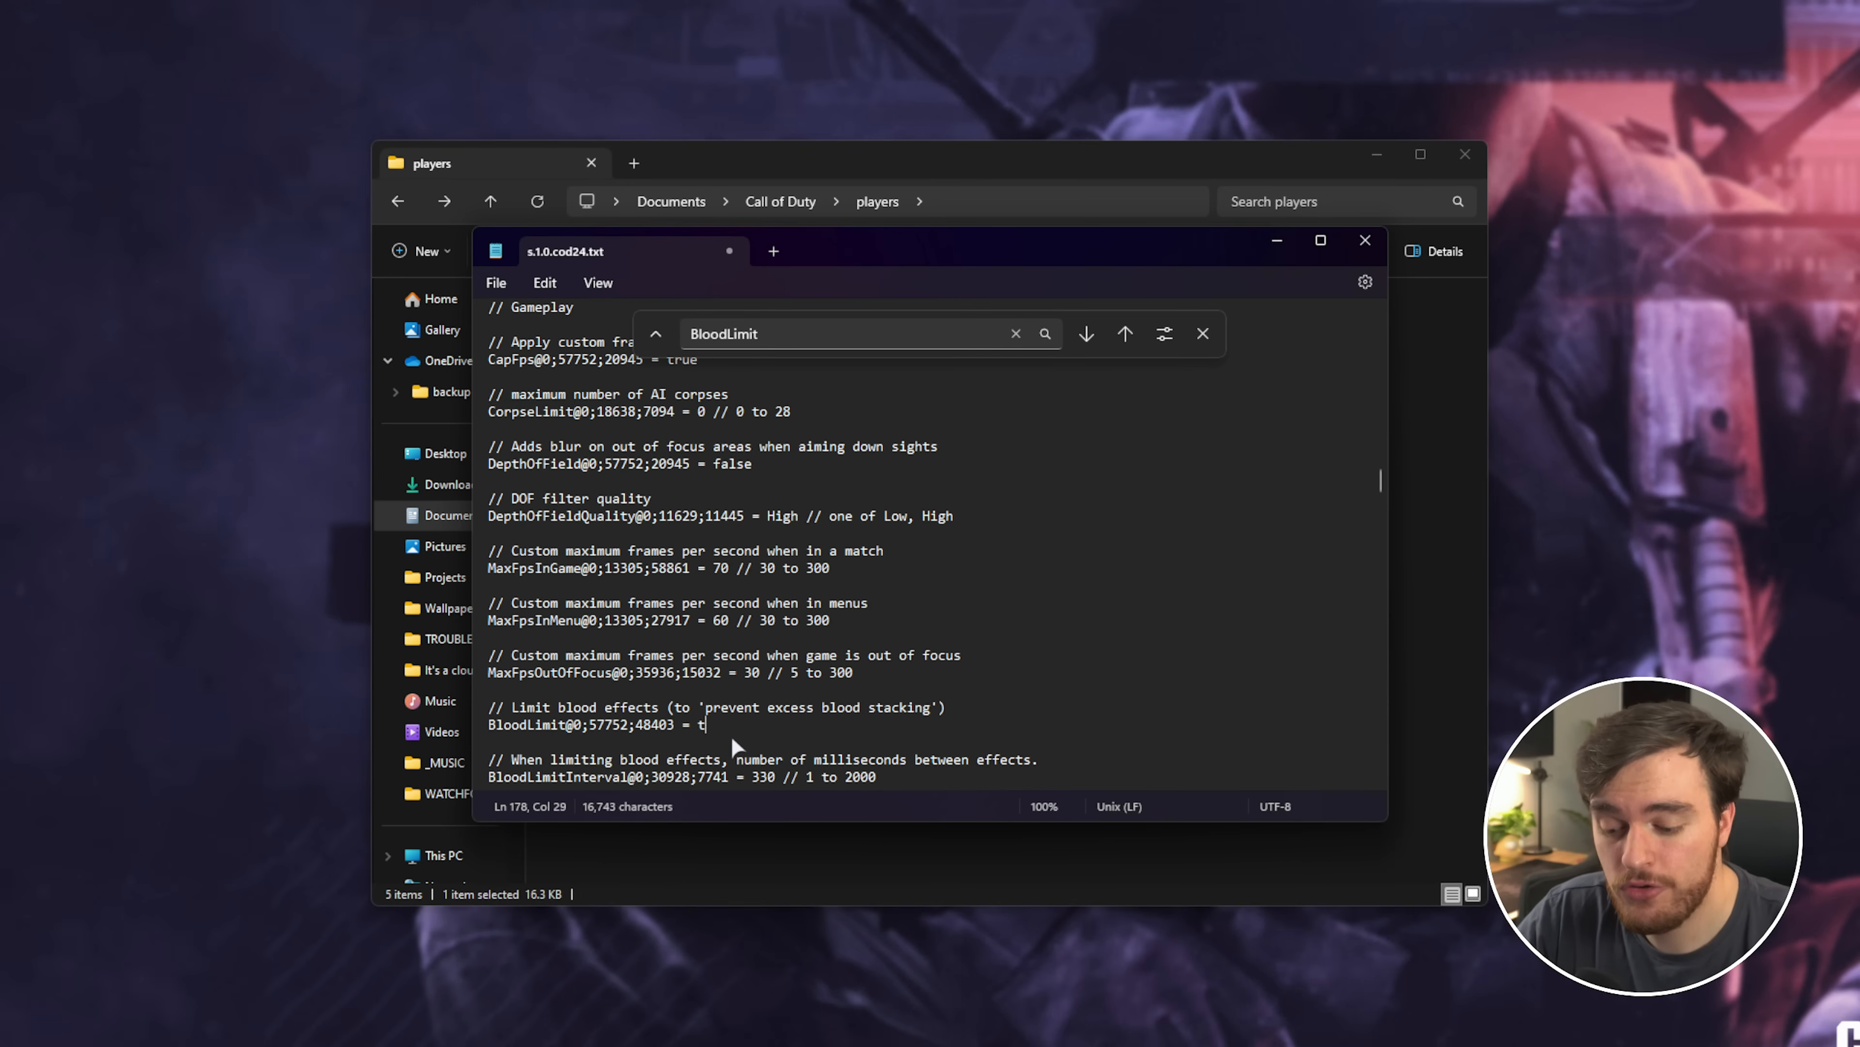
type("rue")
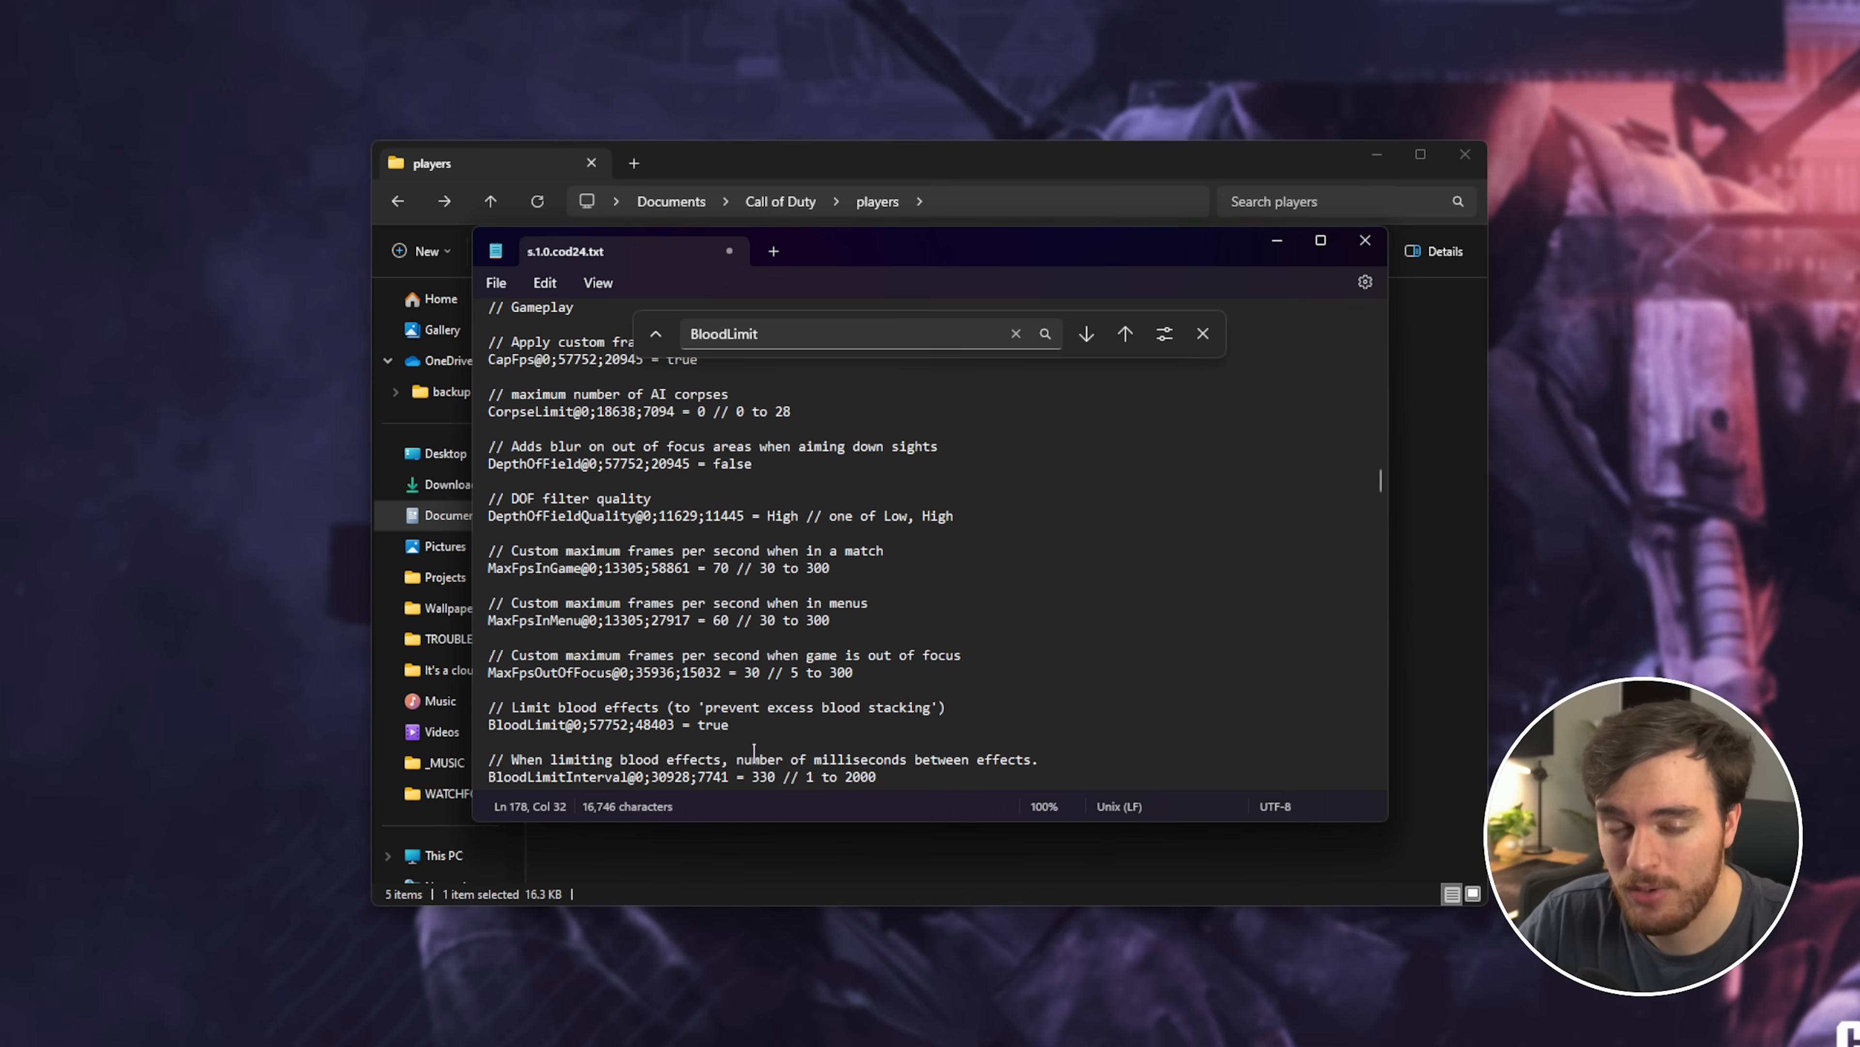
type("Interval")
type("200")
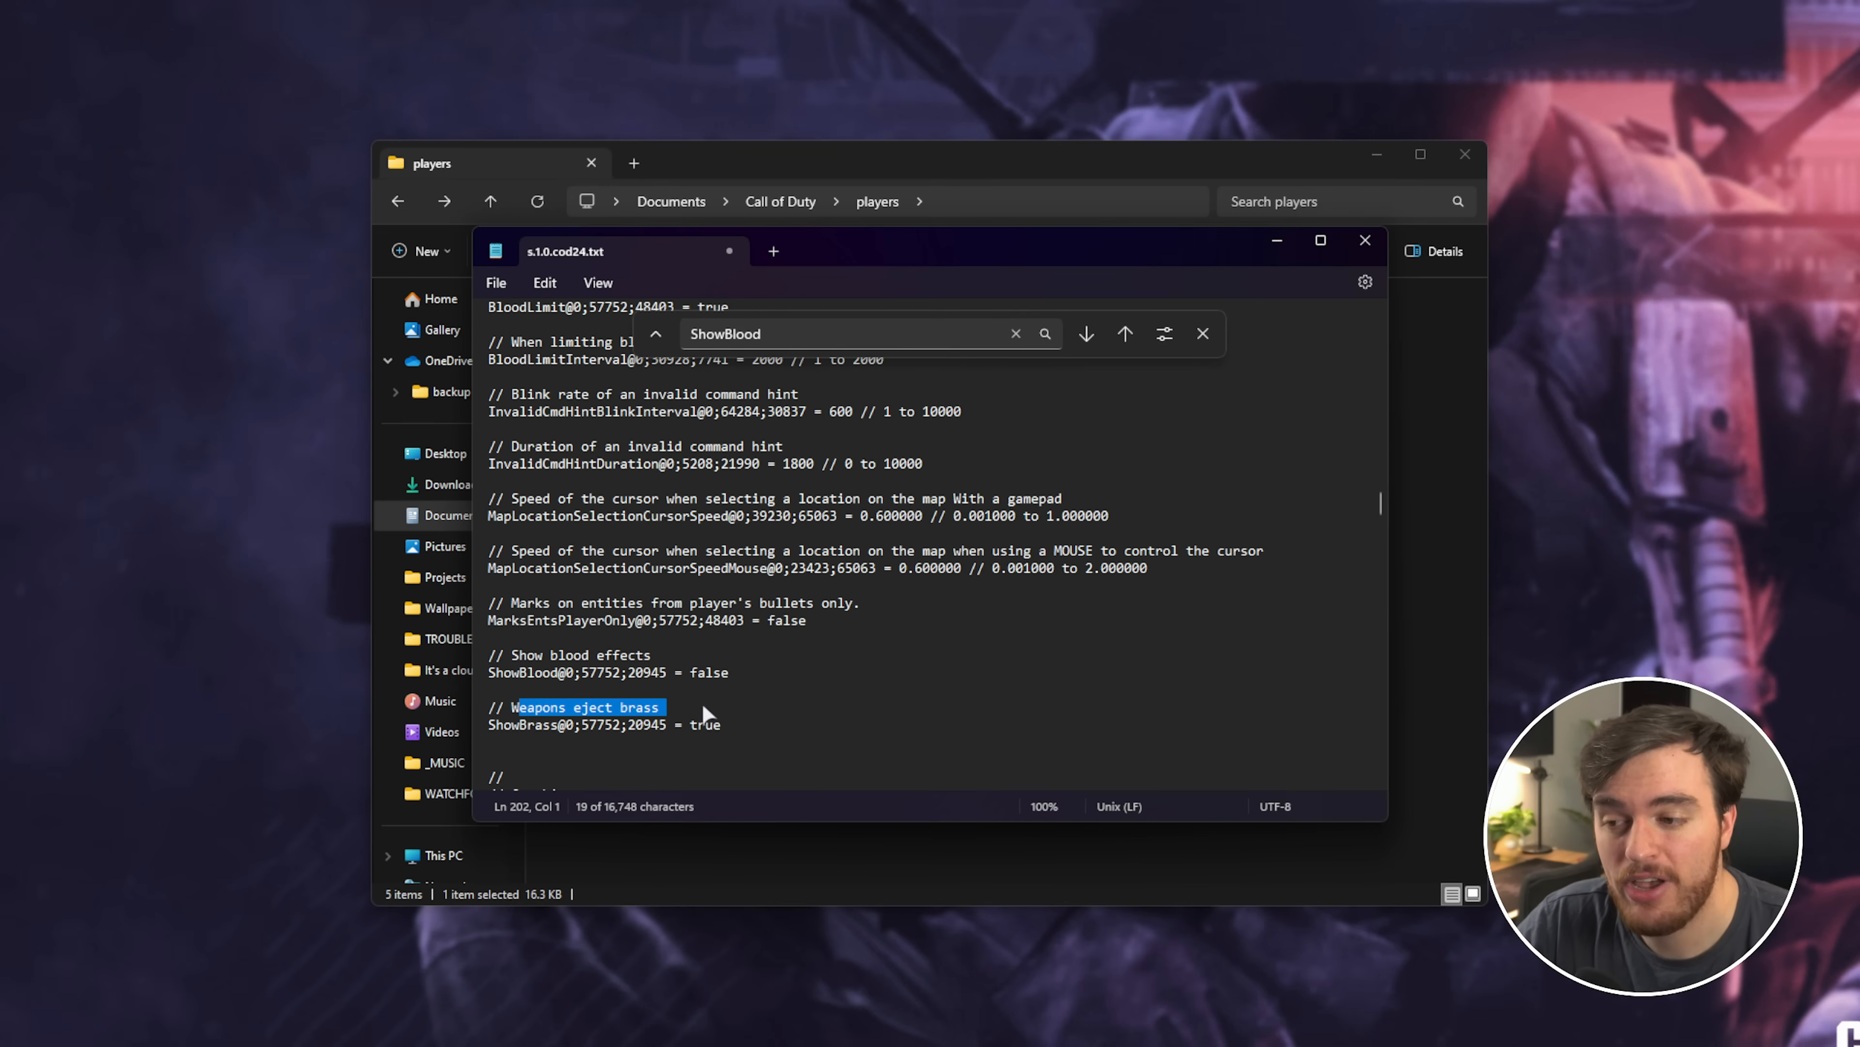
Set ShowBrass to false and search for CorpsesCullingThreshold
type("false")
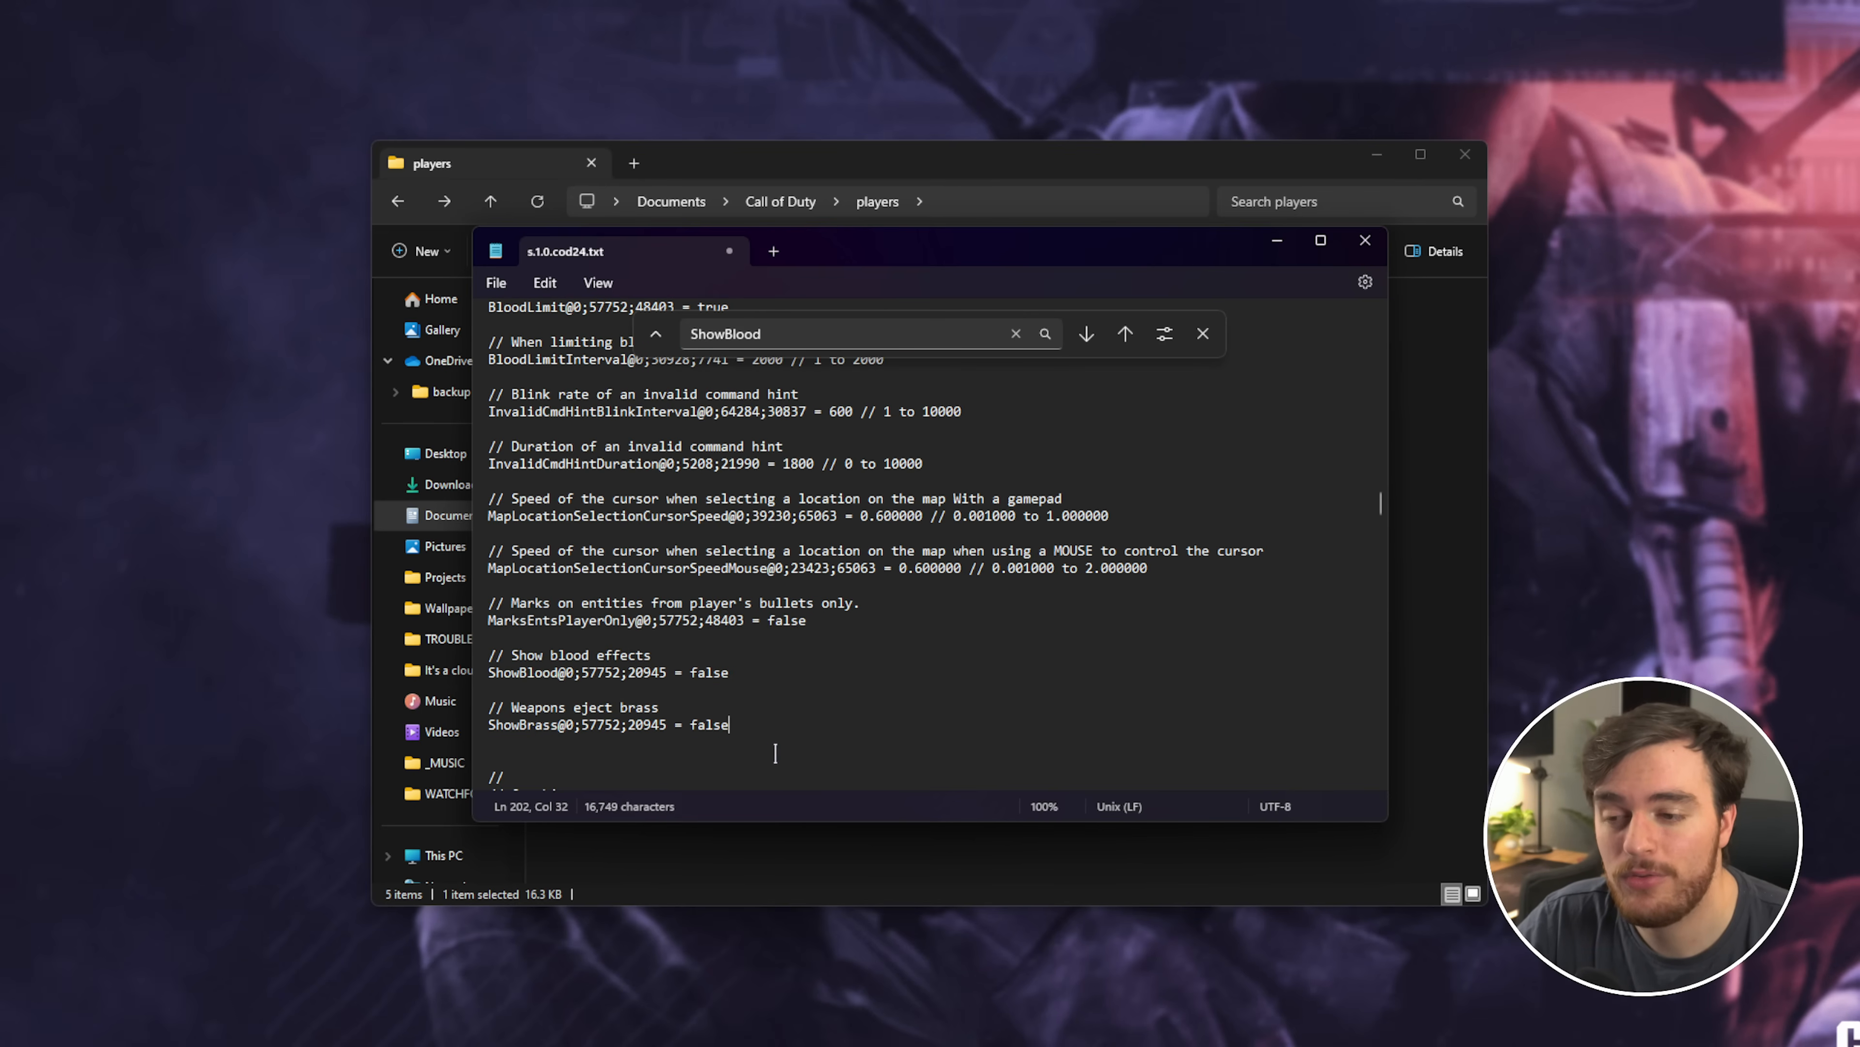
type("CorpsesCullingThreshold")
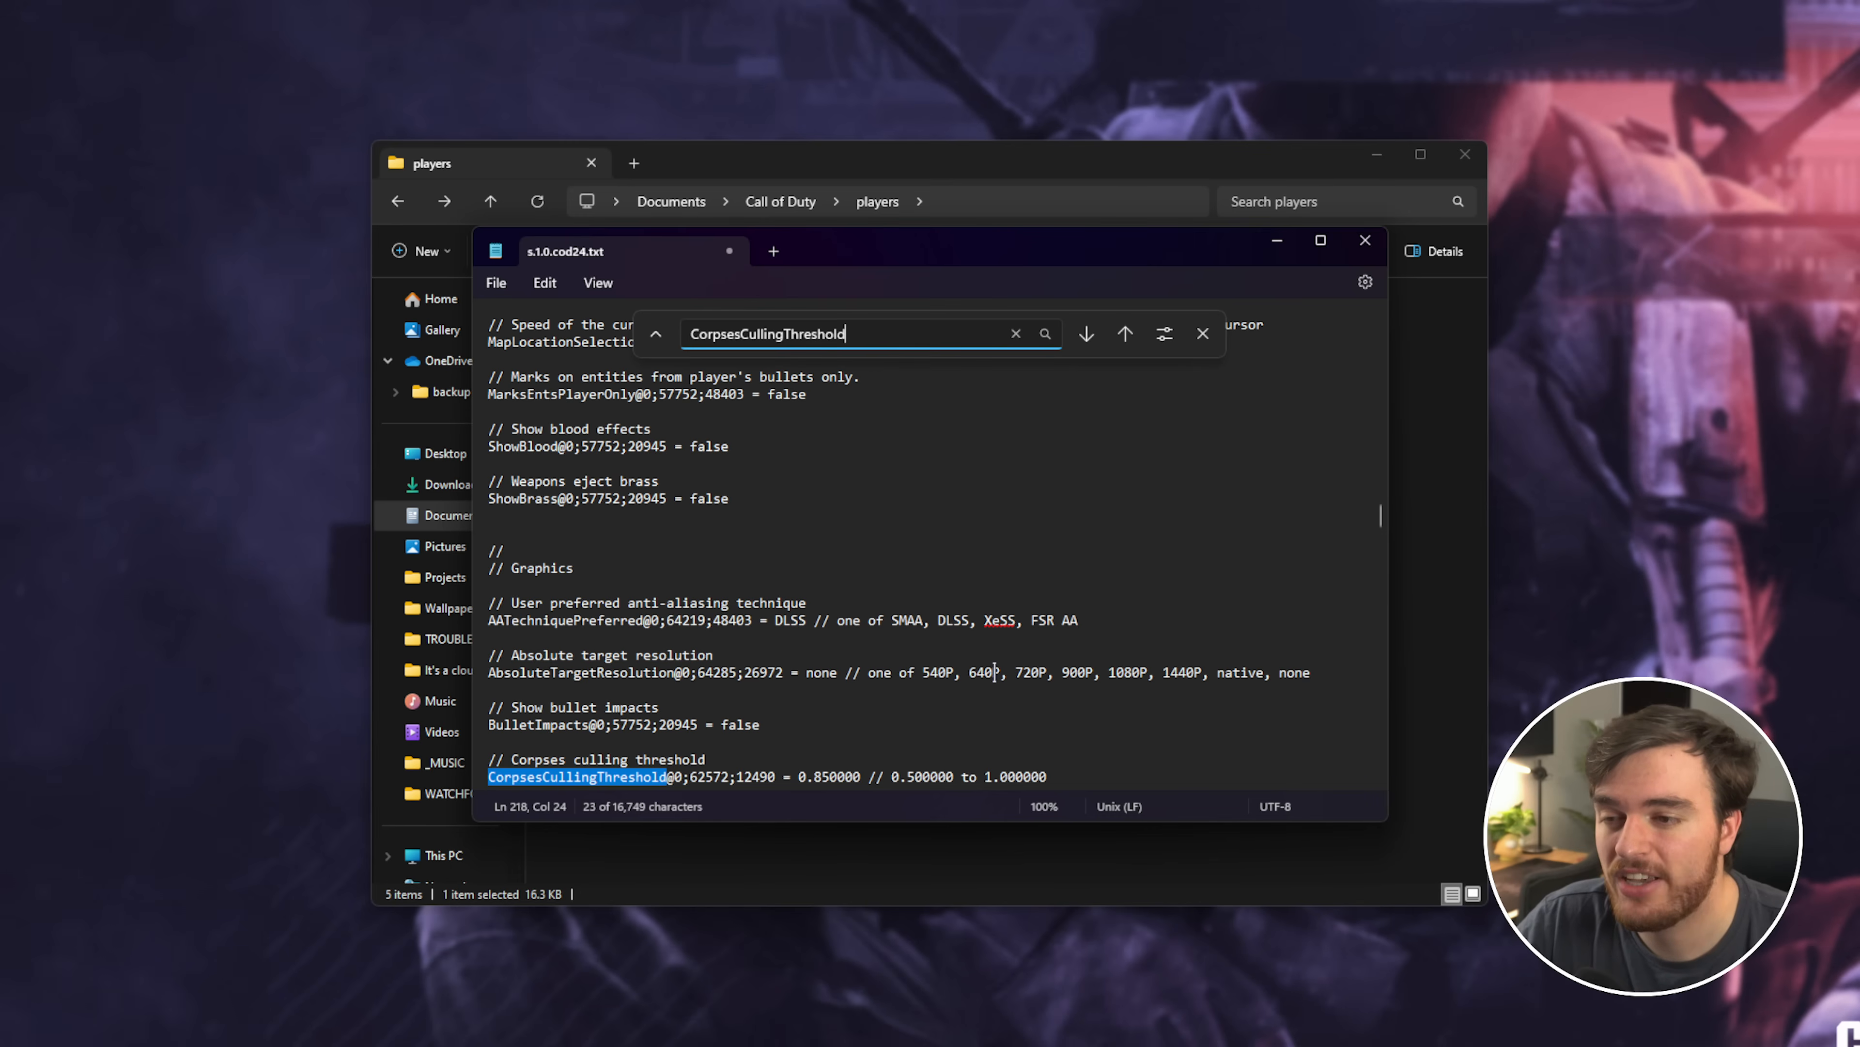
Set CorpsesCullingThreshold to 0.500000 and EnableVelocityBasedBlur to false
scroll("down", 3)
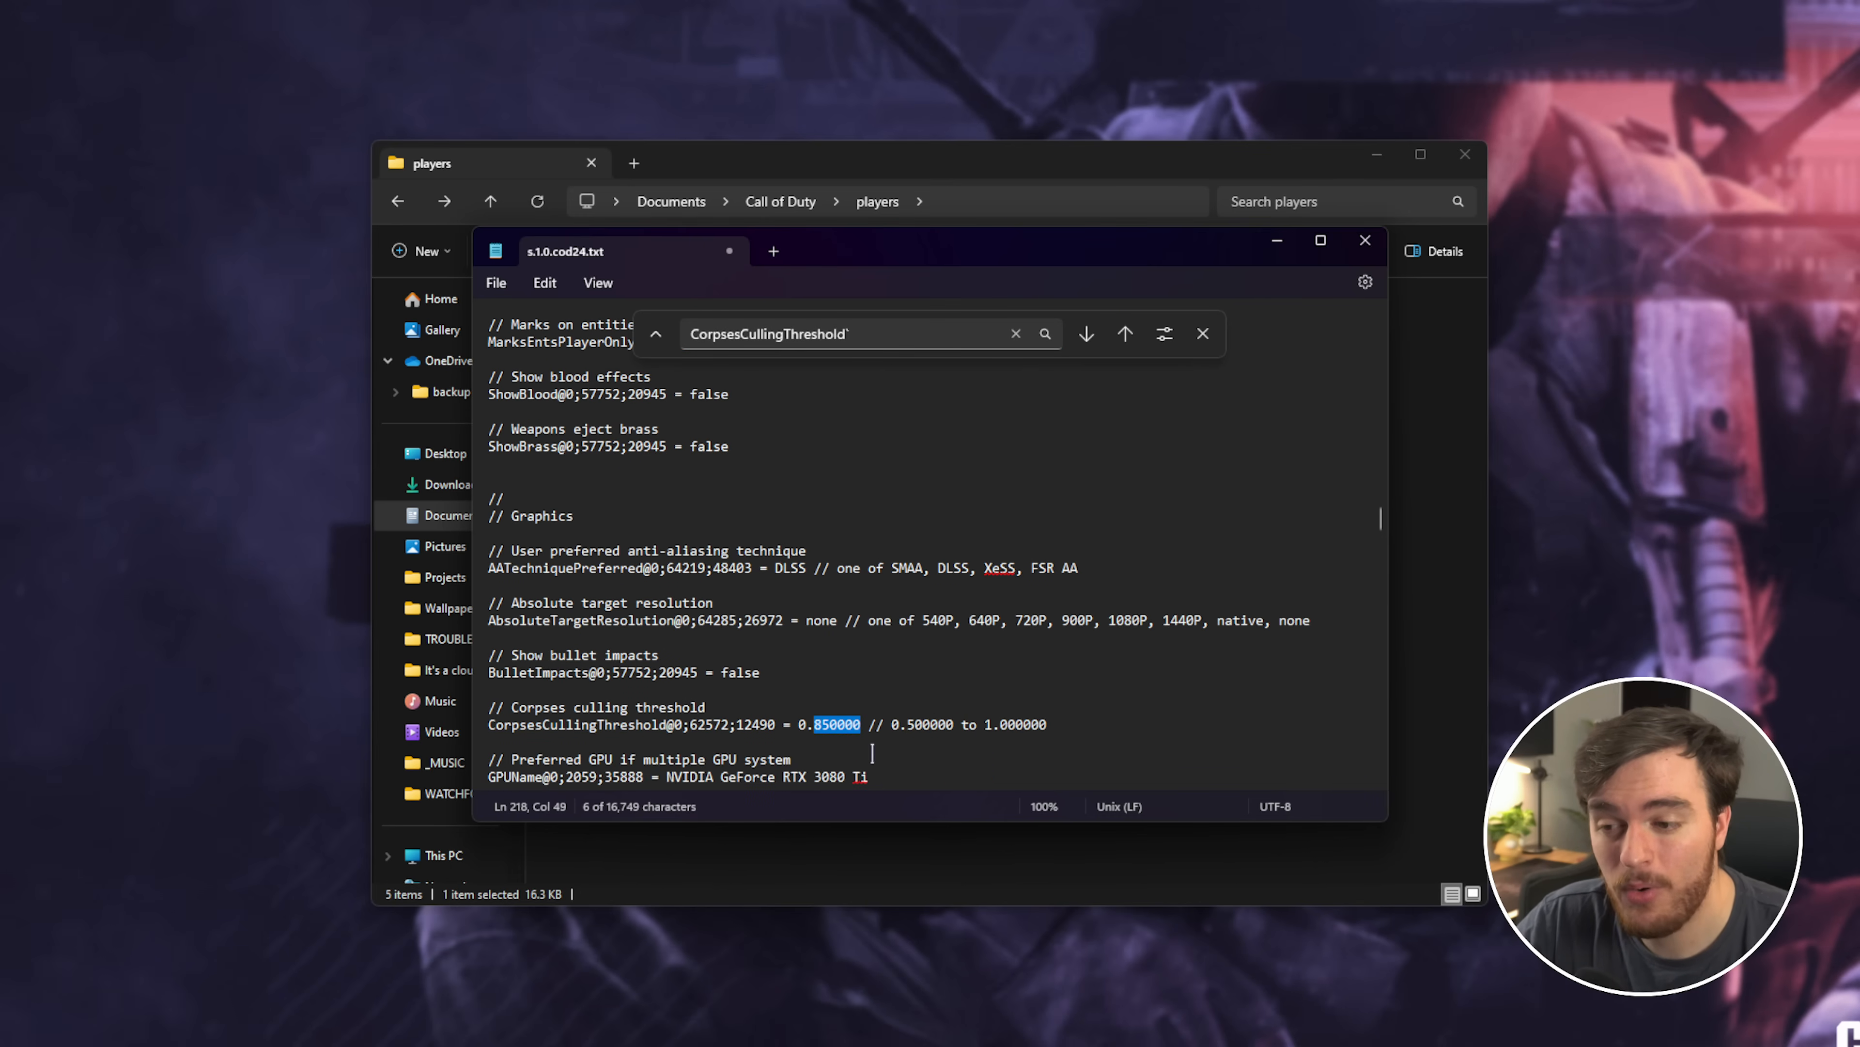
type("500000")
left_click(856, 334)
type("StaticSunshadowClipmapResolution")
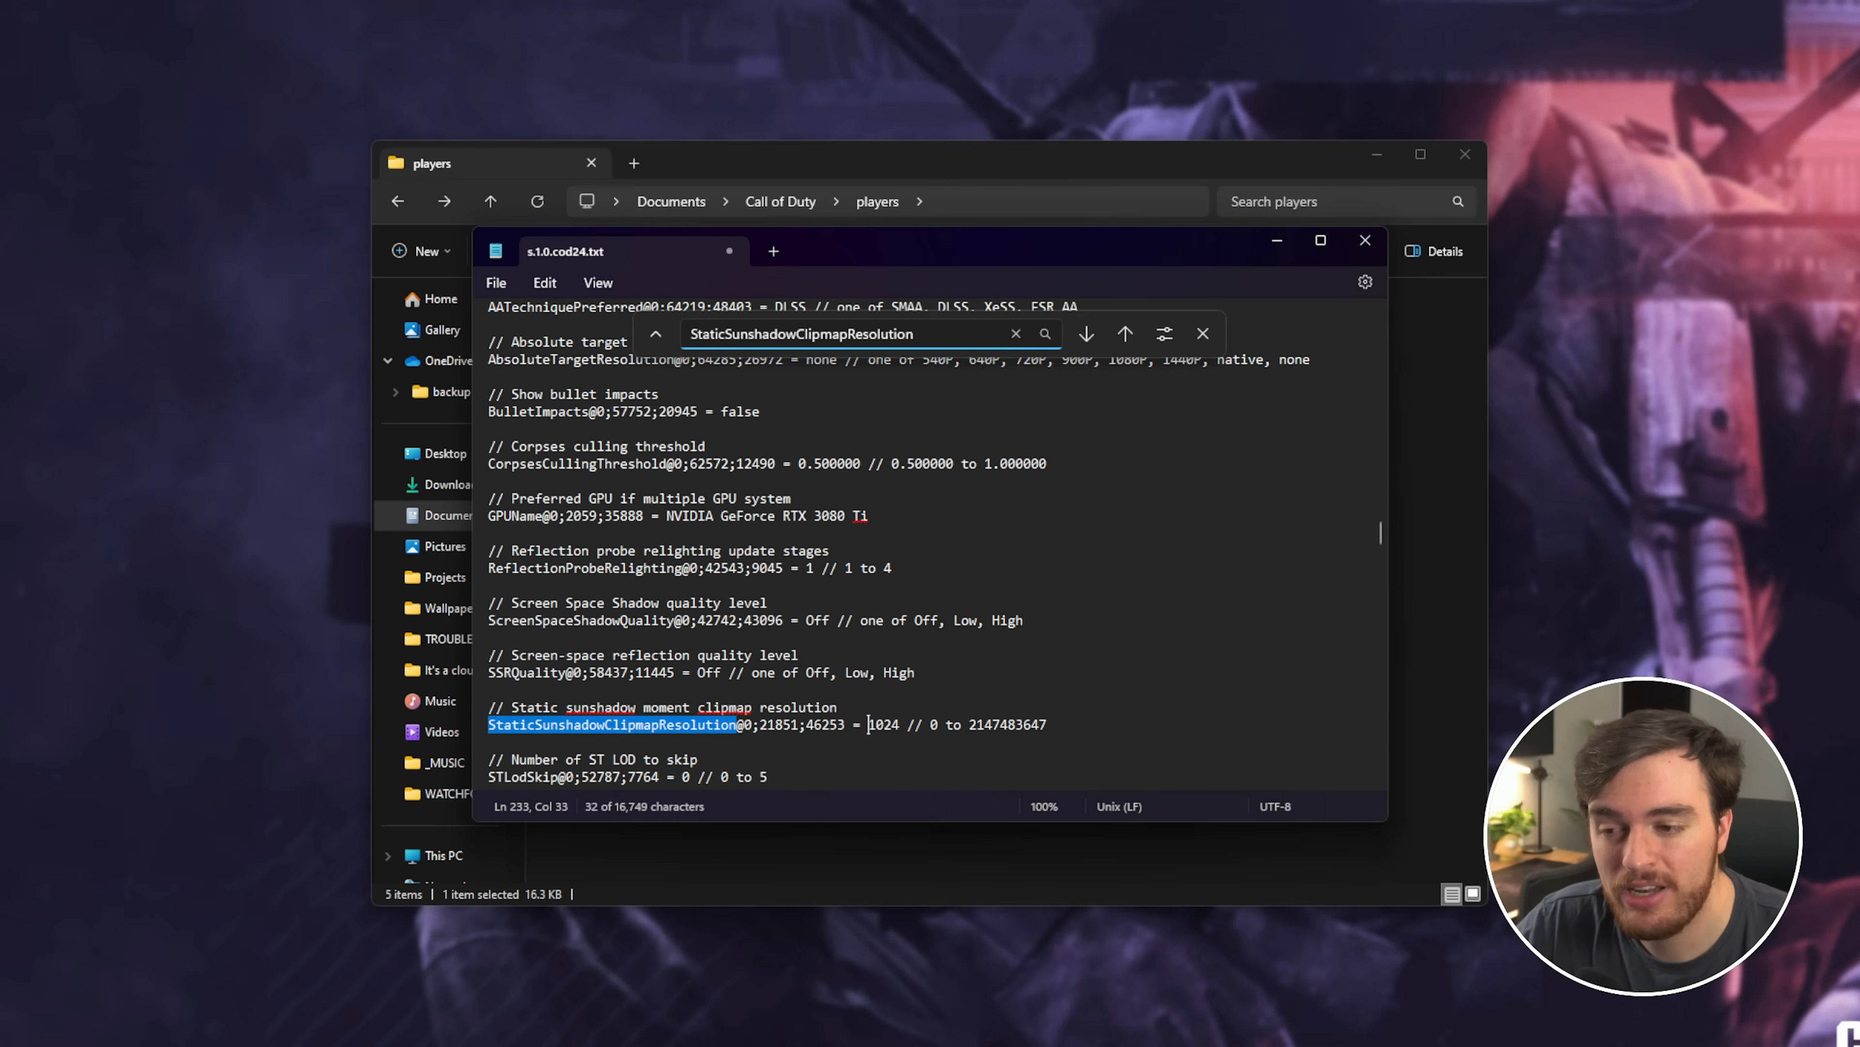
double_click(882, 724)
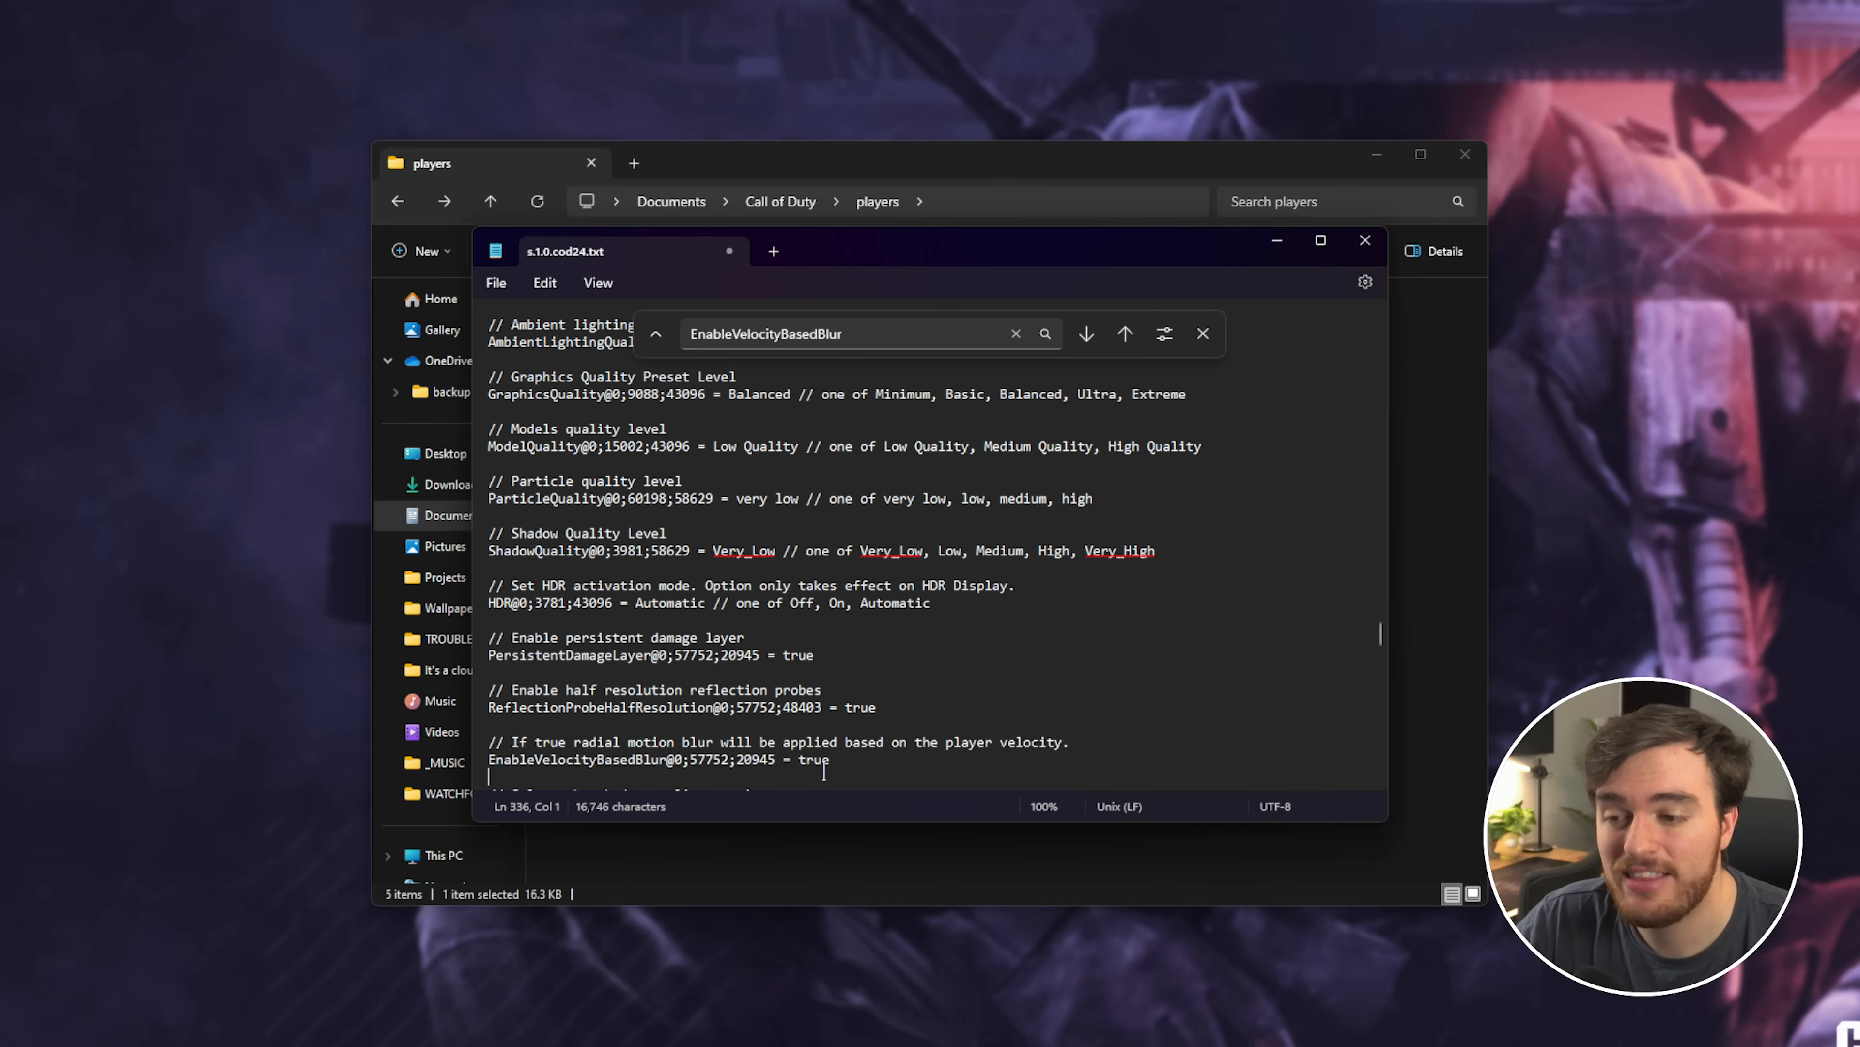
type("false")
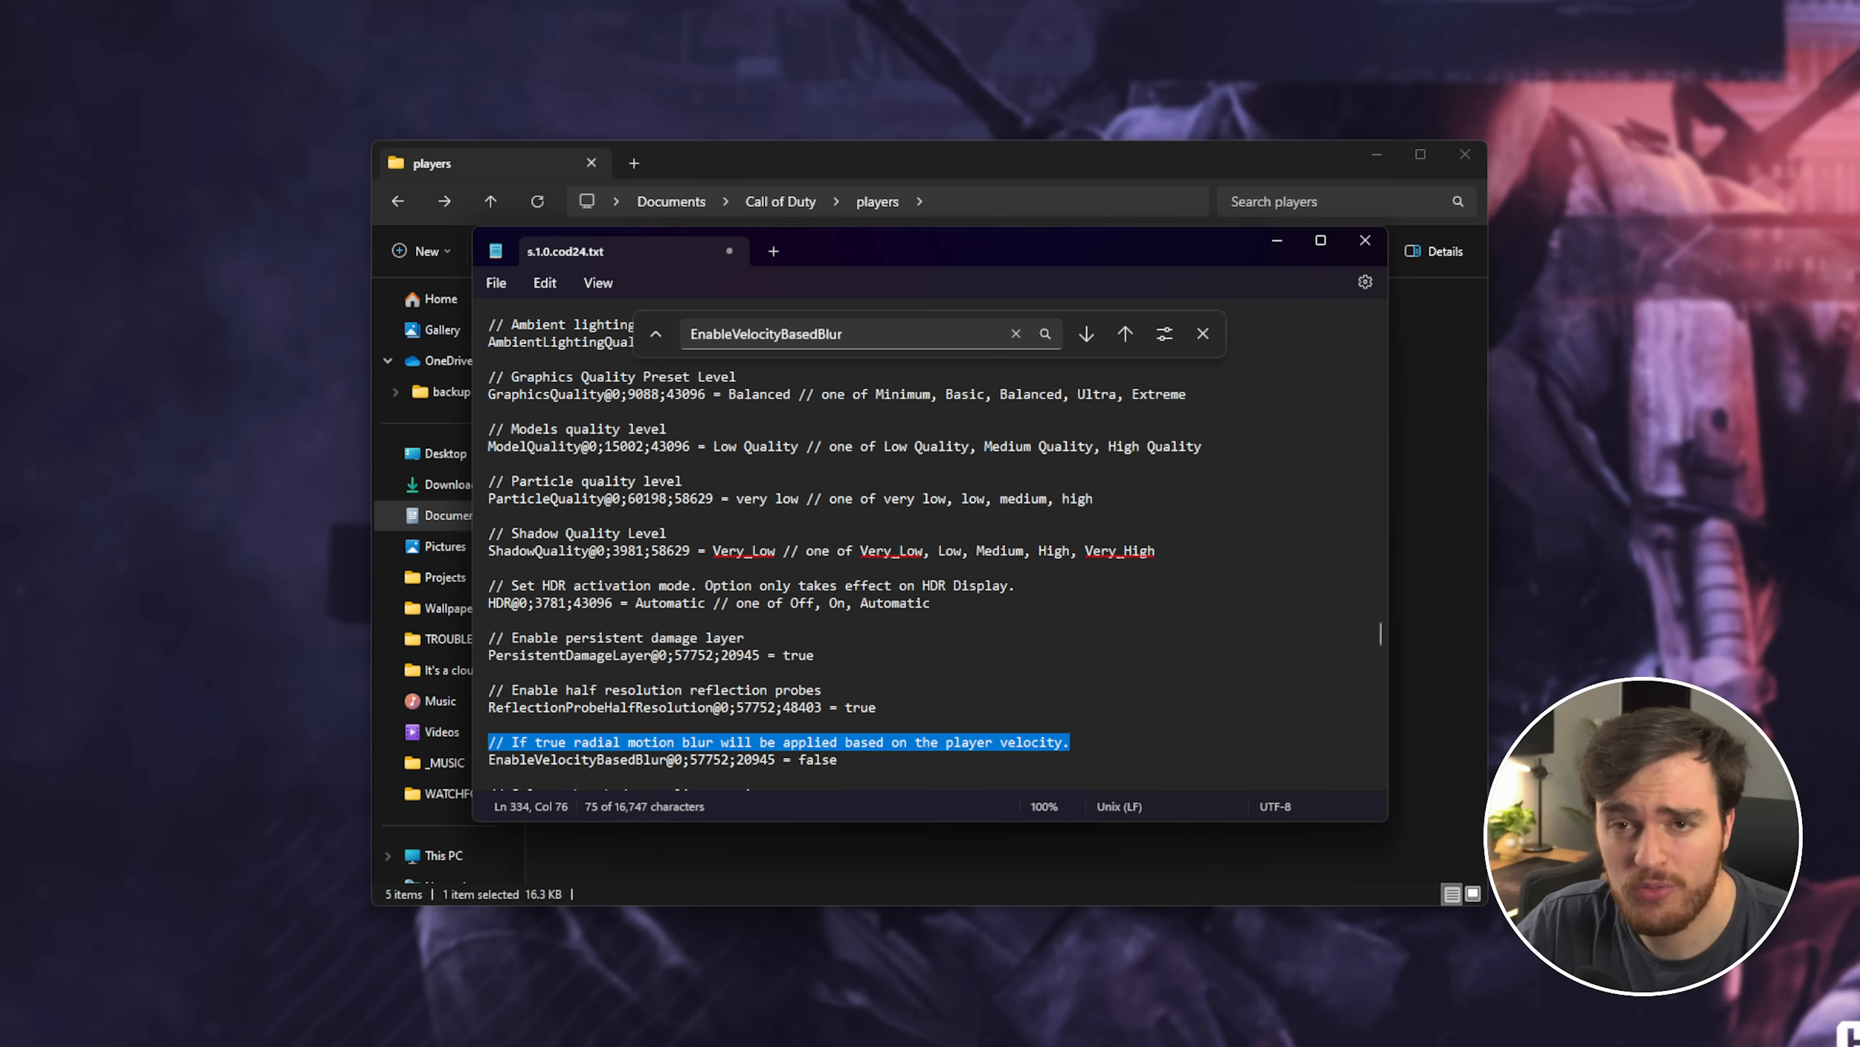
Set SubdivisionLevel to 0 and search for VirtualTexturingMemoryMode
type("SubdivisionLevel")
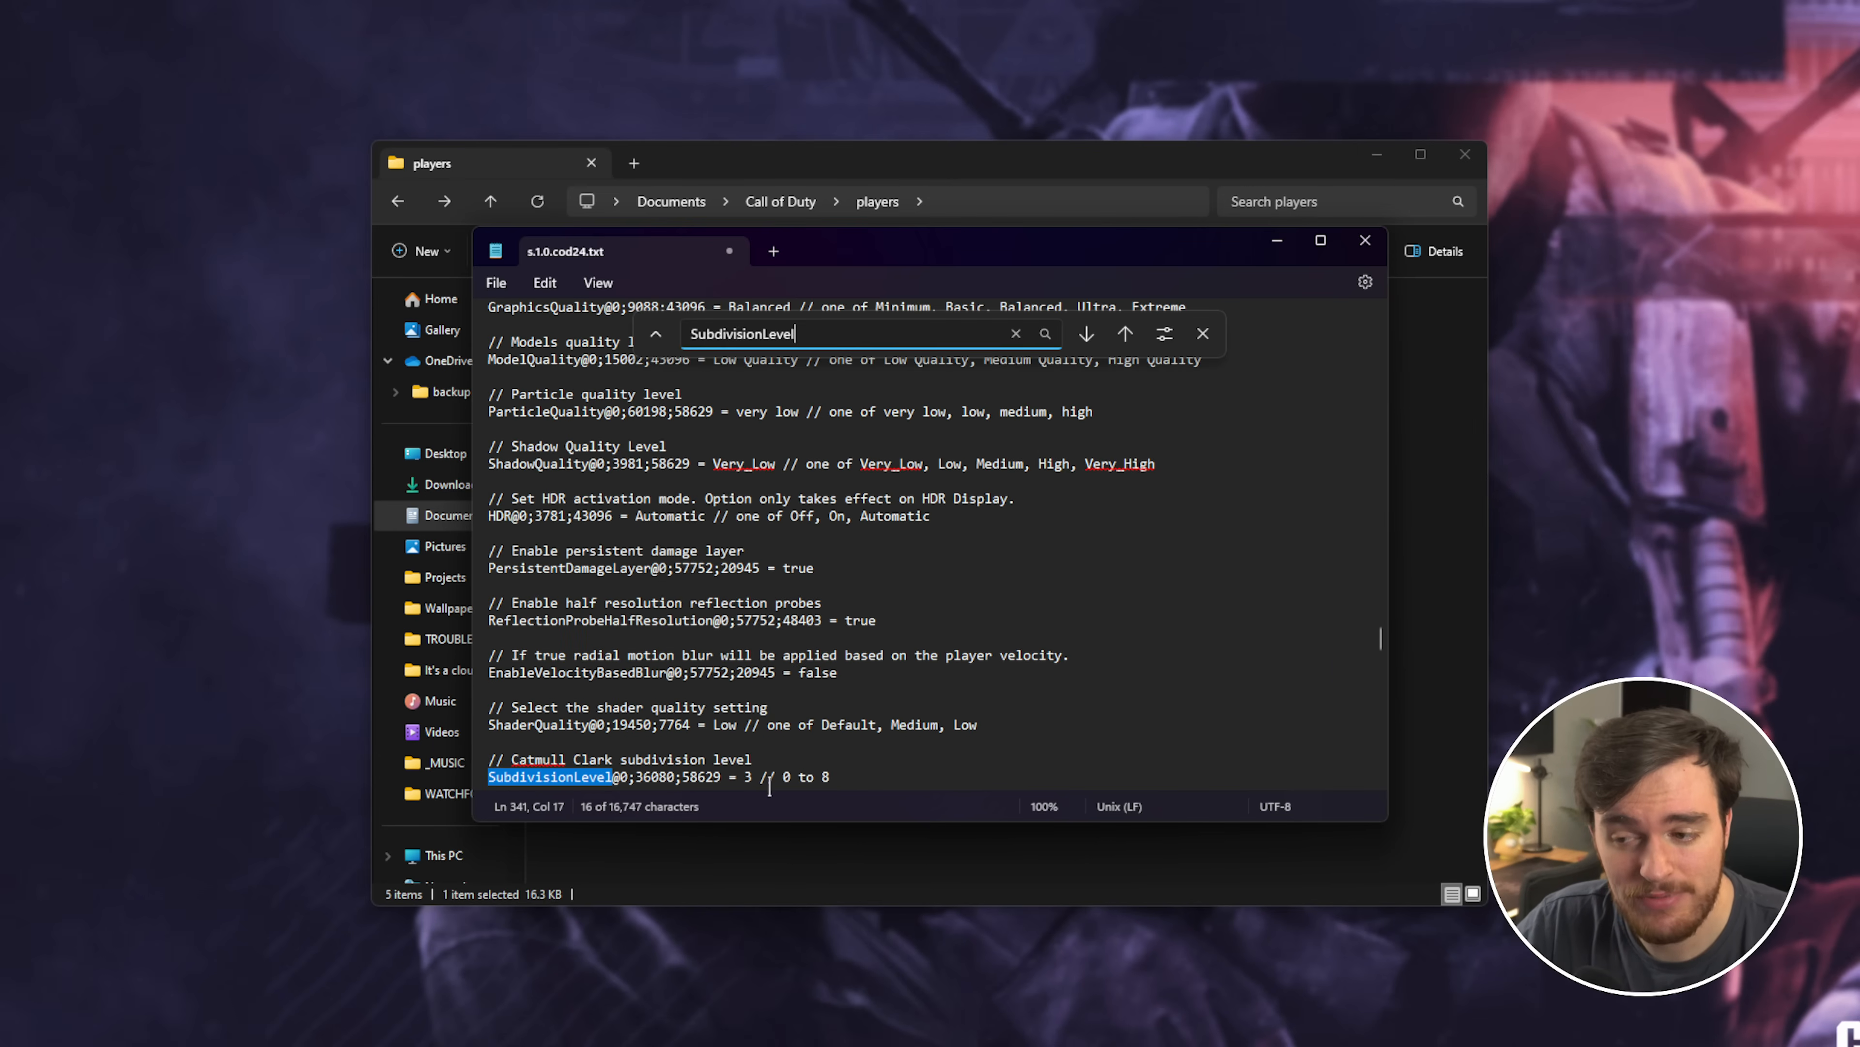
type("0")
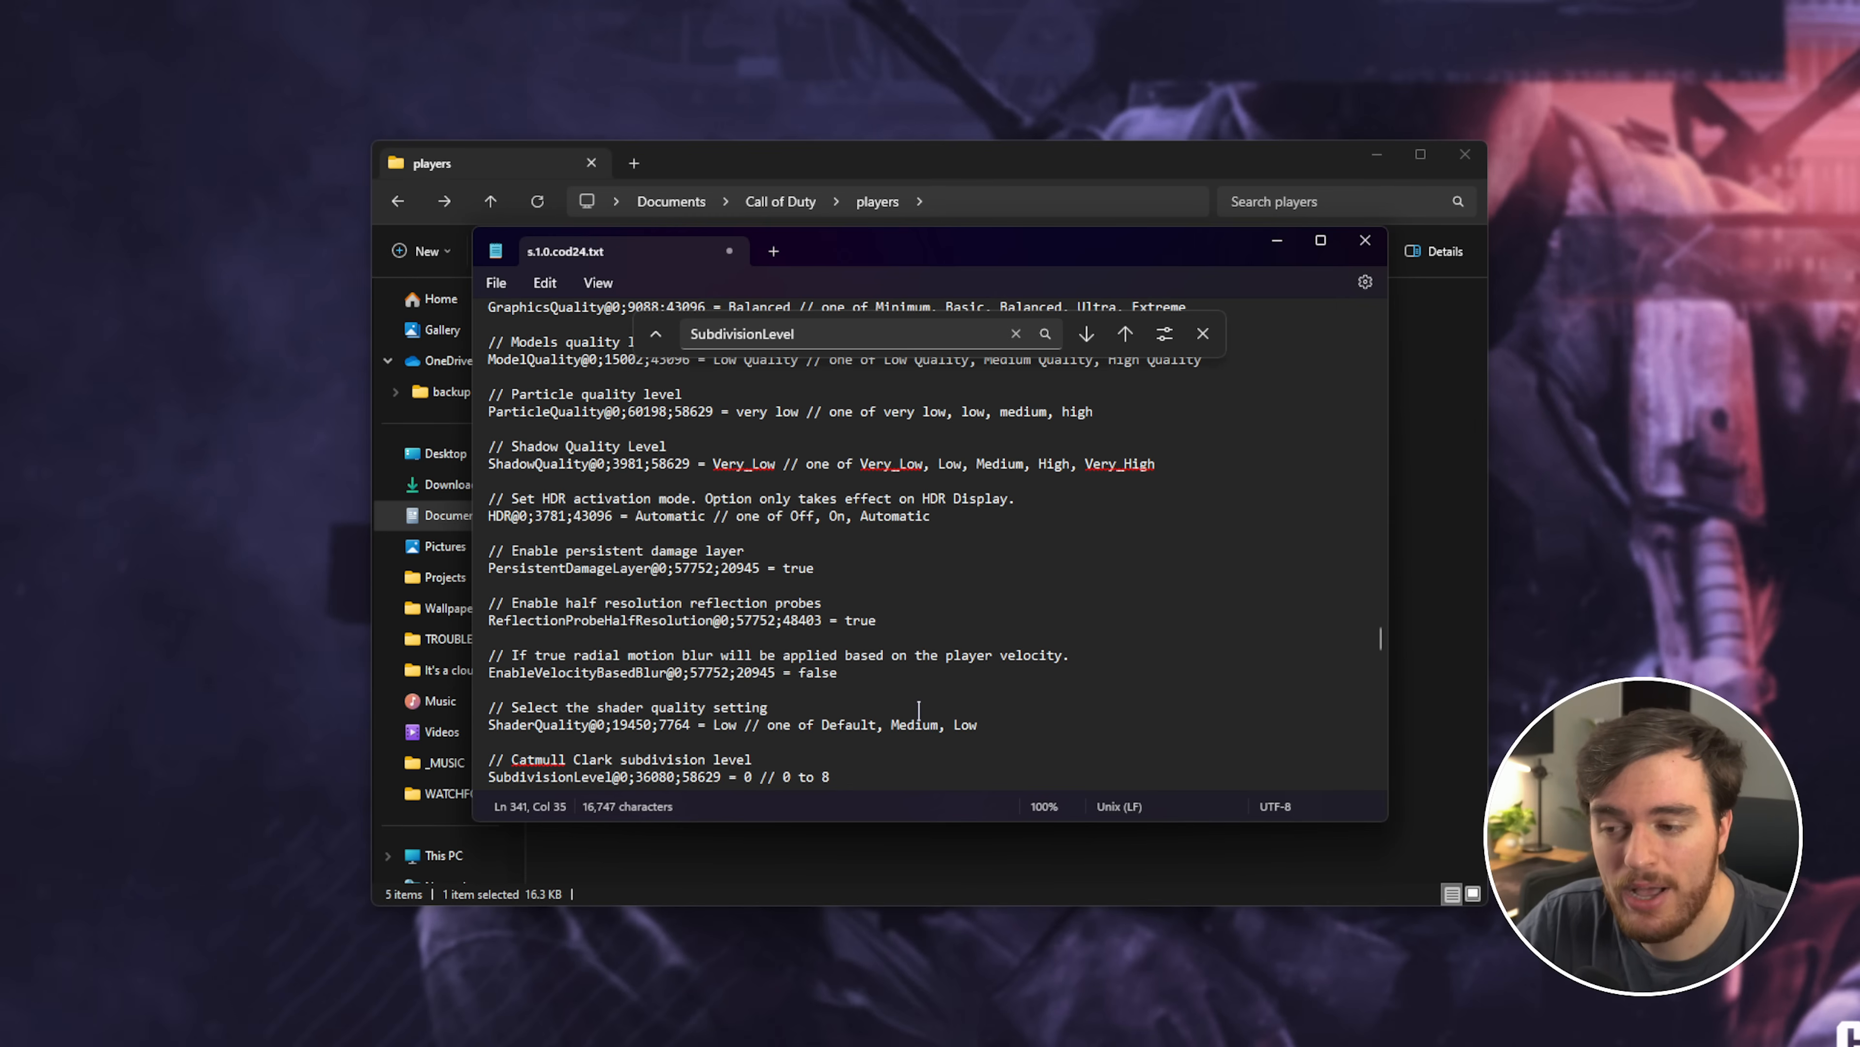
type("VirtualTexturingMemoryMode")
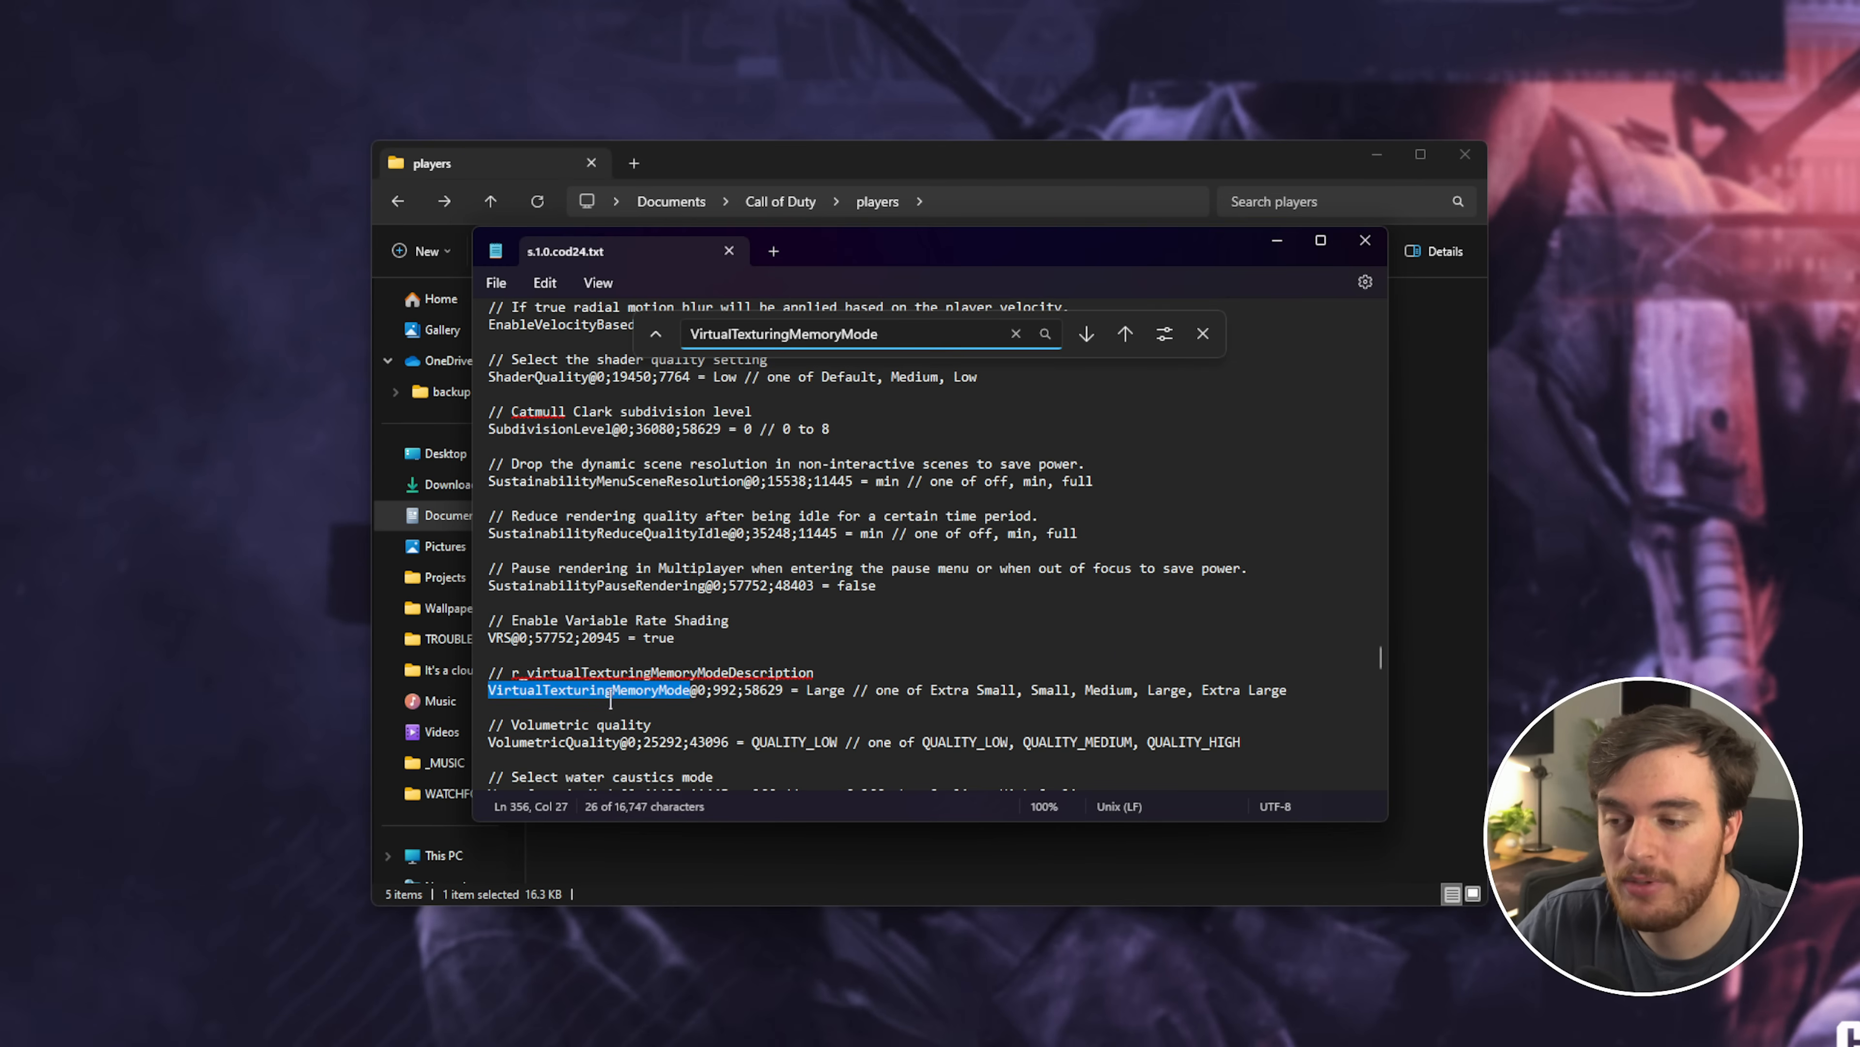
Change VirtualTexturingMemoryMode from Large to Extra Small and close Notepad
double_click(823, 689)
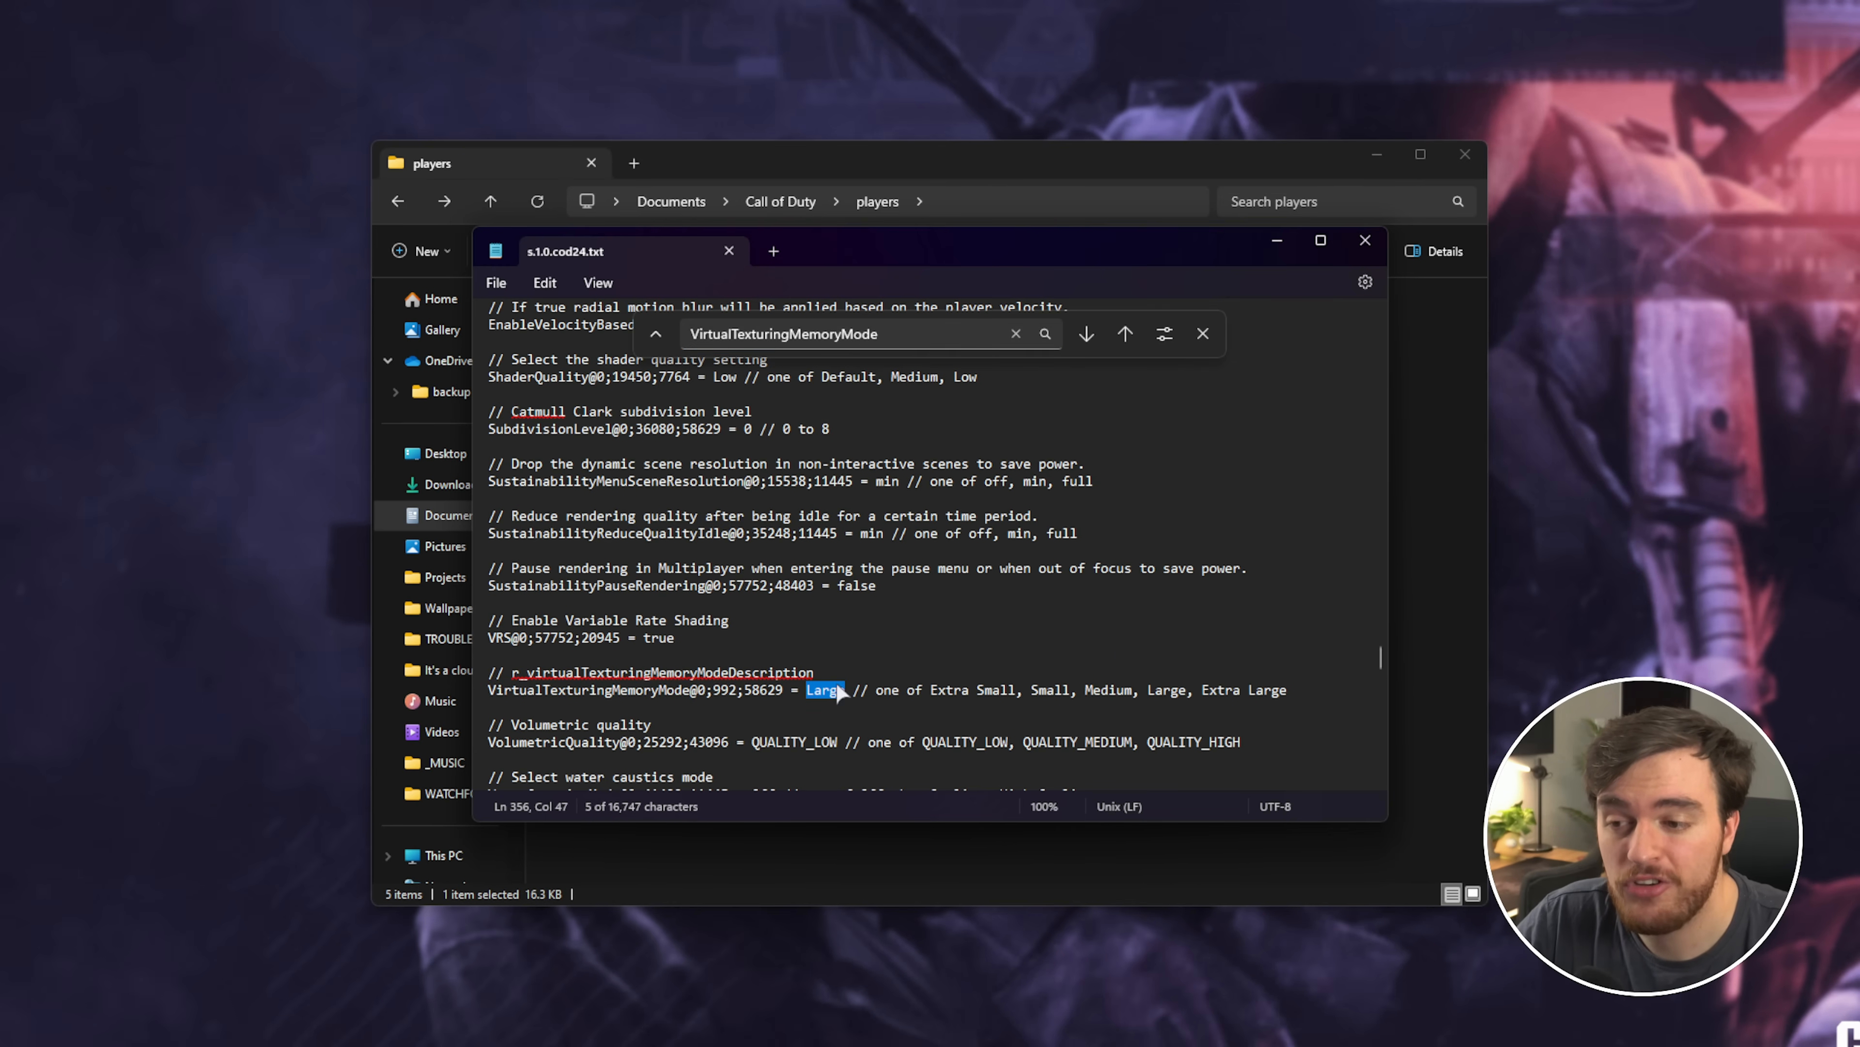
double_click(973, 689)
type("Extra Small")
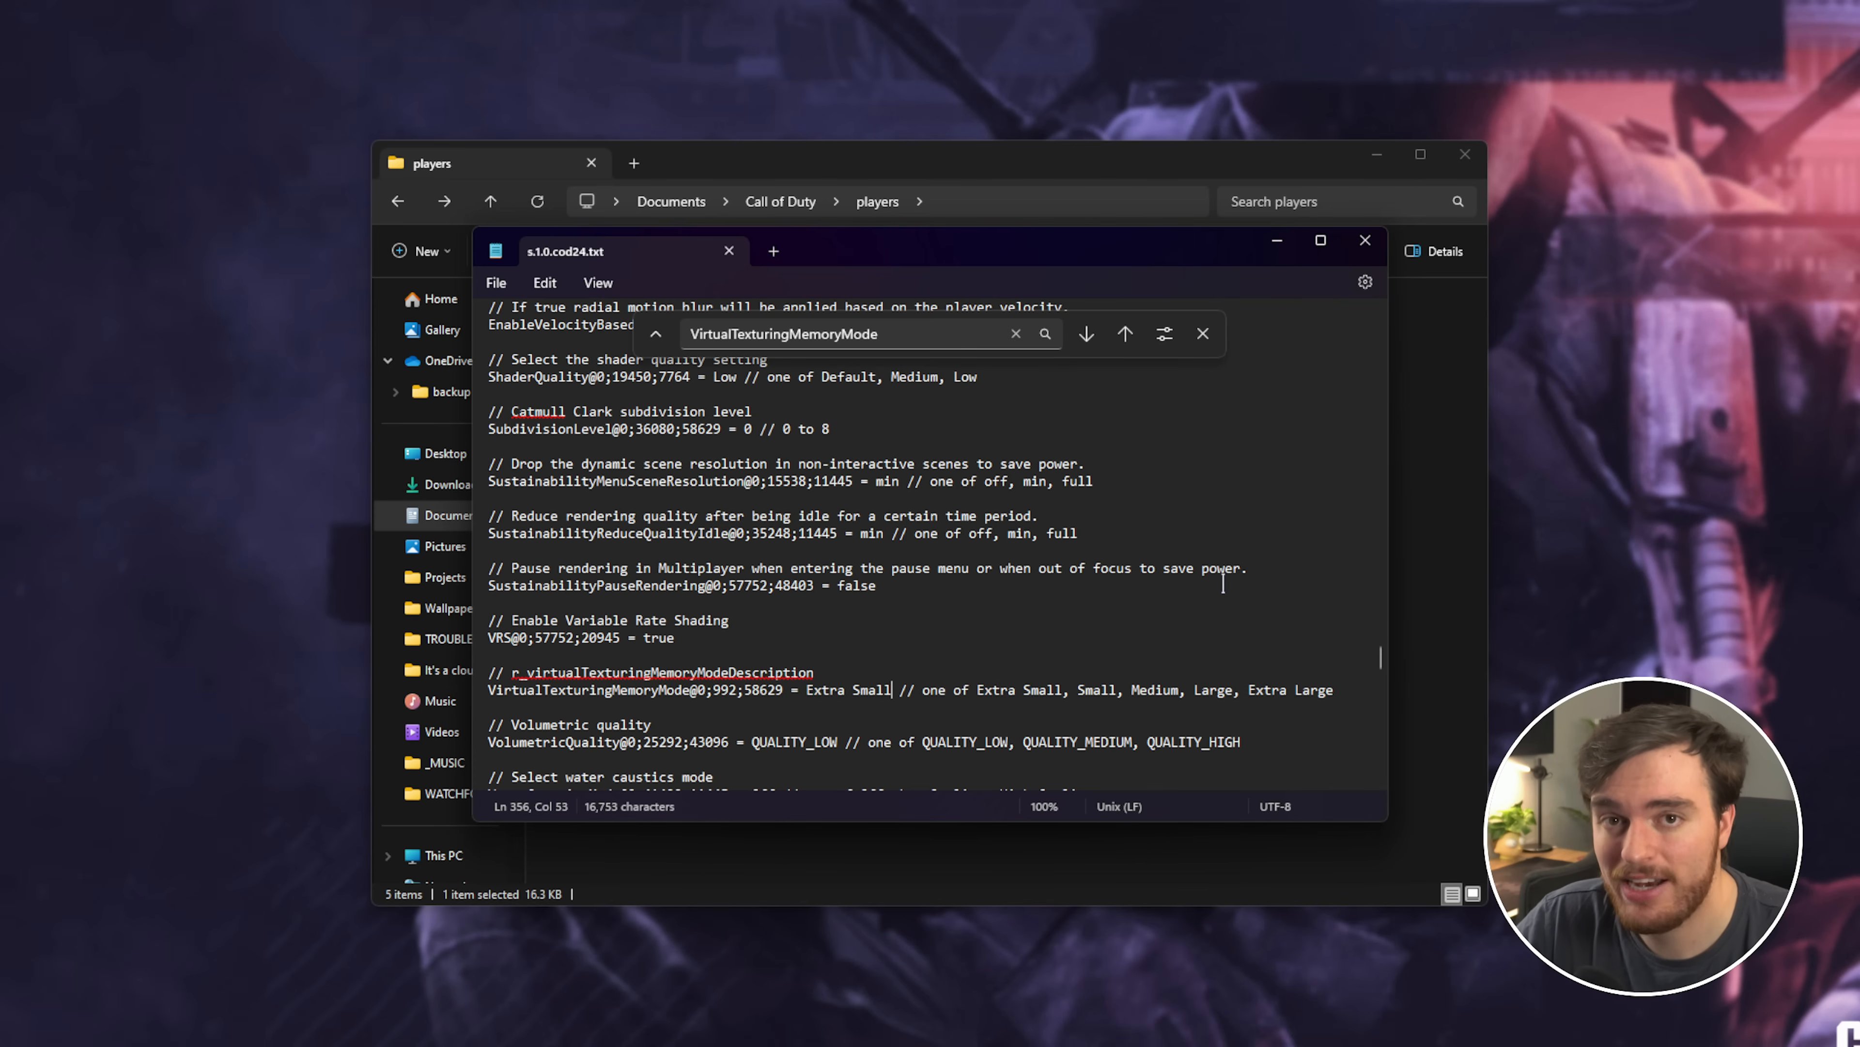
mouse_move(1180, 575)
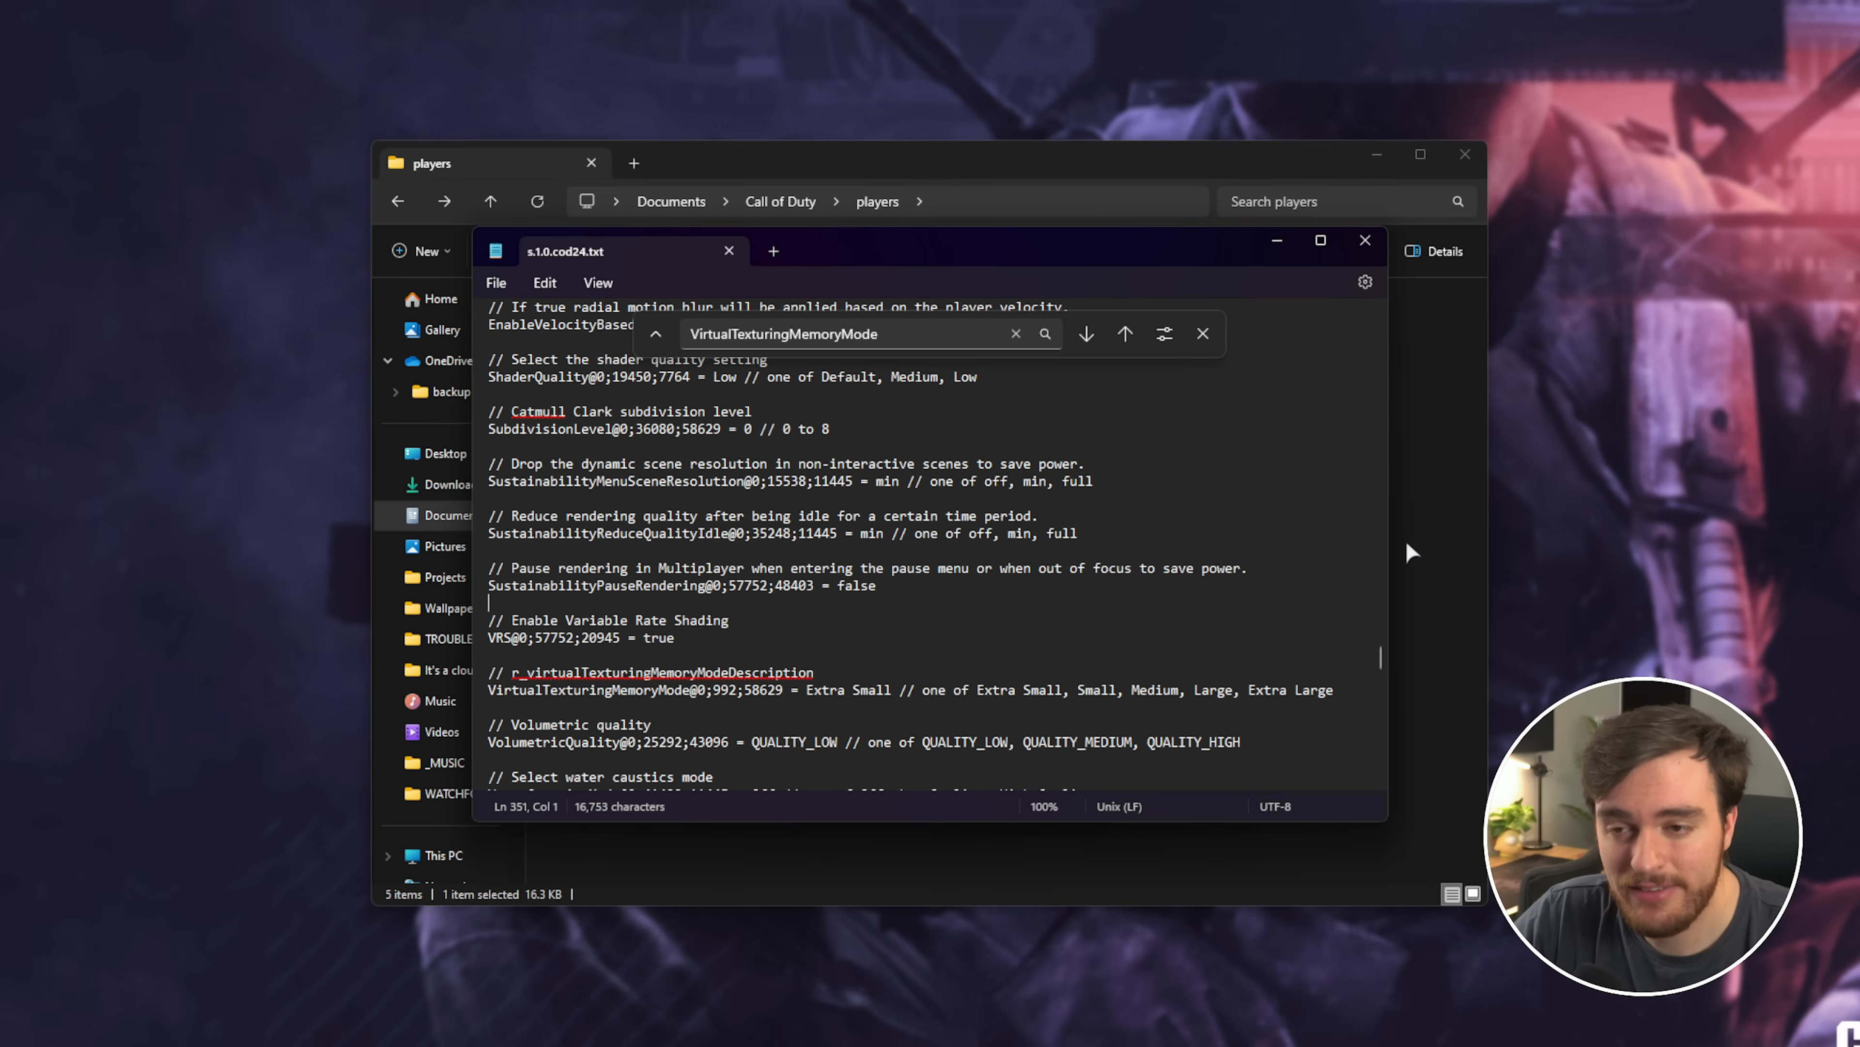
left_click(1364, 239)
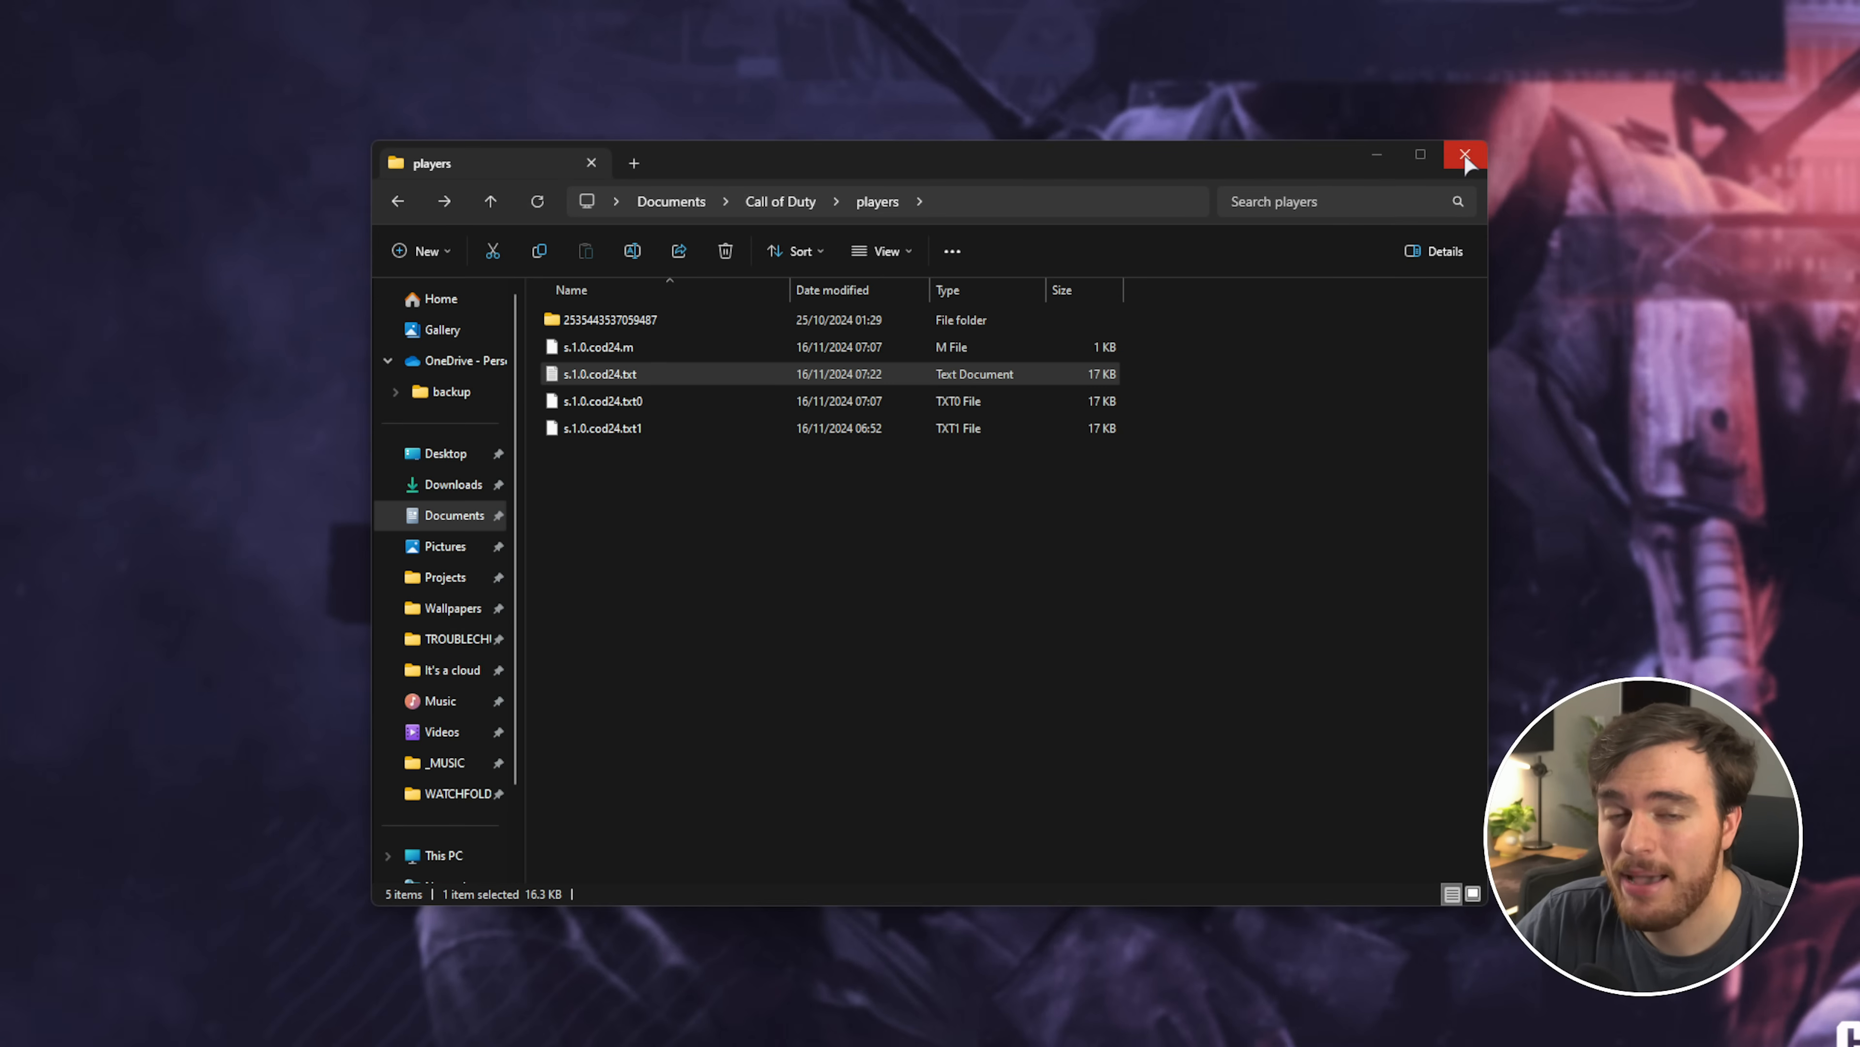
mouse_move(1420, 154)
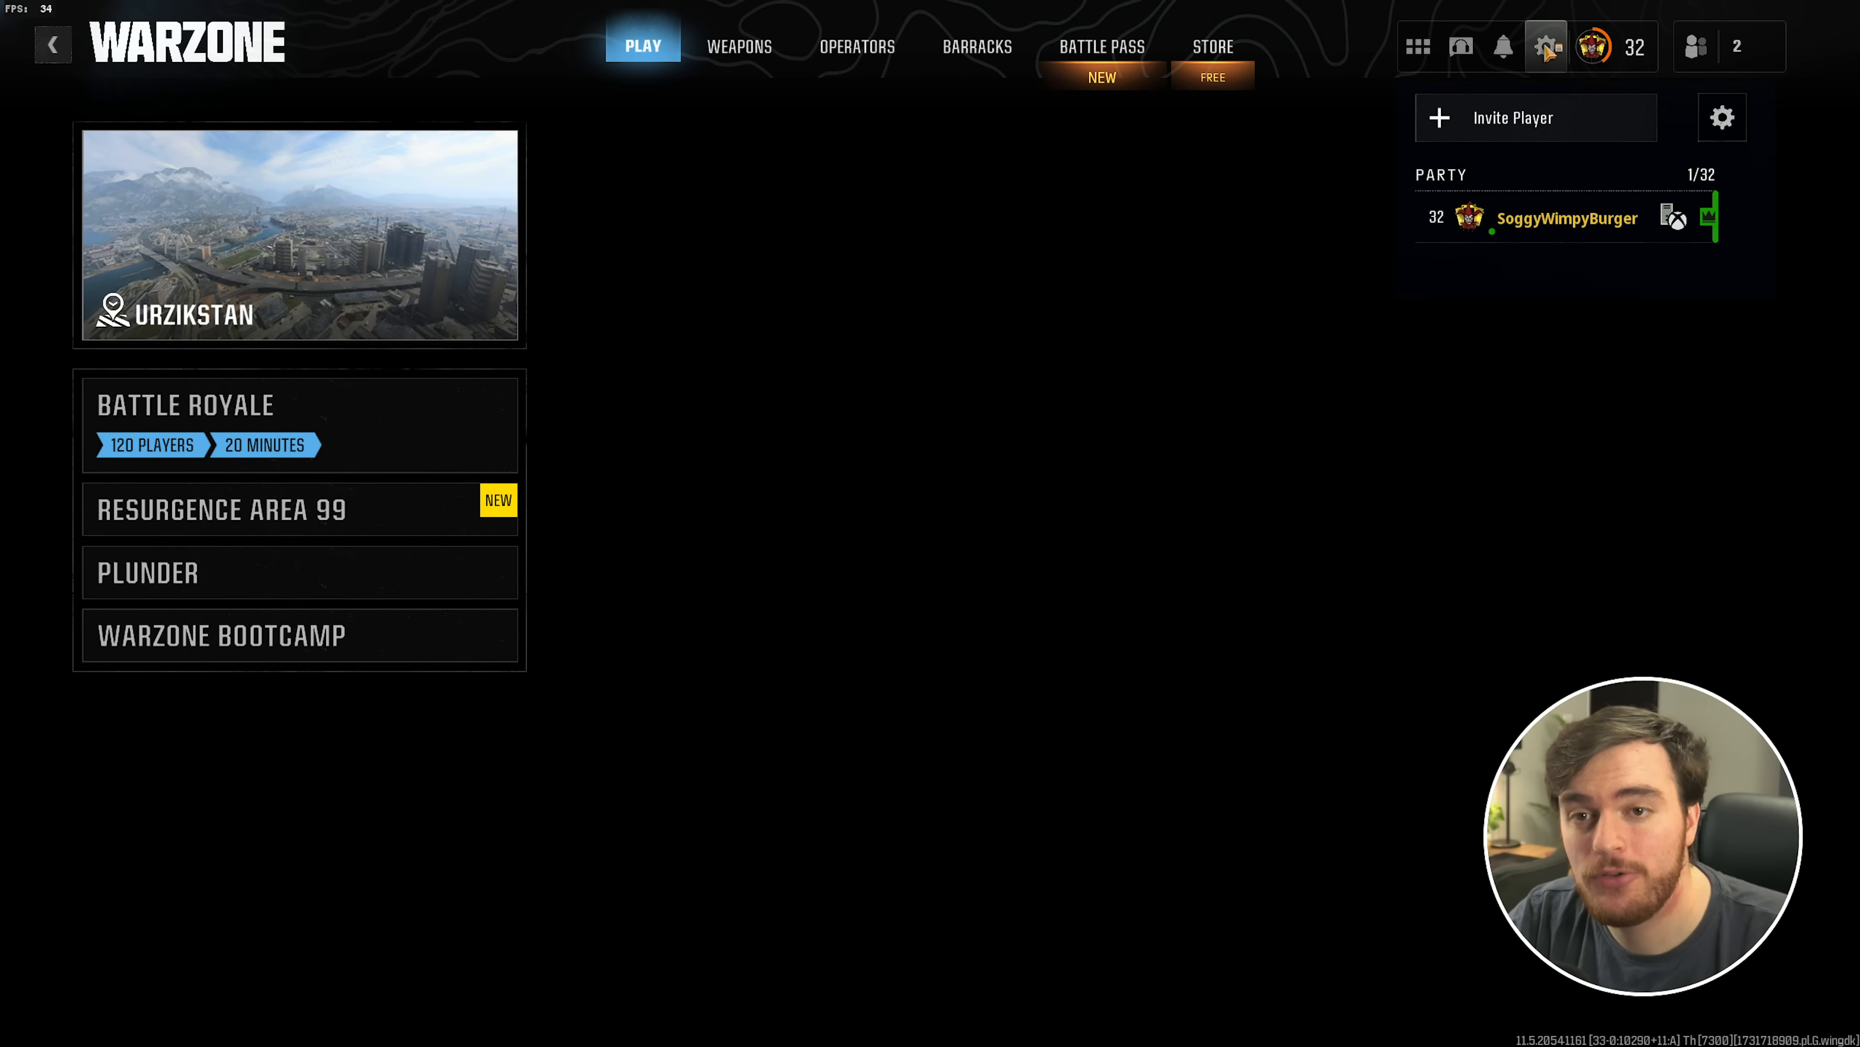
In Interface settings, expand Telemetry and enable FPS Counter, Server Latency and Packet Loss
left_click(1545, 46)
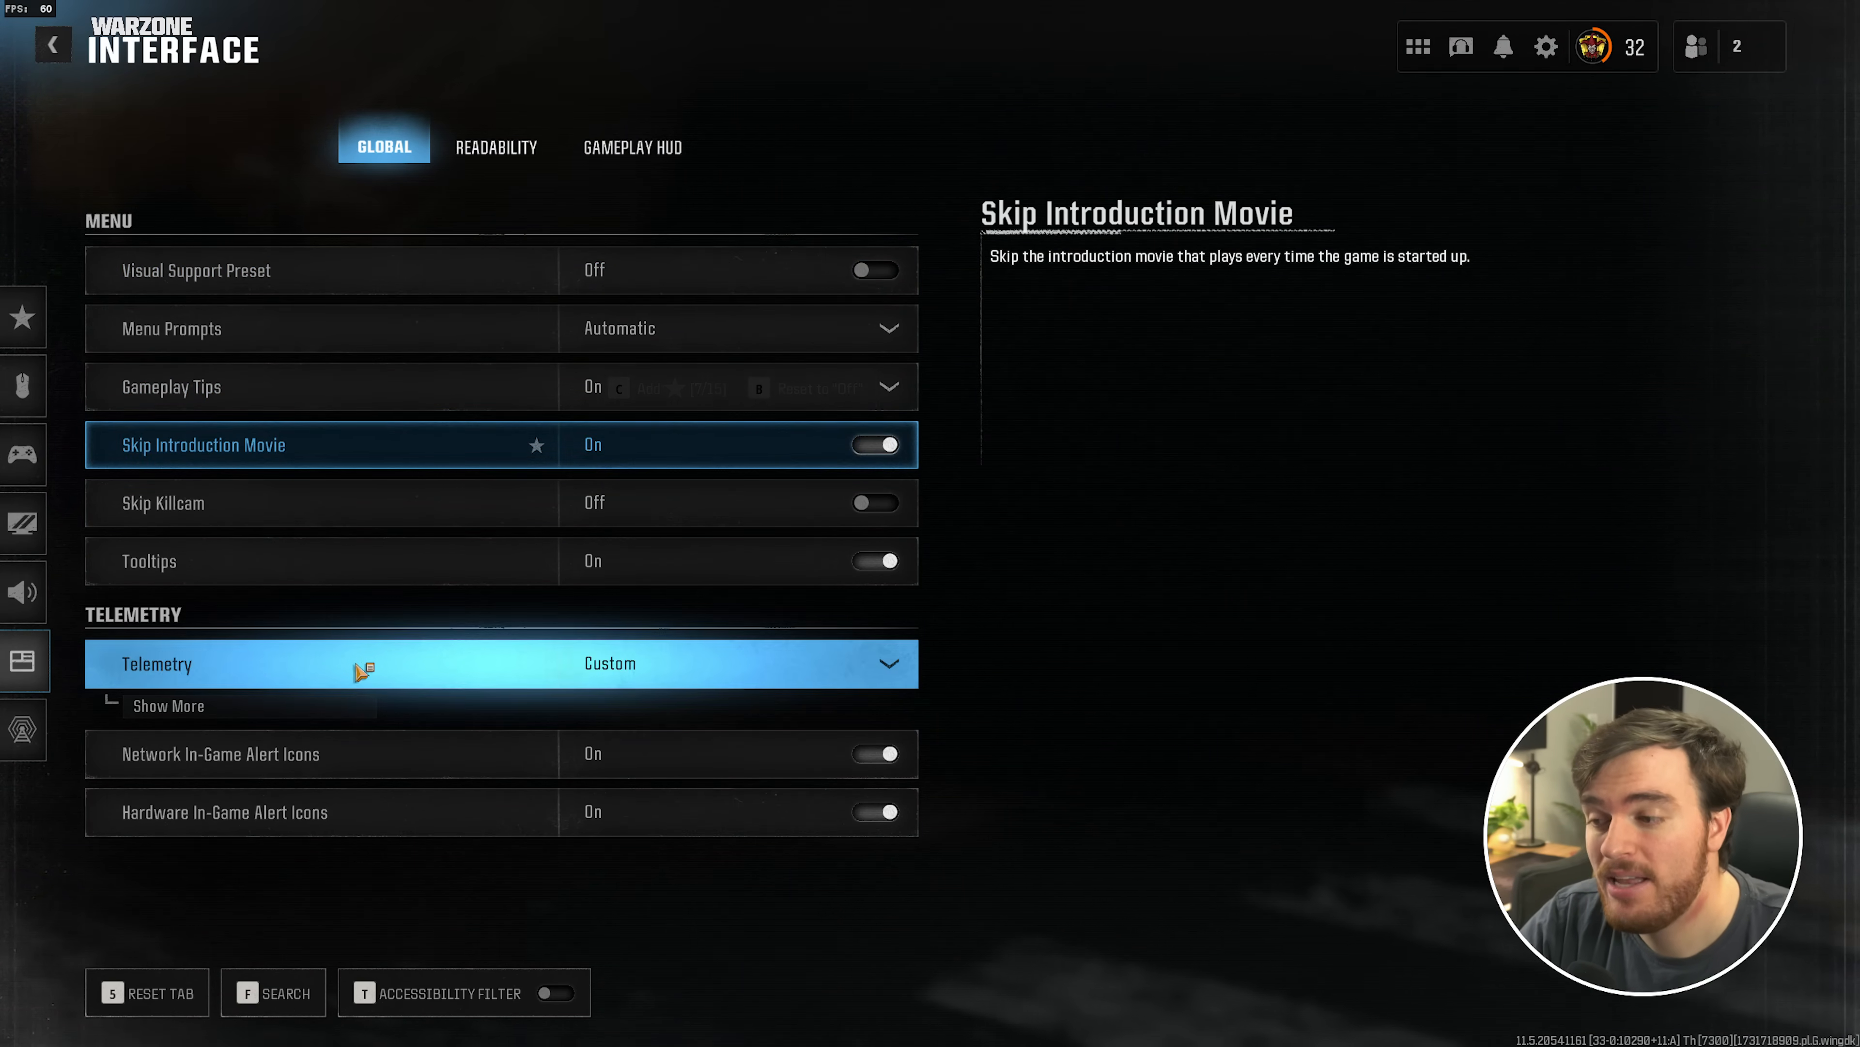
left_click(167, 704)
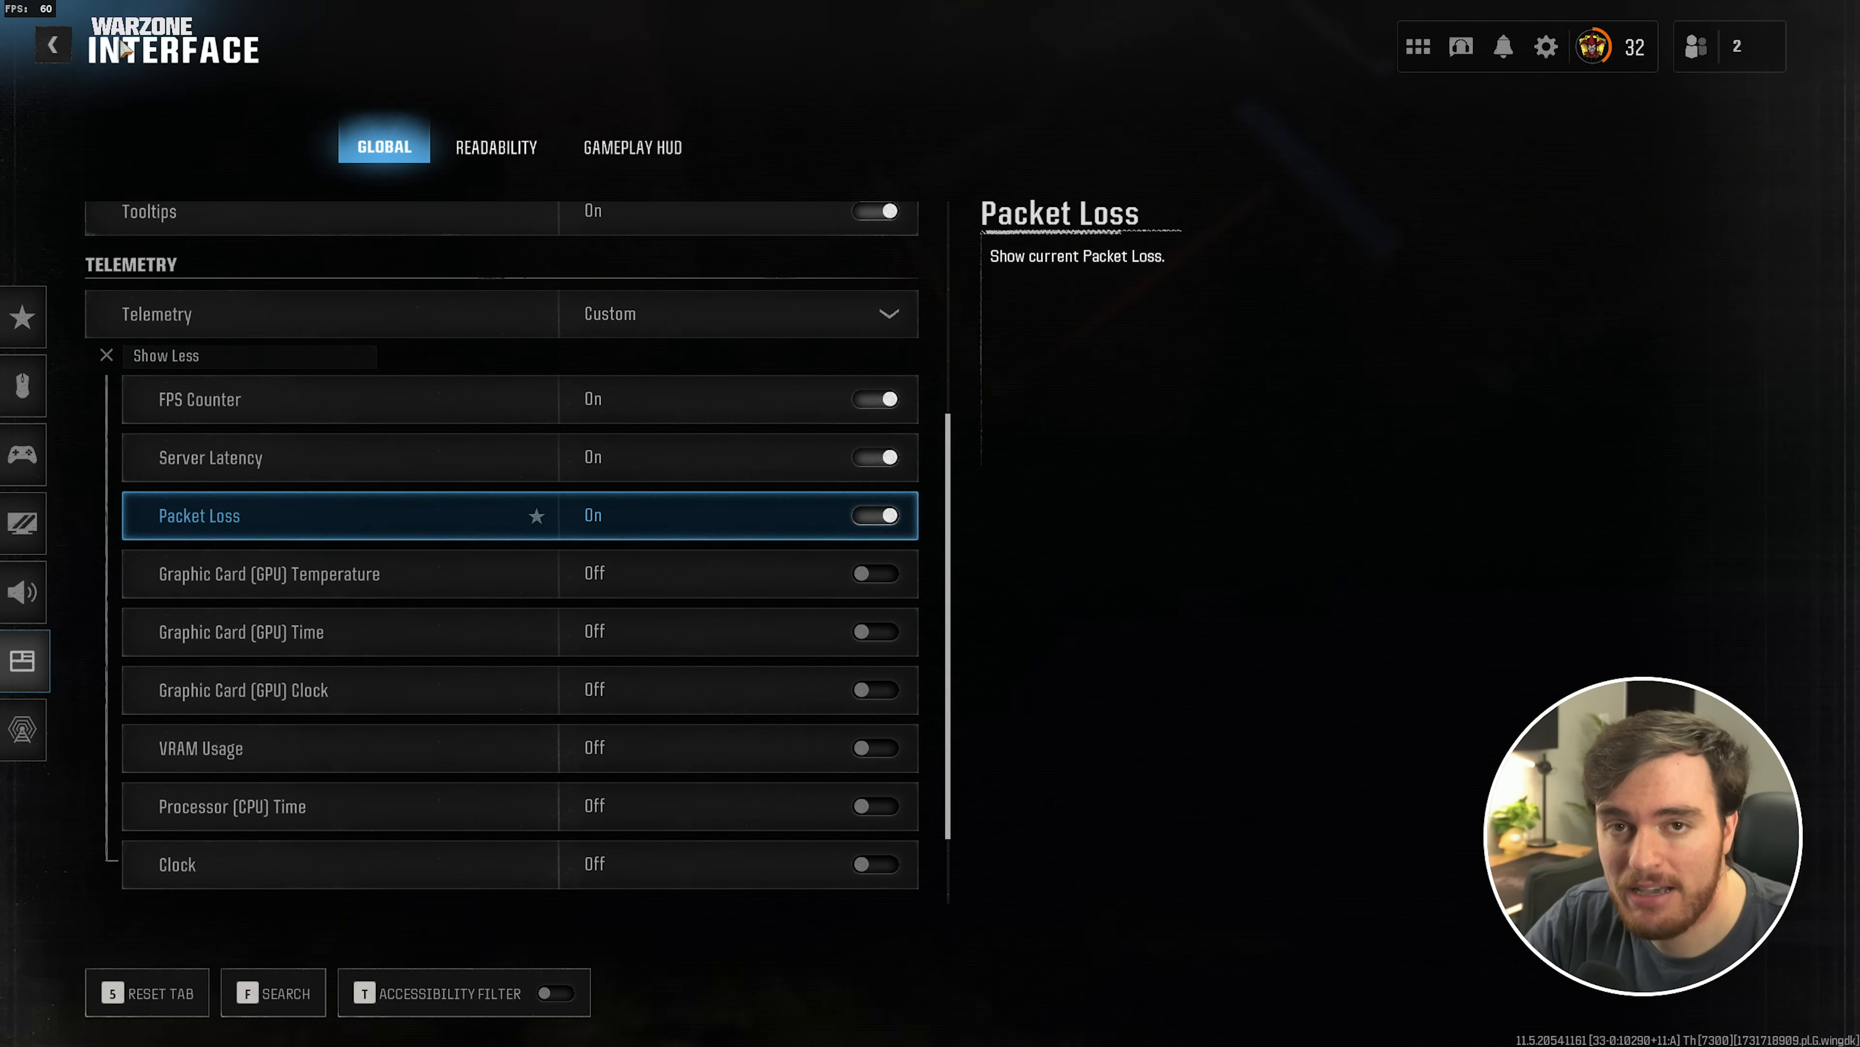
mouse_move(1042, 354)
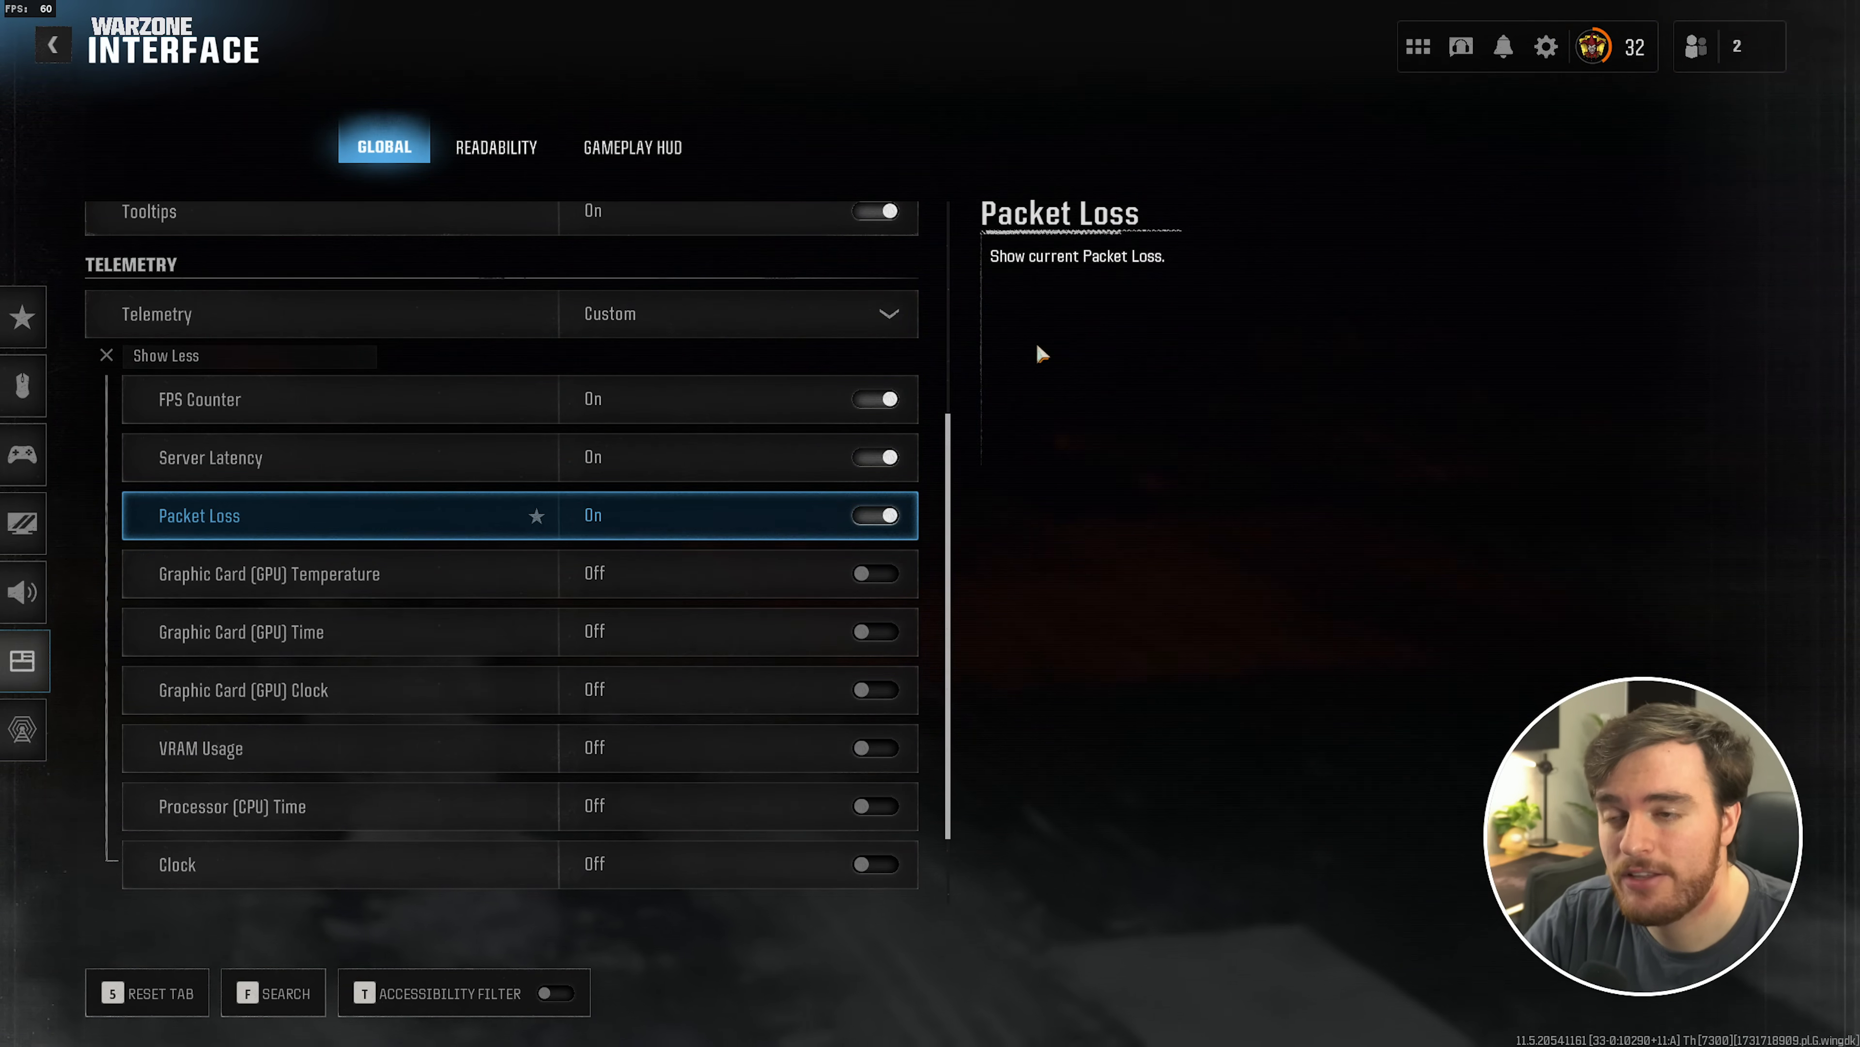
mouse_move(1088, 363)
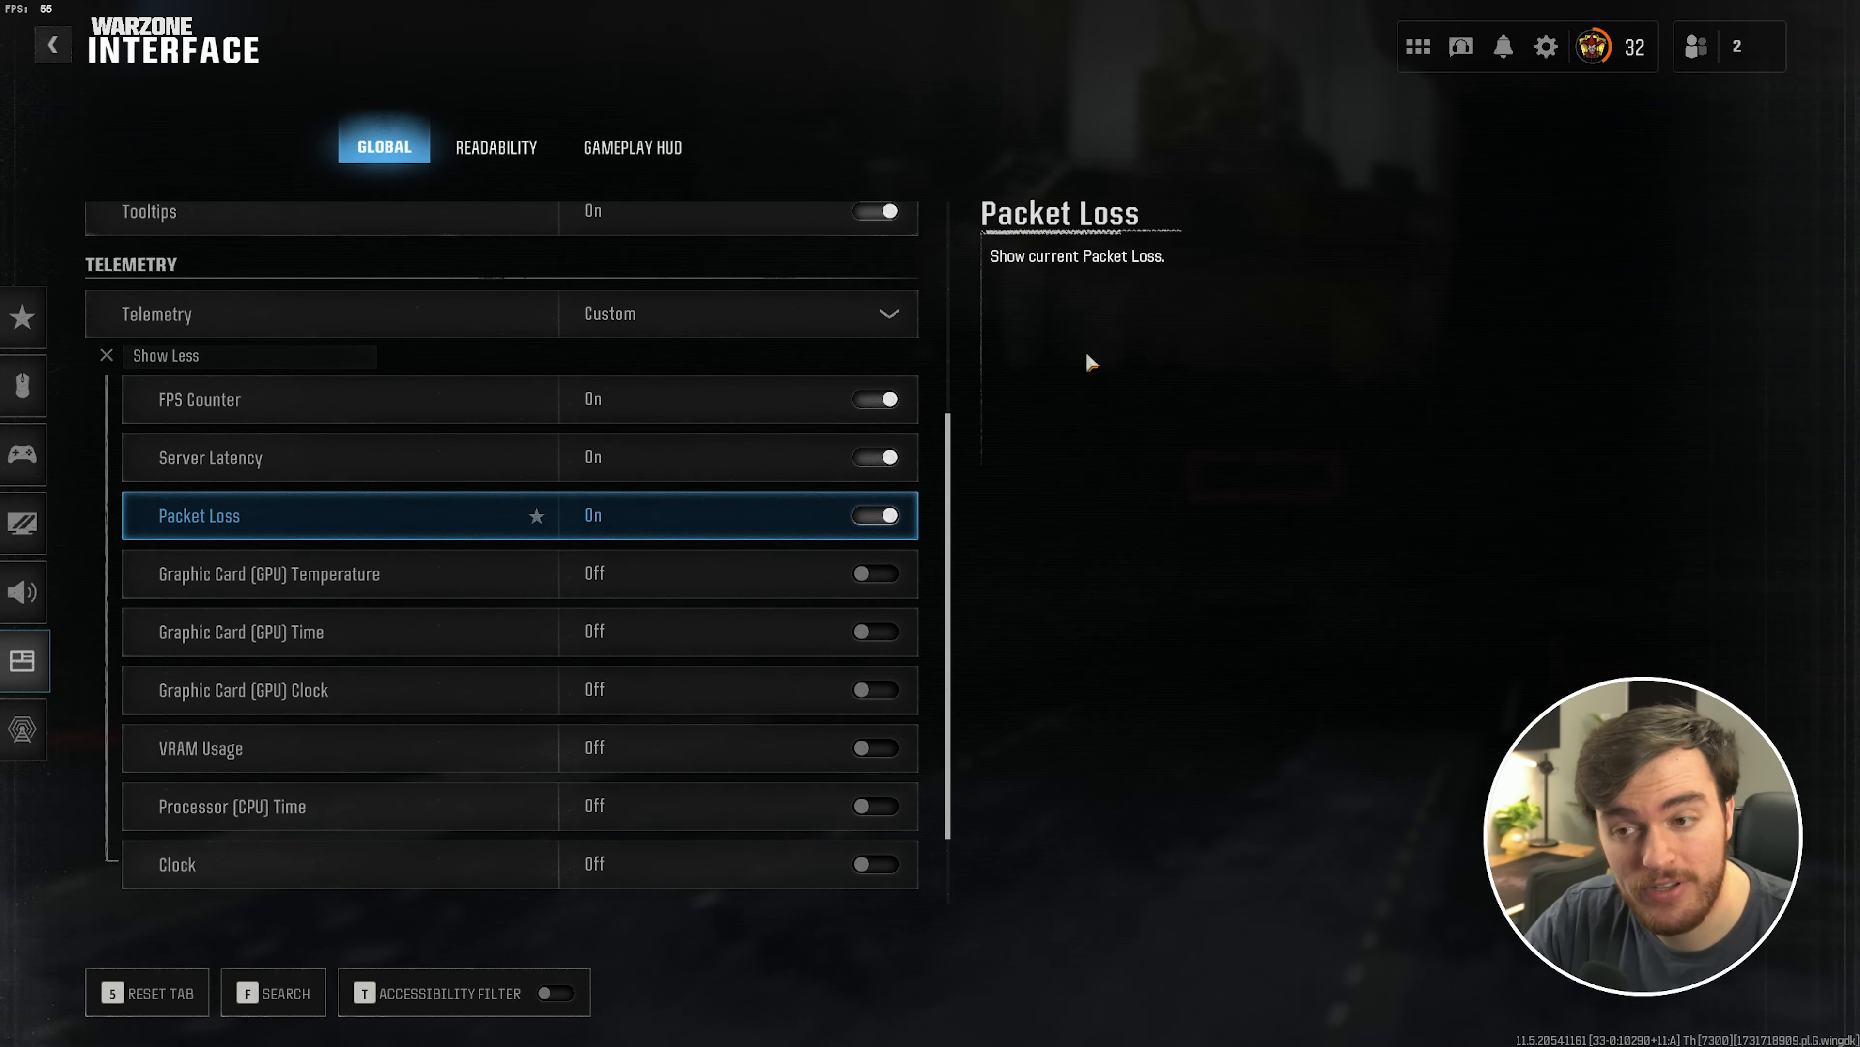